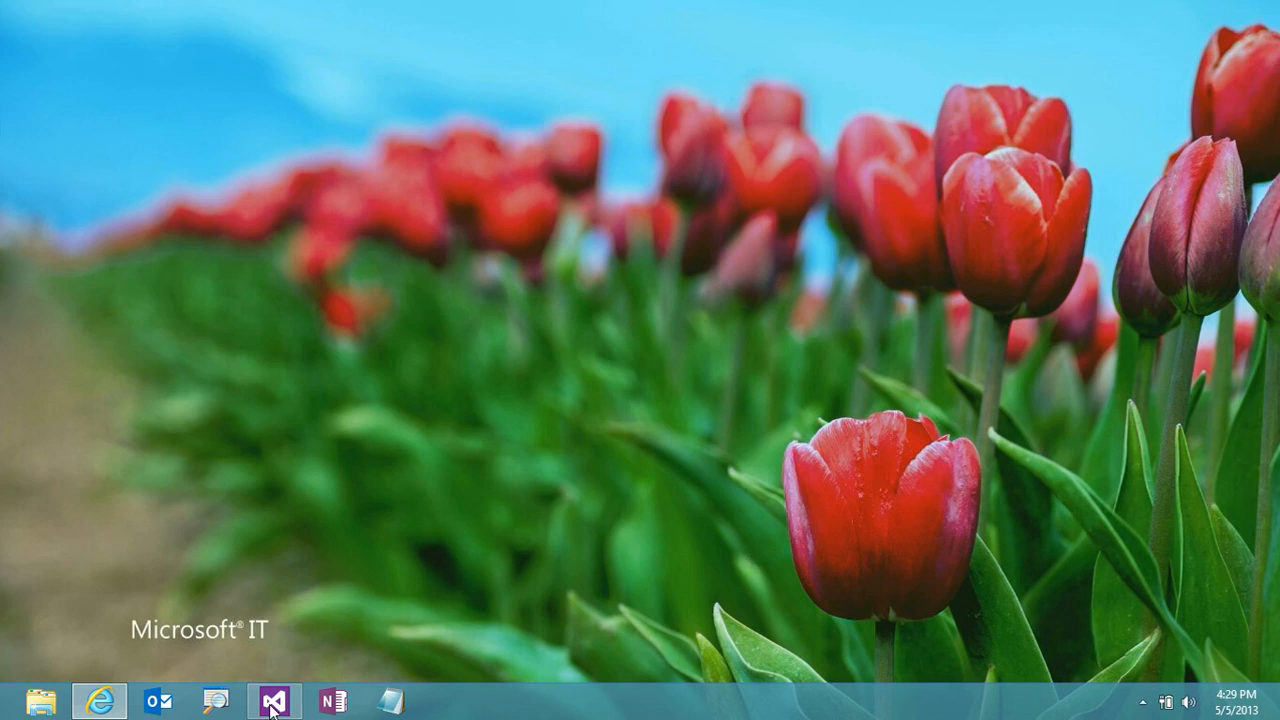
# Bring up Visual Studio from its taskbar icon
pyautogui.click(273, 700)
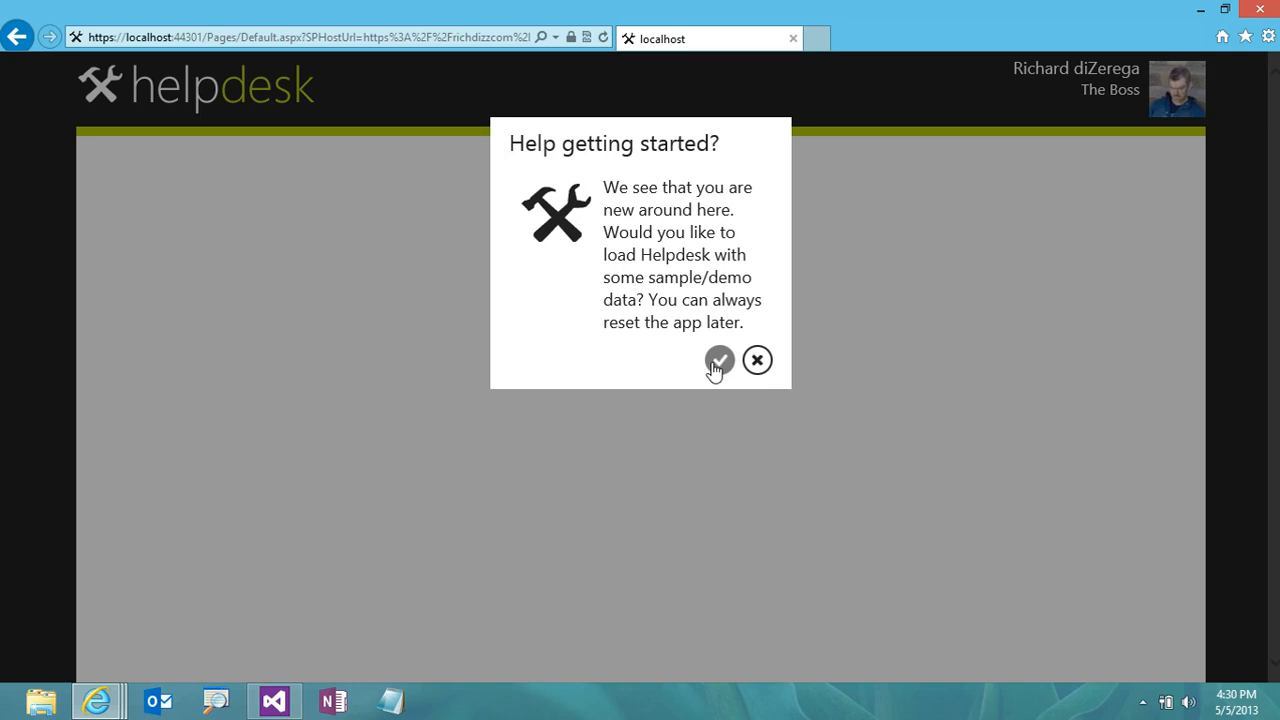
# Accept the sample demo data and add Anne as a demo user
pyautogui.click(719, 360)
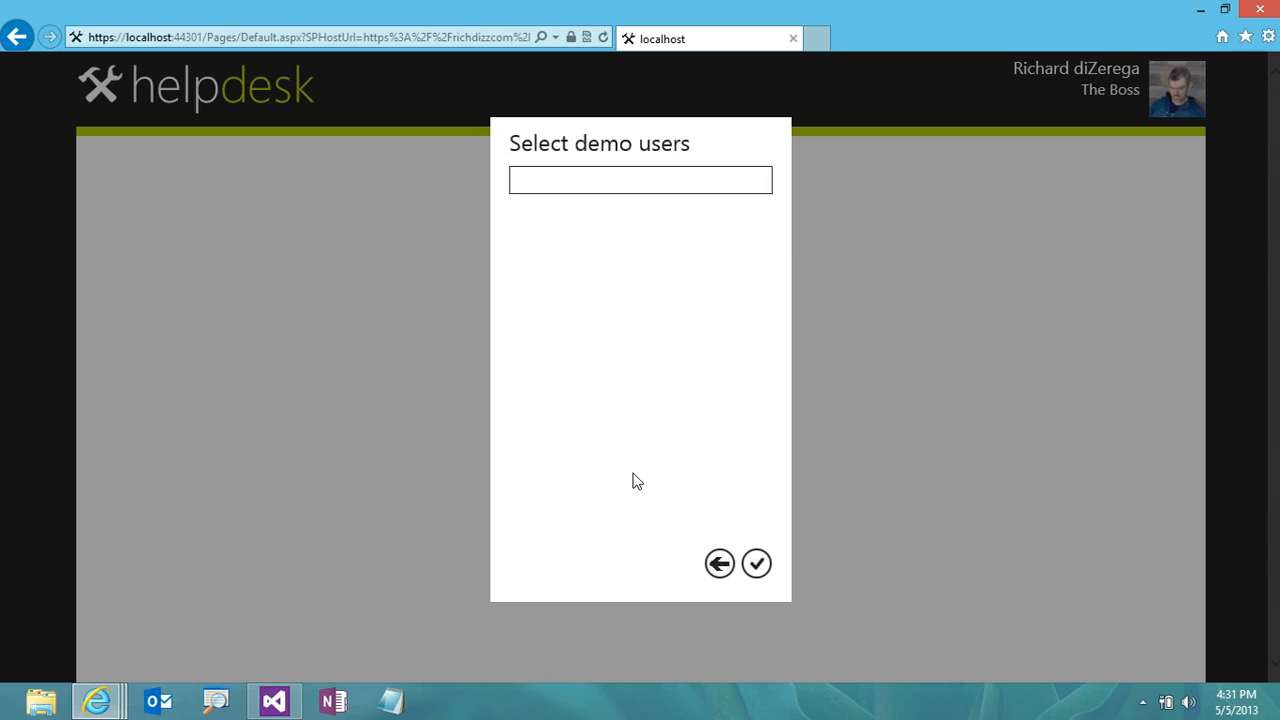
pyautogui.write('anne')
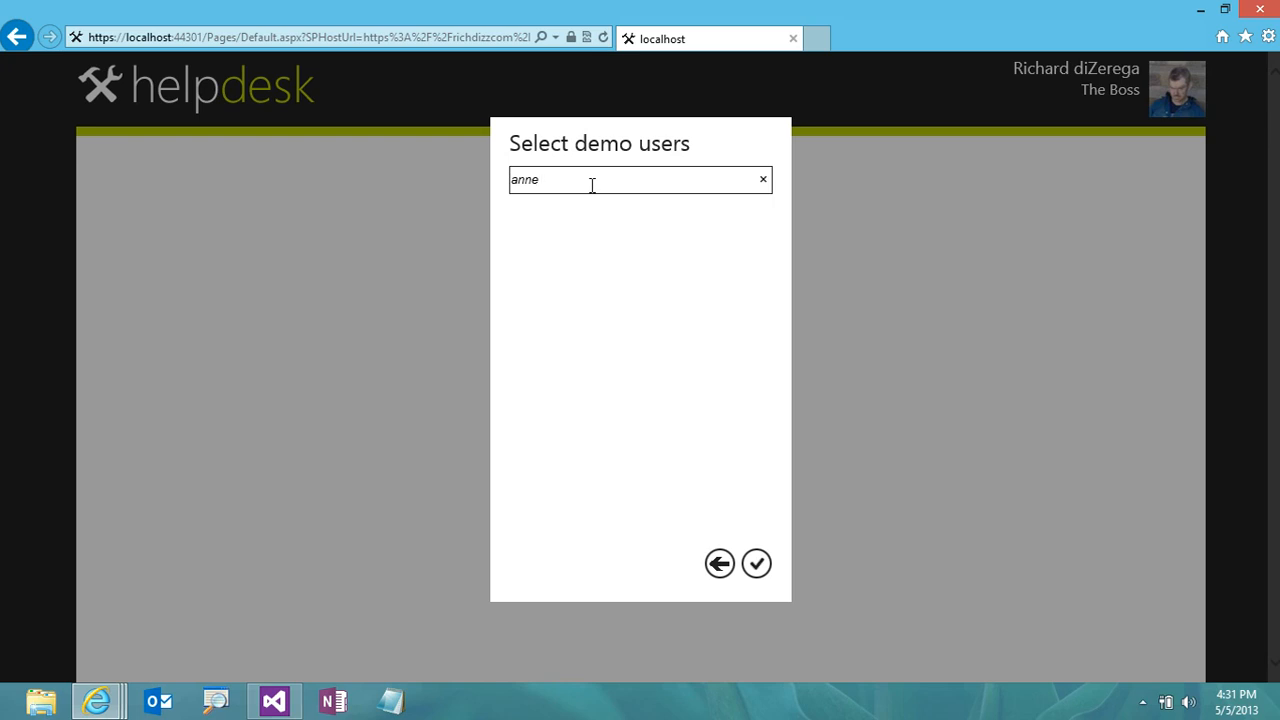
pyautogui.write('anne')
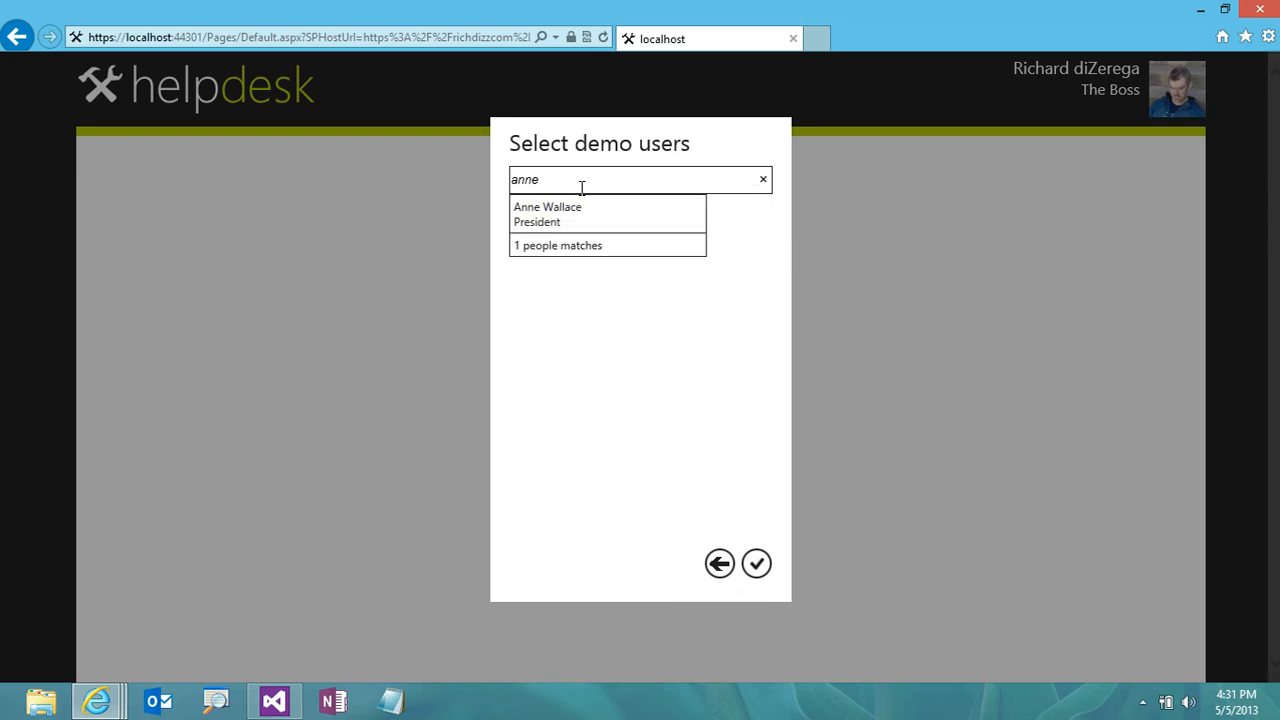
pyautogui.click(547, 213)
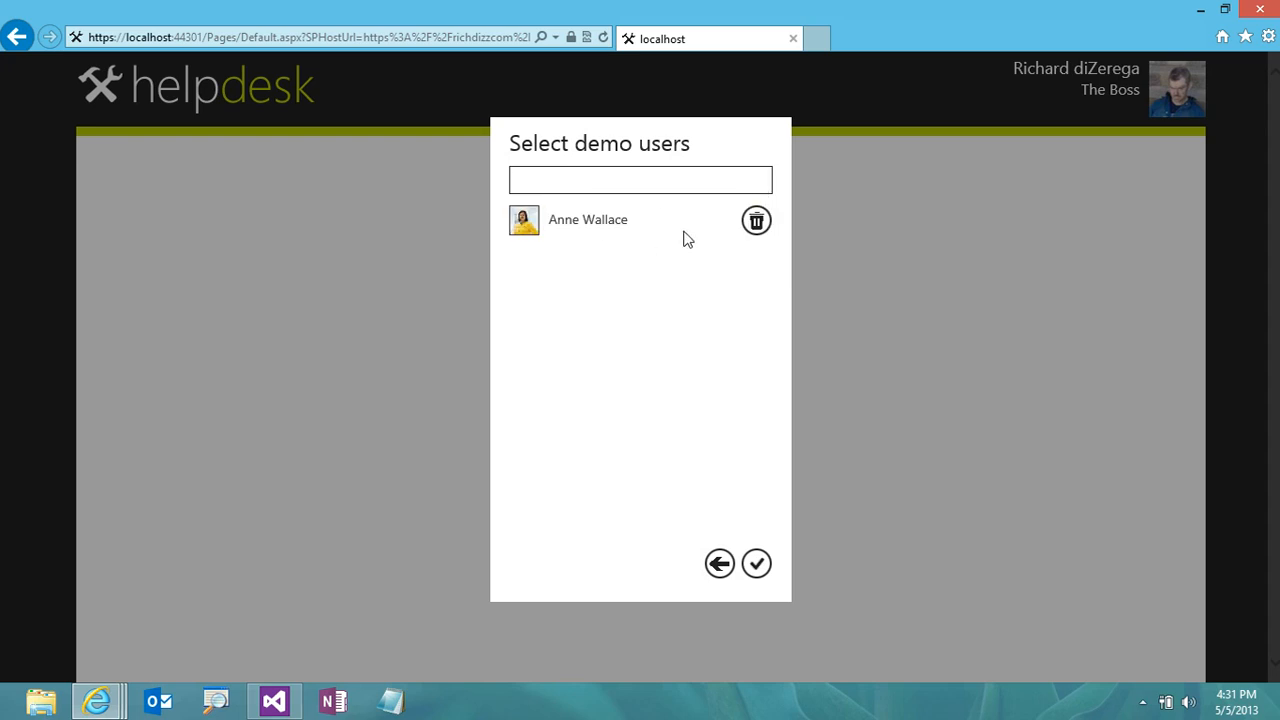
# Use followed people as demo users and remove two unwanted ones
pyautogui.click(719, 563)
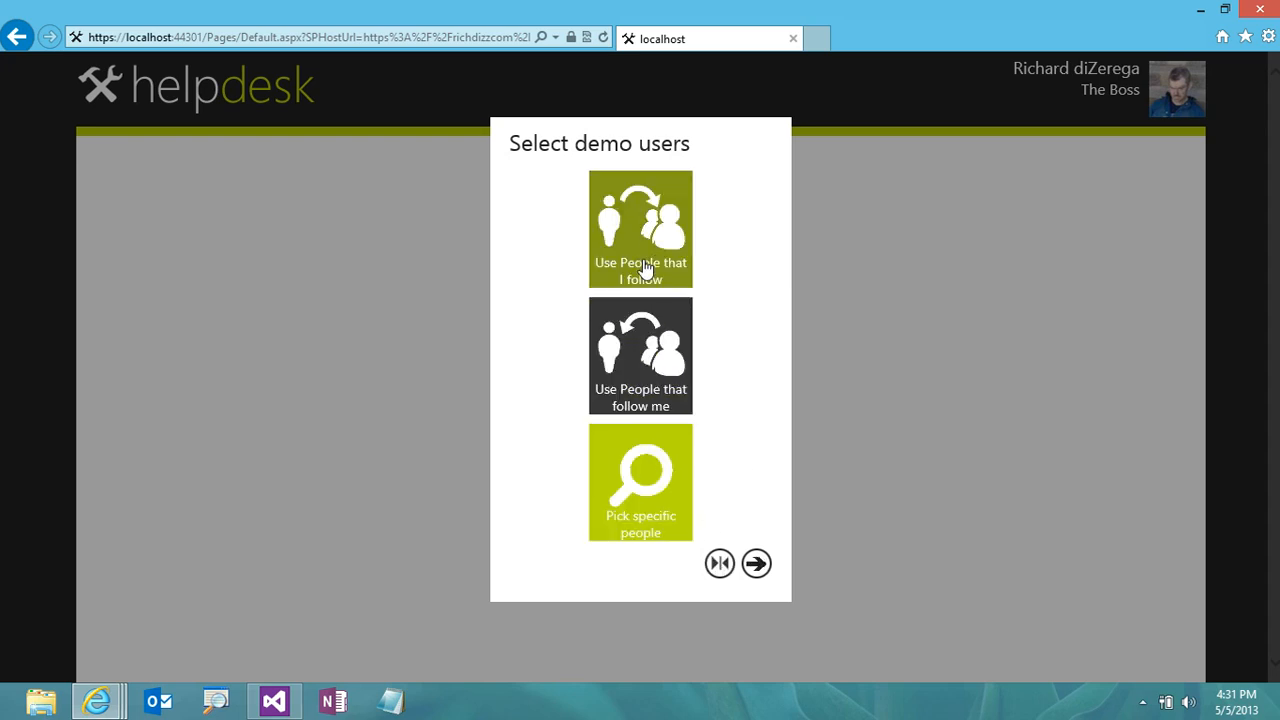
pyautogui.click(640, 482)
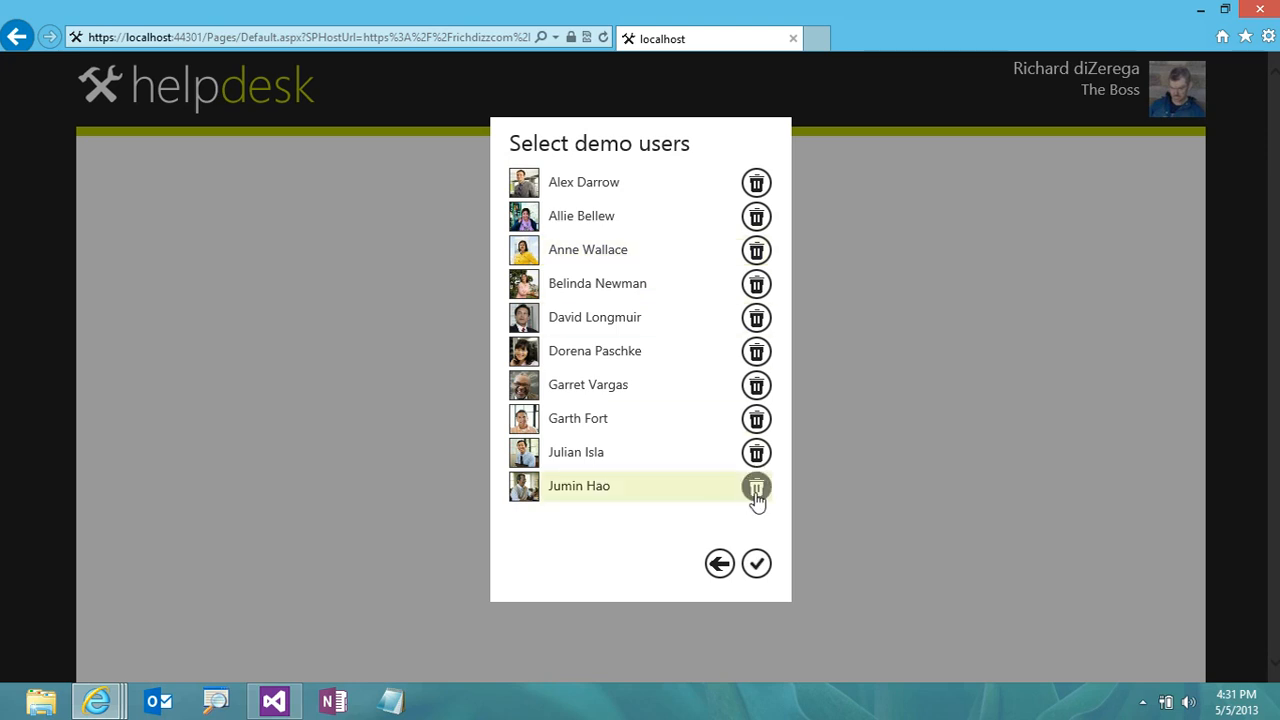
pyautogui.click(756, 486)
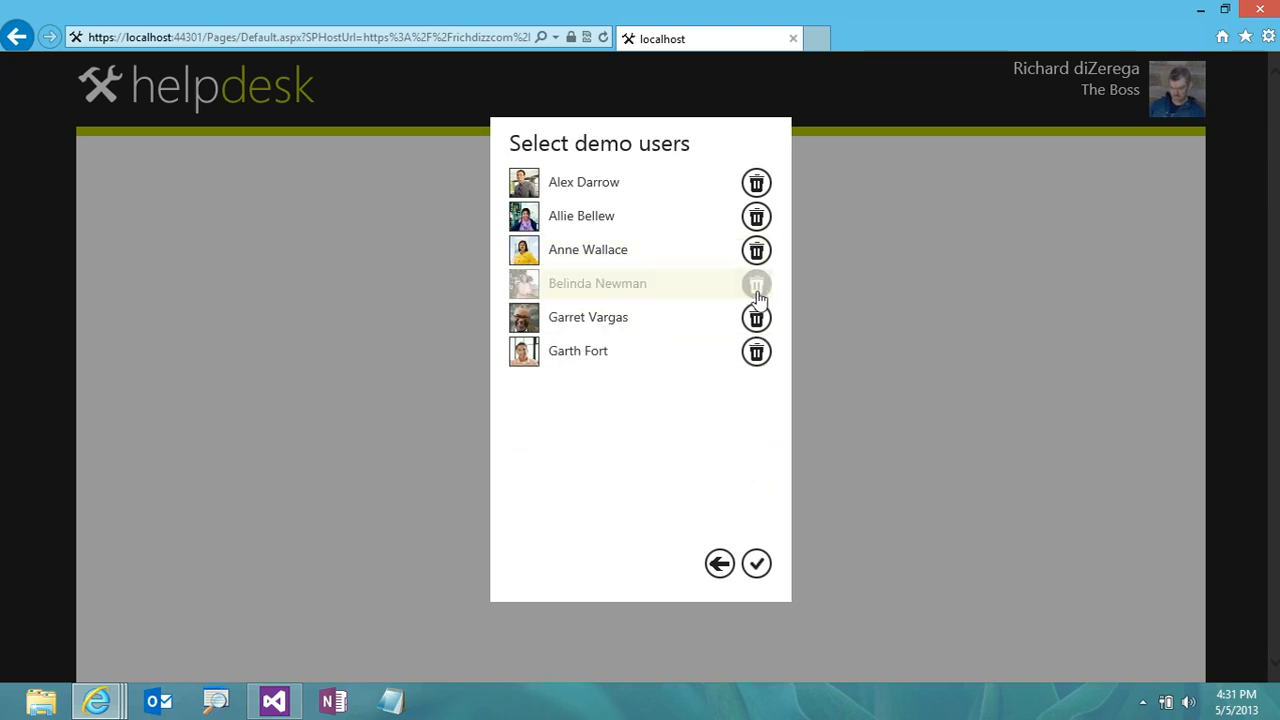
pyautogui.click(756, 283)
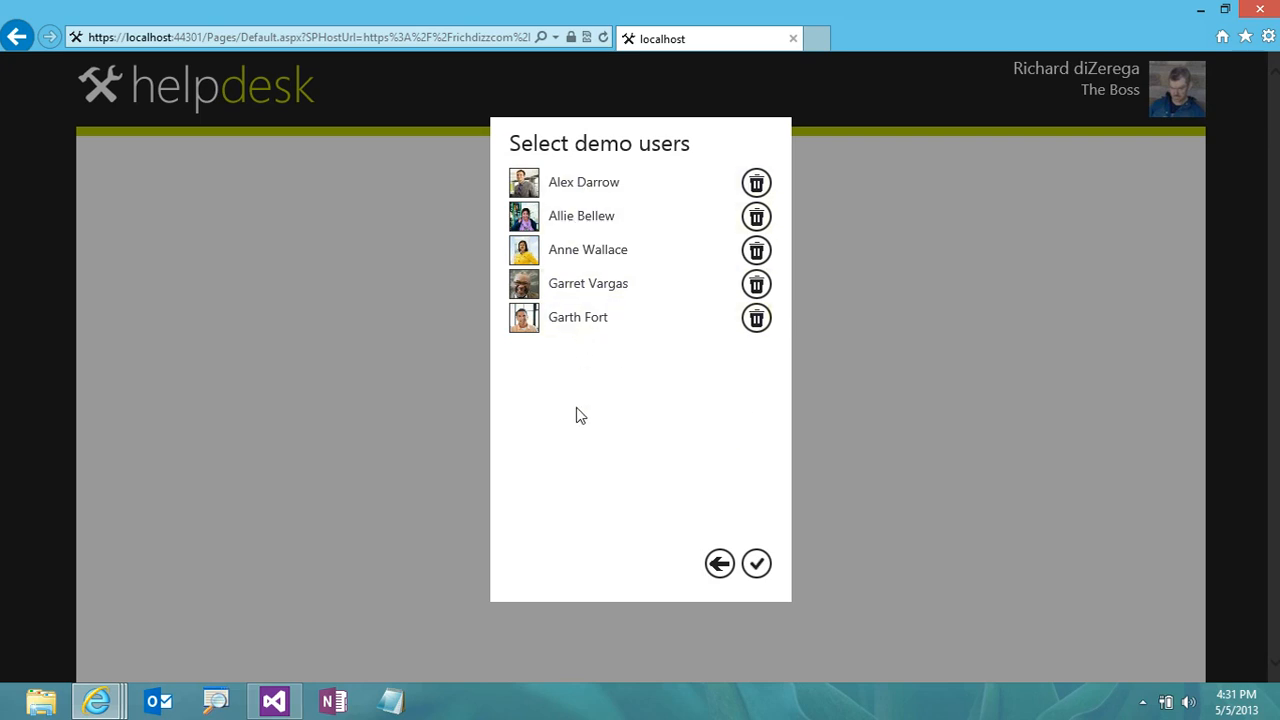
pyautogui.moveTo(588, 415)
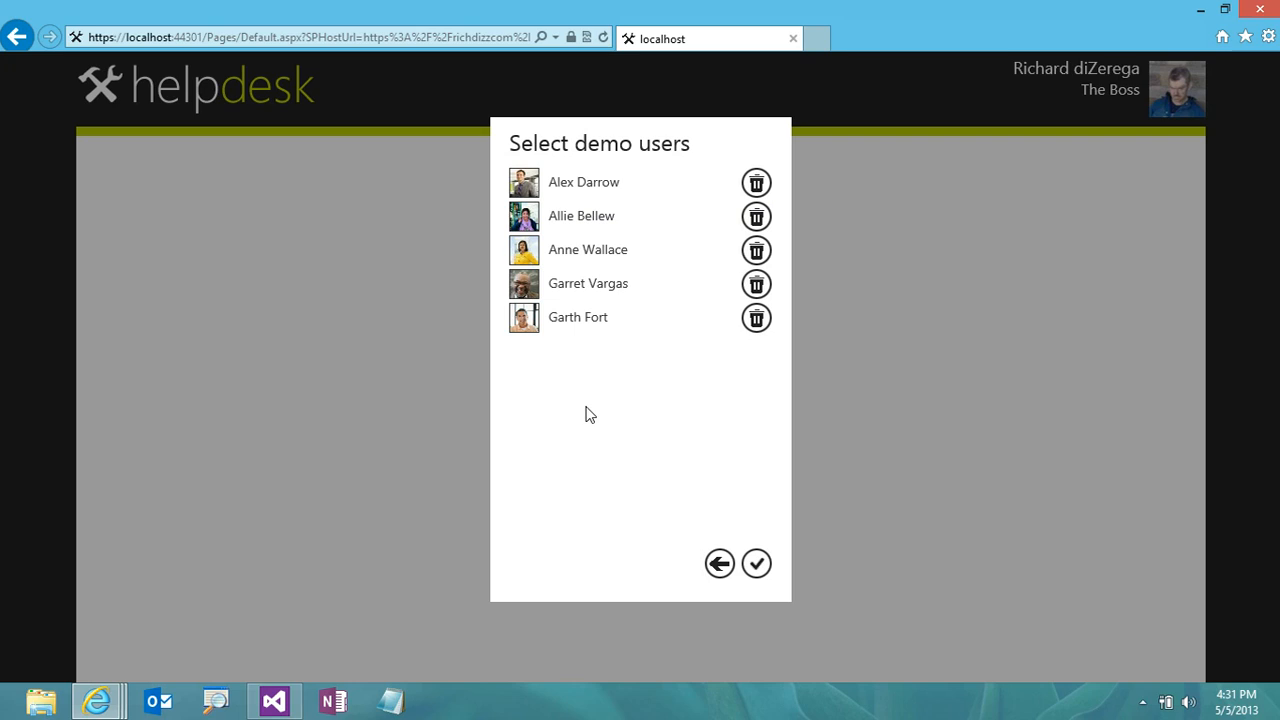
pyautogui.moveTo(650, 420)
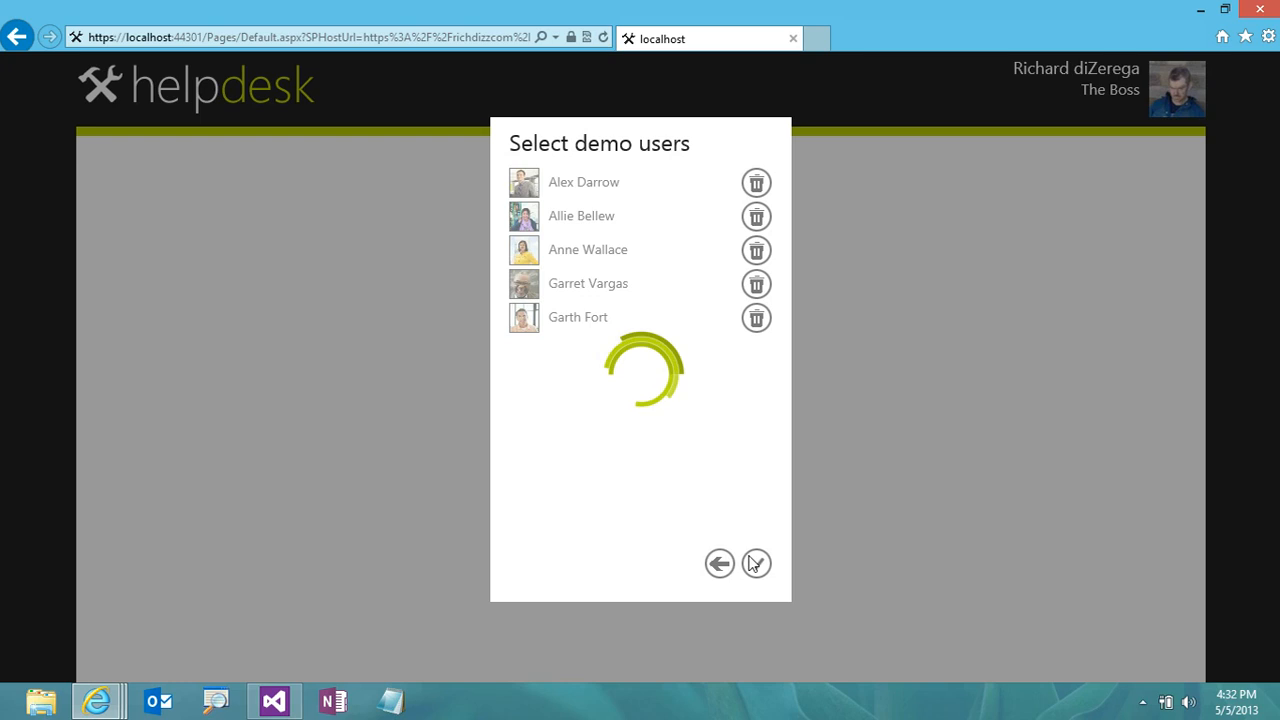
# Confirm the five demo users and let the demo data finish loading
pyautogui.click(756, 563)
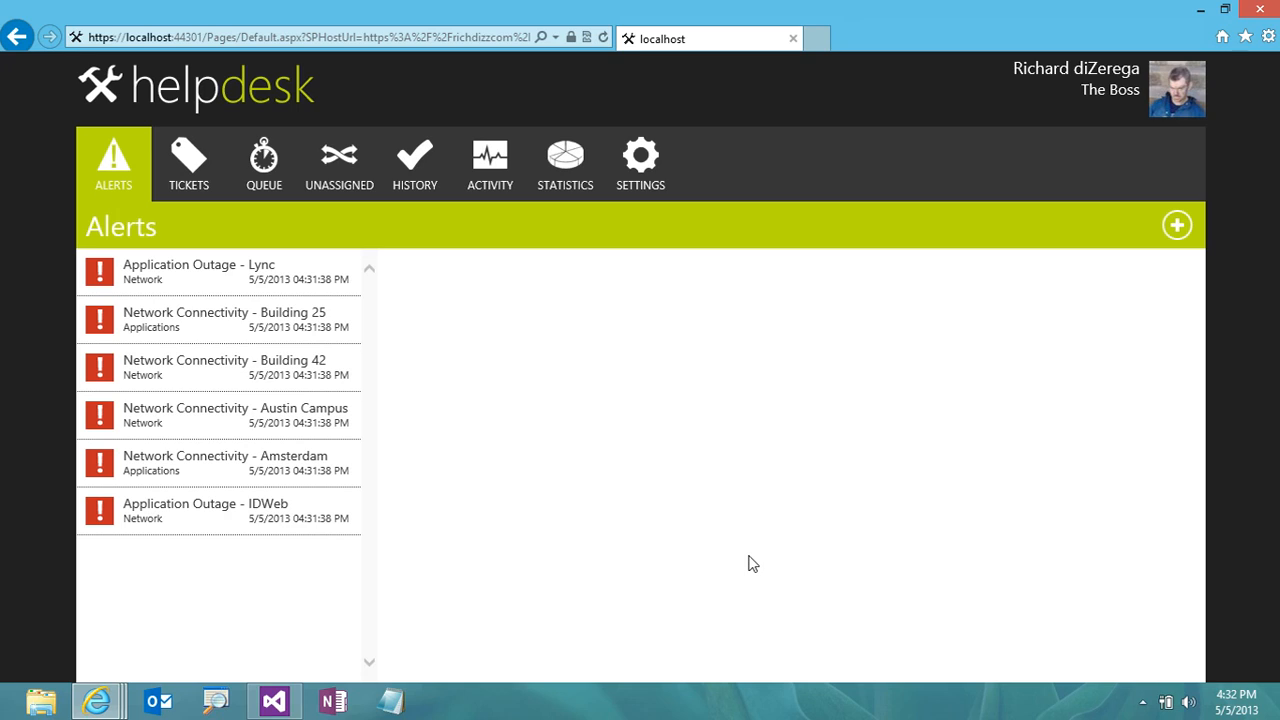
pyautogui.moveTo(575, 340)
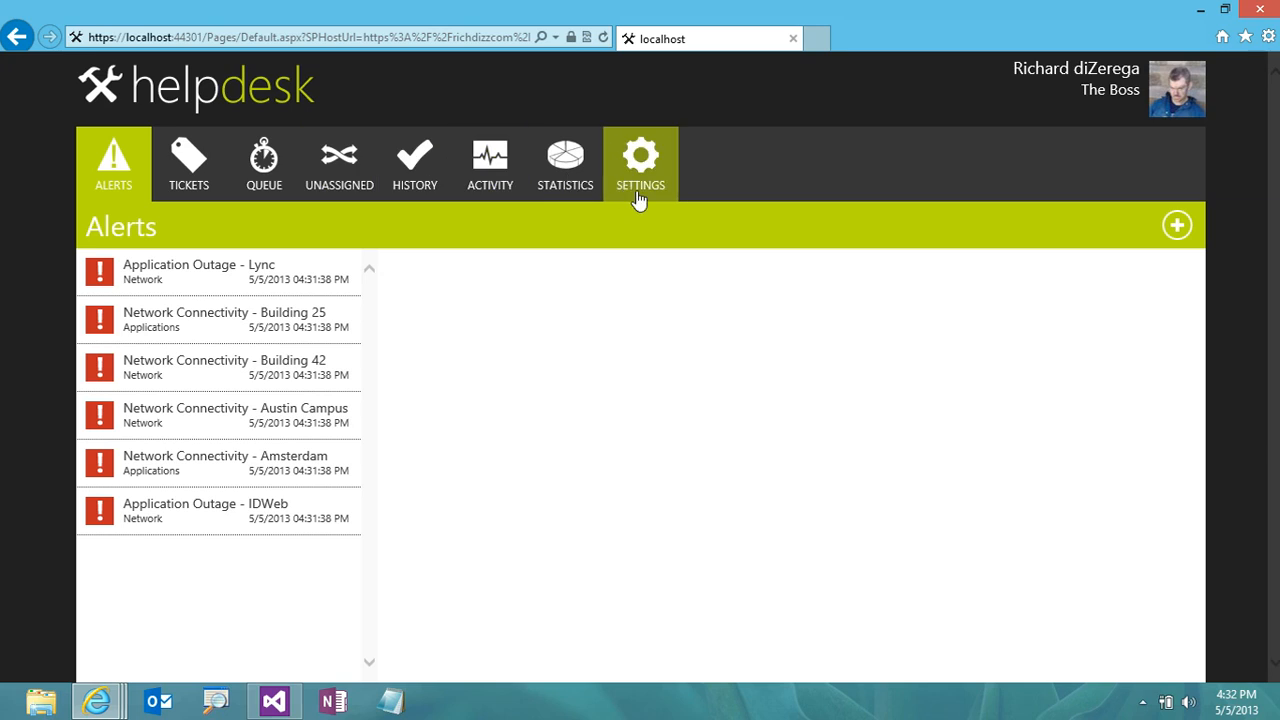
pyautogui.moveTo(779, 457)
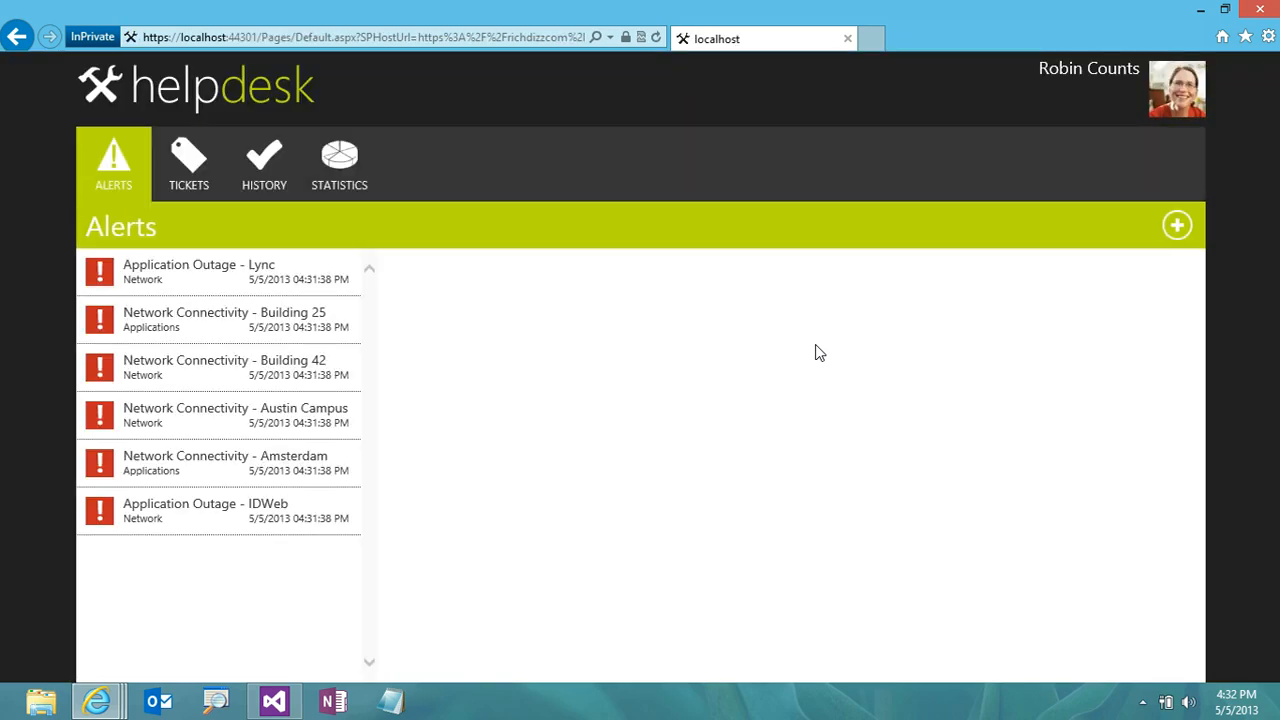
pyautogui.moveTo(189, 163)
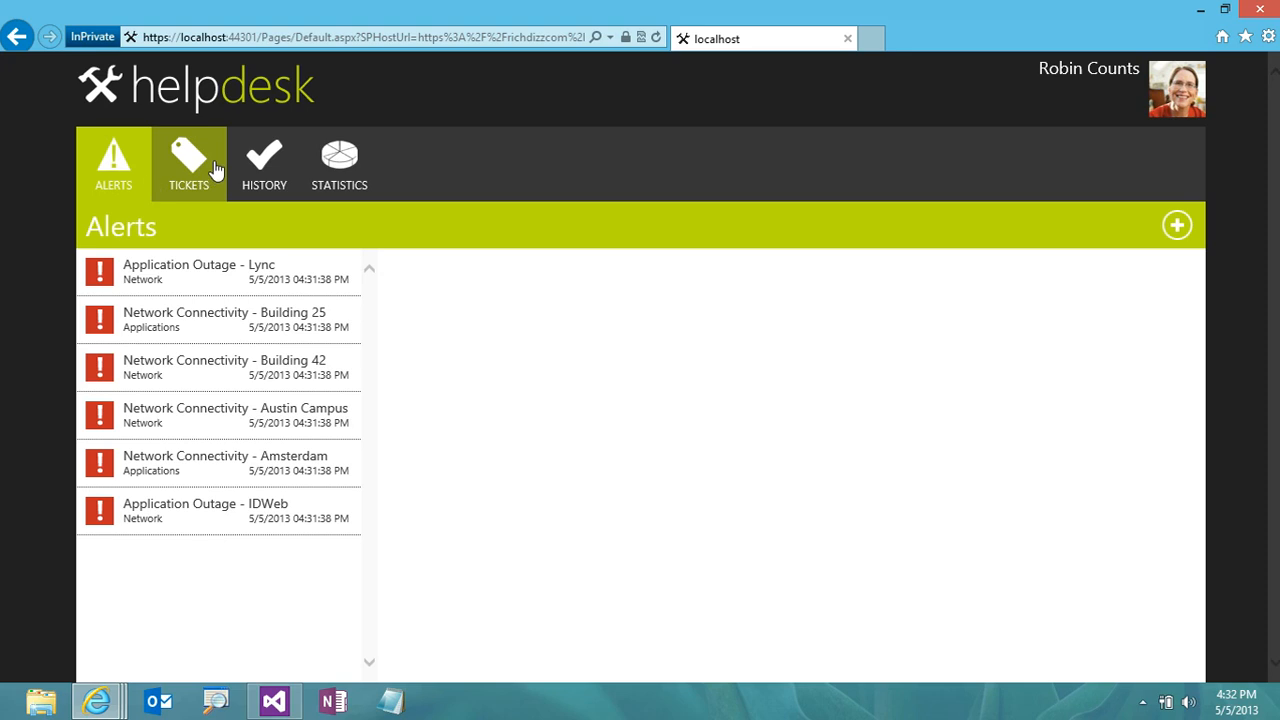
pyautogui.moveTo(264, 160)
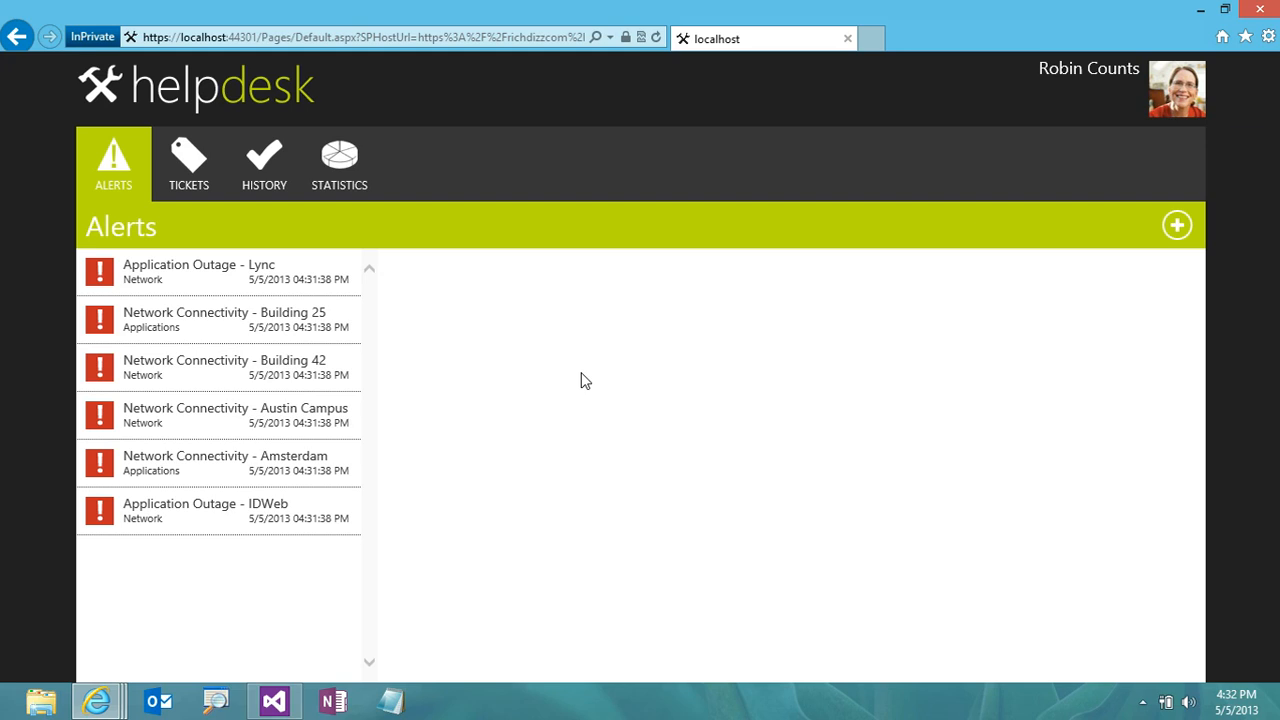
pyautogui.moveTo(219, 669)
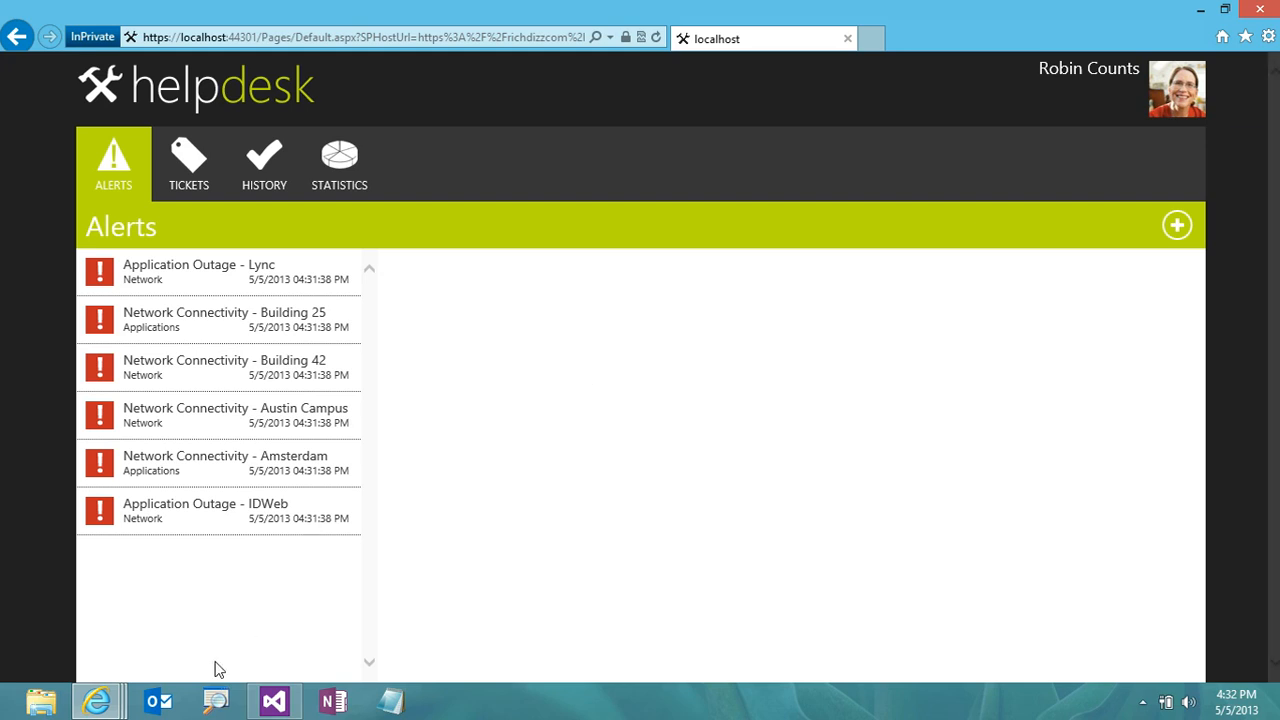
pyautogui.moveTo(97, 700)
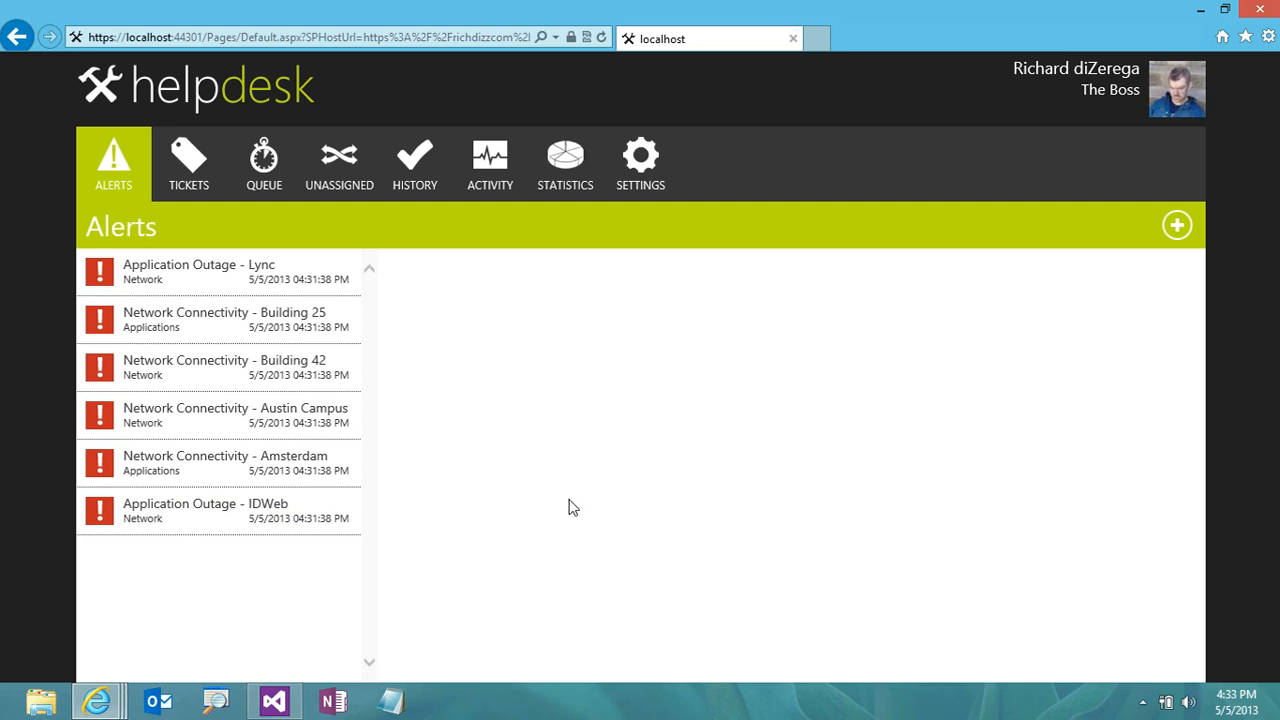
pyautogui.moveTo(876, 261)
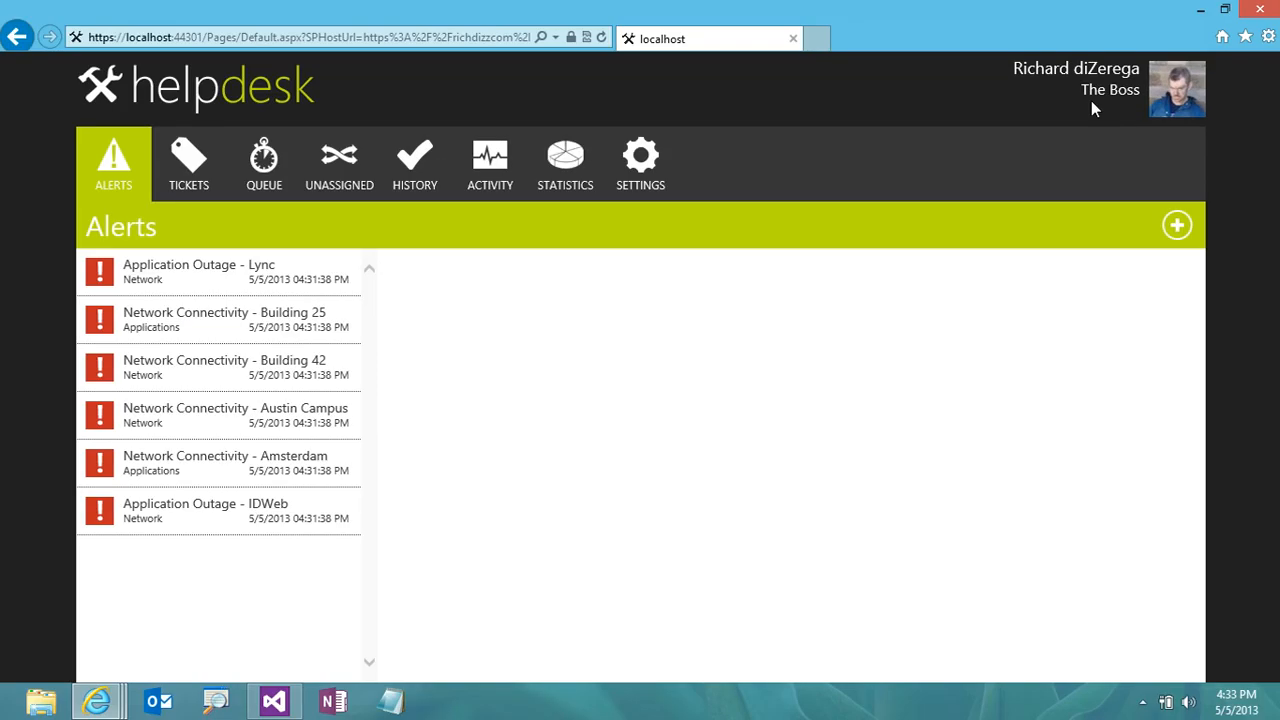
pyautogui.moveTo(660, 104)
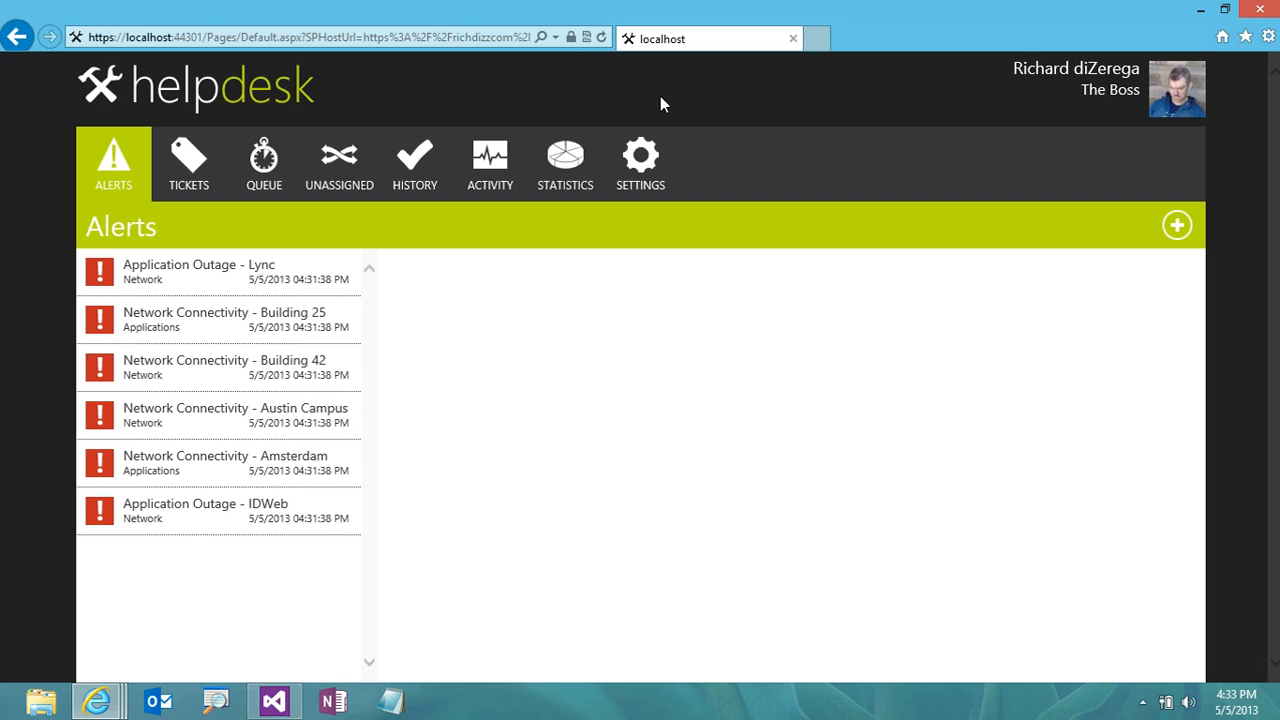
# On the Settings page, delete the Security category and pick a category's new colour
pyautogui.click(640, 160)
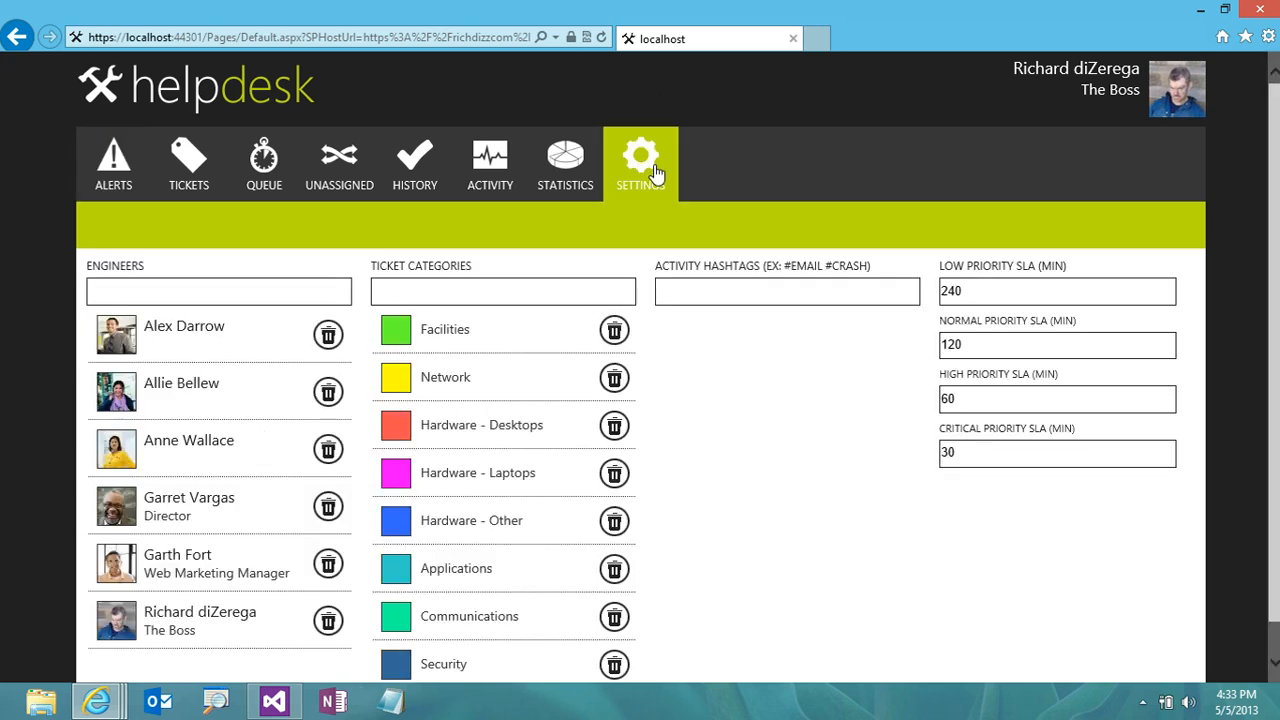
pyautogui.click(641, 160)
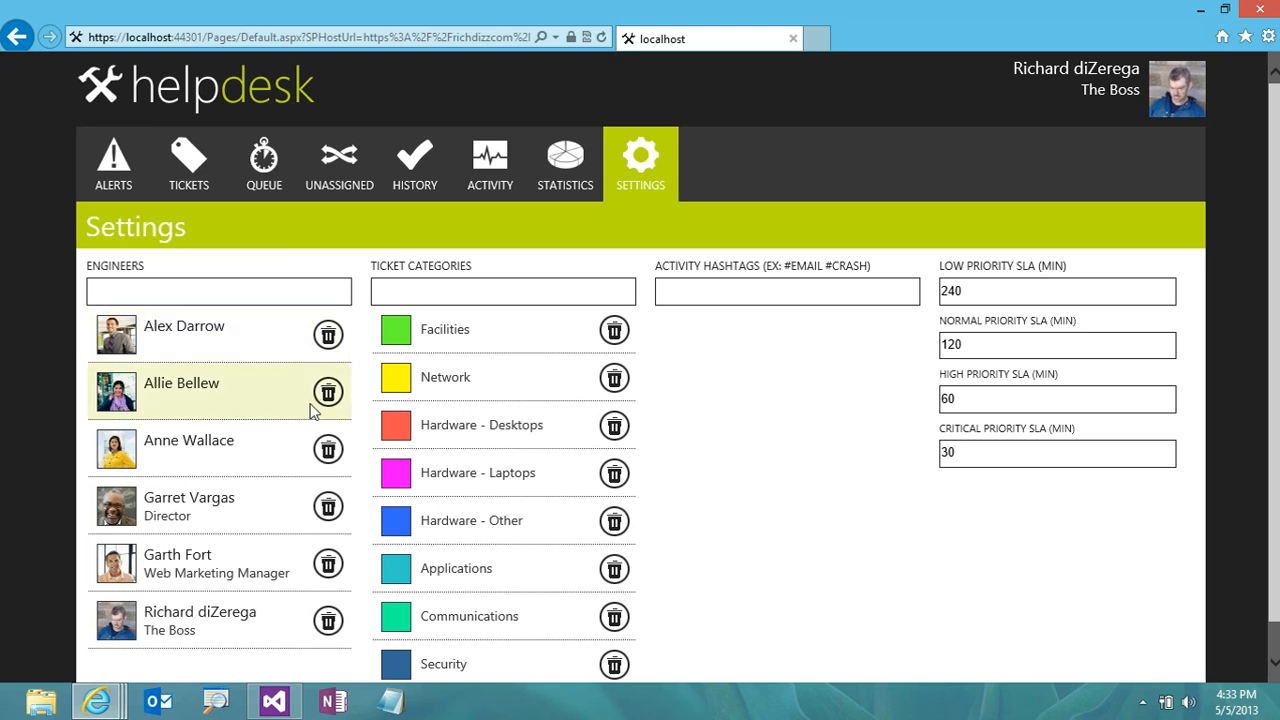
pyautogui.moveTo(237, 563)
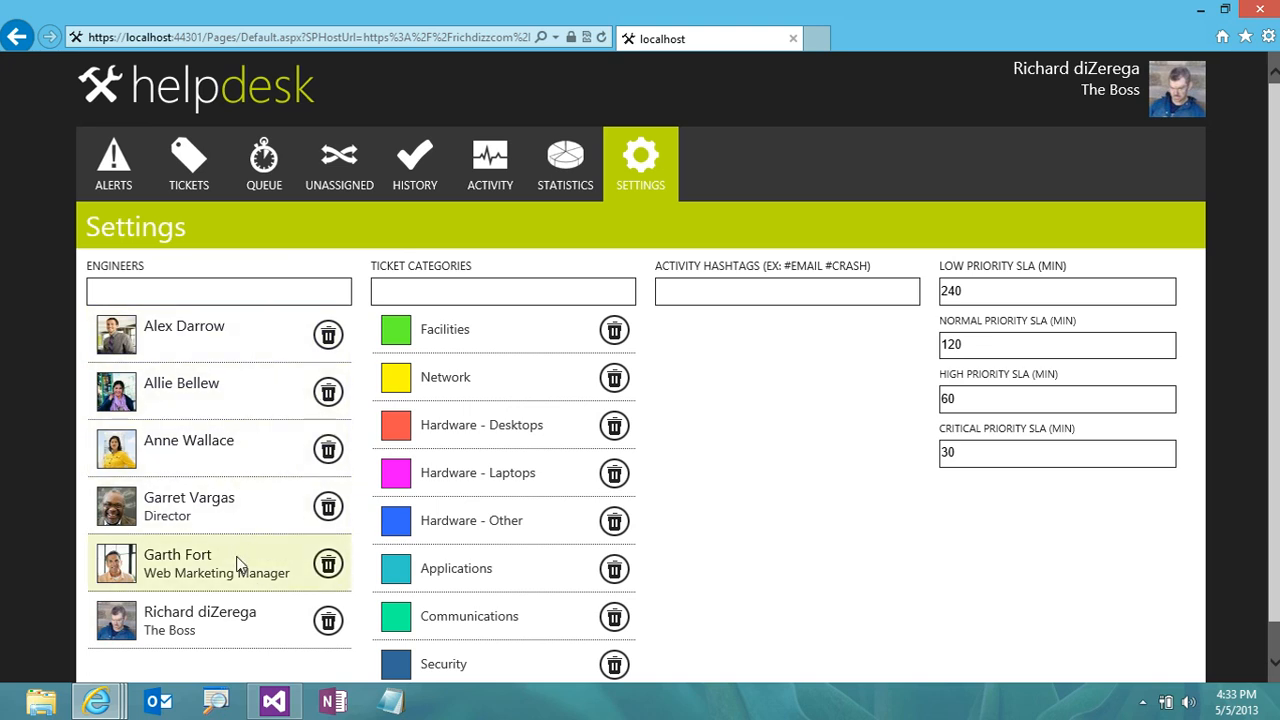
pyautogui.click(218, 291)
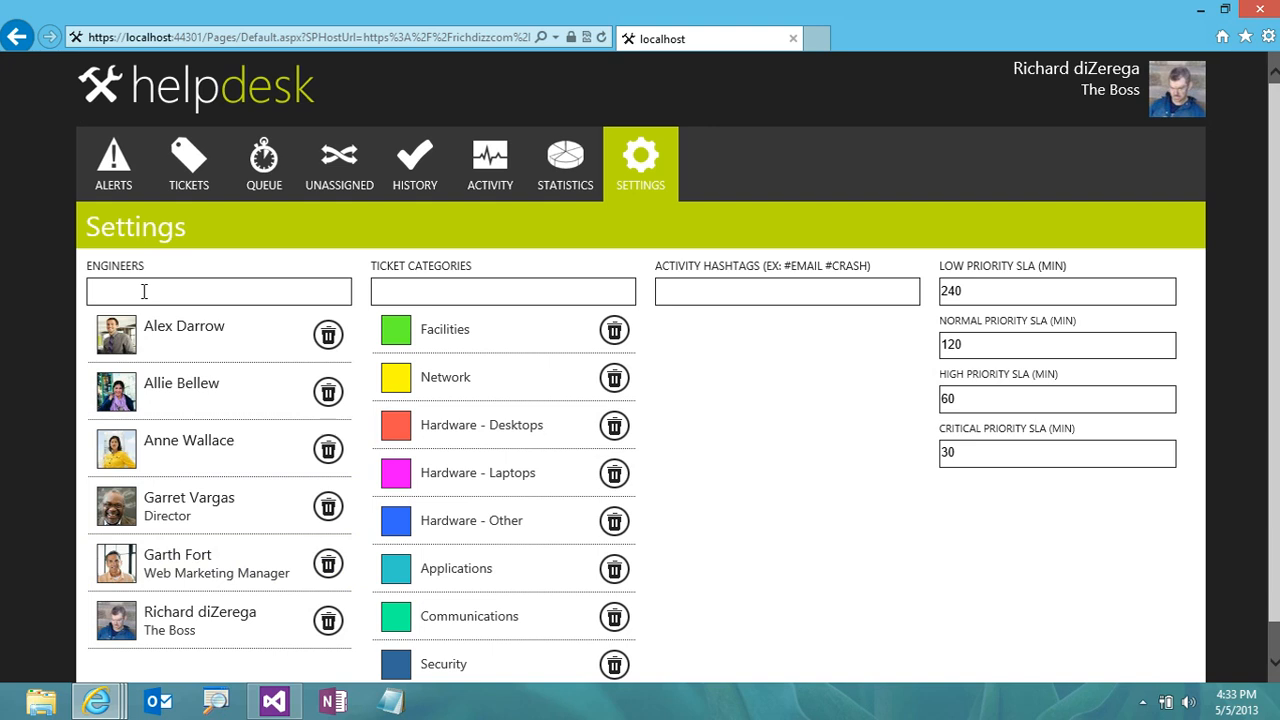
pyautogui.moveTo(188, 281)
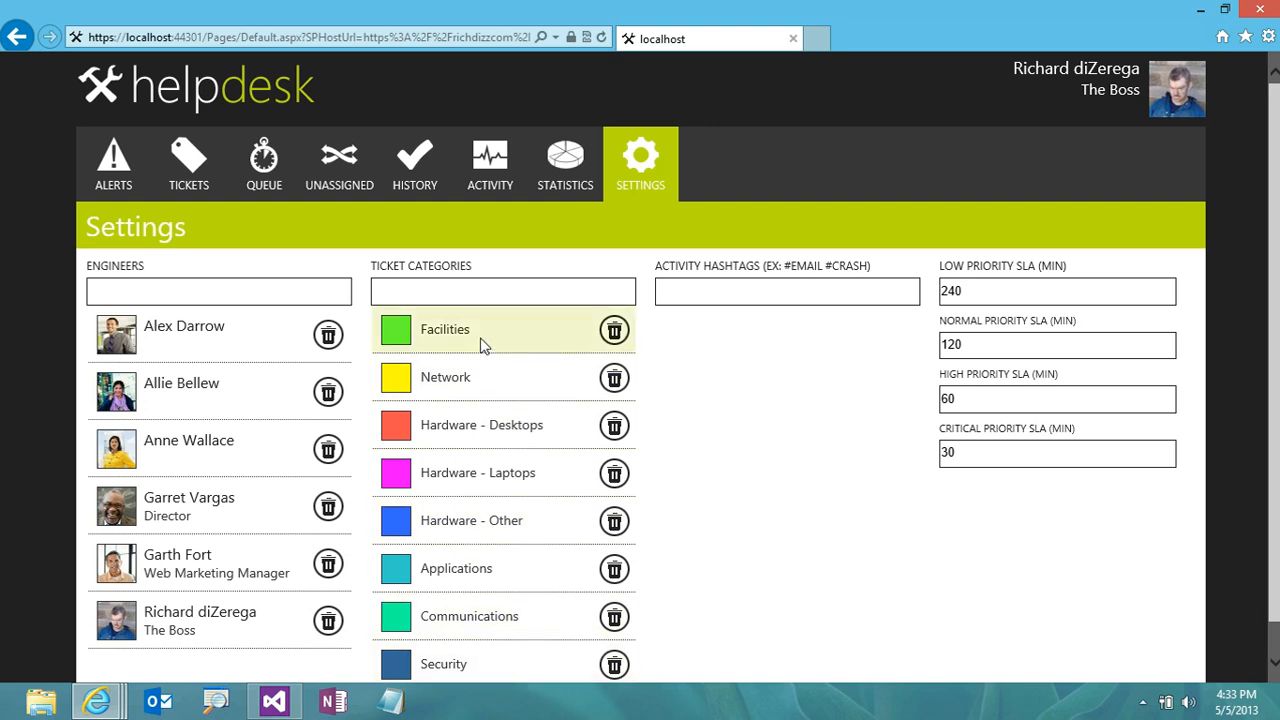
pyautogui.moveTo(613, 664)
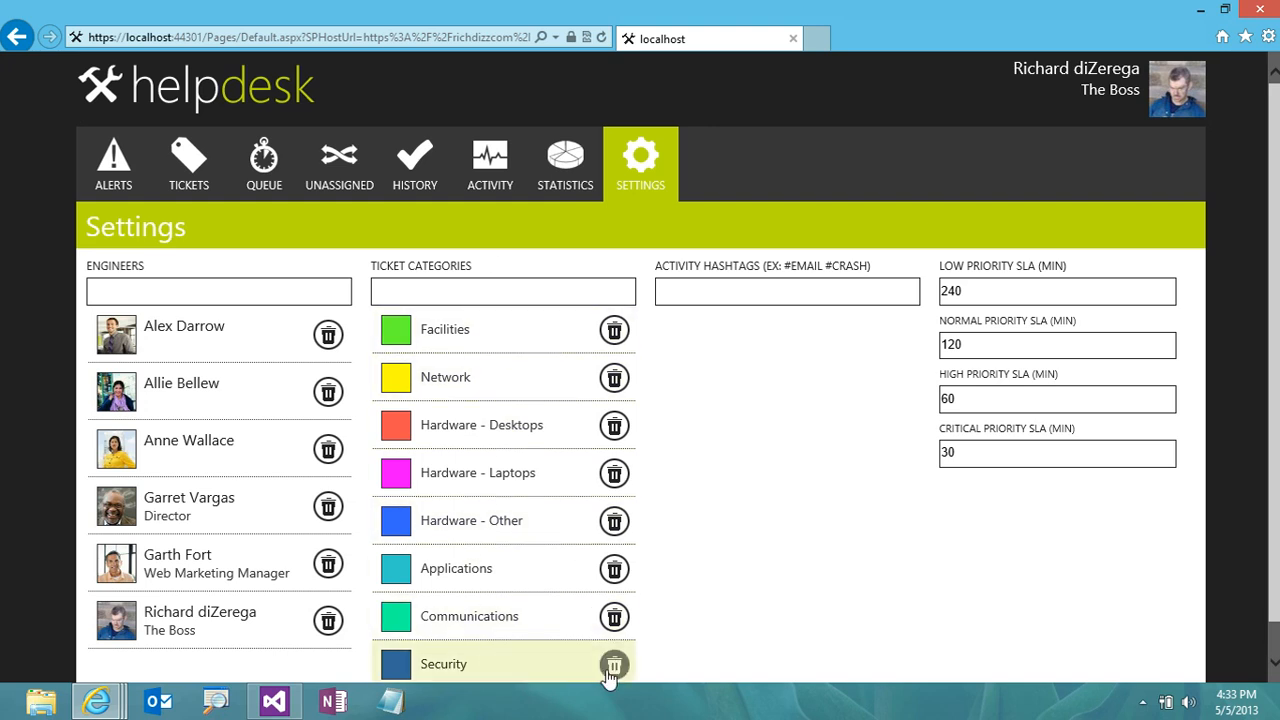
pyautogui.click(614, 664)
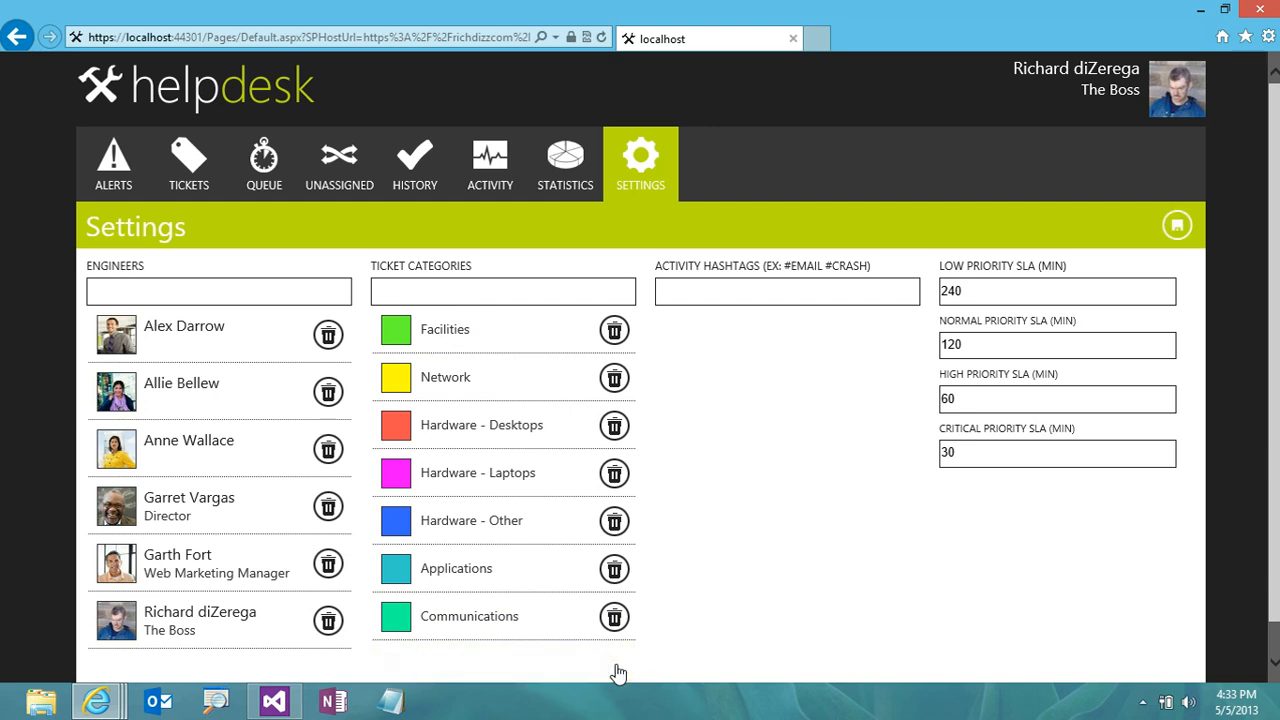
pyautogui.moveTo(445, 377)
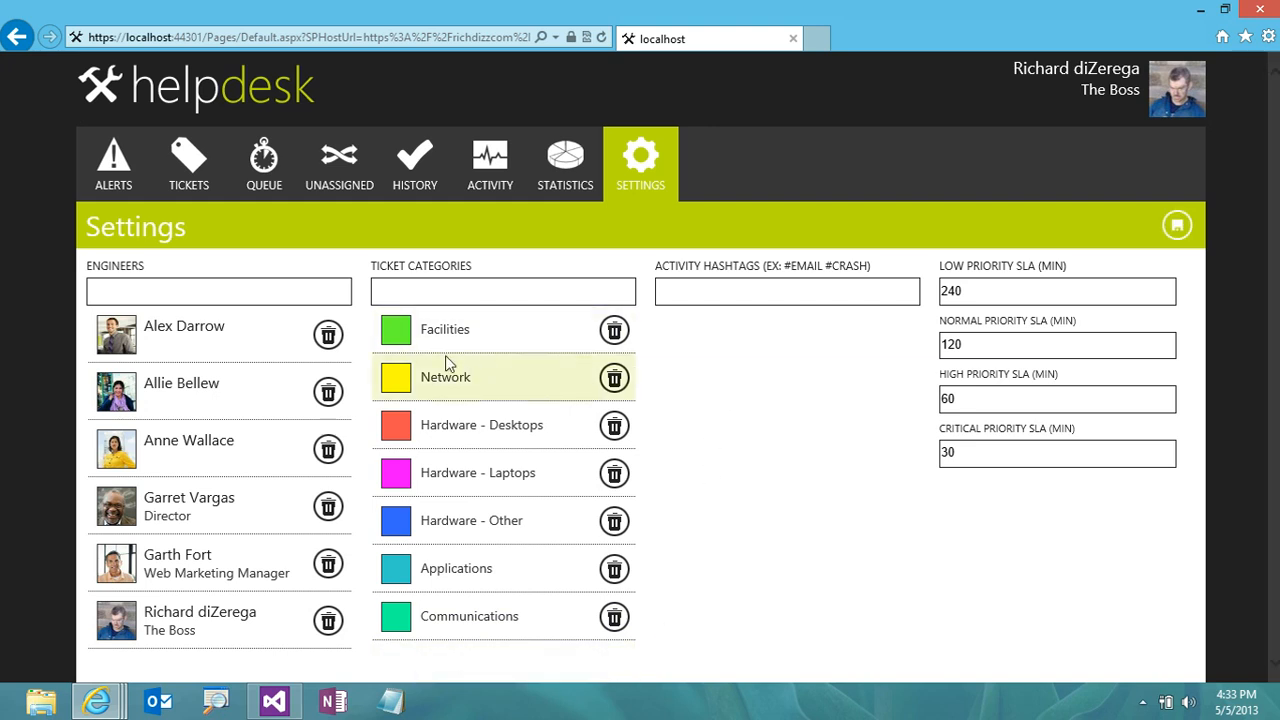
pyautogui.click(395, 377)
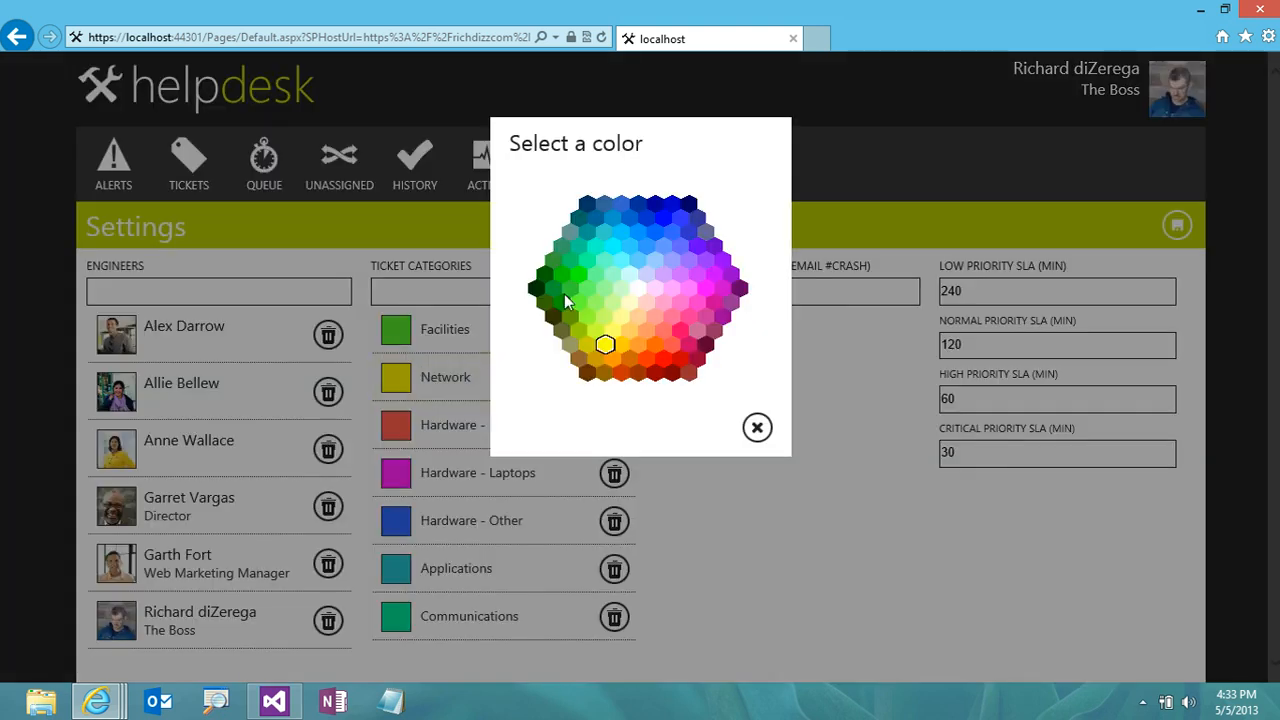
pyautogui.moveTo(665, 317)
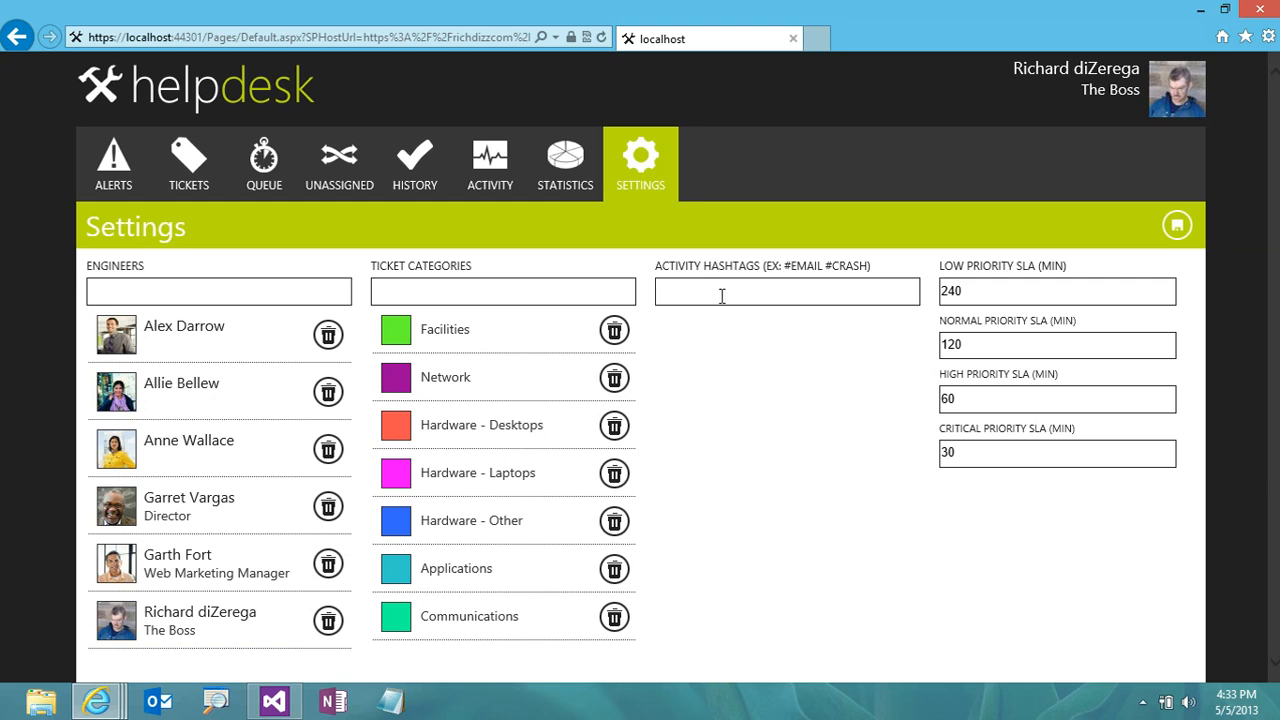
# Add Outlook, SharePoint and Lync as activity hashtags
pyautogui.write('Outlook')
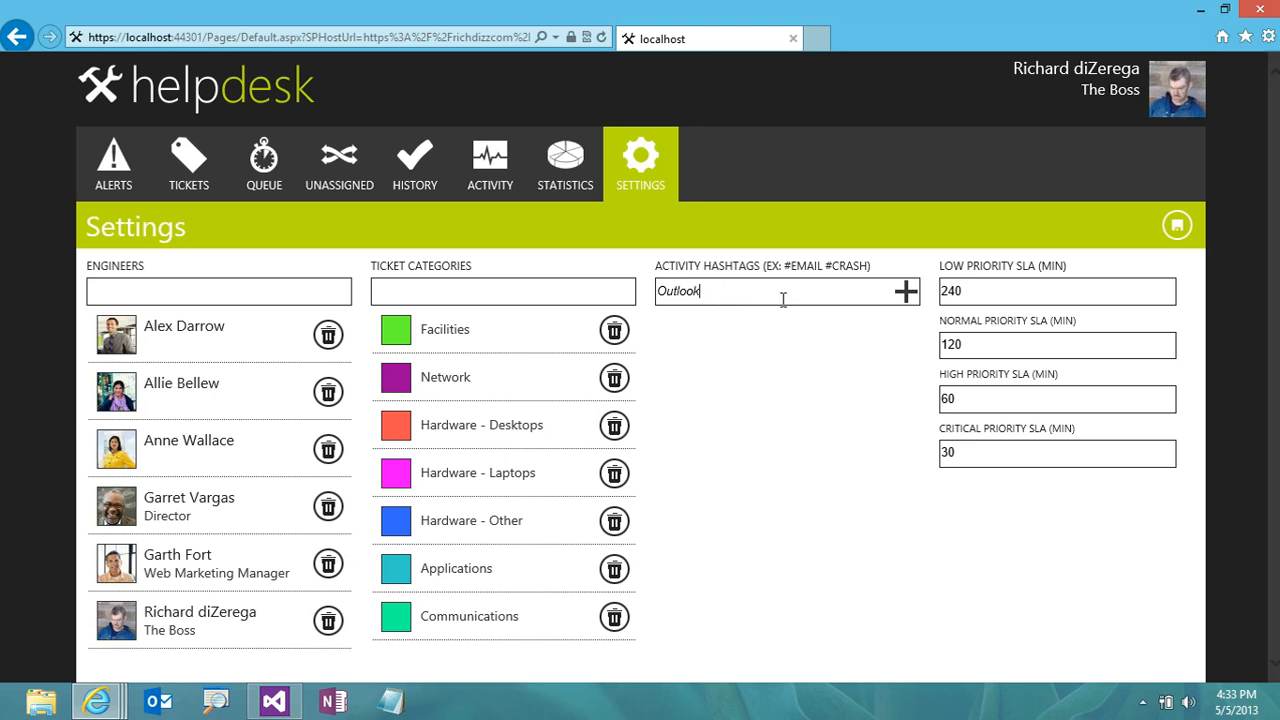
pyautogui.moveTo(782, 316)
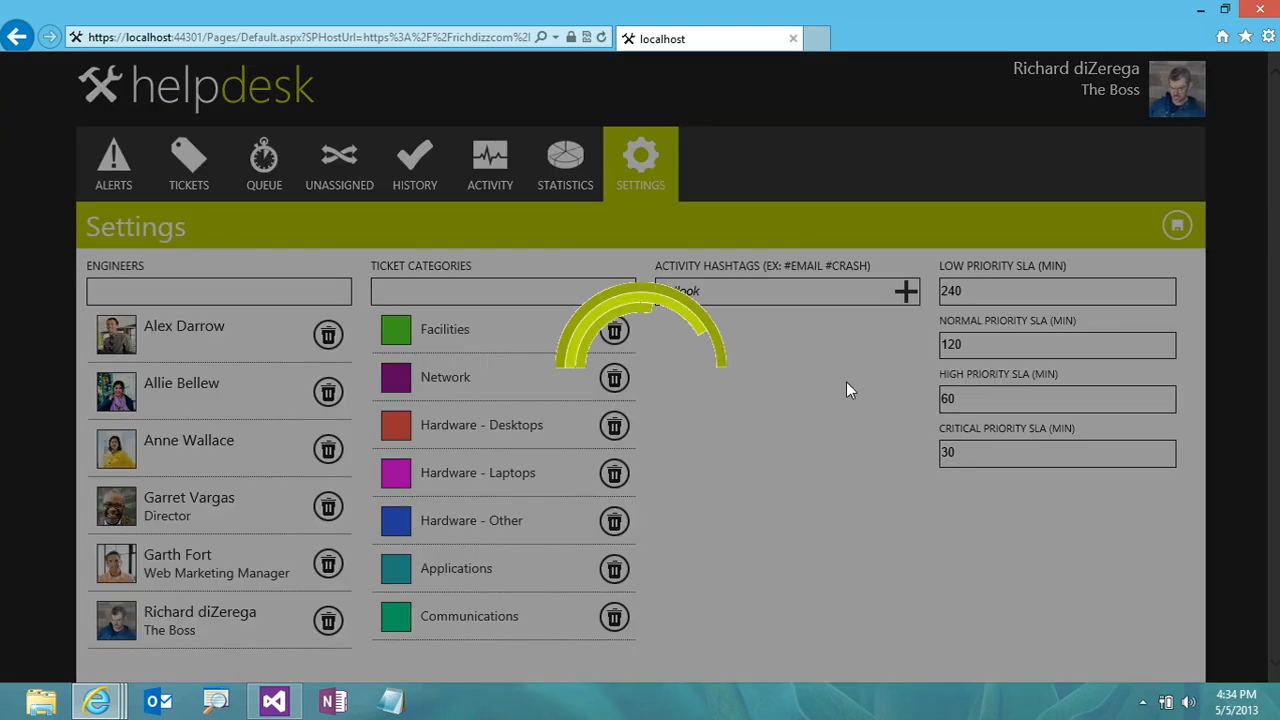
pyautogui.click(905, 291)
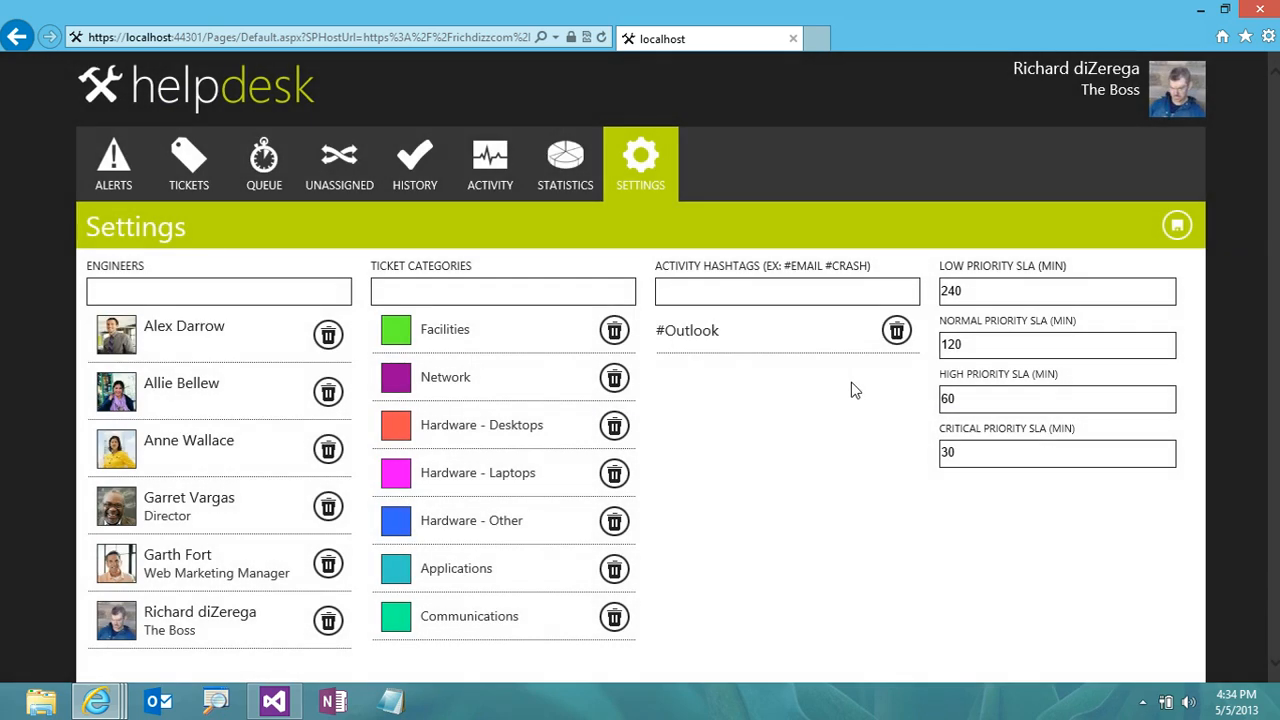
pyautogui.click(787, 290)
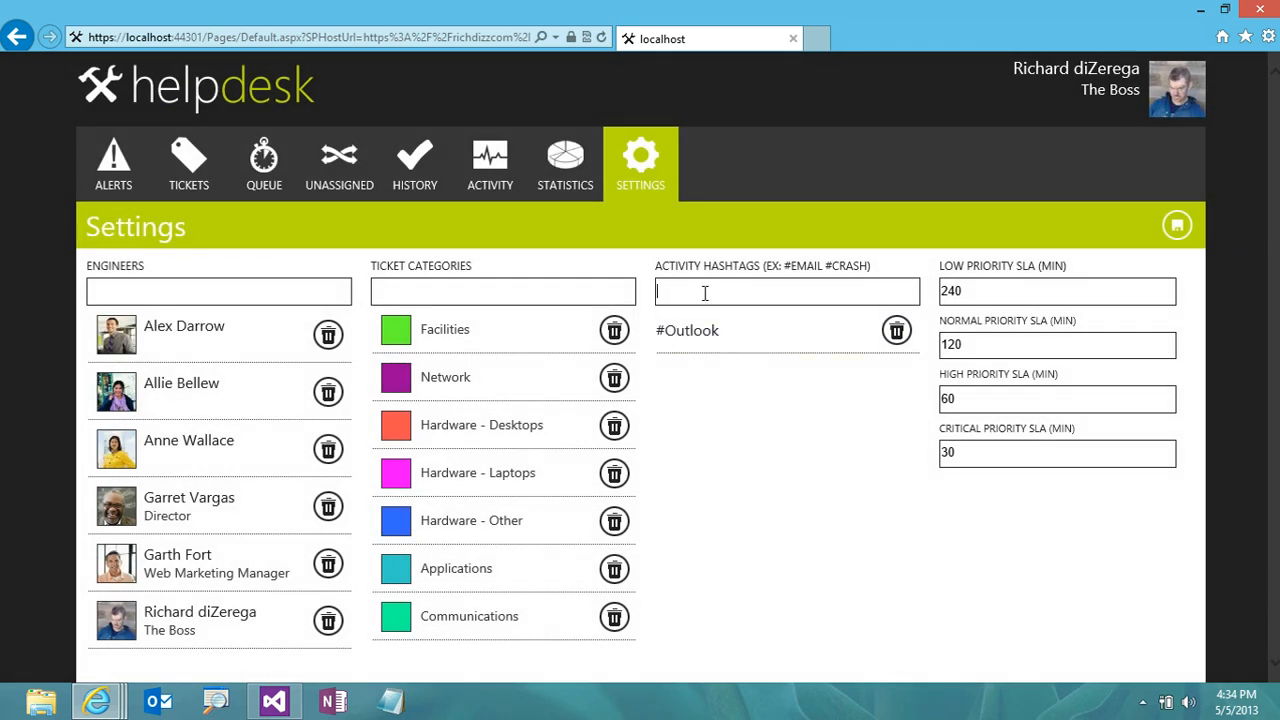
pyautogui.write('SharePoint')
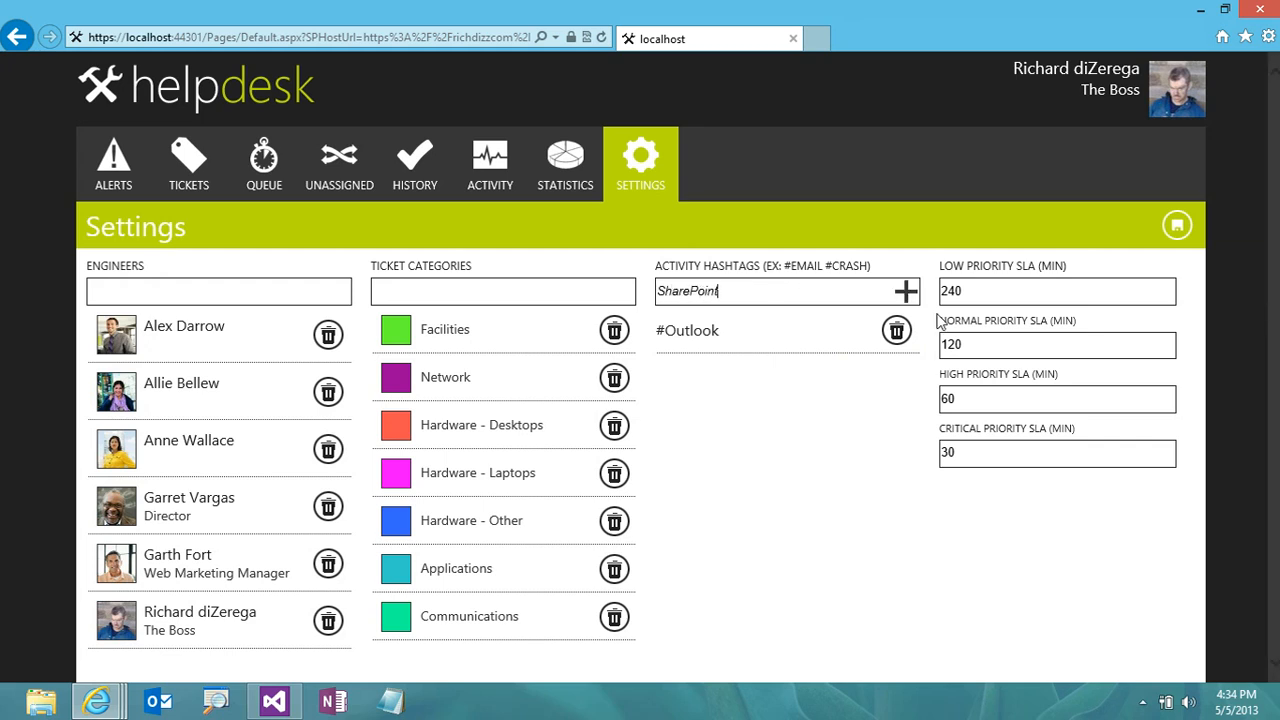
pyautogui.click(906, 291)
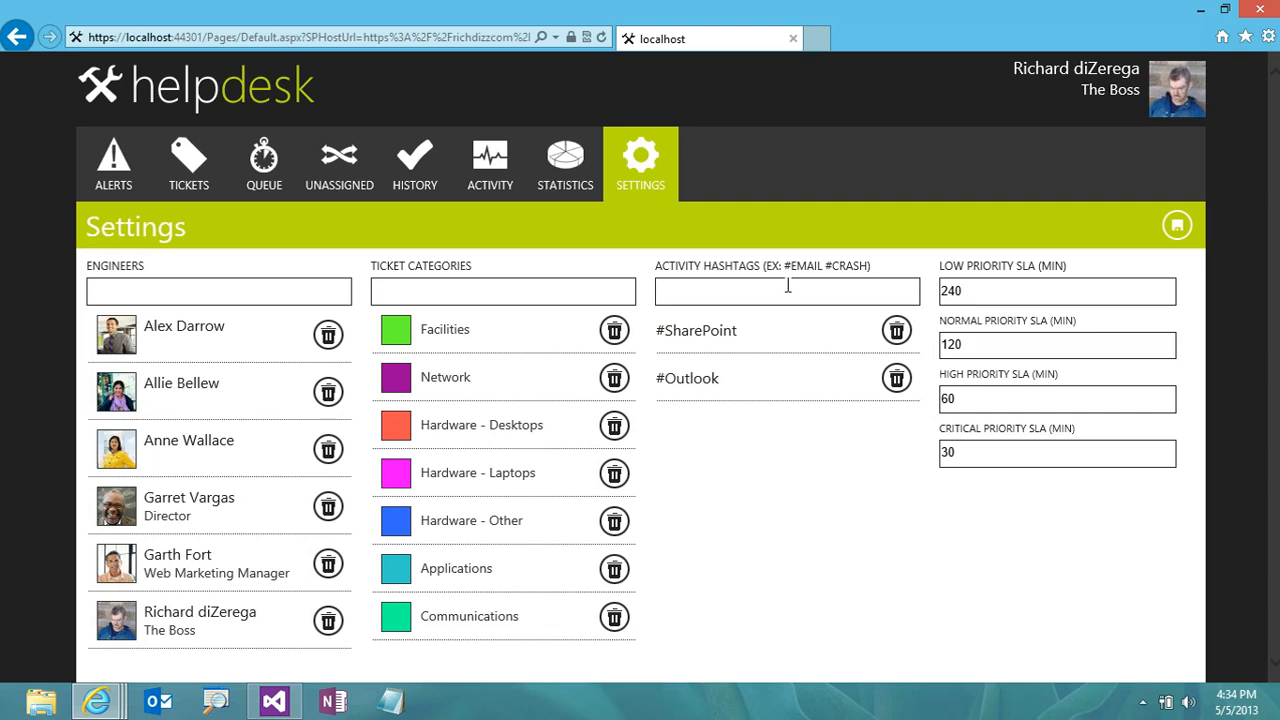
pyautogui.write('Lync')
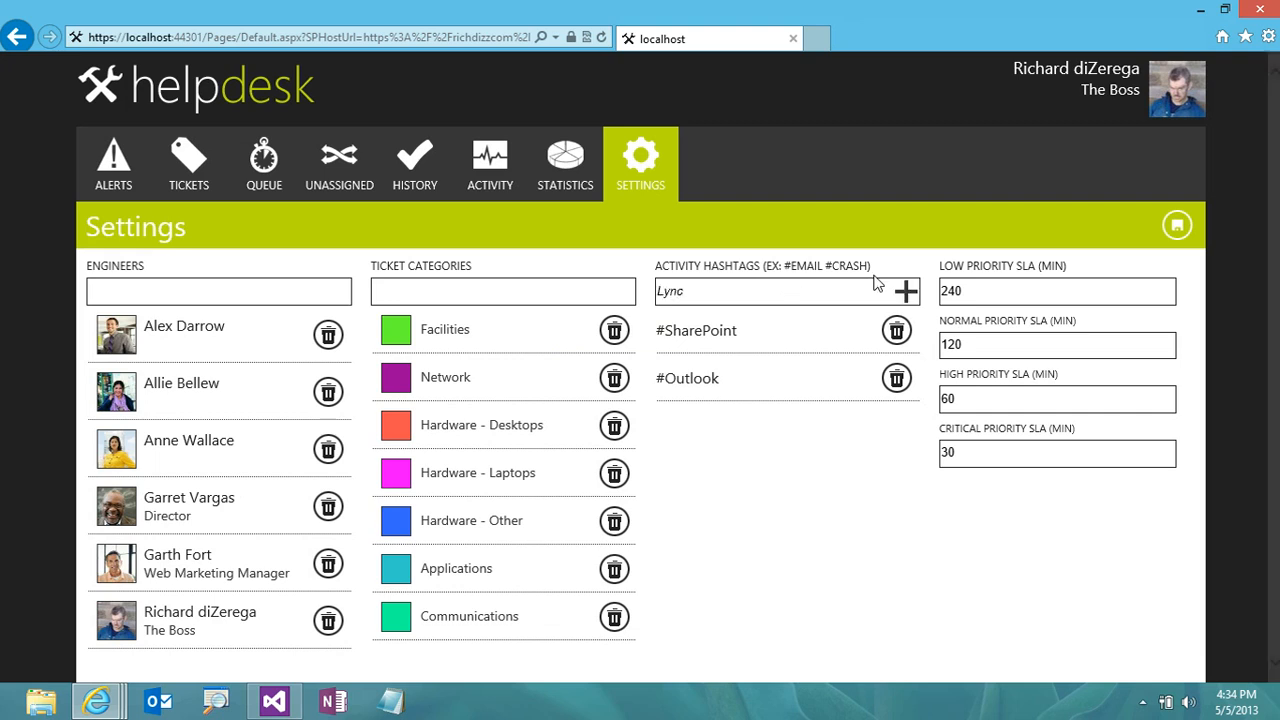
pyautogui.click(905, 291)
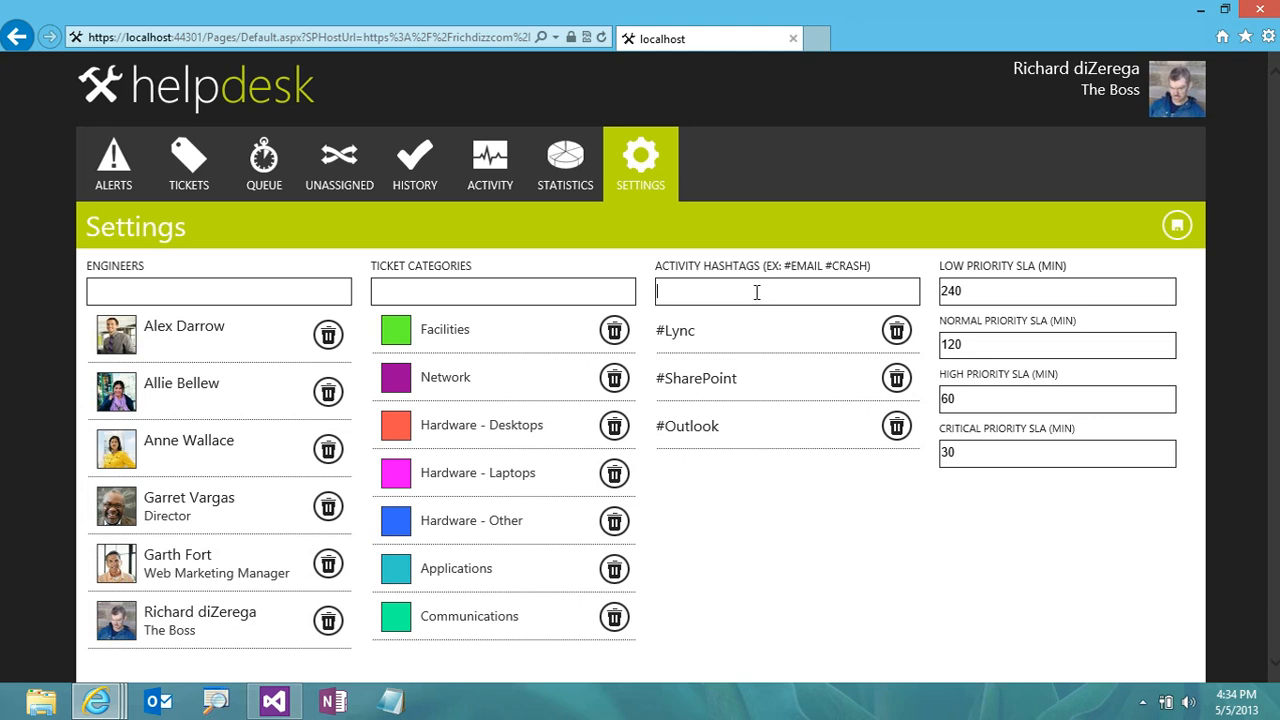
# Add Yammer, Office2013 and Windows8 hashtags, keeping unsaved changes at the discard prompt
pyautogui.write('Yamm')
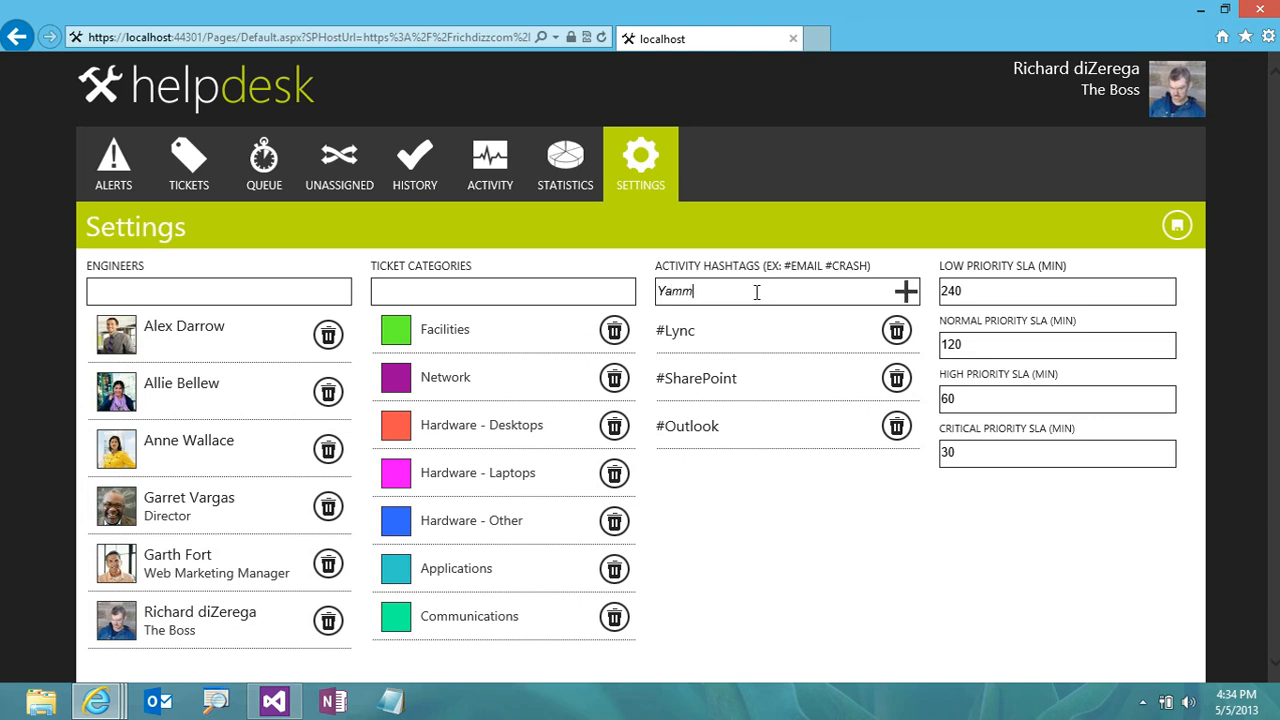
pyautogui.click(905, 291)
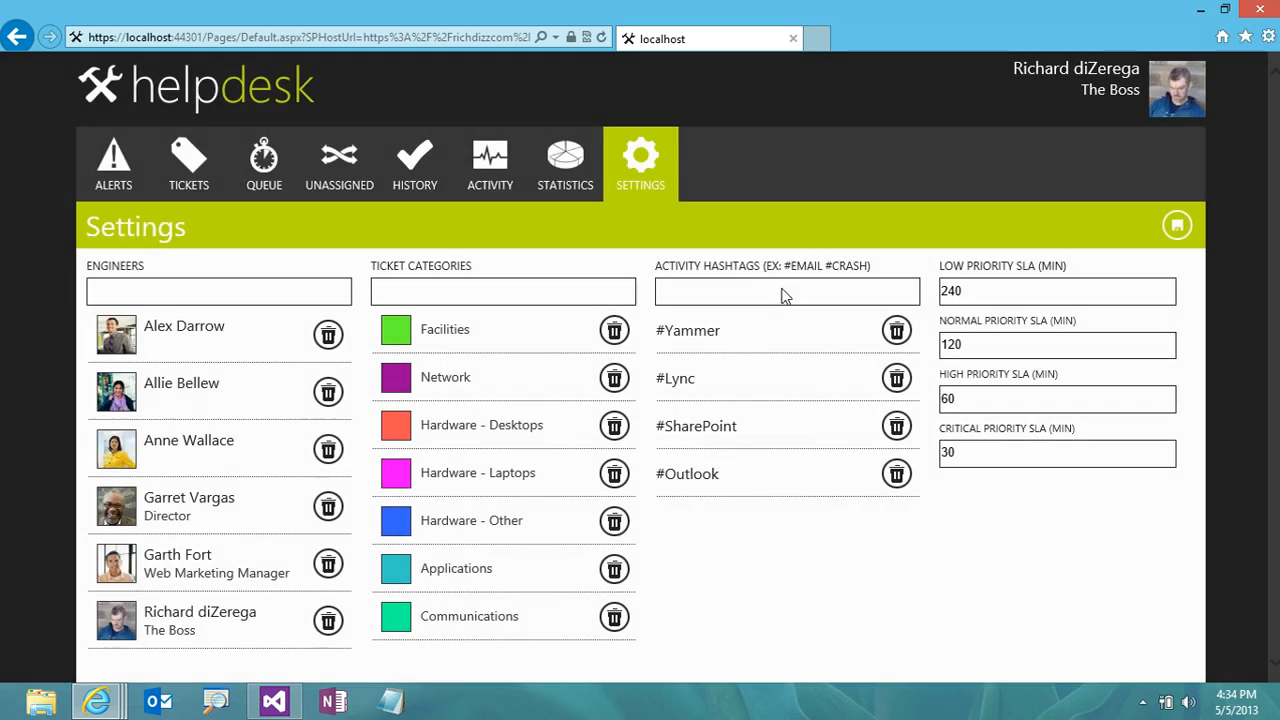
pyautogui.write('Off')
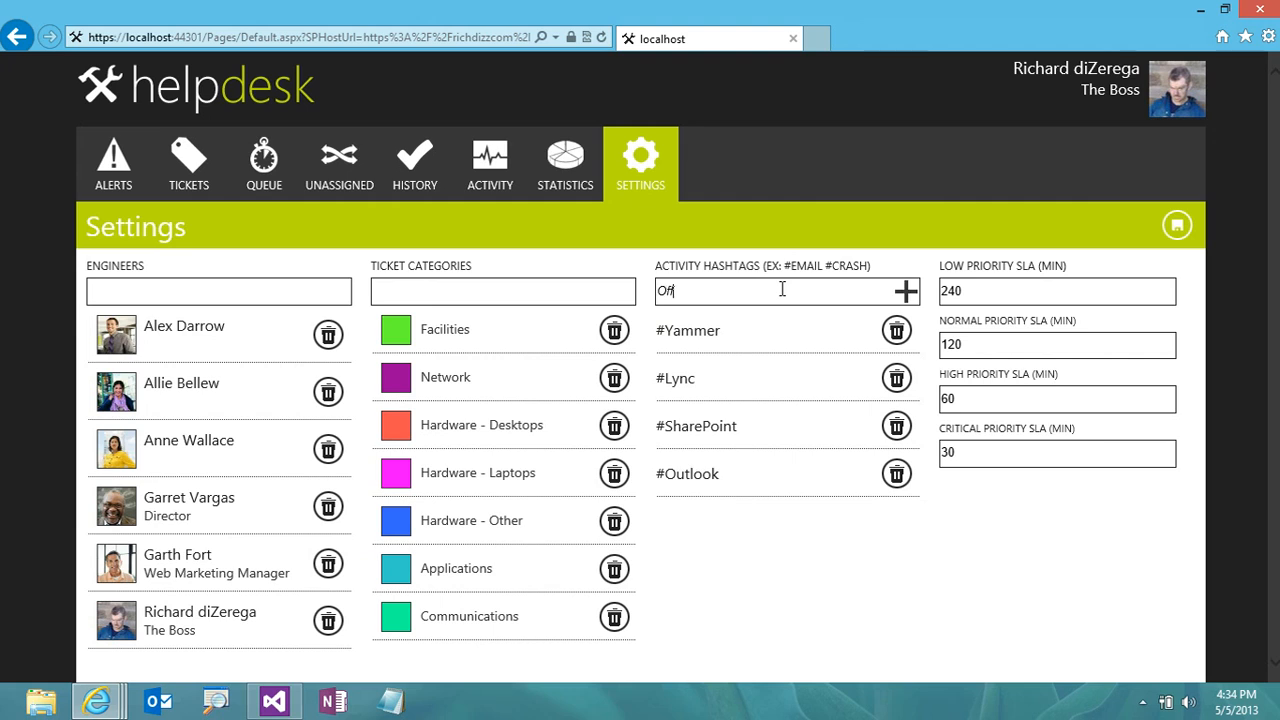
pyautogui.write('Office2013')
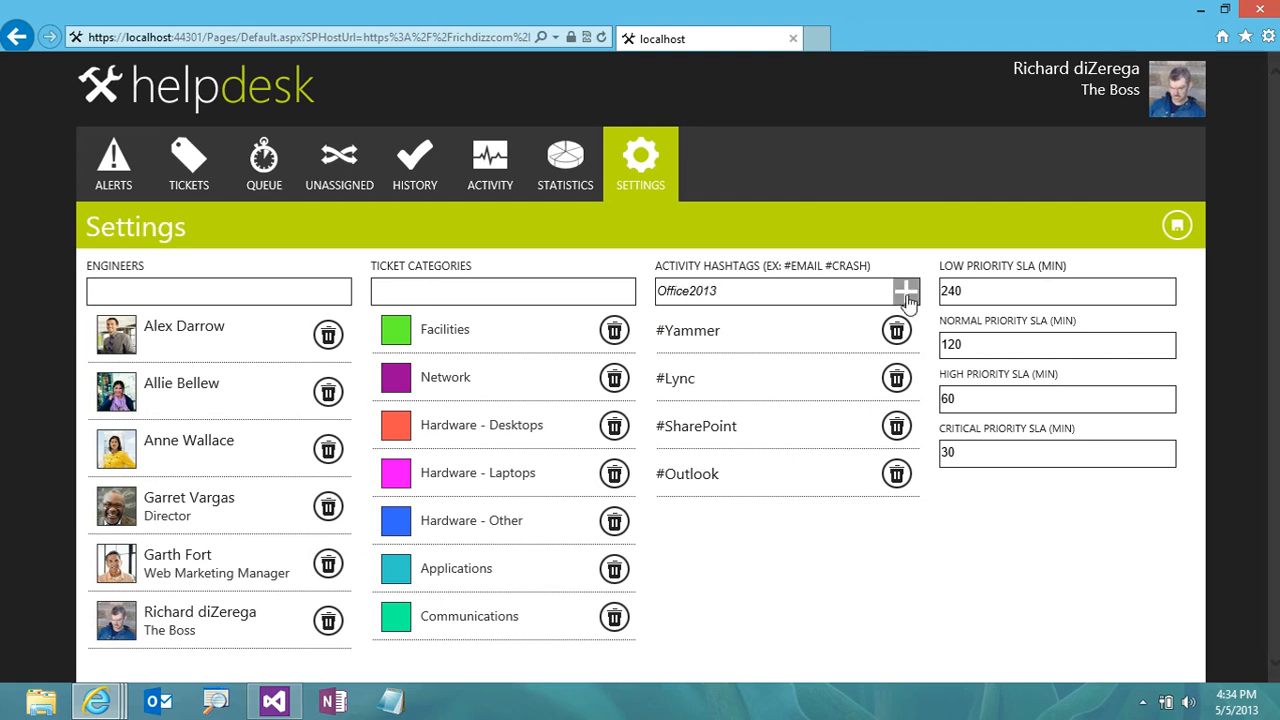
pyautogui.click(905, 291)
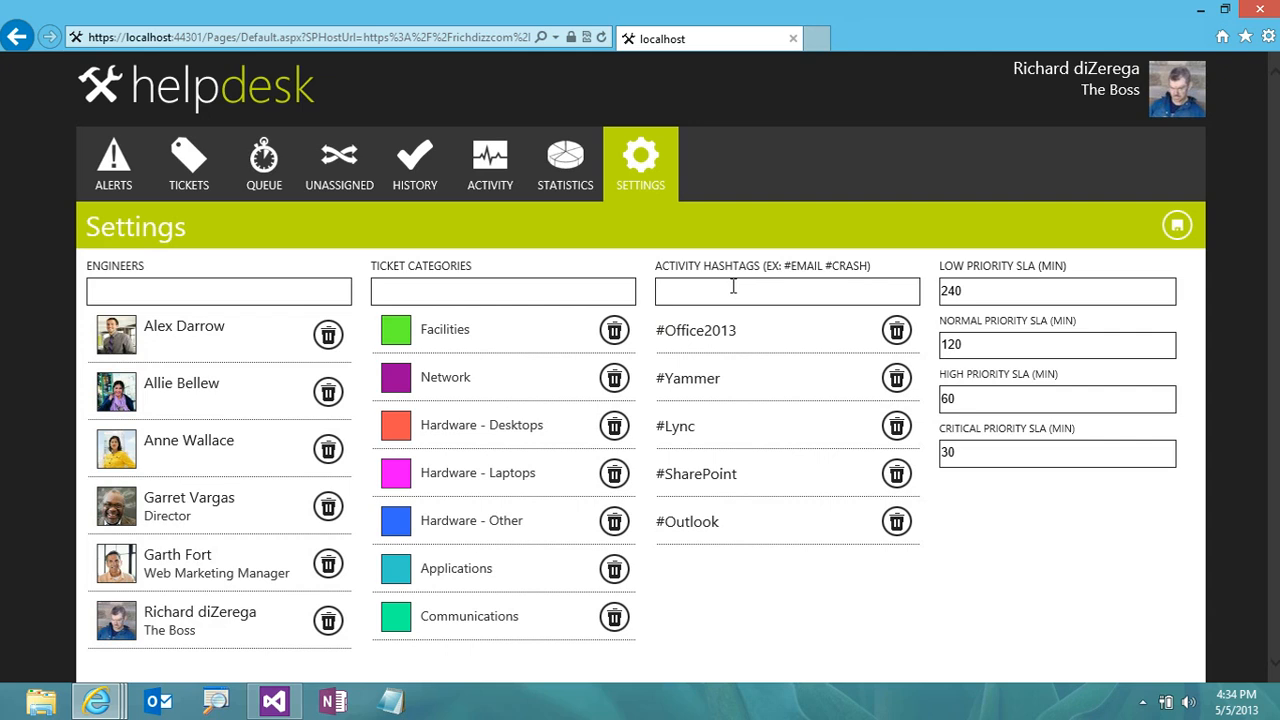
pyautogui.write('Windows')
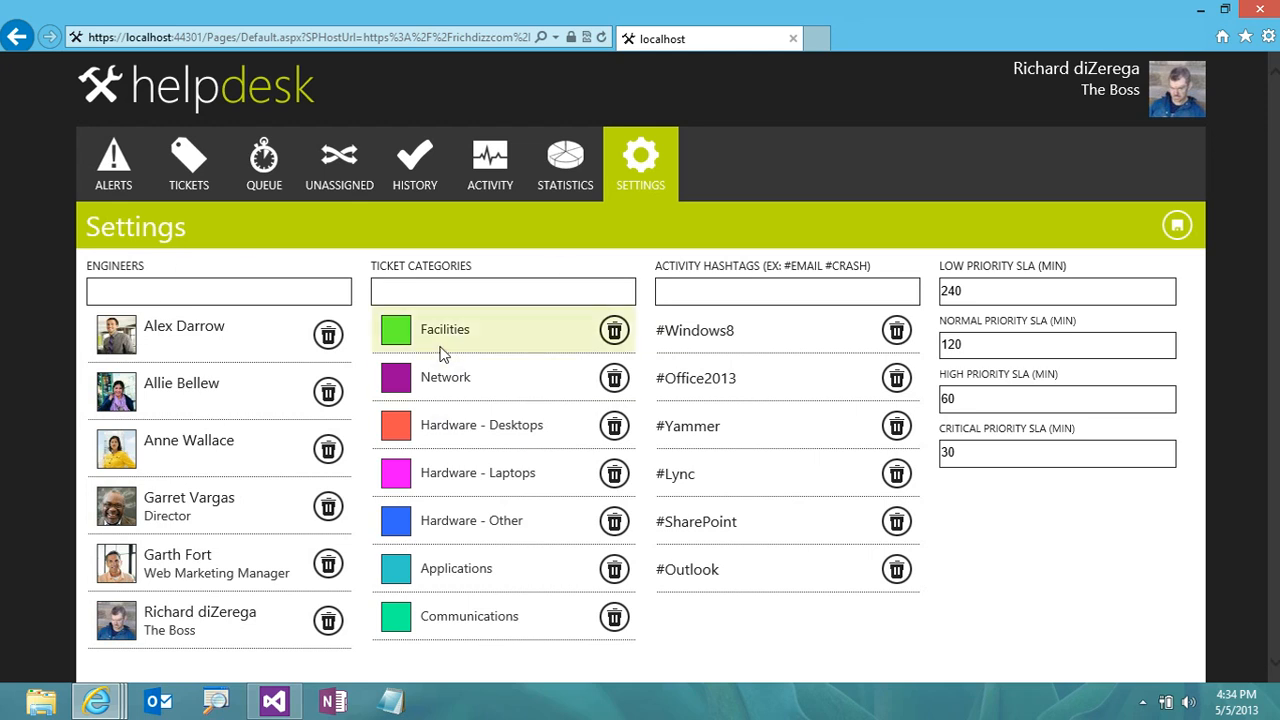
pyautogui.moveTo(1177, 225)
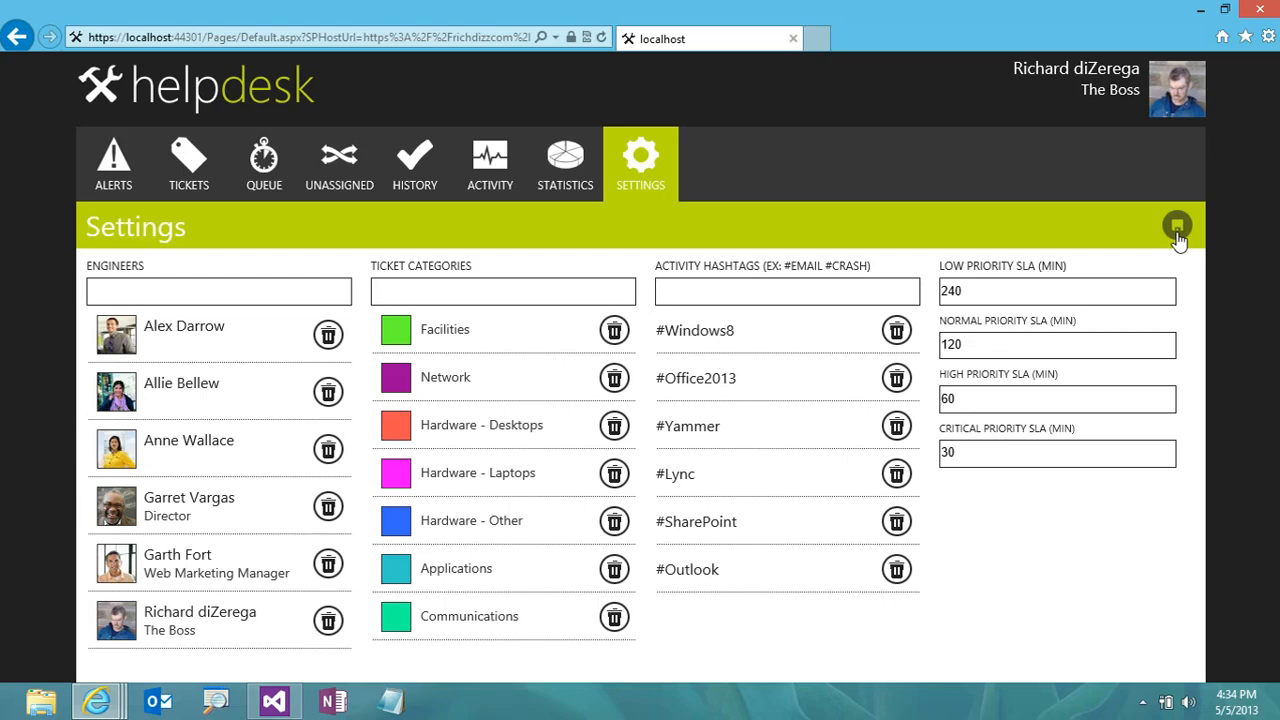
pyautogui.moveTo(565, 165)
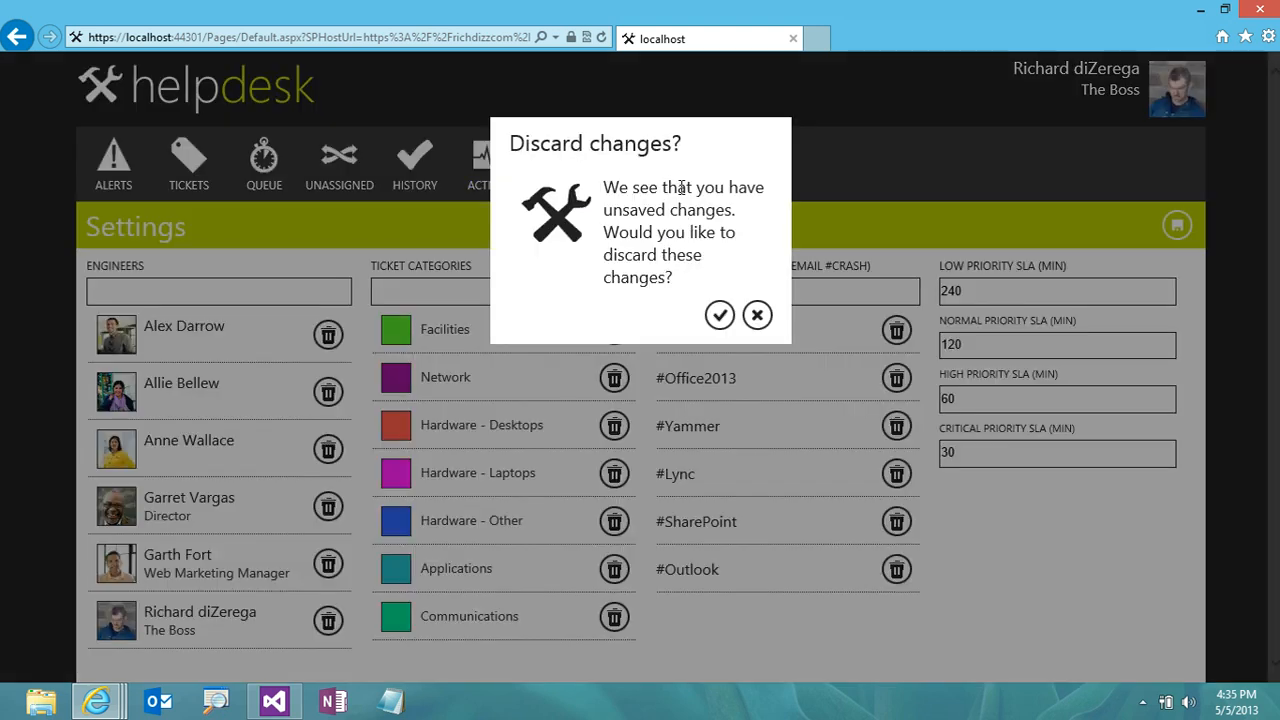
pyautogui.moveTo(757, 315)
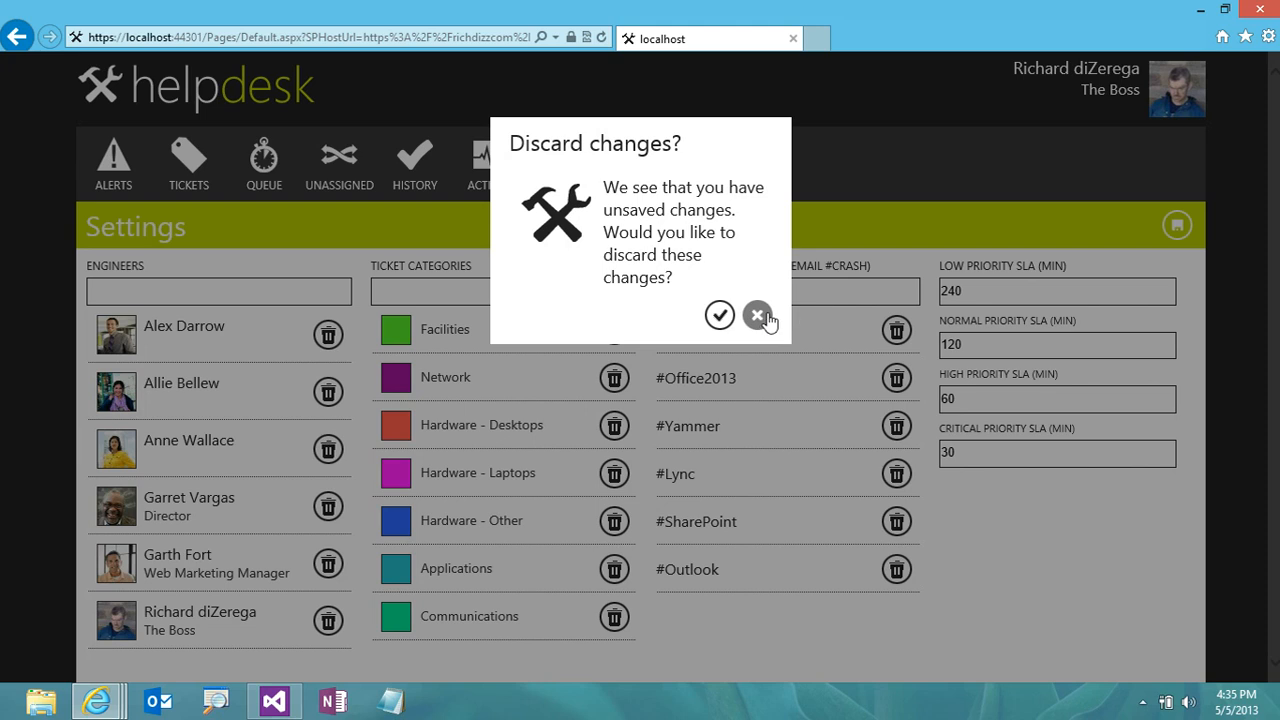
pyautogui.click(757, 315)
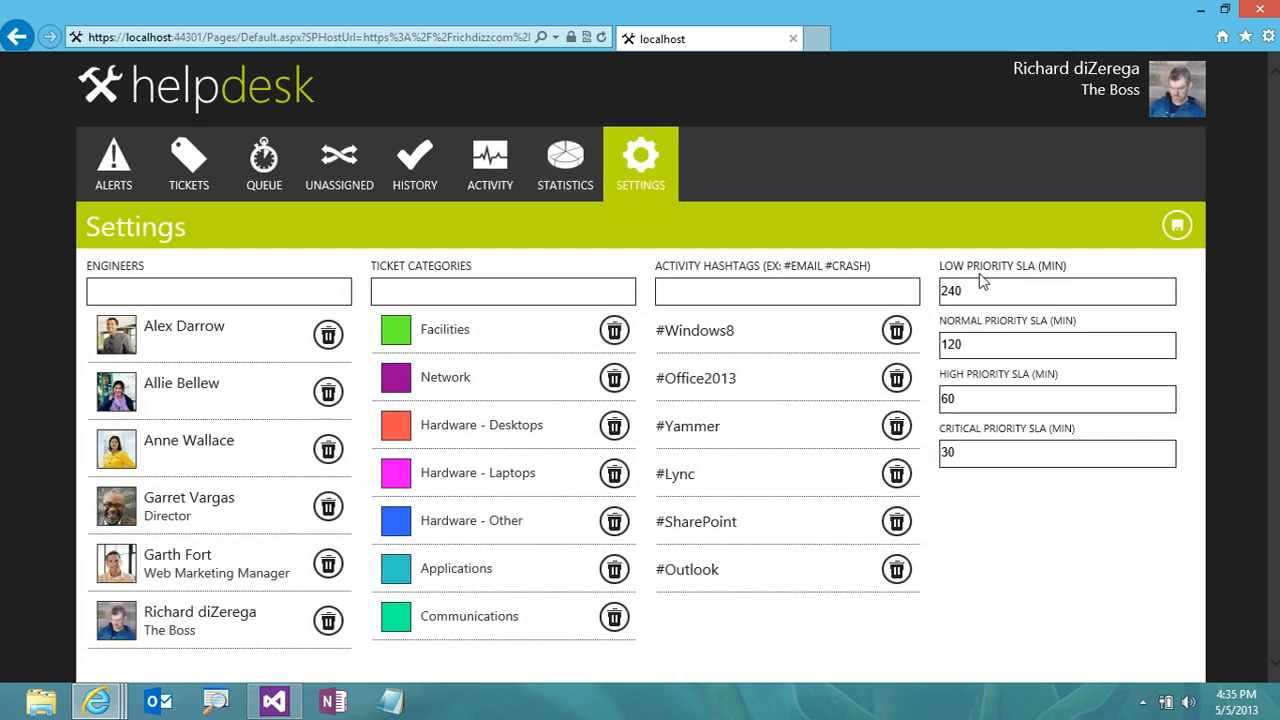
pyautogui.moveTo(987, 282)
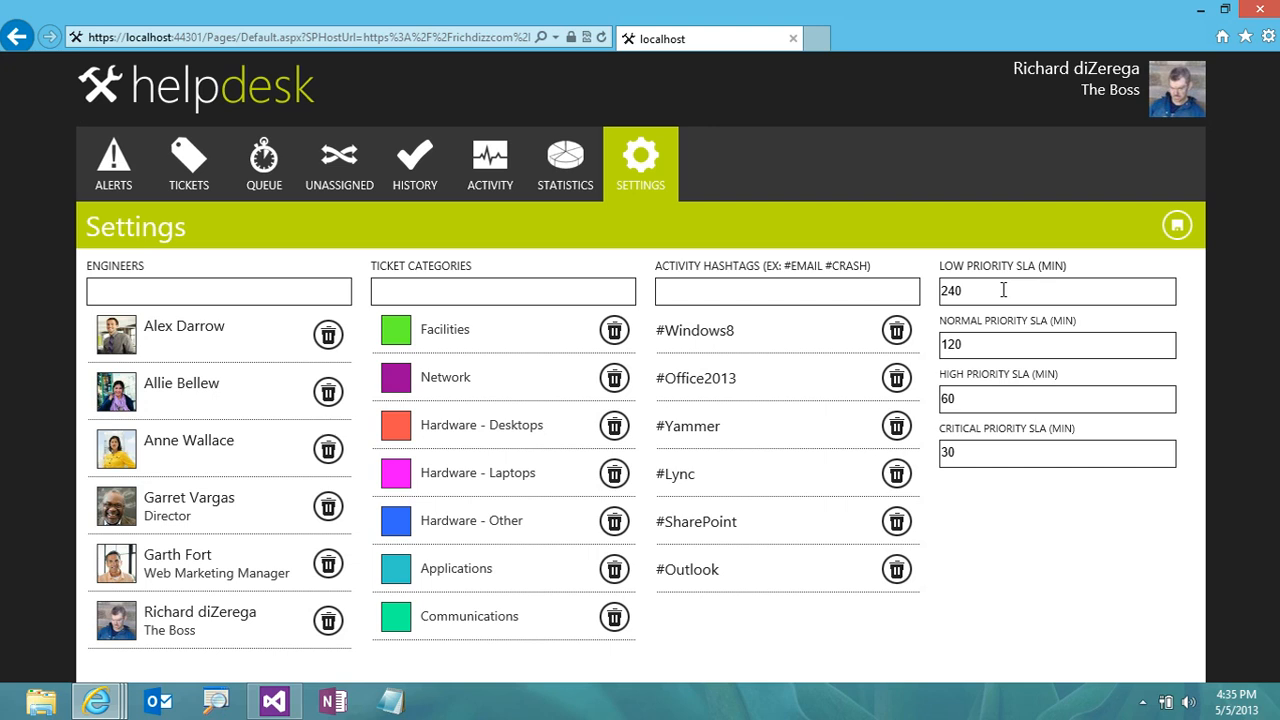
pyautogui.moveTo(1031, 282)
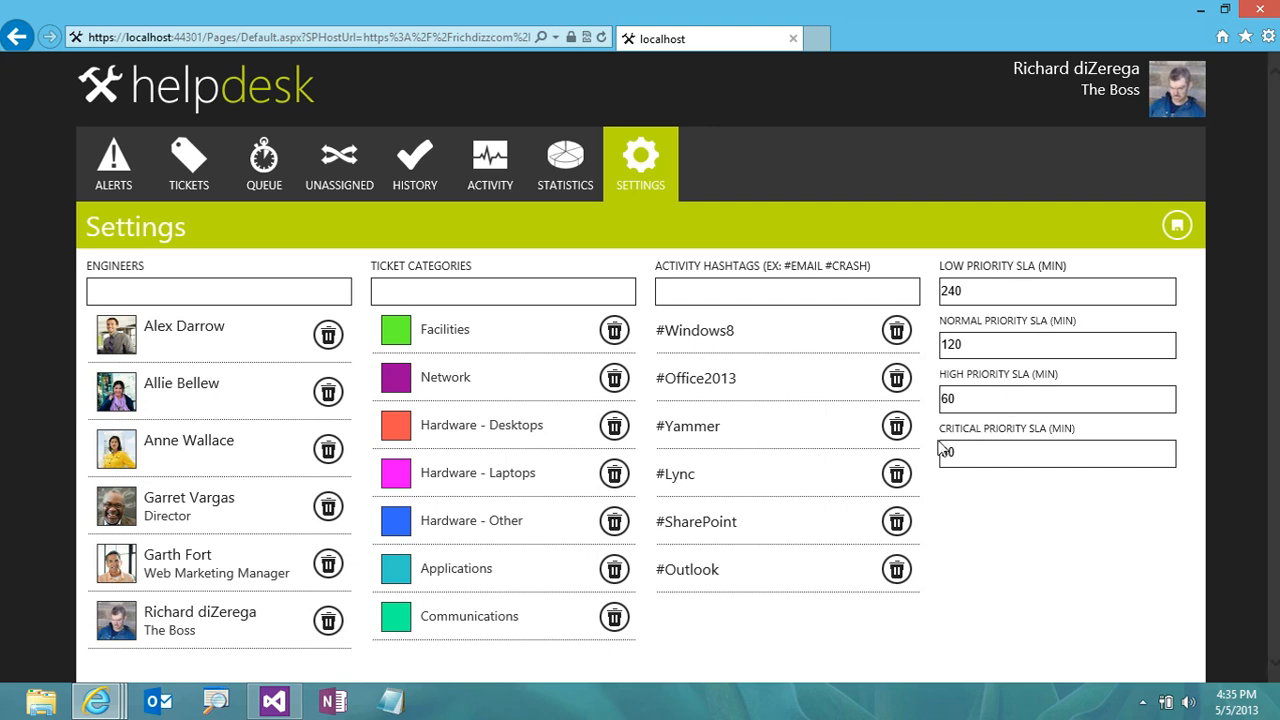
# Replace the Critical Priority SLA value of 30 with 1 minute
pyautogui.write('30')
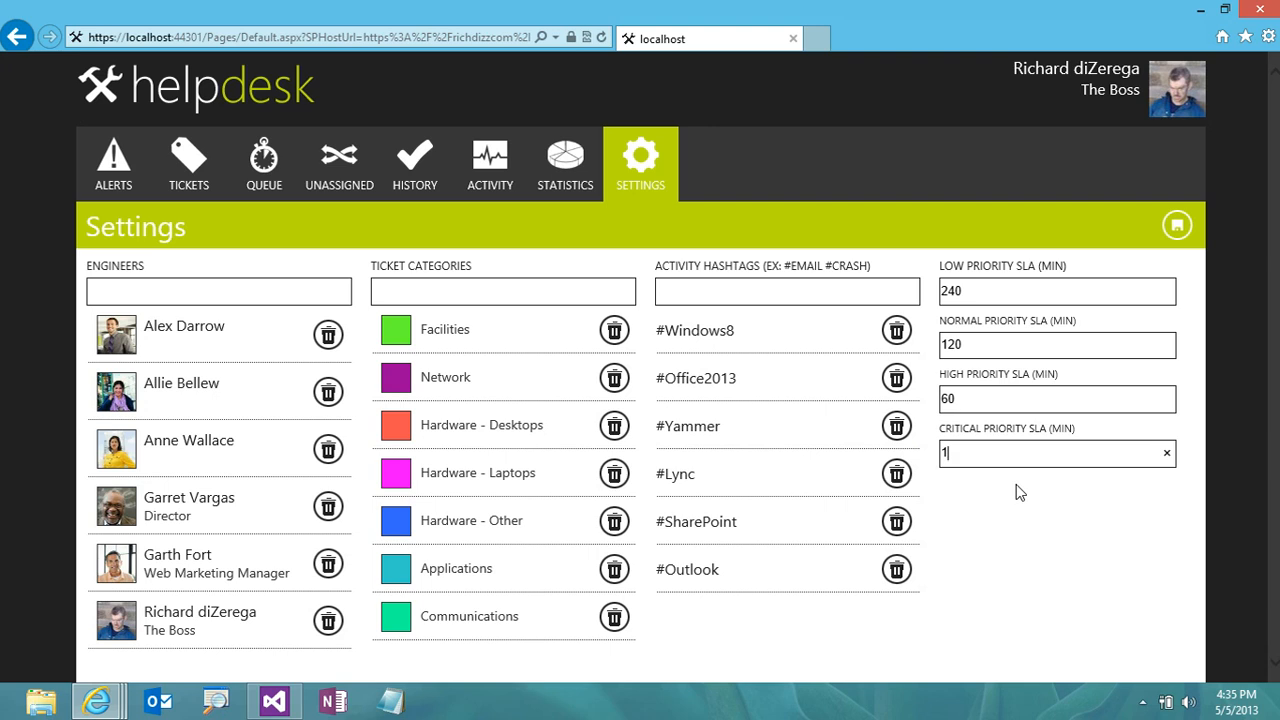
pyautogui.moveTo(1029, 478)
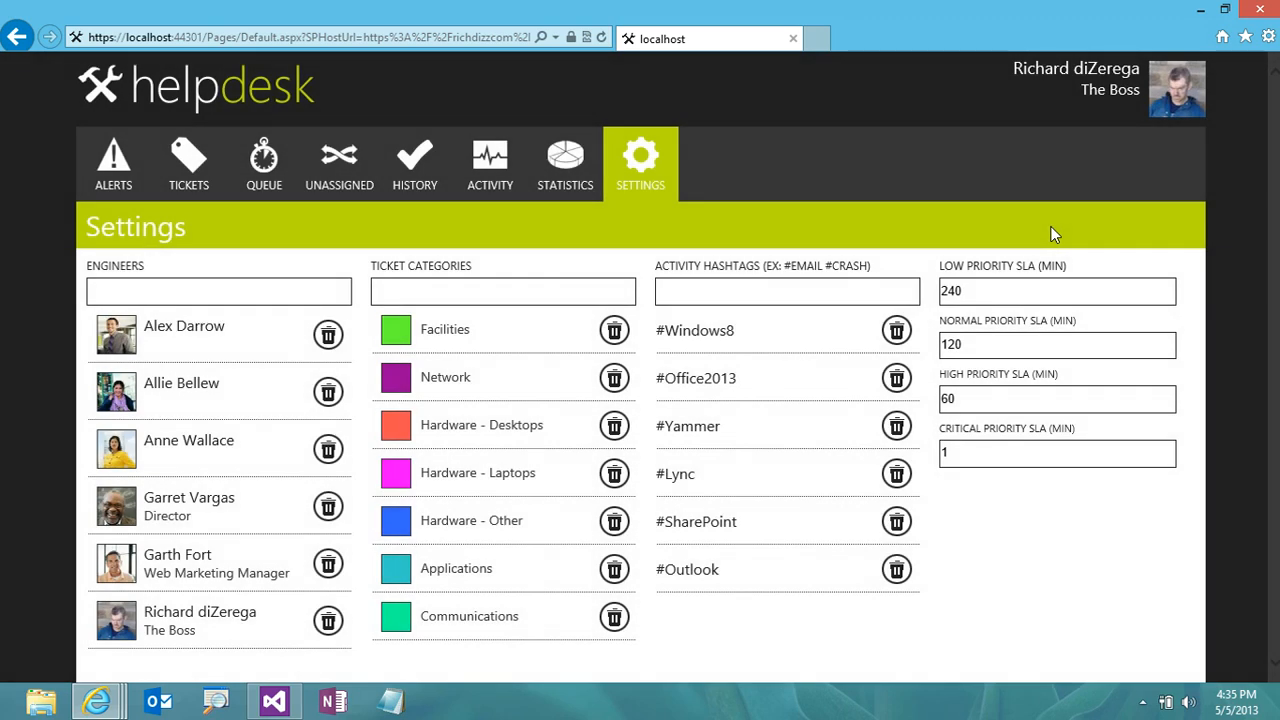
pyautogui.moveTo(990, 225)
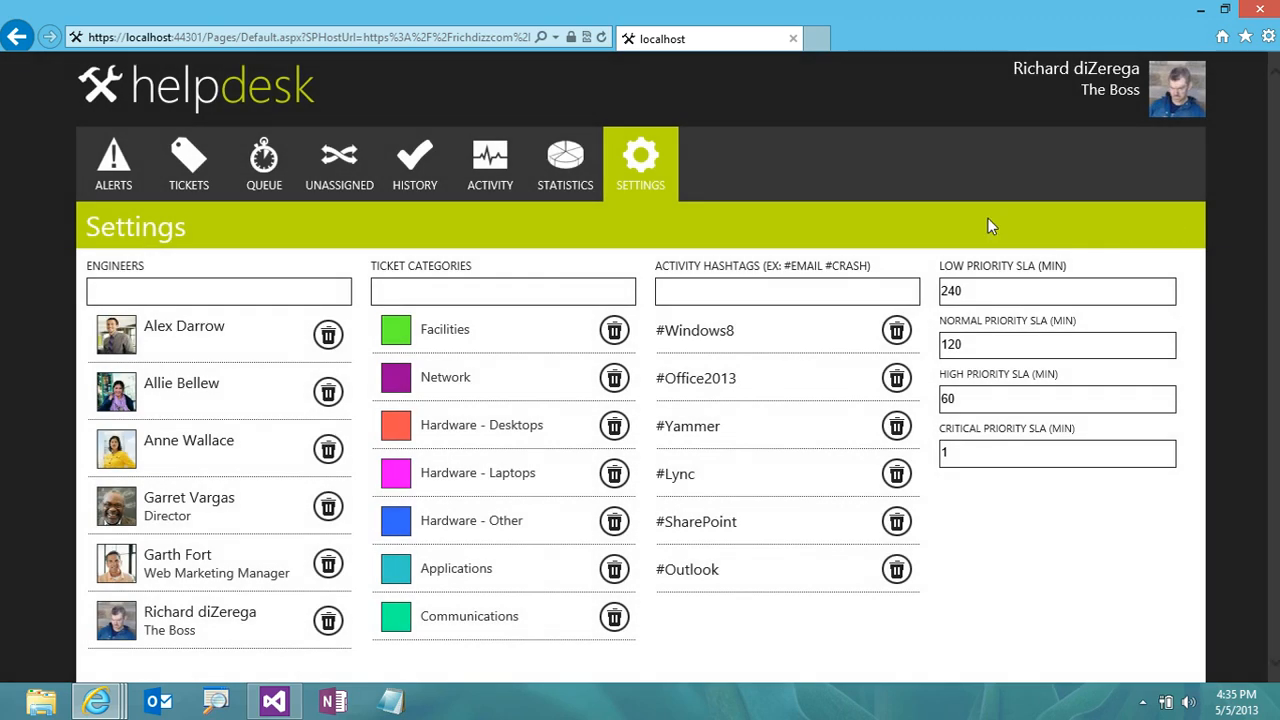
pyautogui.moveTo(920, 218)
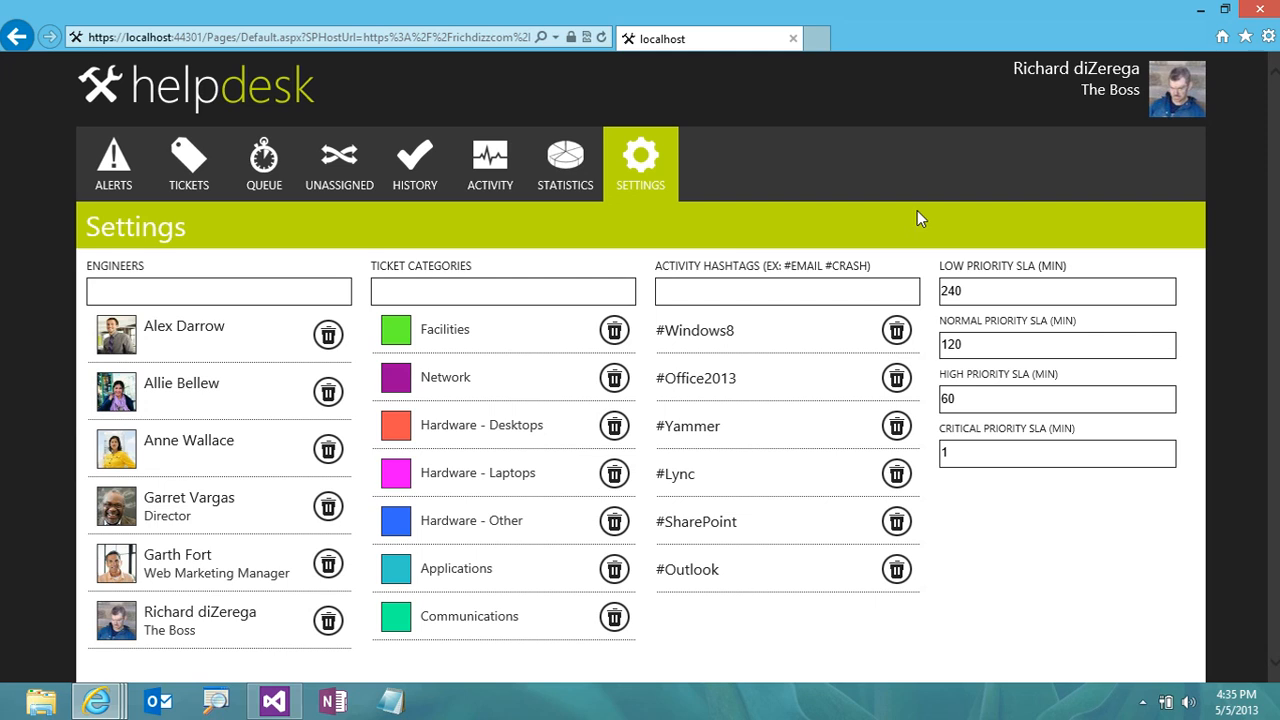
pyautogui.moveTo(489, 163)
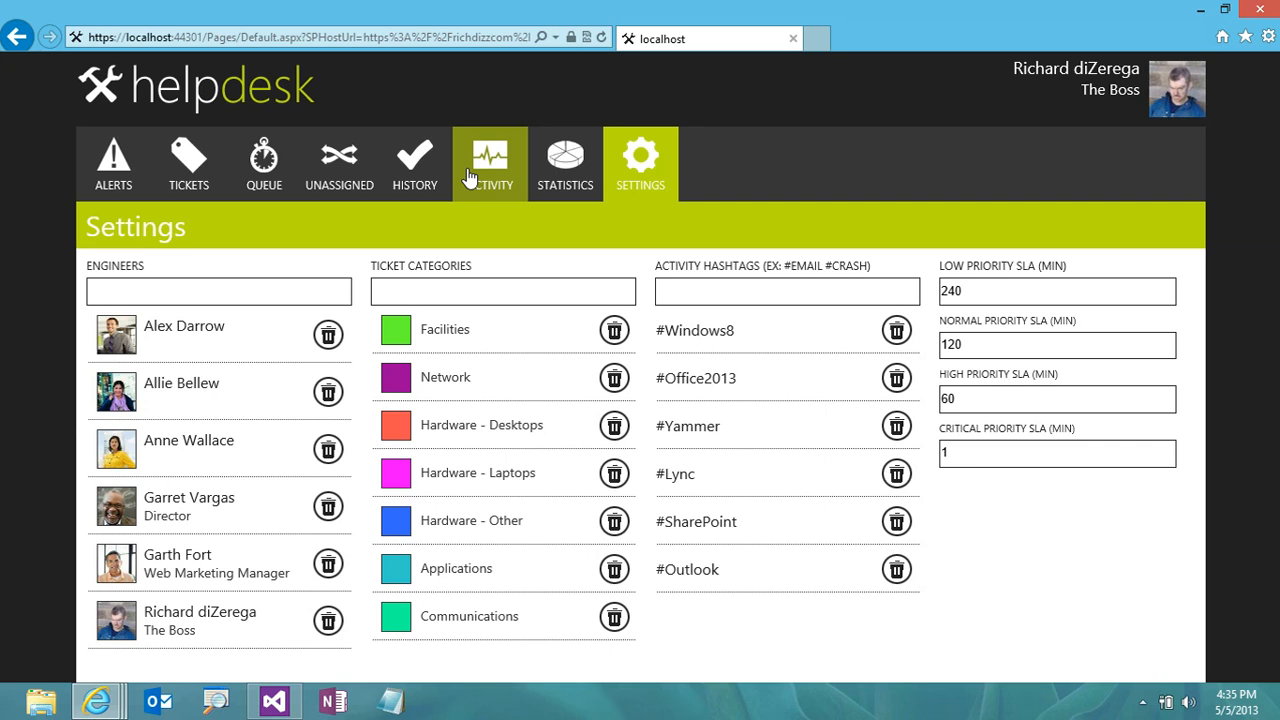
# Switch to the Activity page showing demo users' hashtag mention cards
pyautogui.click(490, 163)
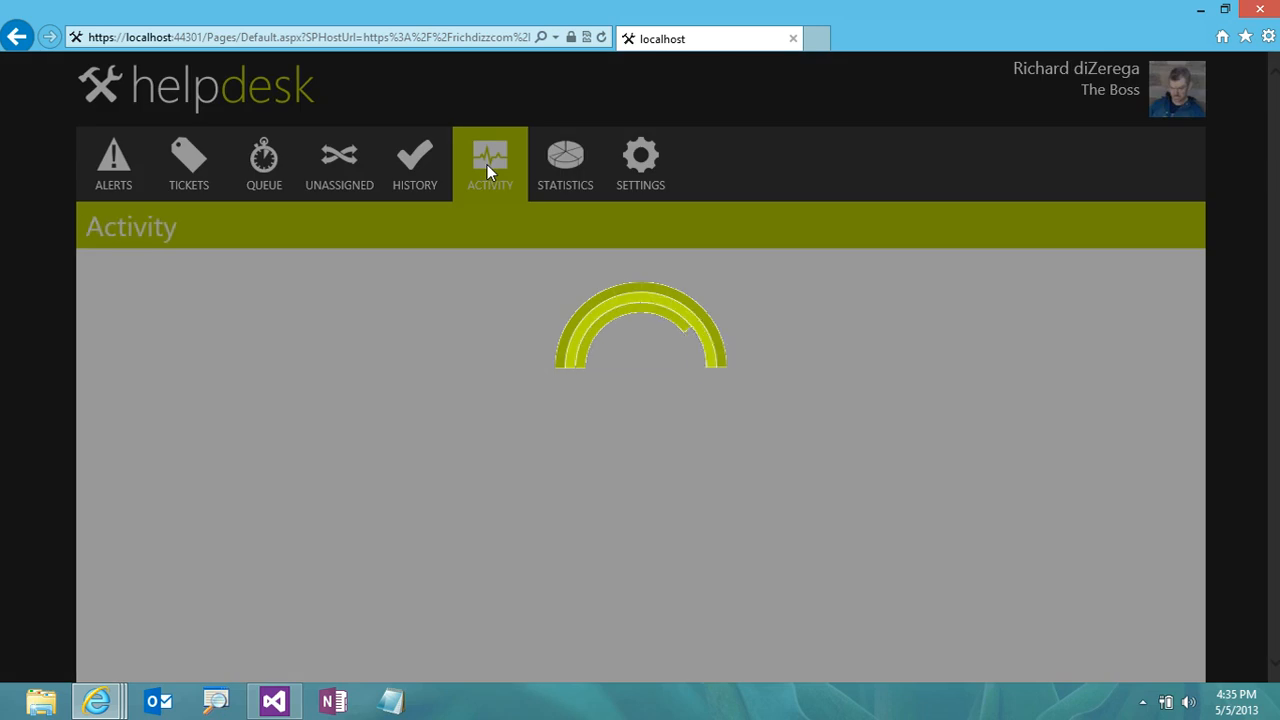
pyautogui.click(490, 163)
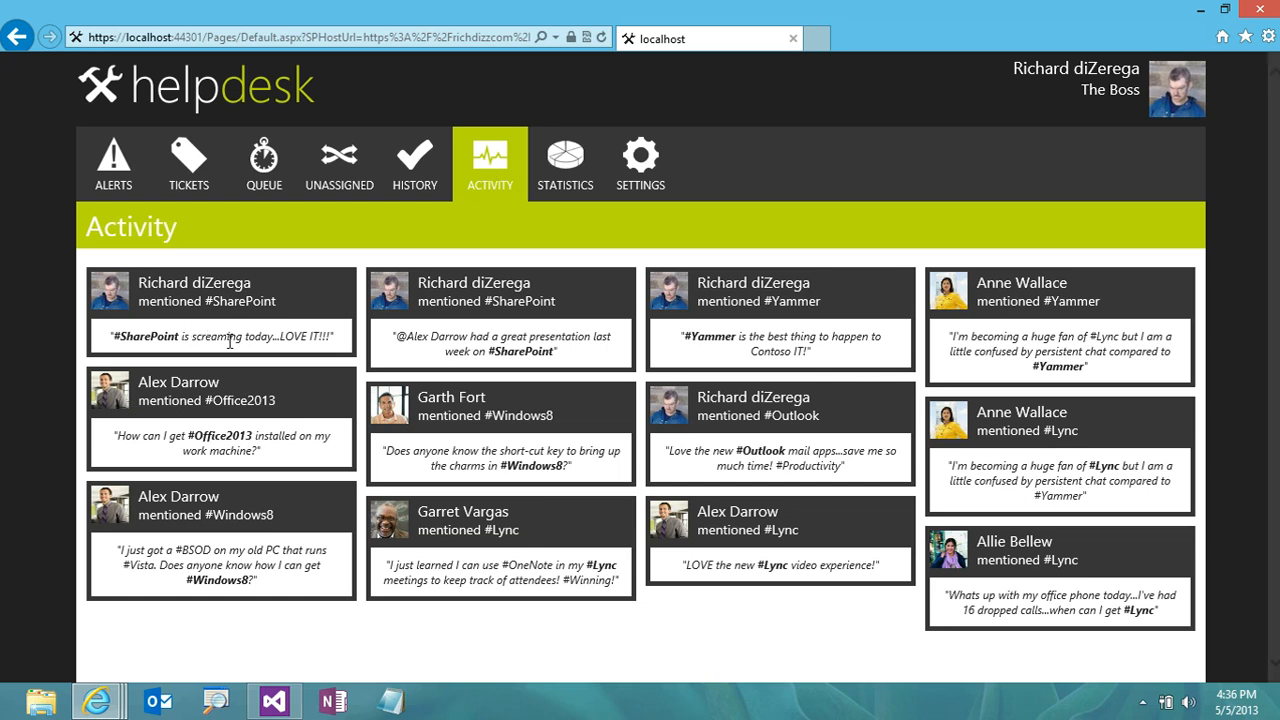
pyautogui.moveTo(266, 343)
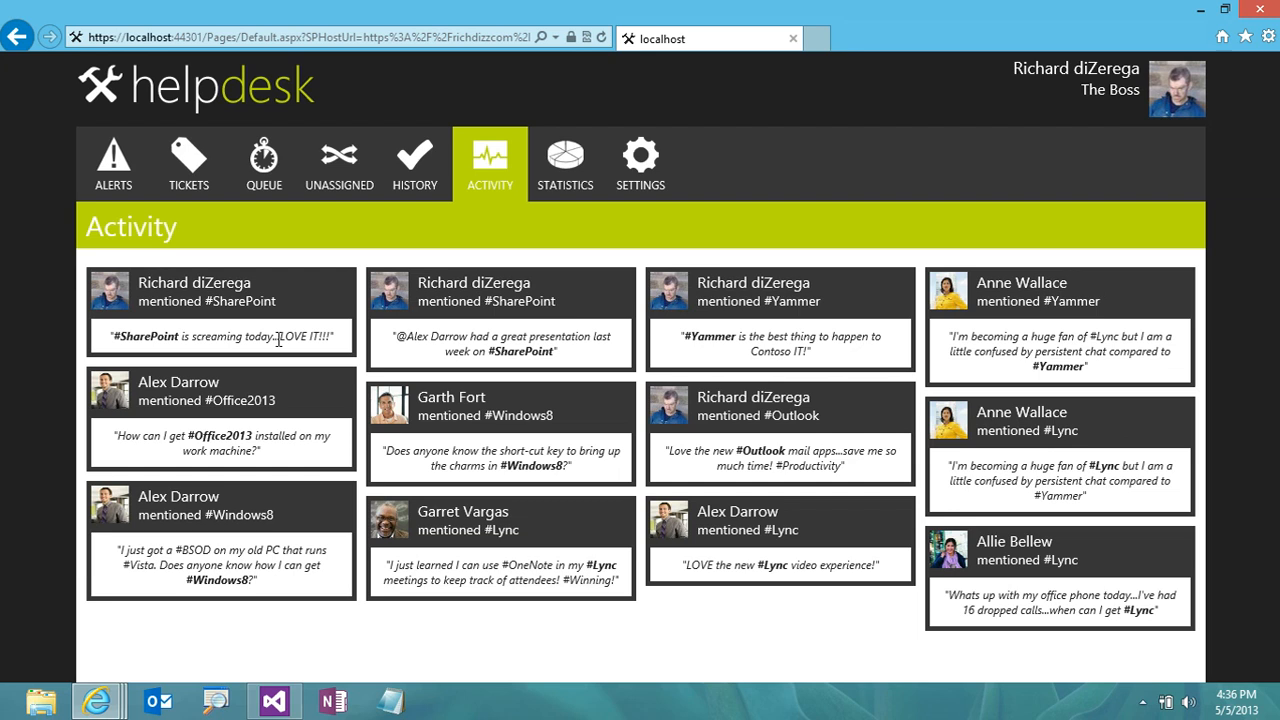
# Open the Statistics page with tickets-per-day and weekday distribution charts
pyautogui.click(565, 163)
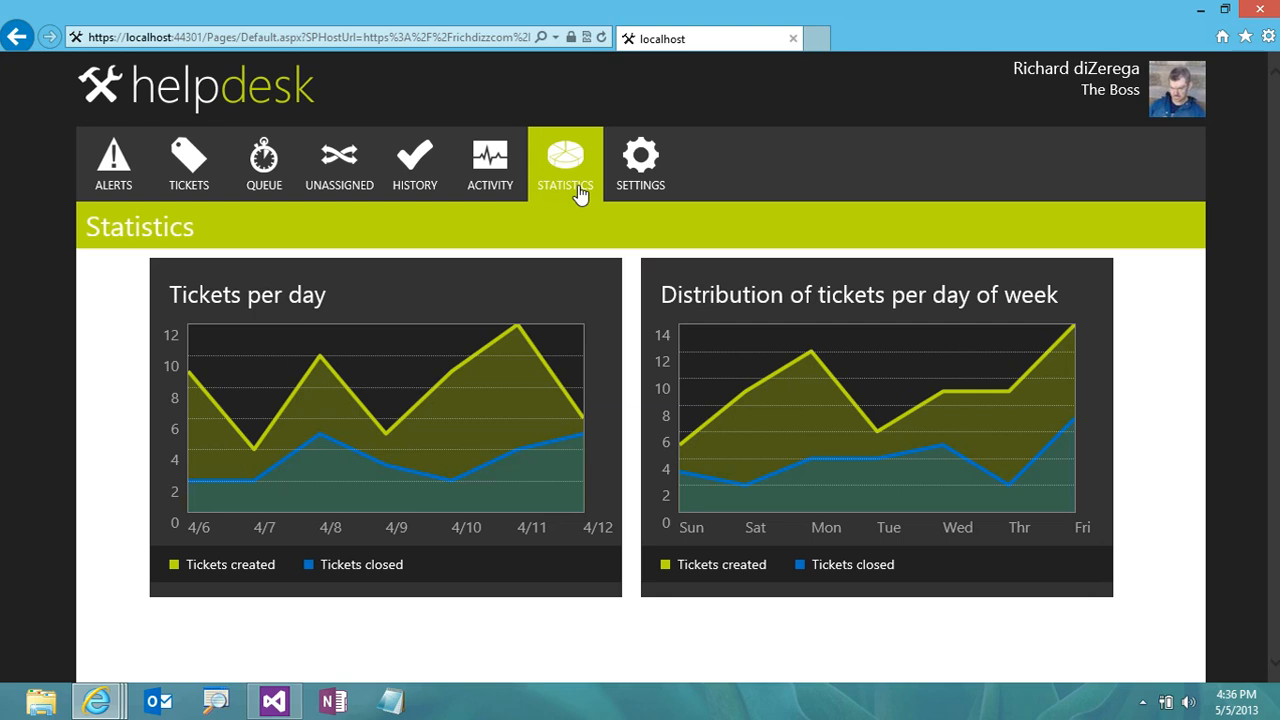
pyautogui.moveTo(389, 469)
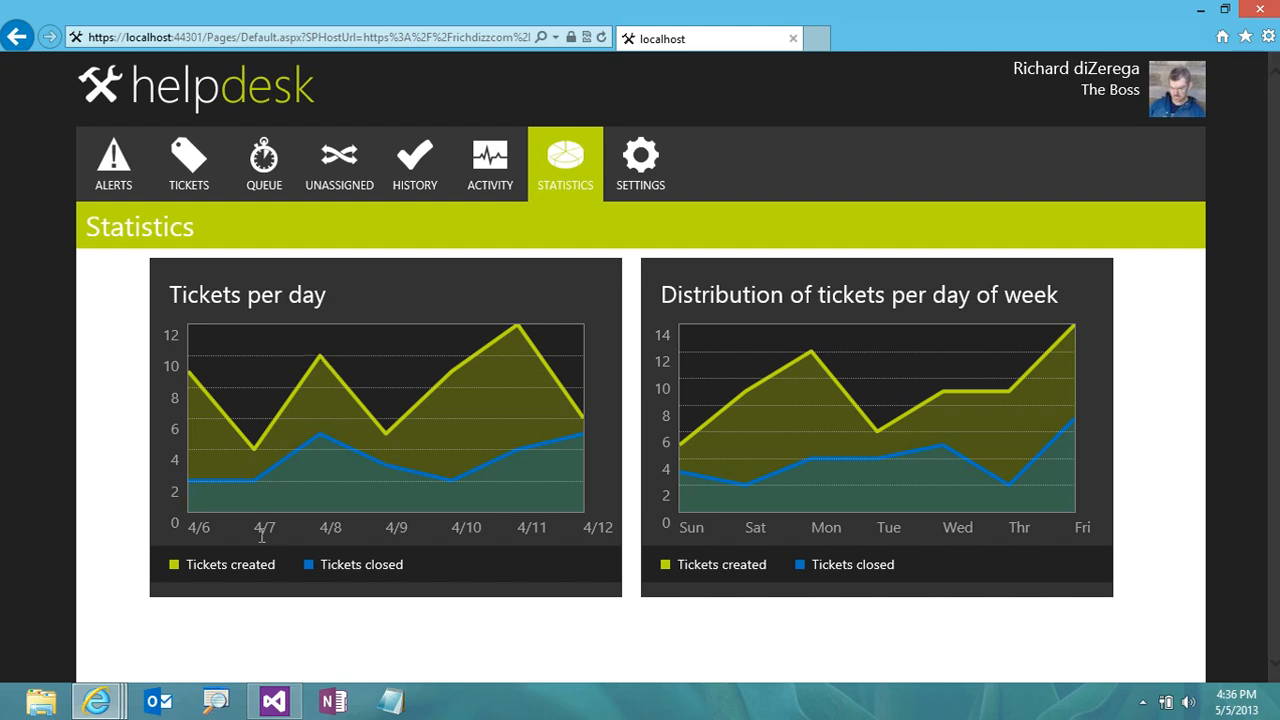
pyautogui.moveTo(716, 454)
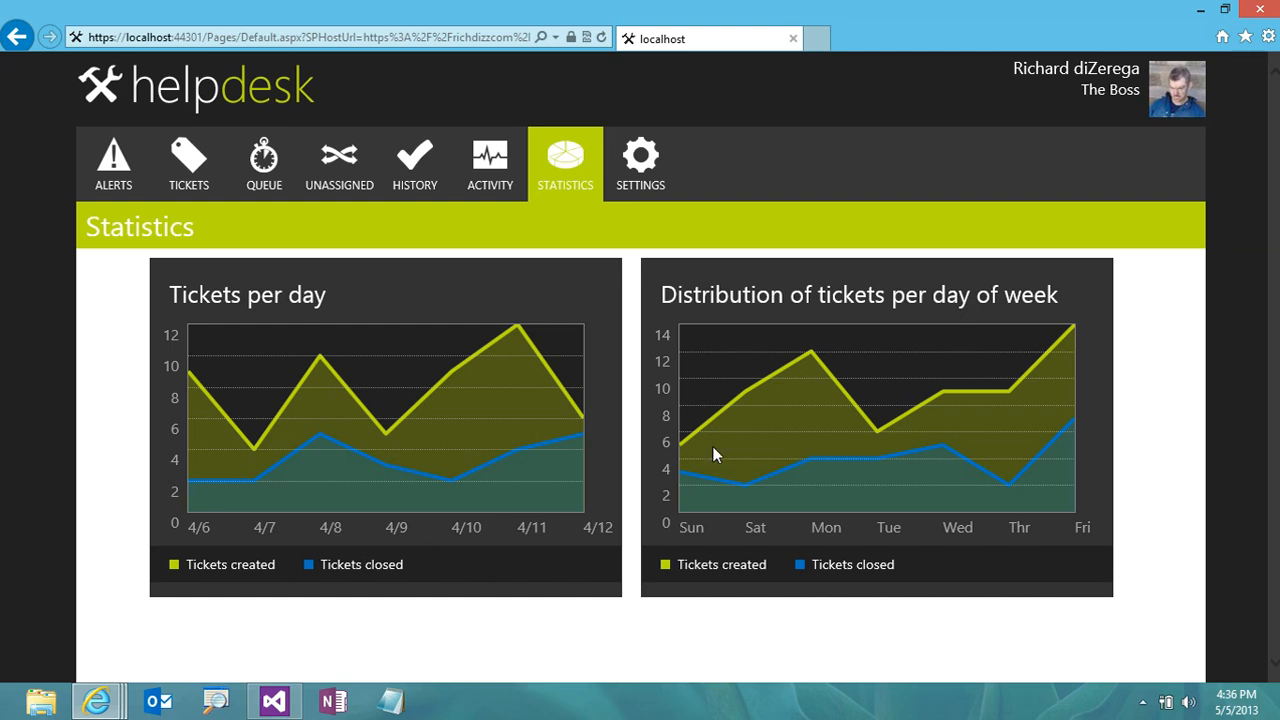
pyautogui.moveTo(728, 476)
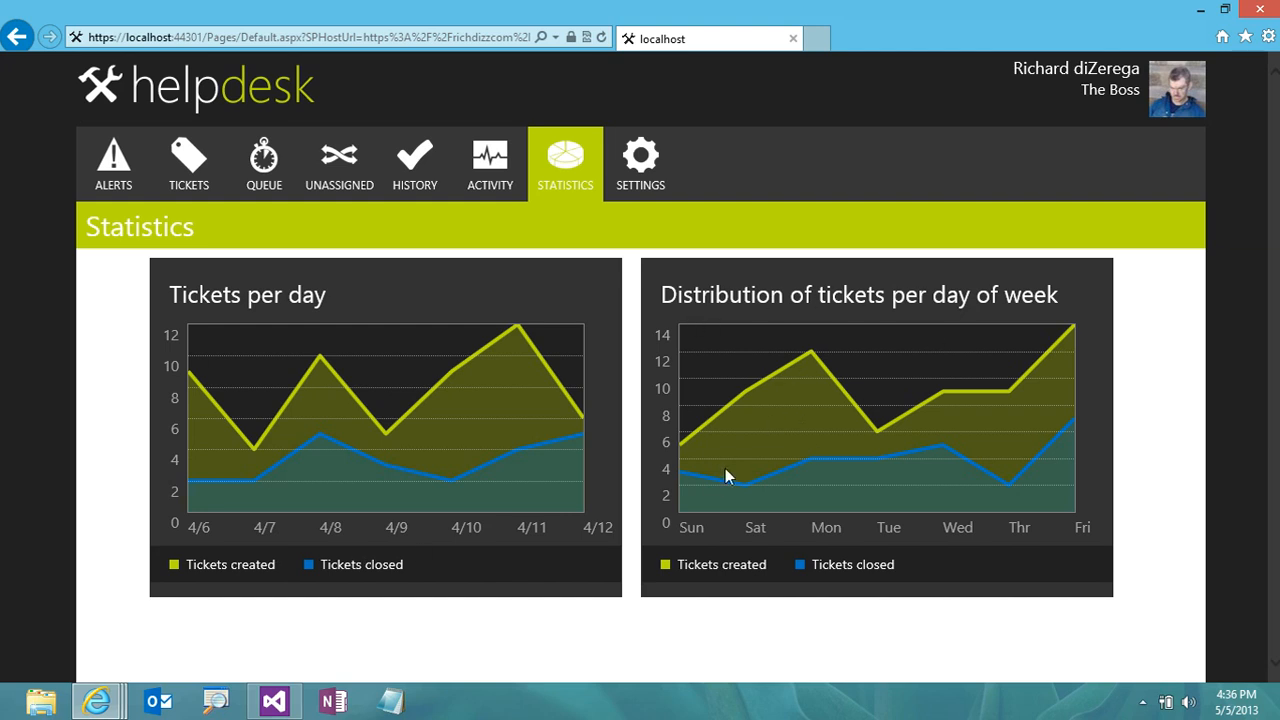
pyautogui.moveTo(688, 462)
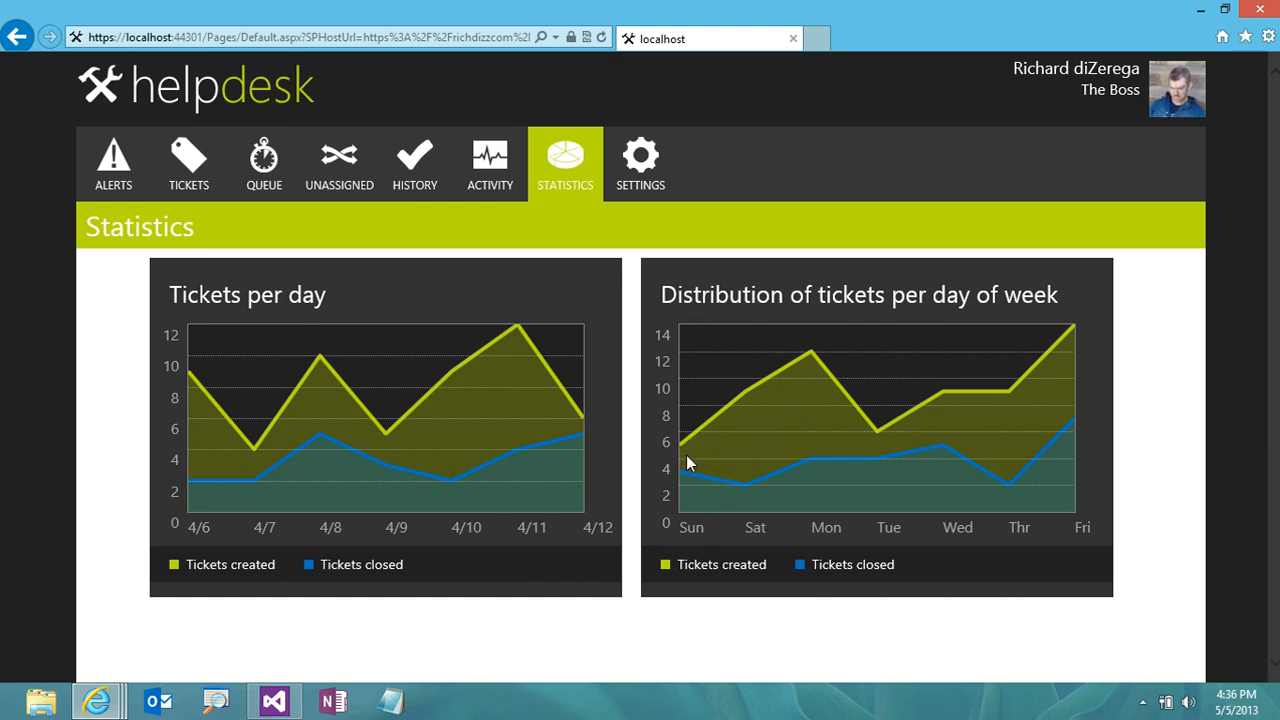
pyautogui.moveTo(848, 373)
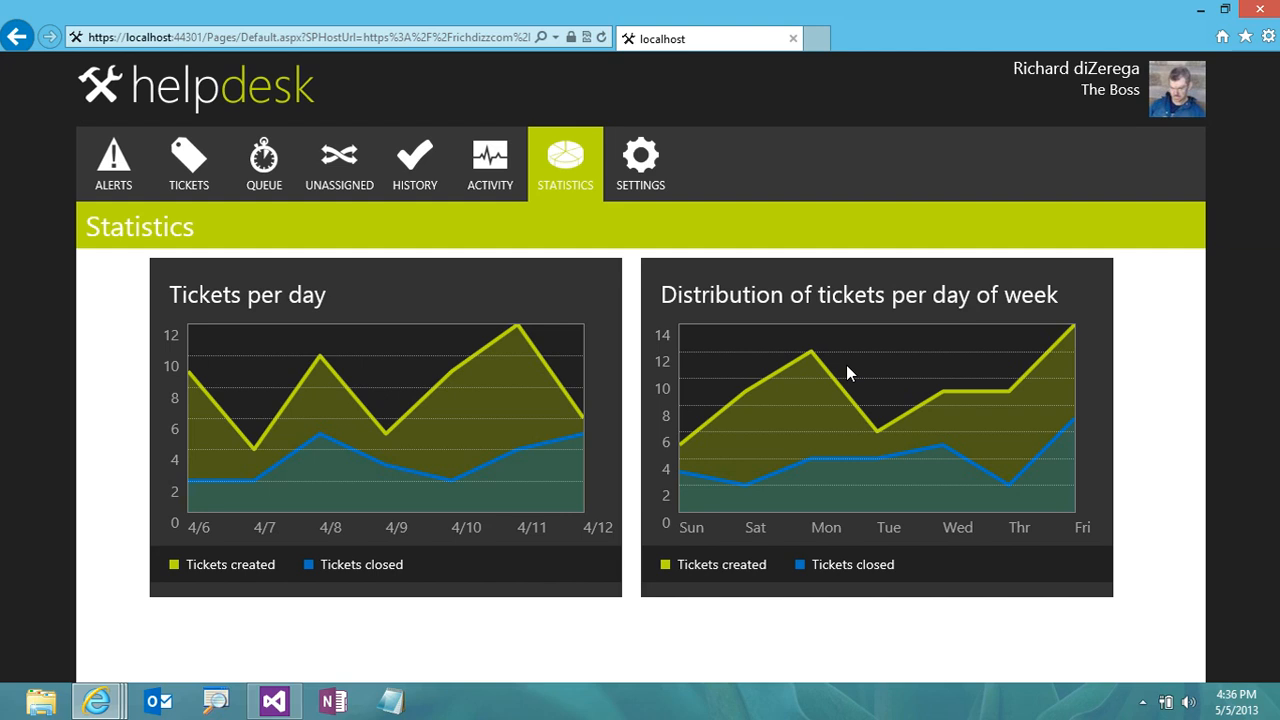
pyautogui.moveTo(549, 292)
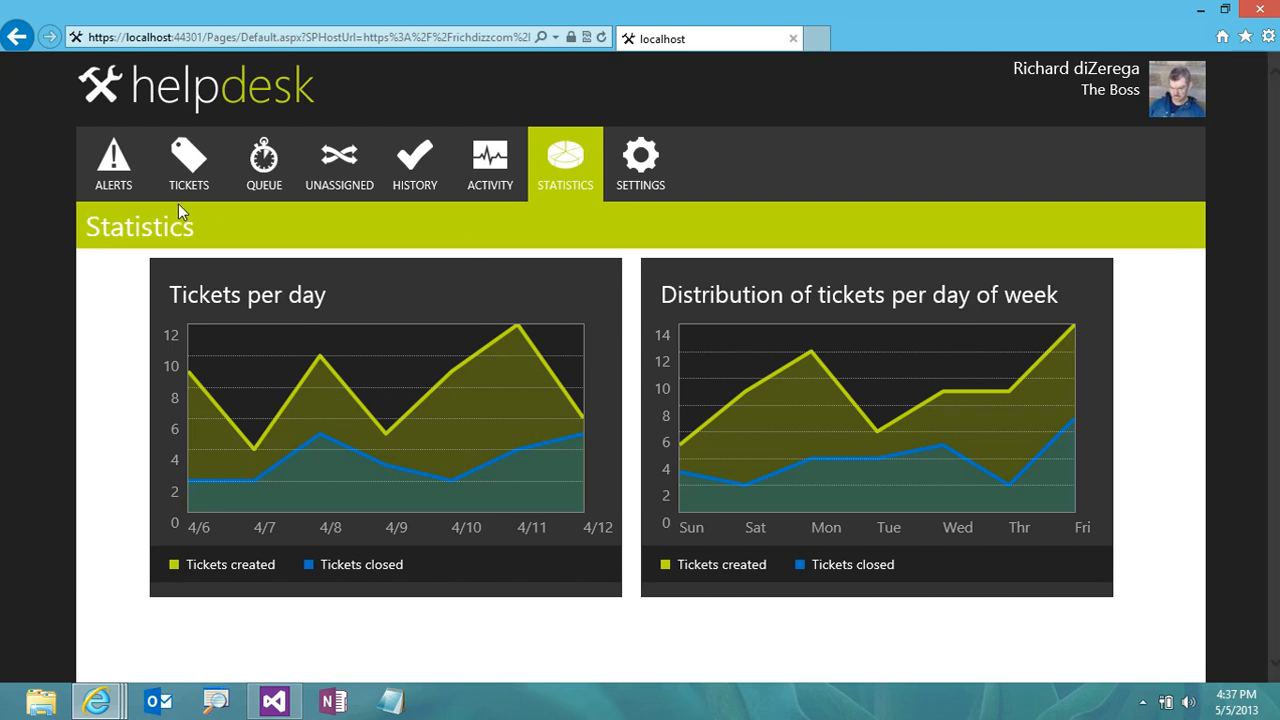
# Return to Alerts, view the Lync outage alert, then open a blank Create alert form
pyautogui.click(113, 163)
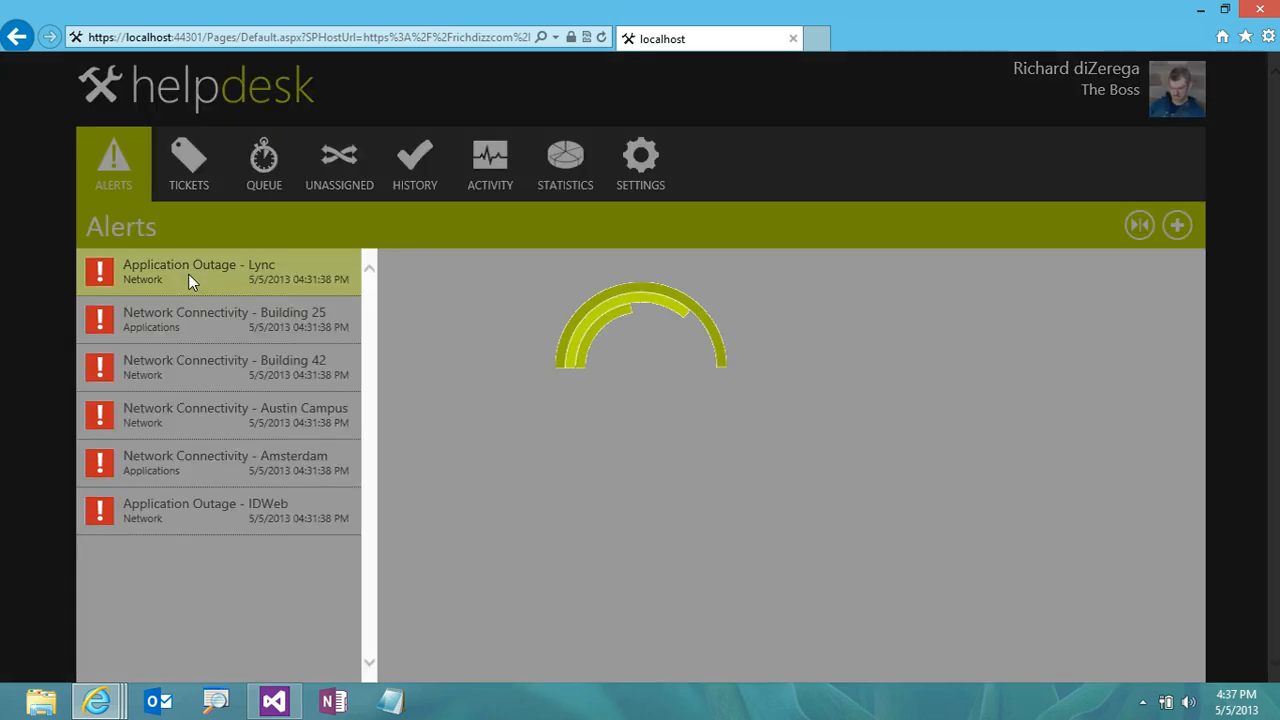
pyautogui.click(198, 271)
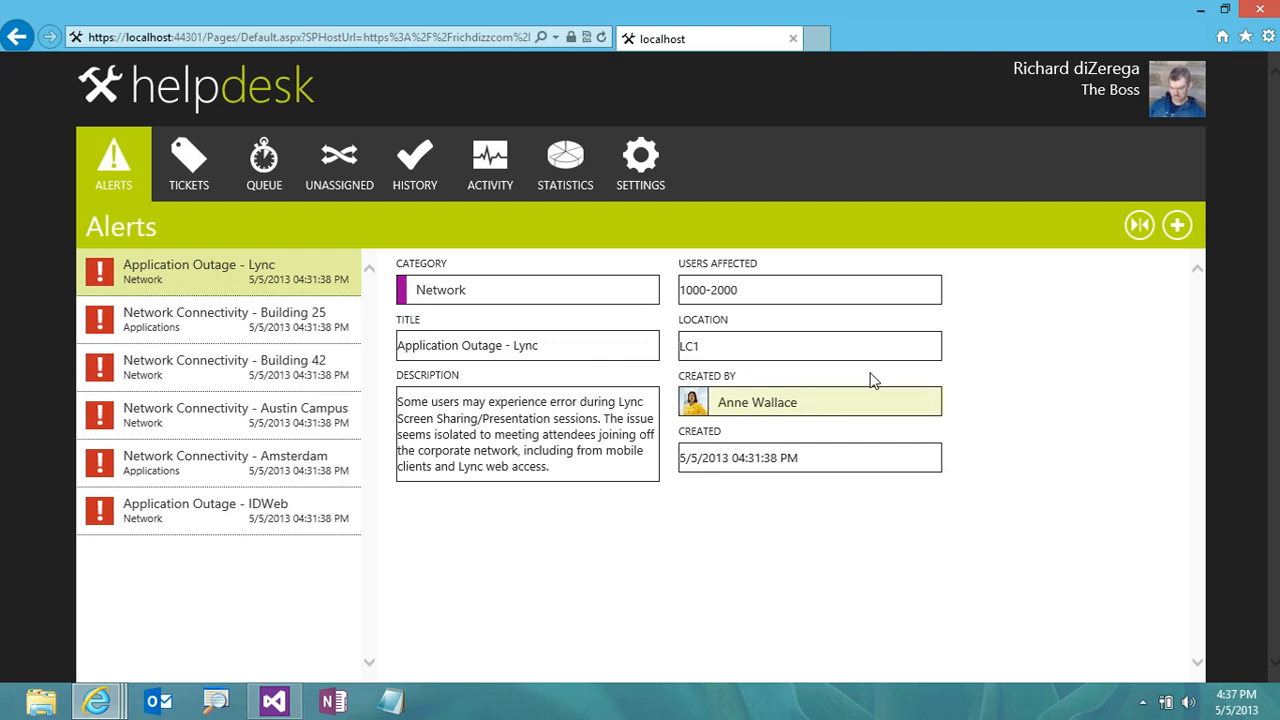
pyautogui.click(1177, 224)
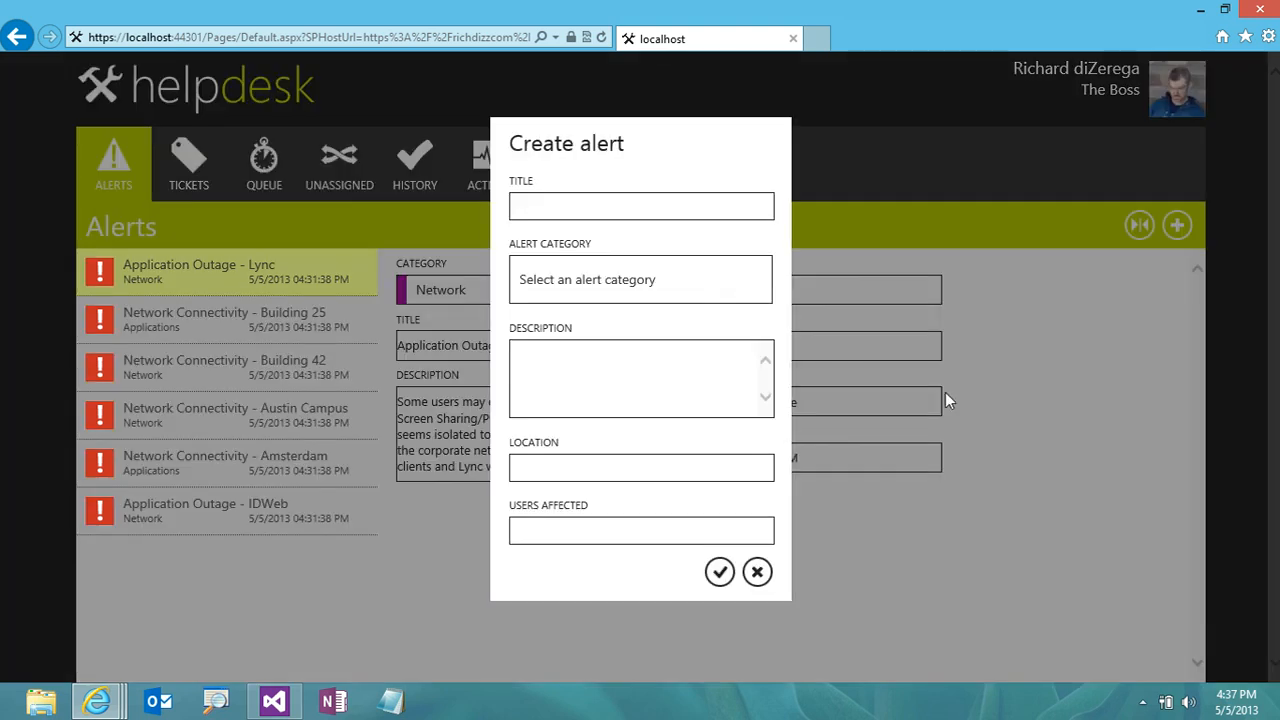
# Title the new alert 'Outlook is down' and set its category to Applications
pyautogui.click(641, 206)
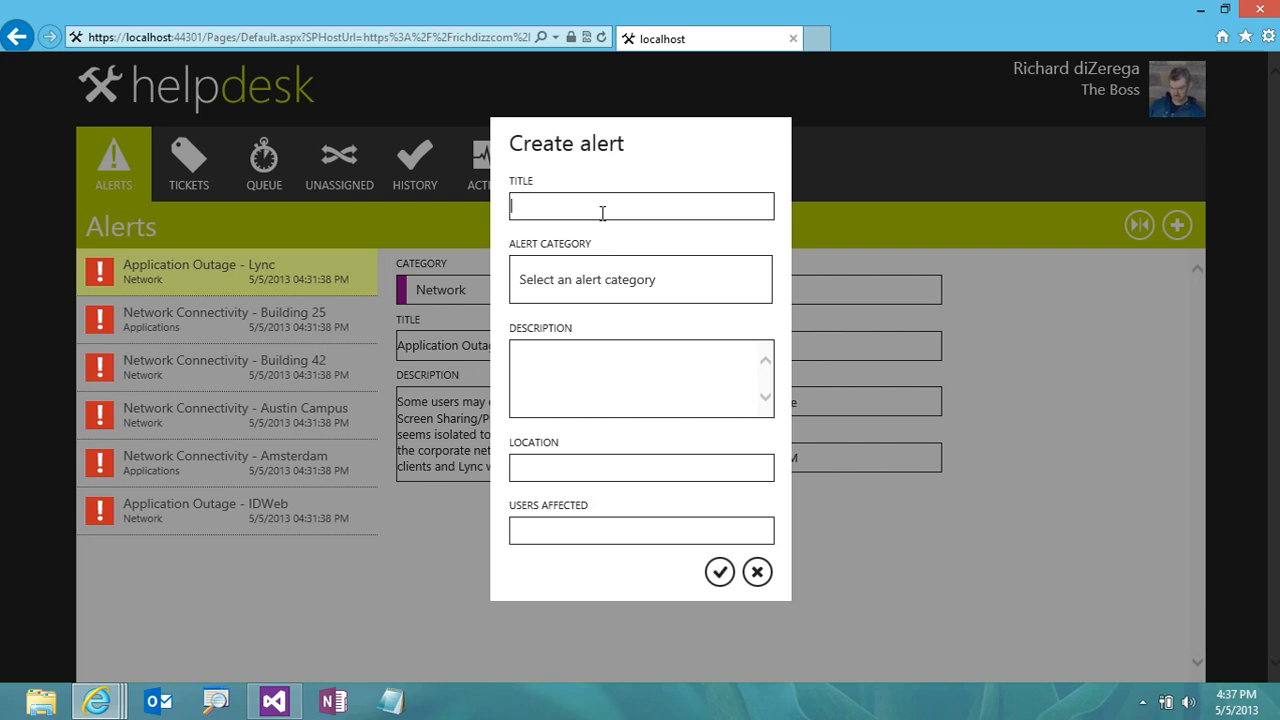
pyautogui.write('My new Alert')
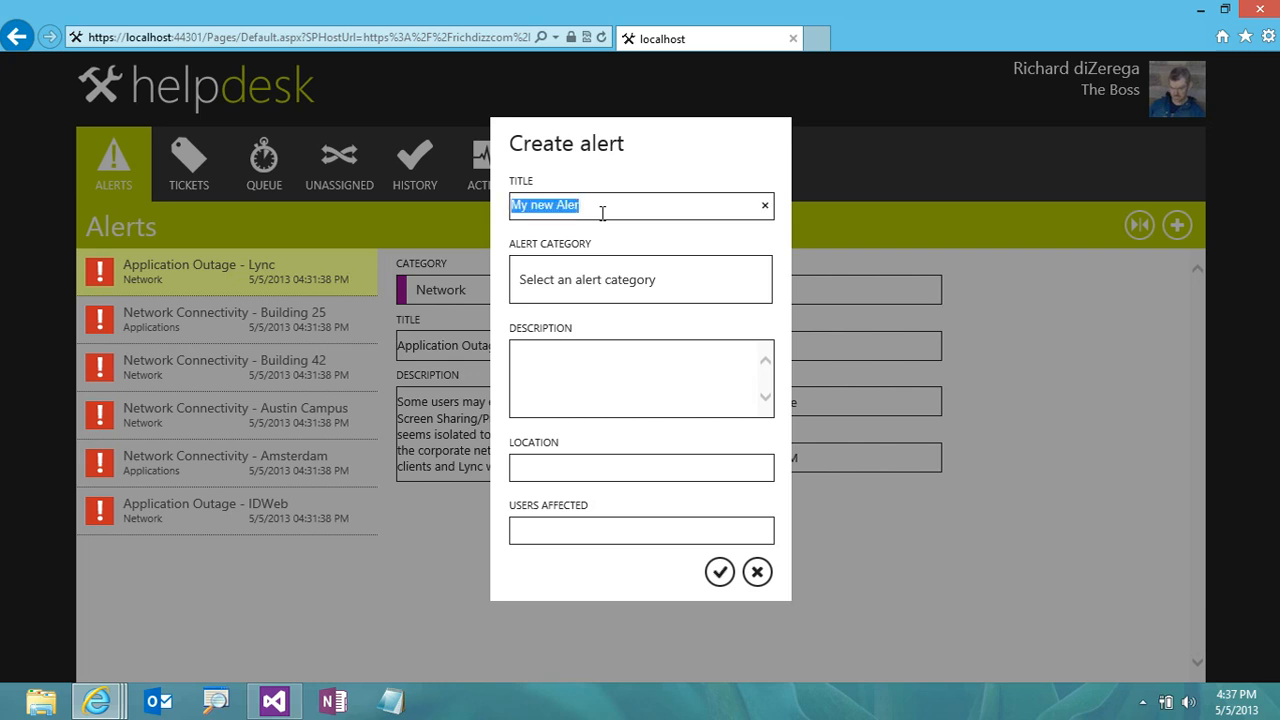
pyautogui.write('Outllok')
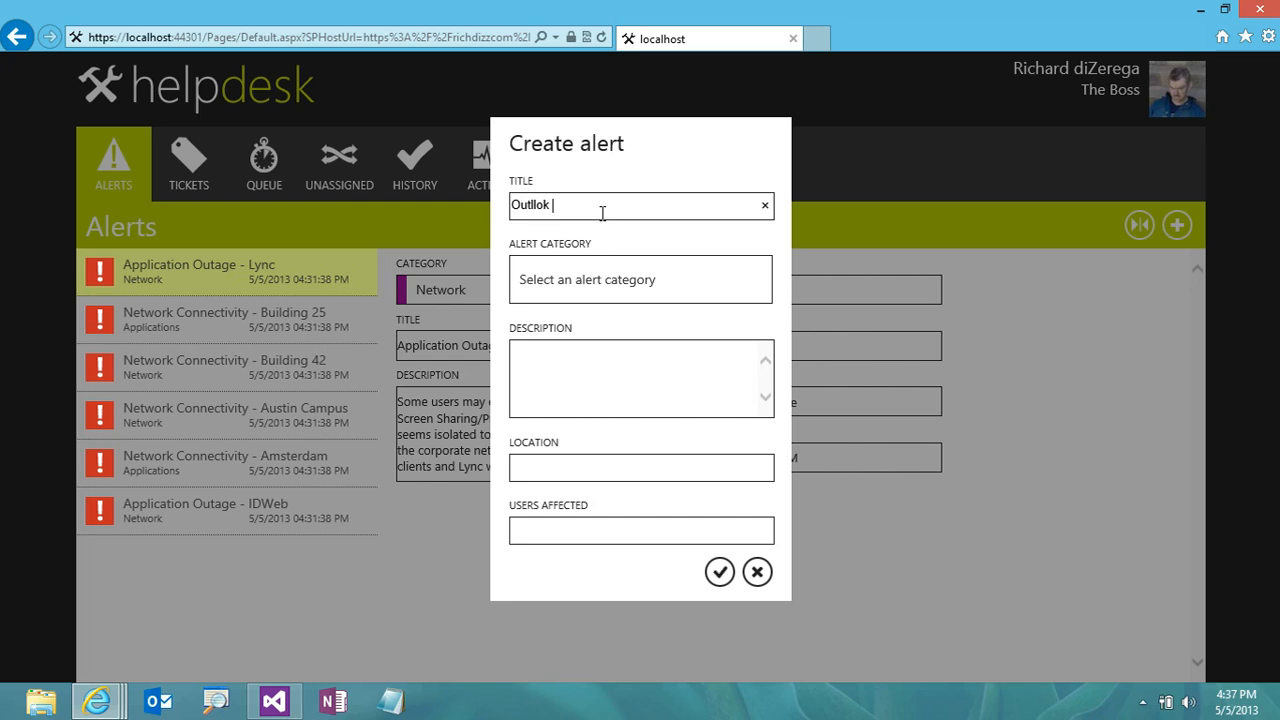
pyautogui.write('Outlook')
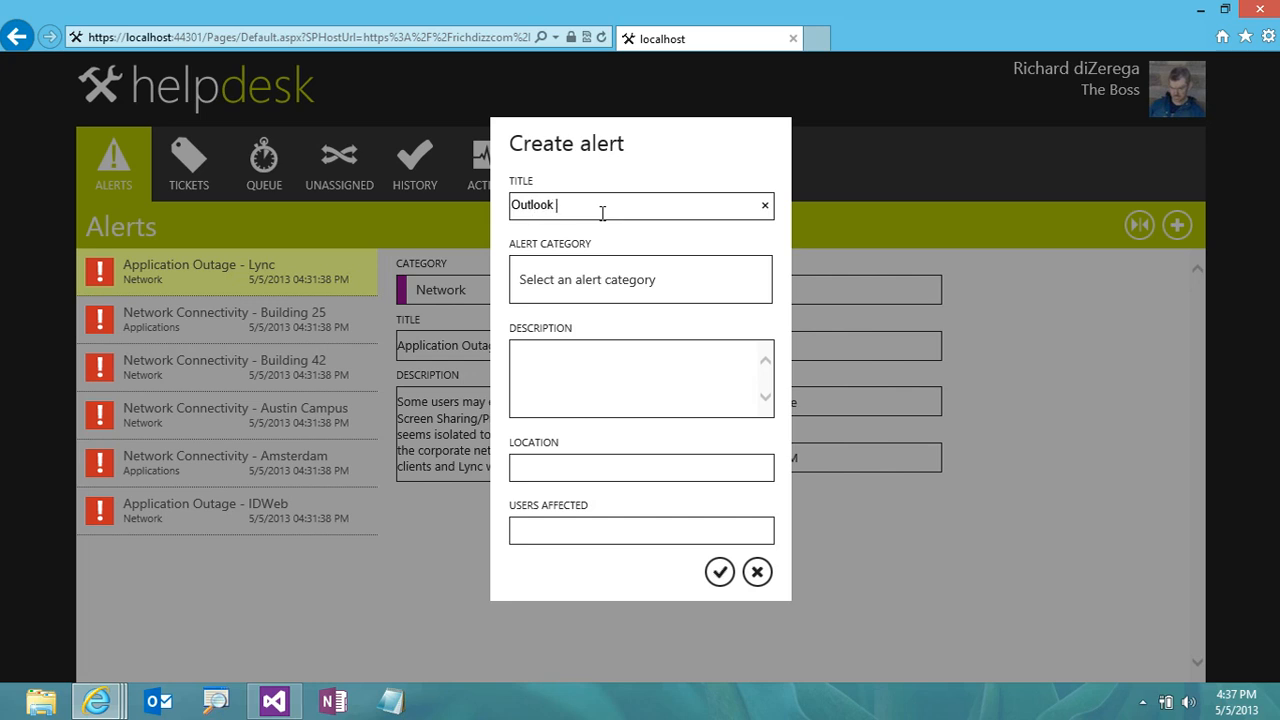
pyautogui.write('is down')
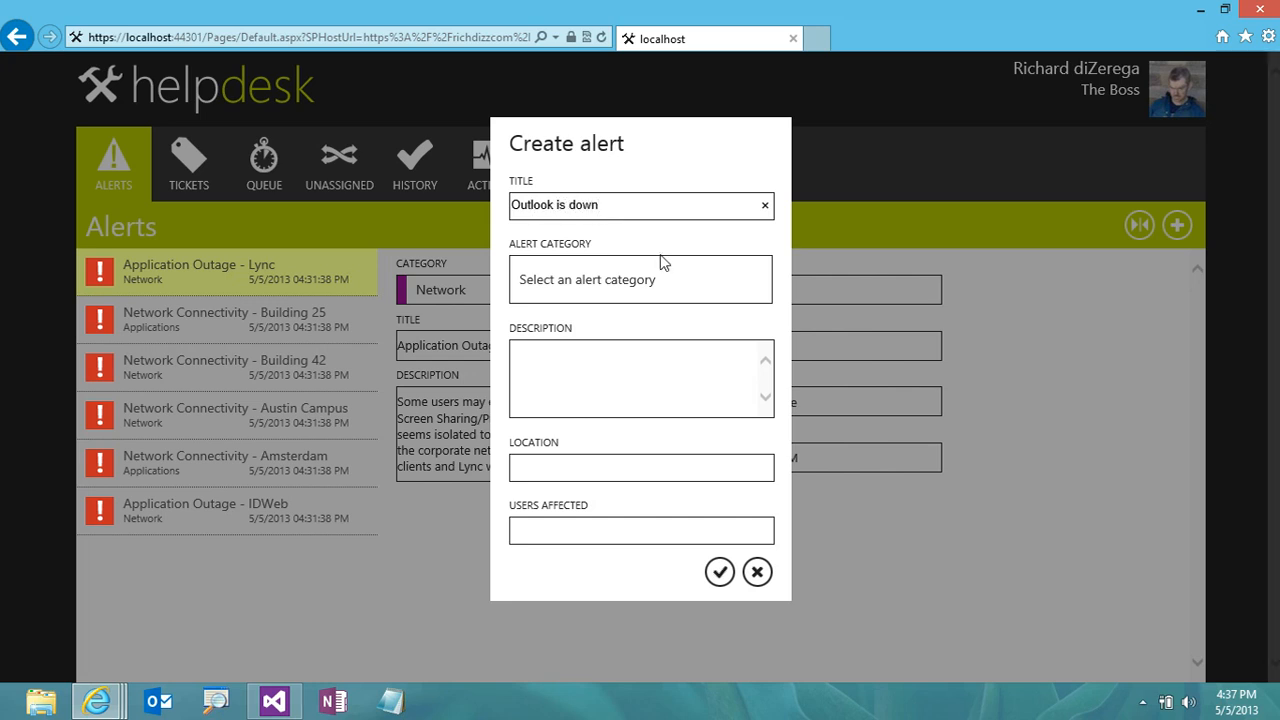
pyautogui.click(640, 279)
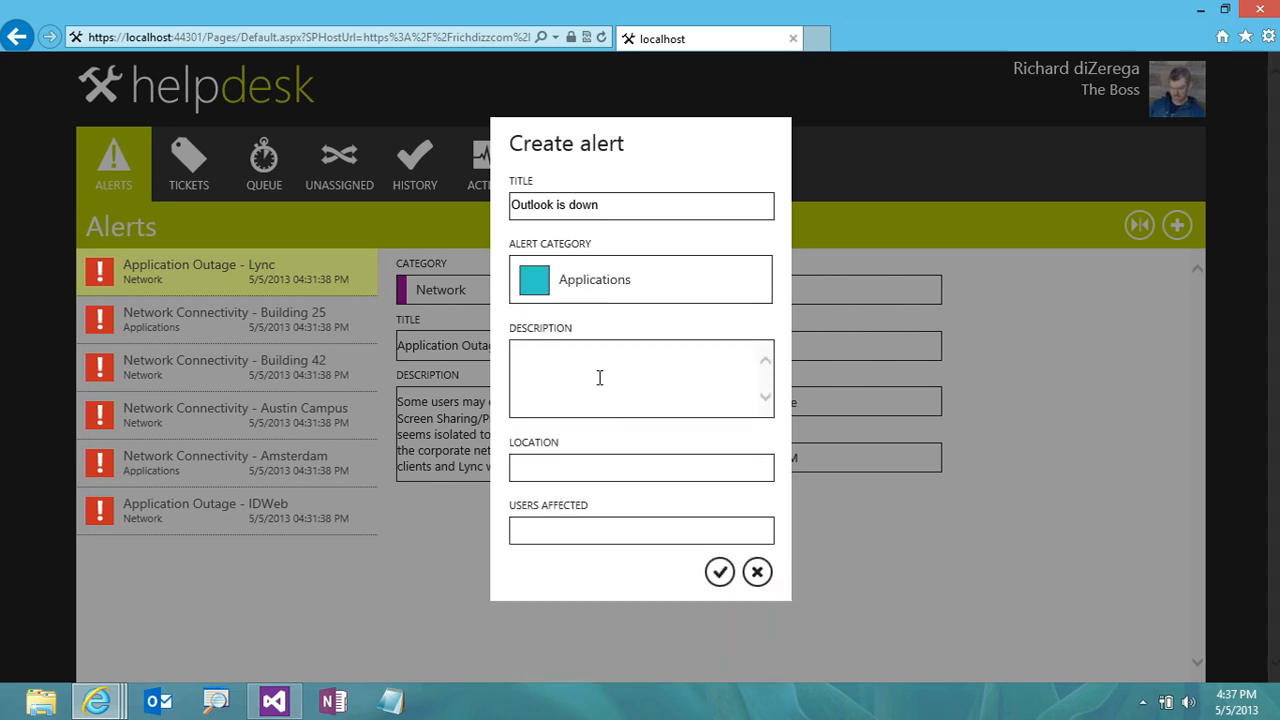
# Describe updates being applied, set Building 23 and 100-200 affected users, and save
pyautogui.write('Outlook is')
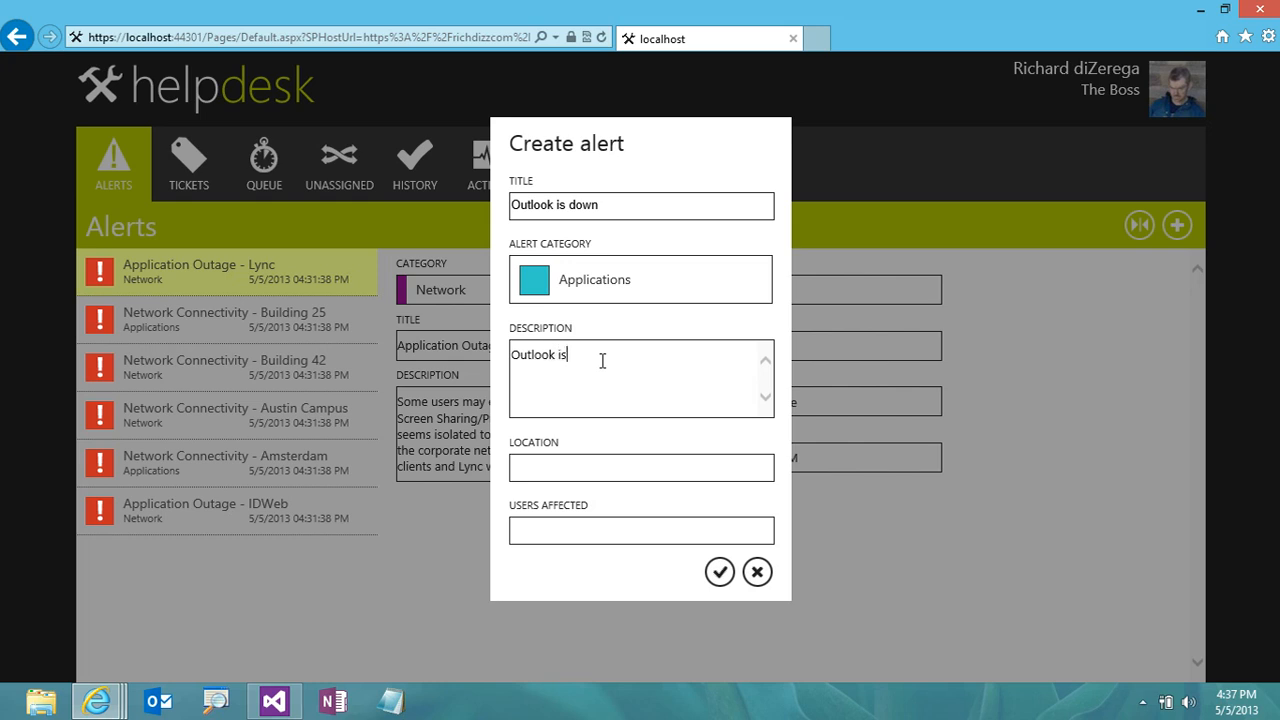
pyautogui.write('getting')
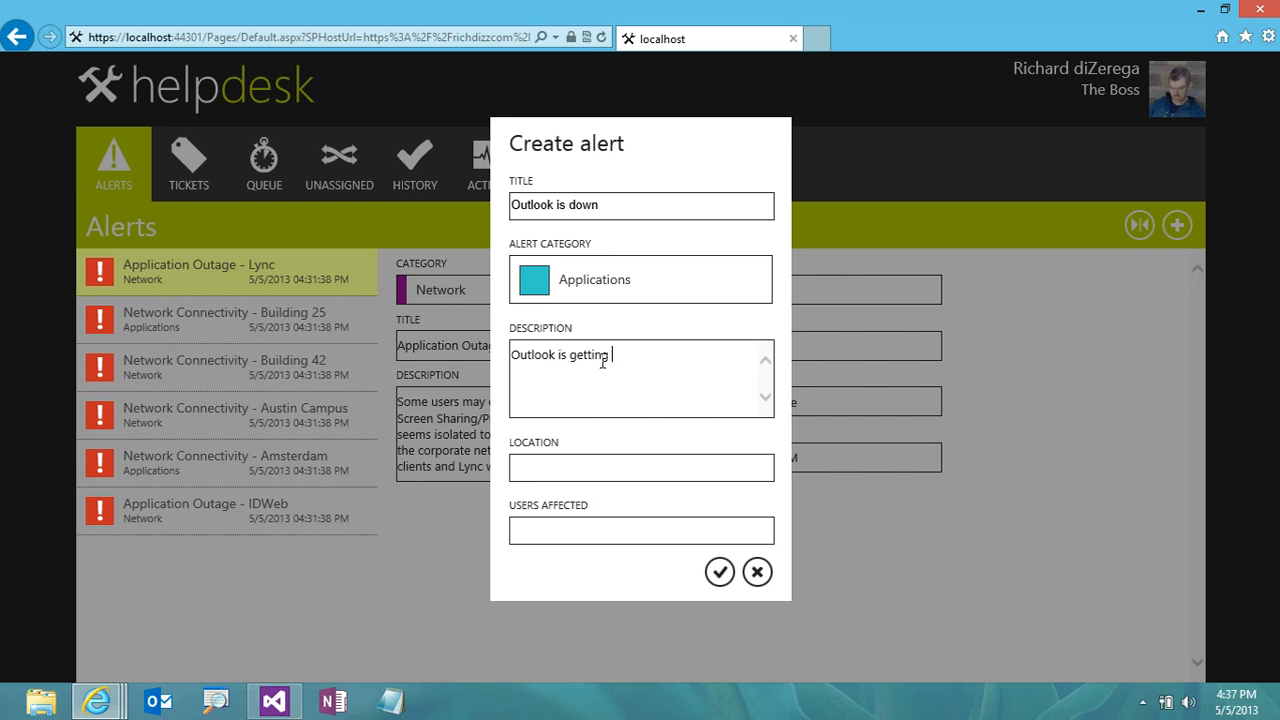
pyautogui.write('updates')
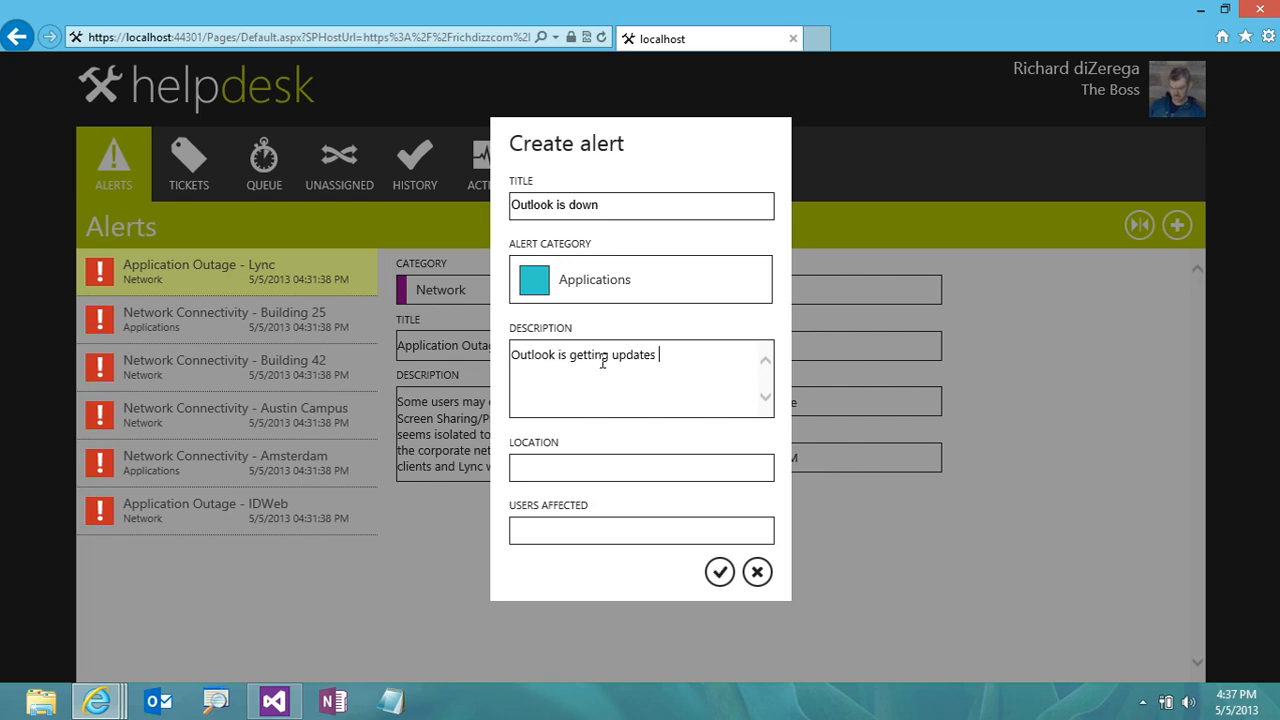
pyautogui.write('appli')
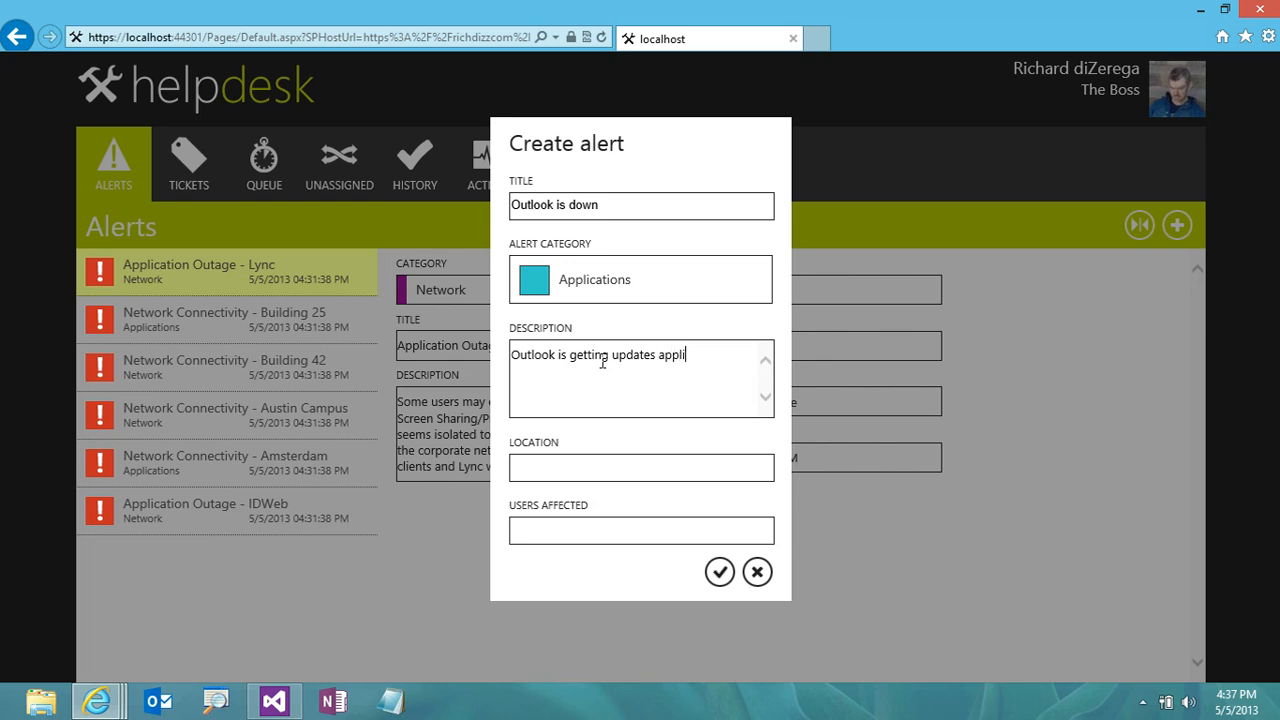
pyautogui.write('ed...will be down a fe')
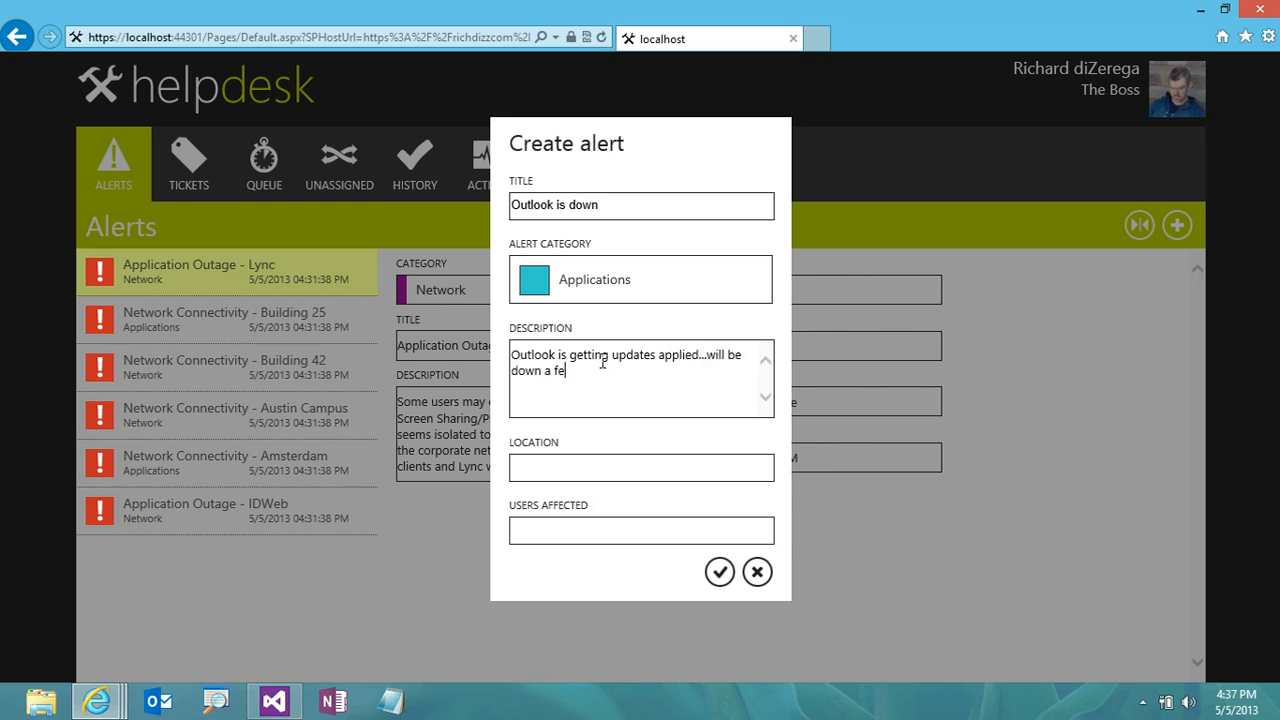
pyautogui.write('w minutes')
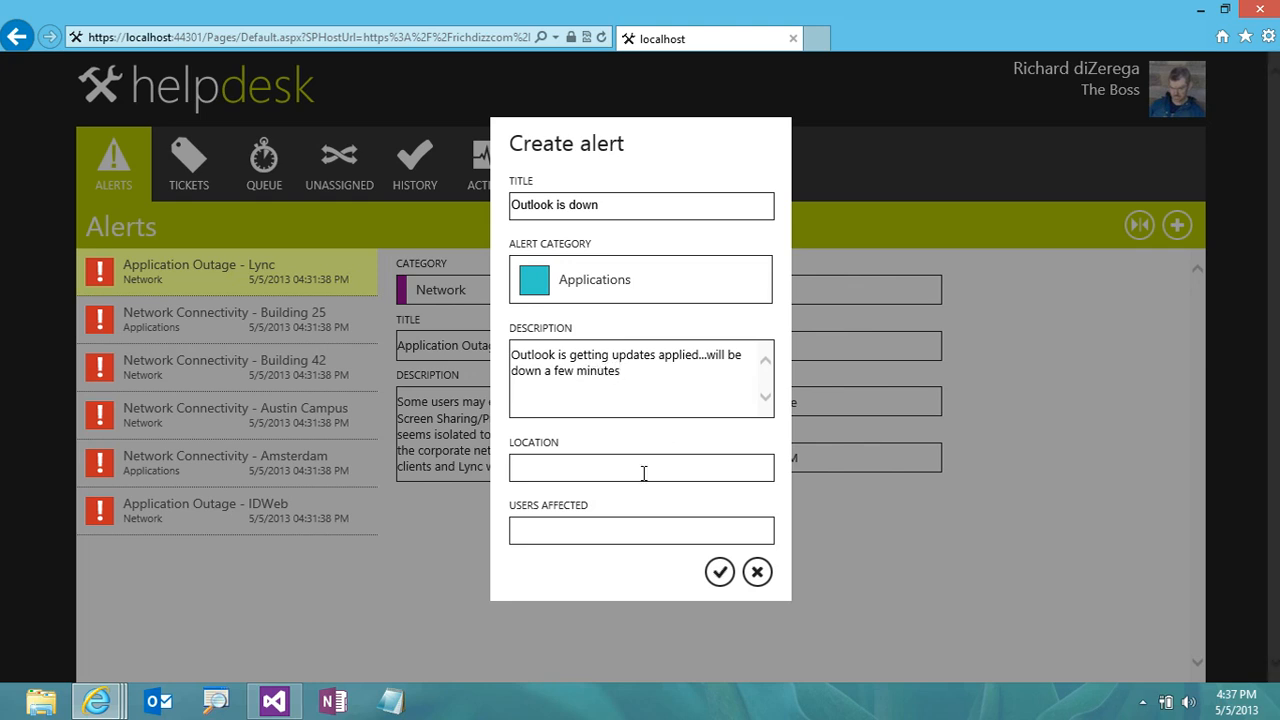
pyautogui.write('Building 23')
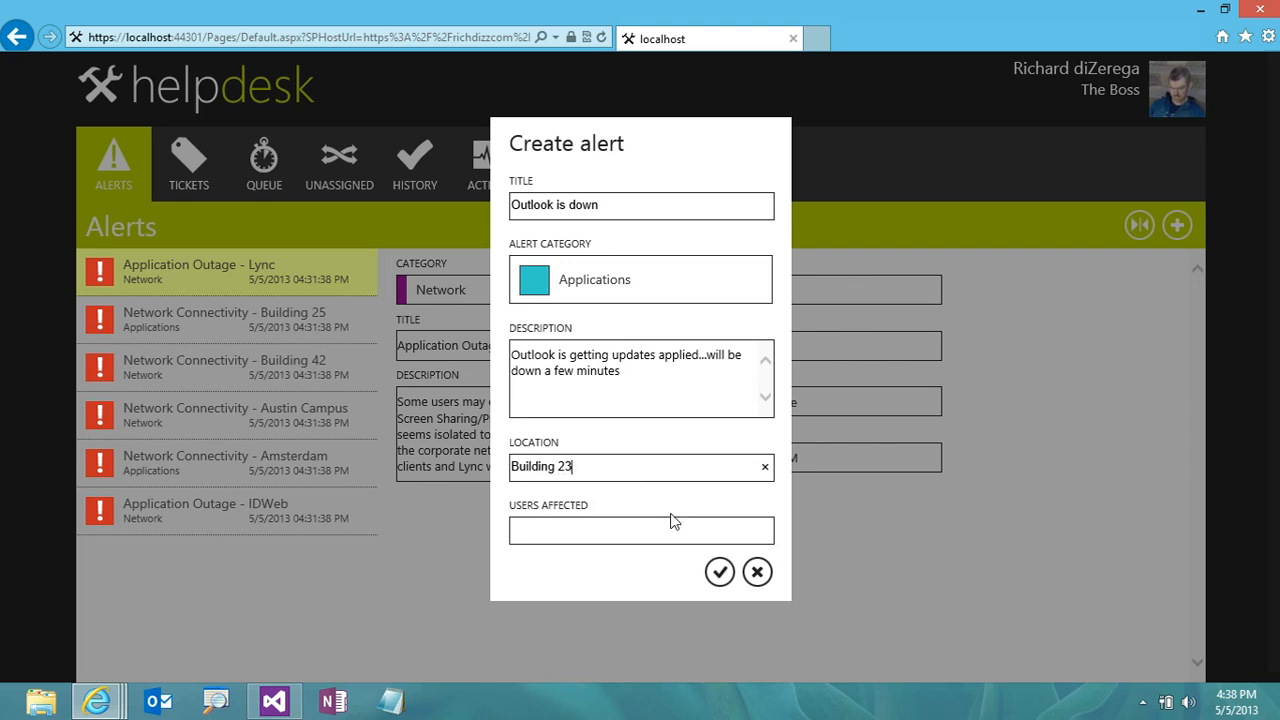
pyautogui.write('100-')
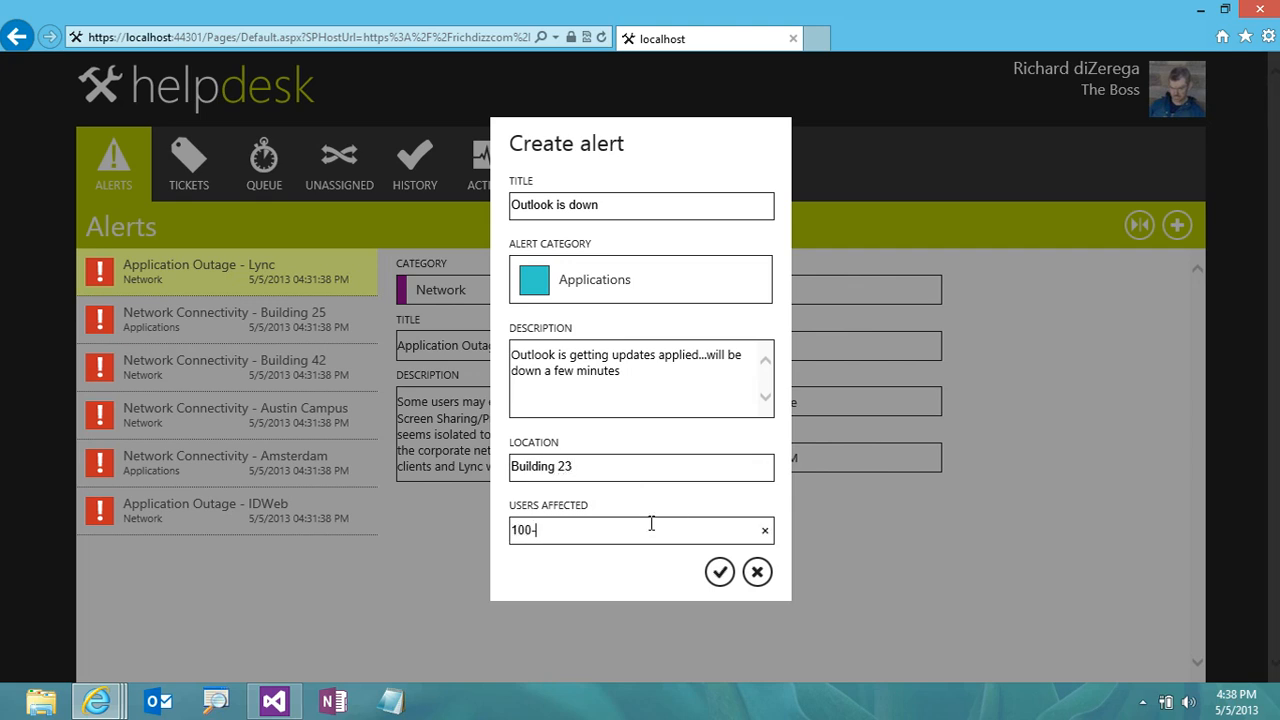
pyautogui.write('200')
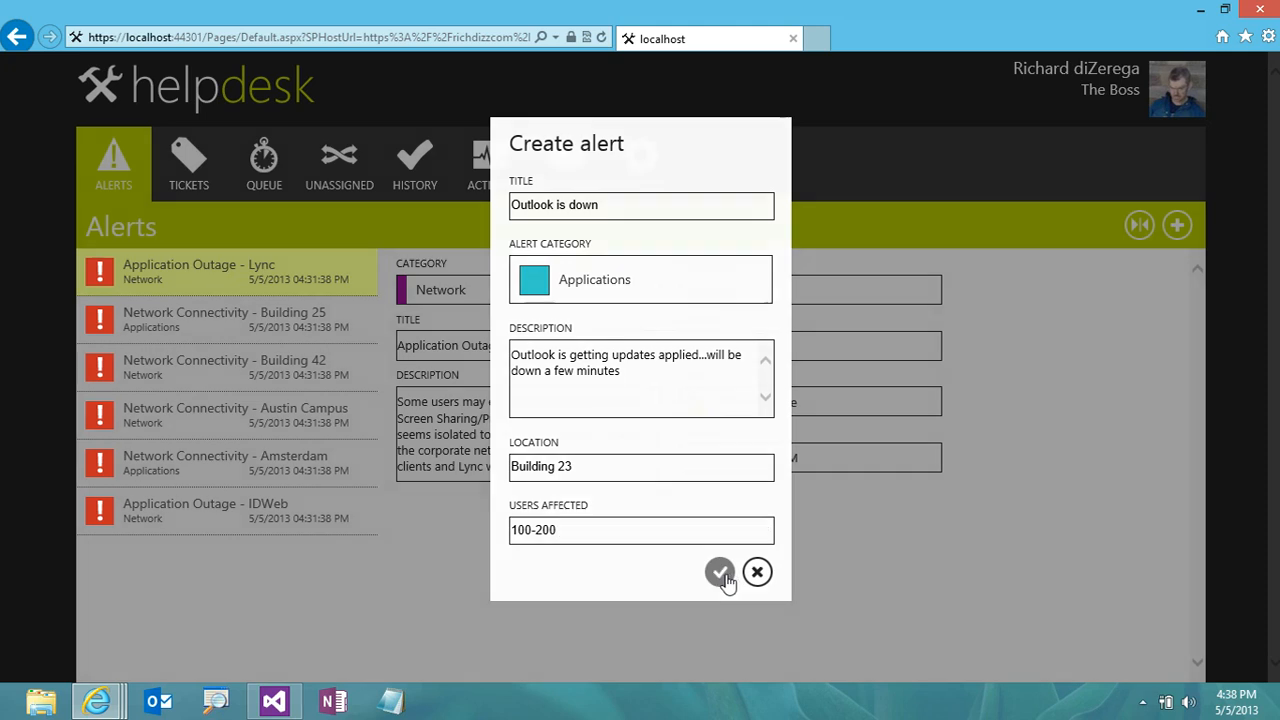
pyautogui.click(719, 571)
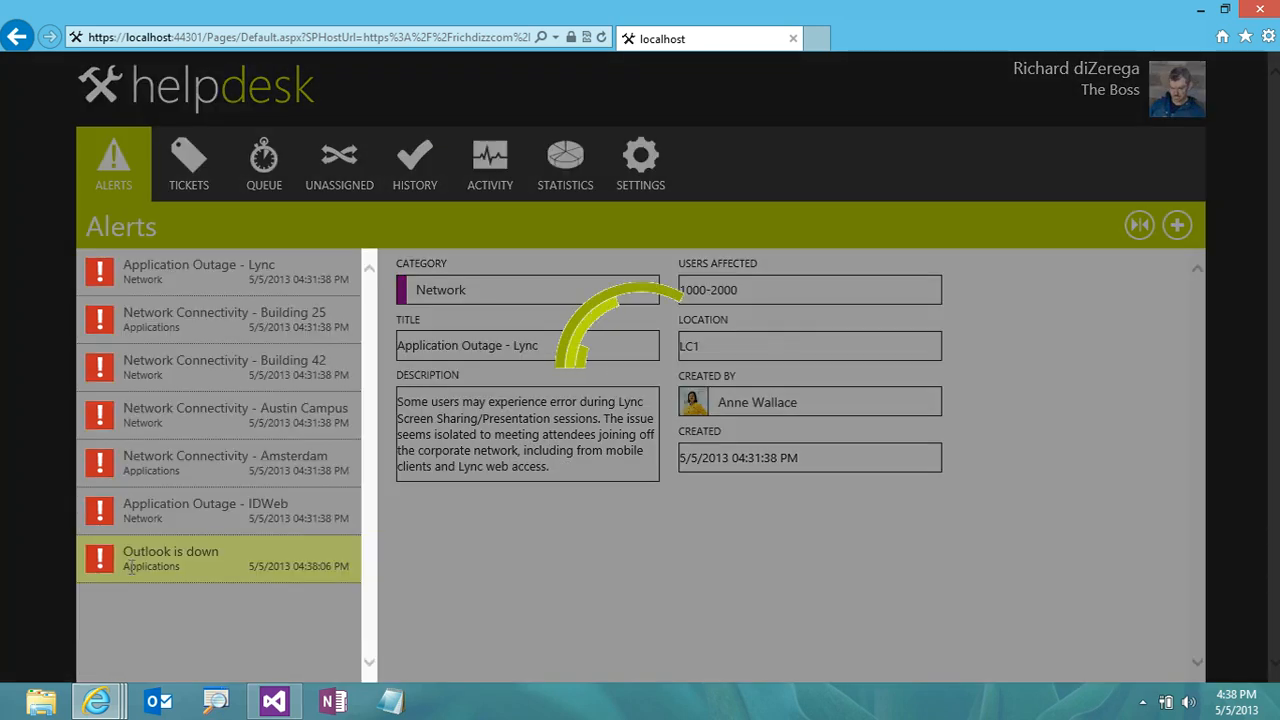
# View the Outlook is down alert's details, then show the Tickets list of hardware tickets
pyautogui.click(170, 558)
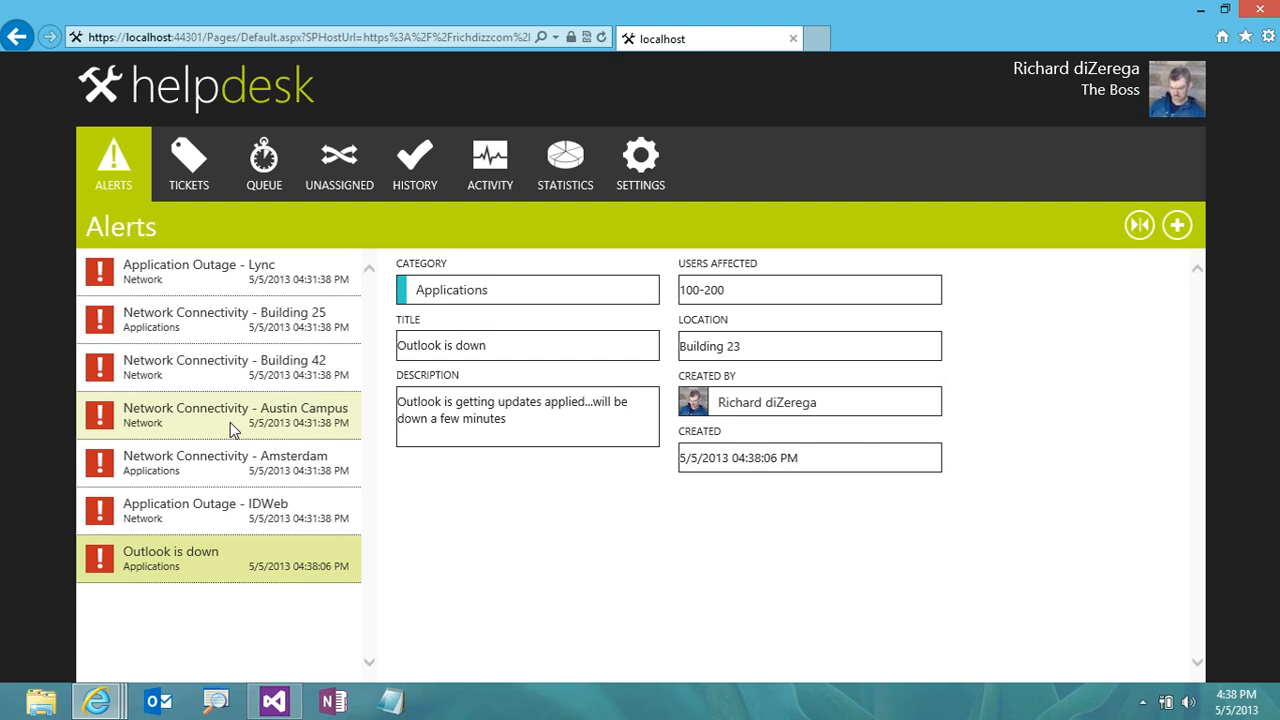
pyautogui.click(188, 163)
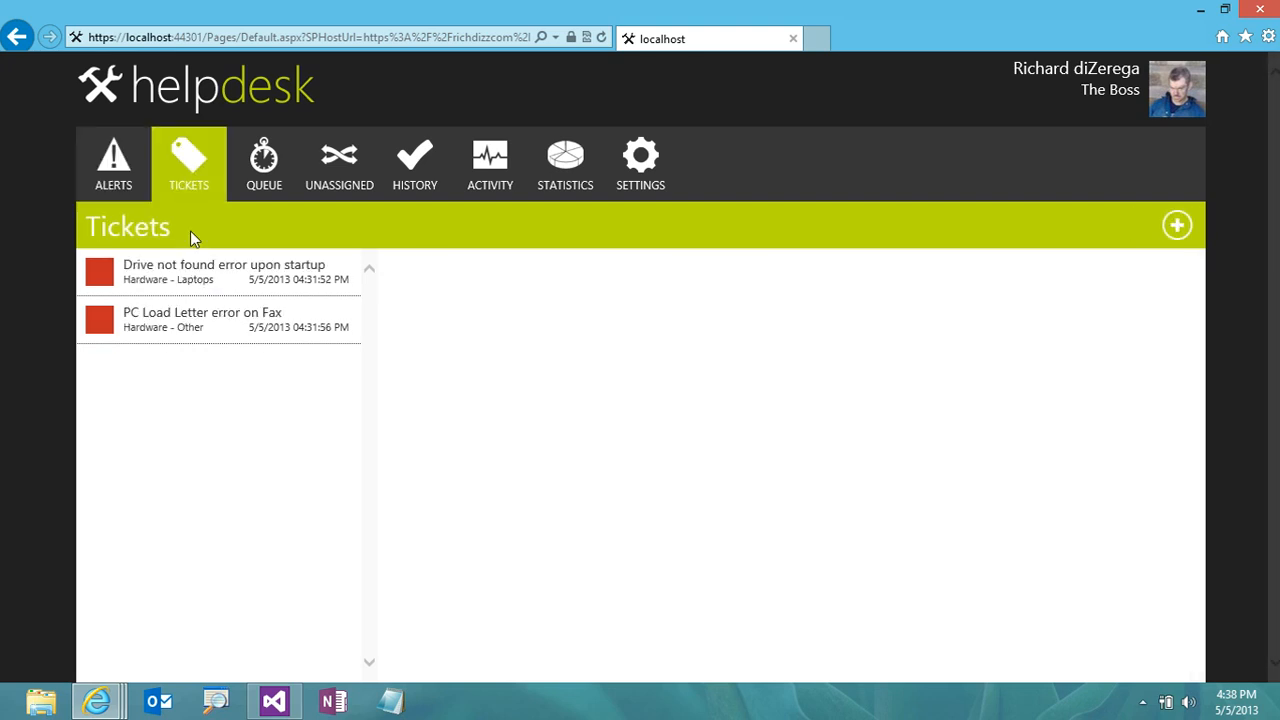
pyautogui.moveTo(210, 200)
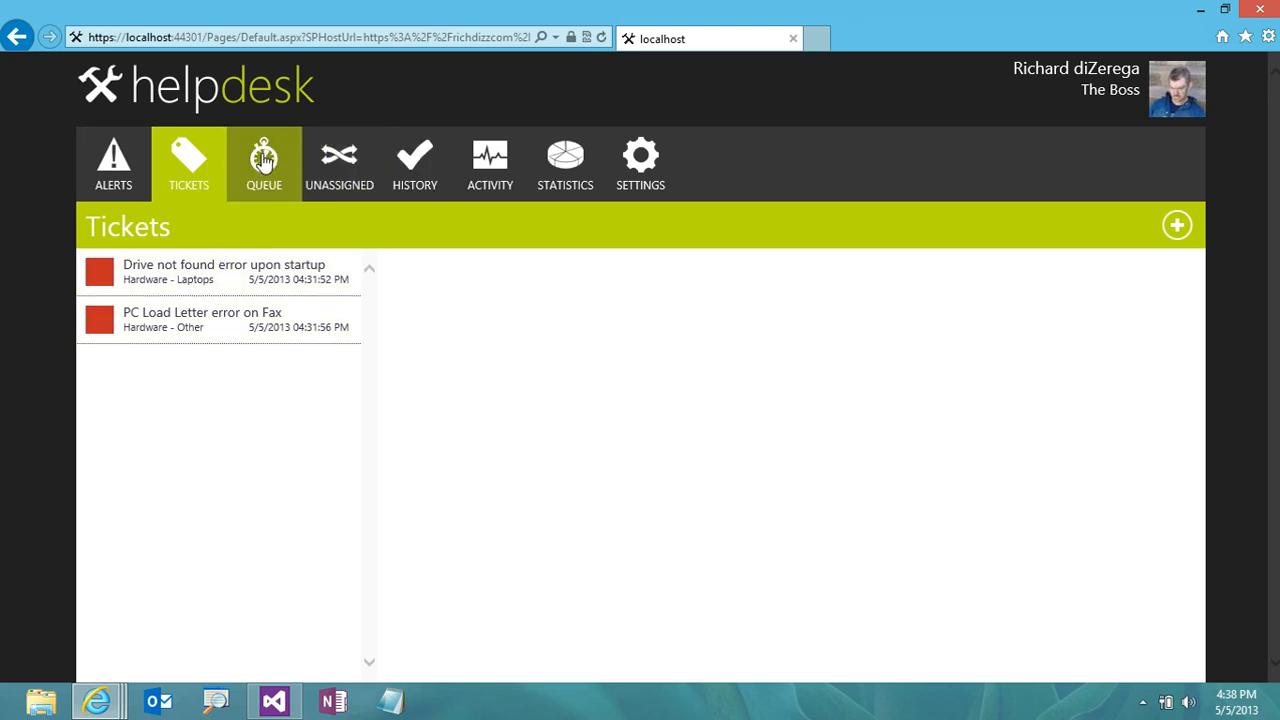
pyautogui.moveTo(185, 253)
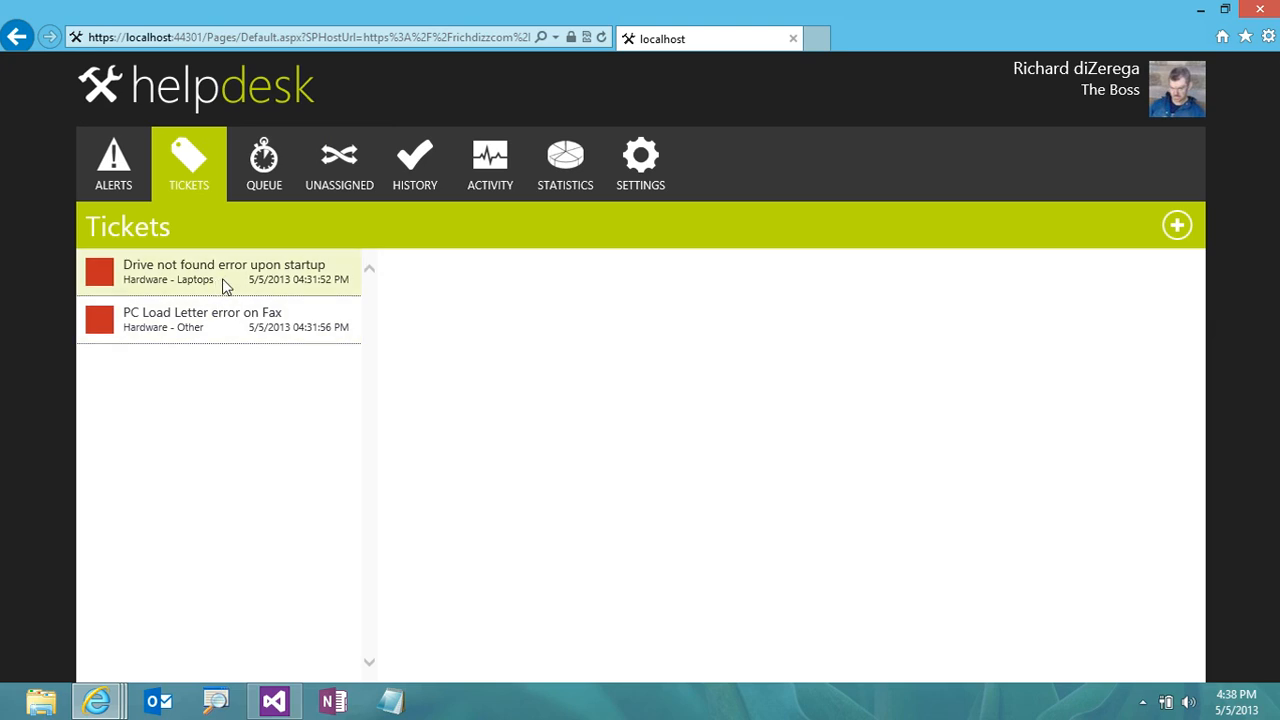
# Browse the Queue, Unassigned, History and Tickets lists, then start a new ticket
pyautogui.click(264, 163)
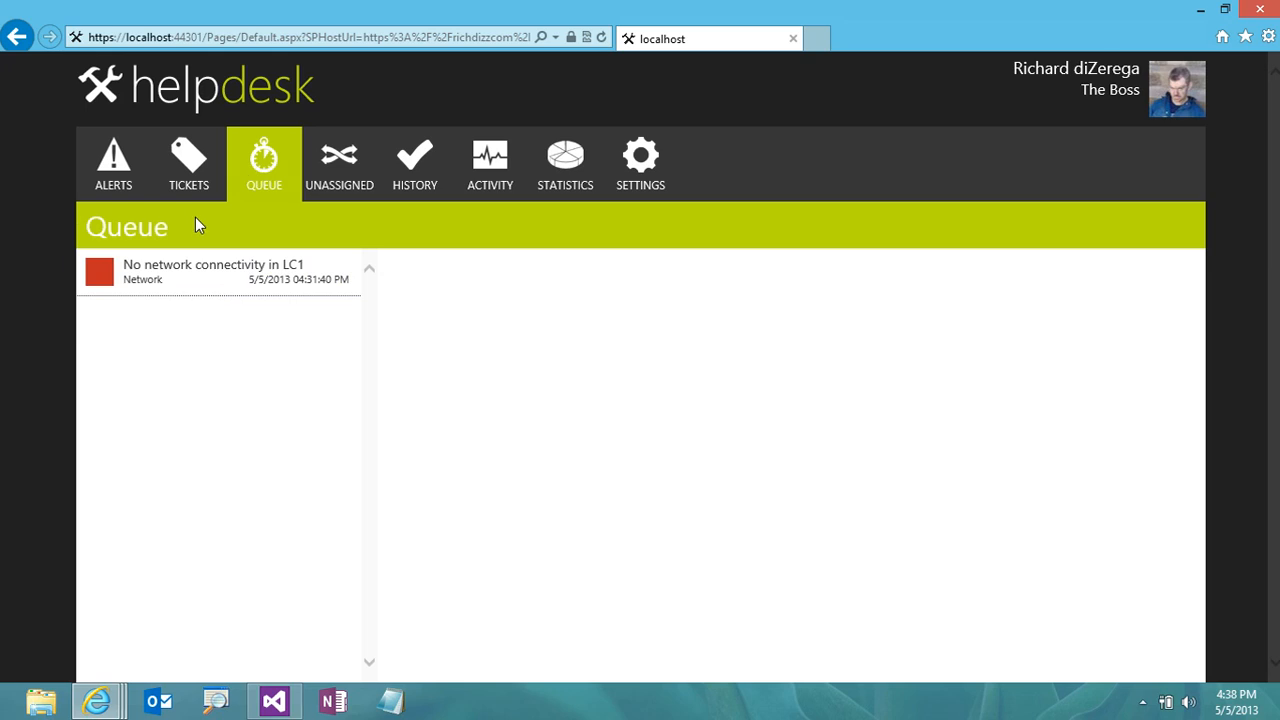
pyautogui.moveTo(183, 281)
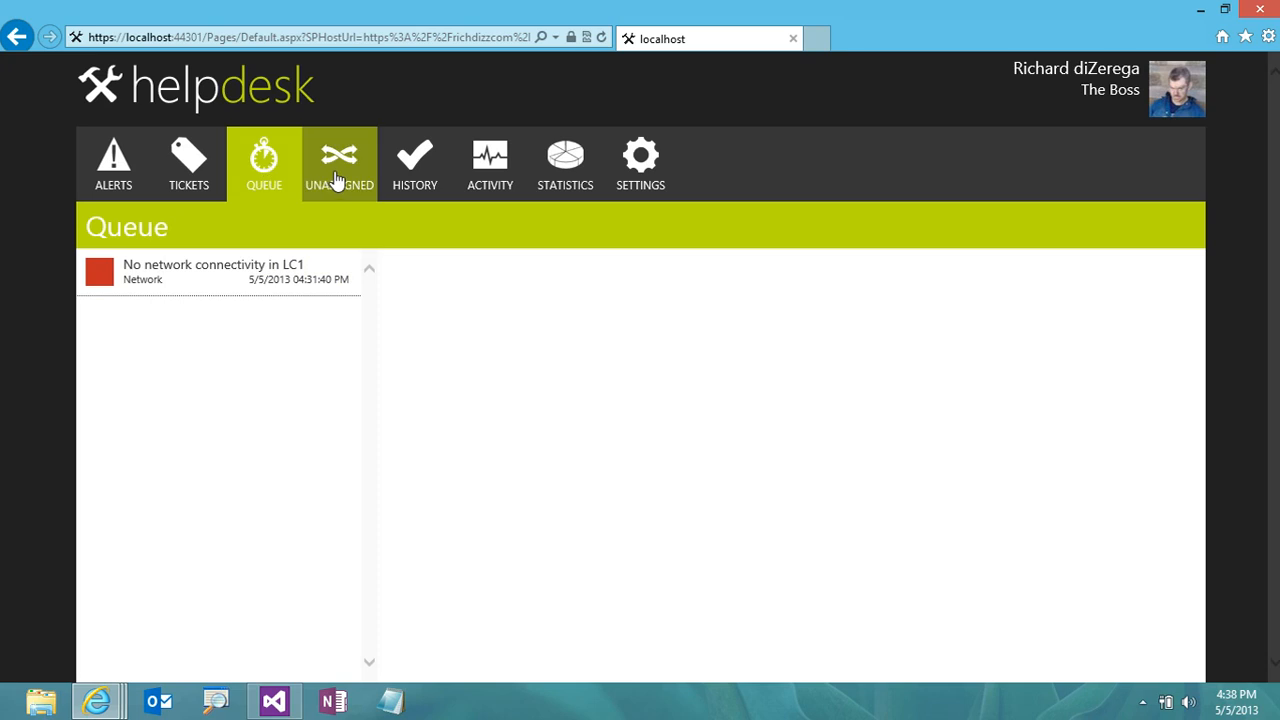
pyautogui.click(339, 163)
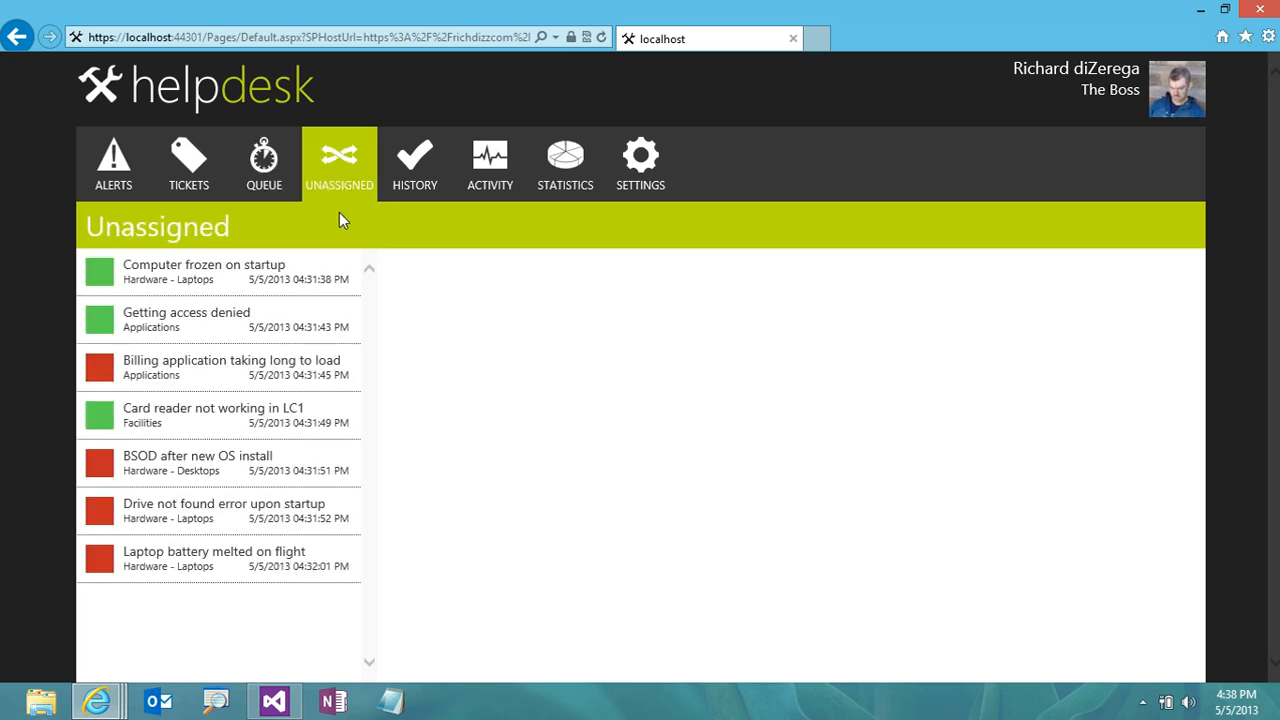
pyautogui.moveTo(305, 230)
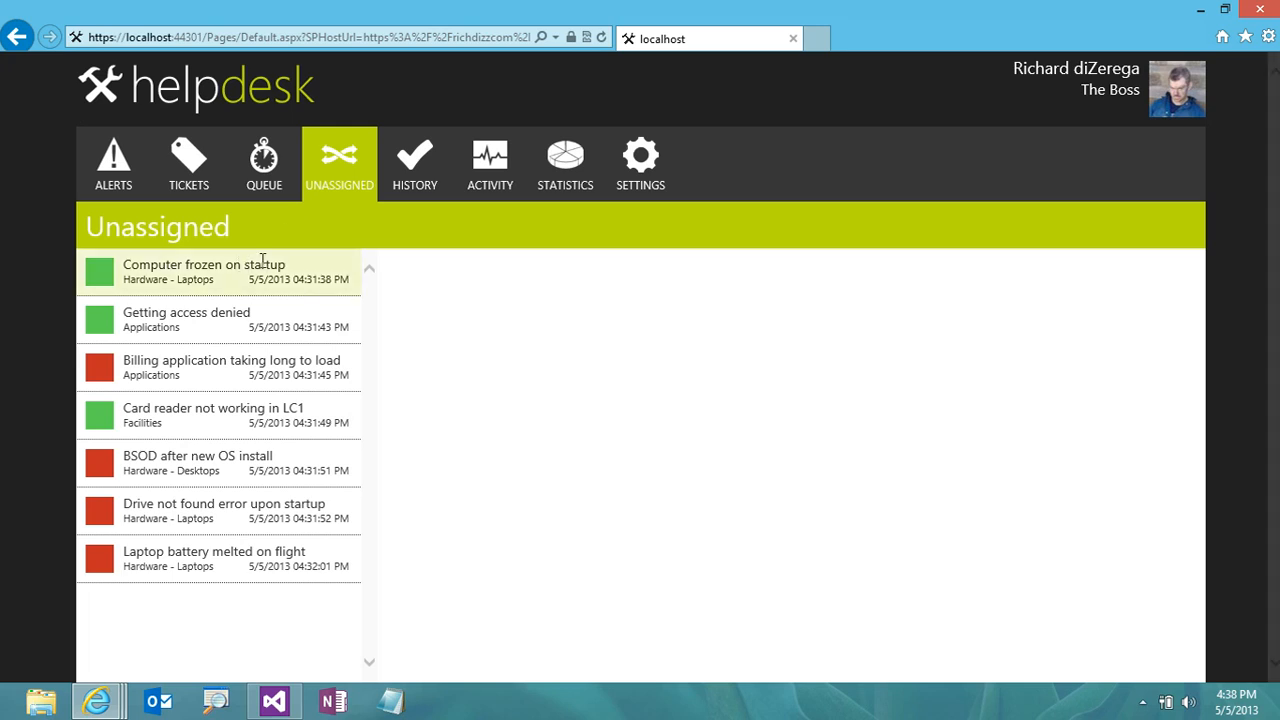
pyautogui.moveTo(414, 175)
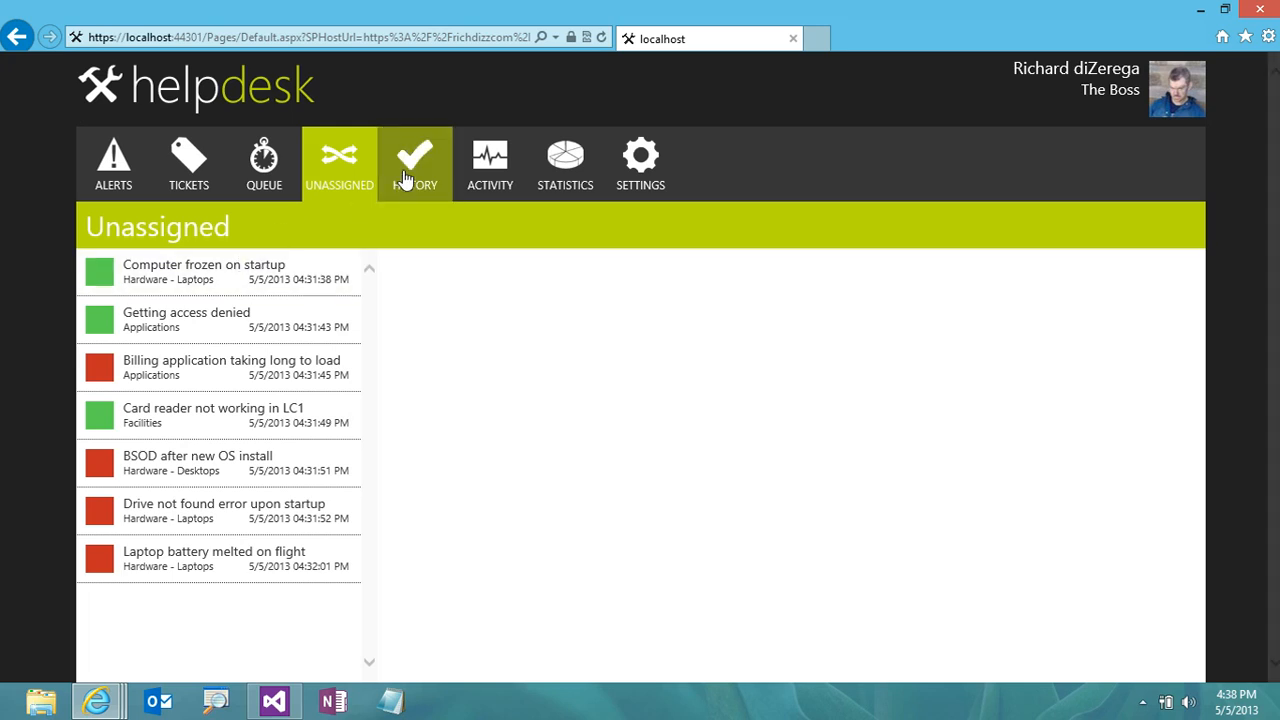
pyautogui.click(414, 163)
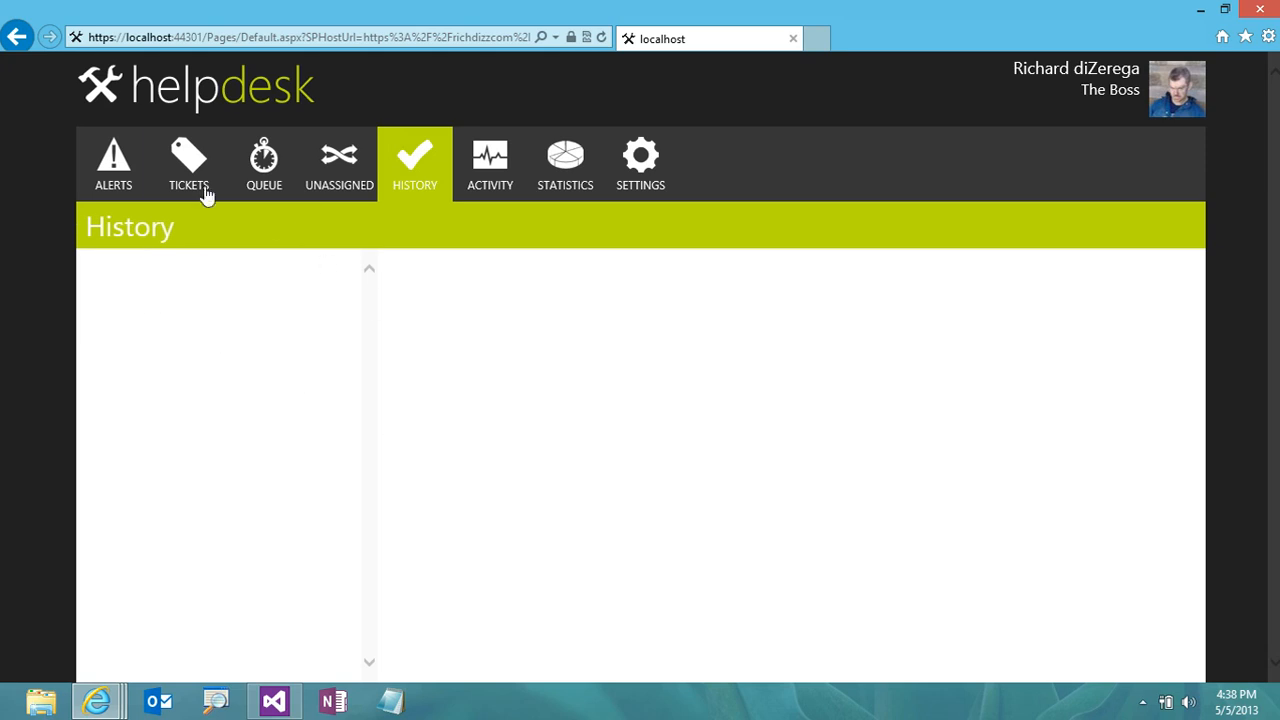
pyautogui.moveTo(189, 163)
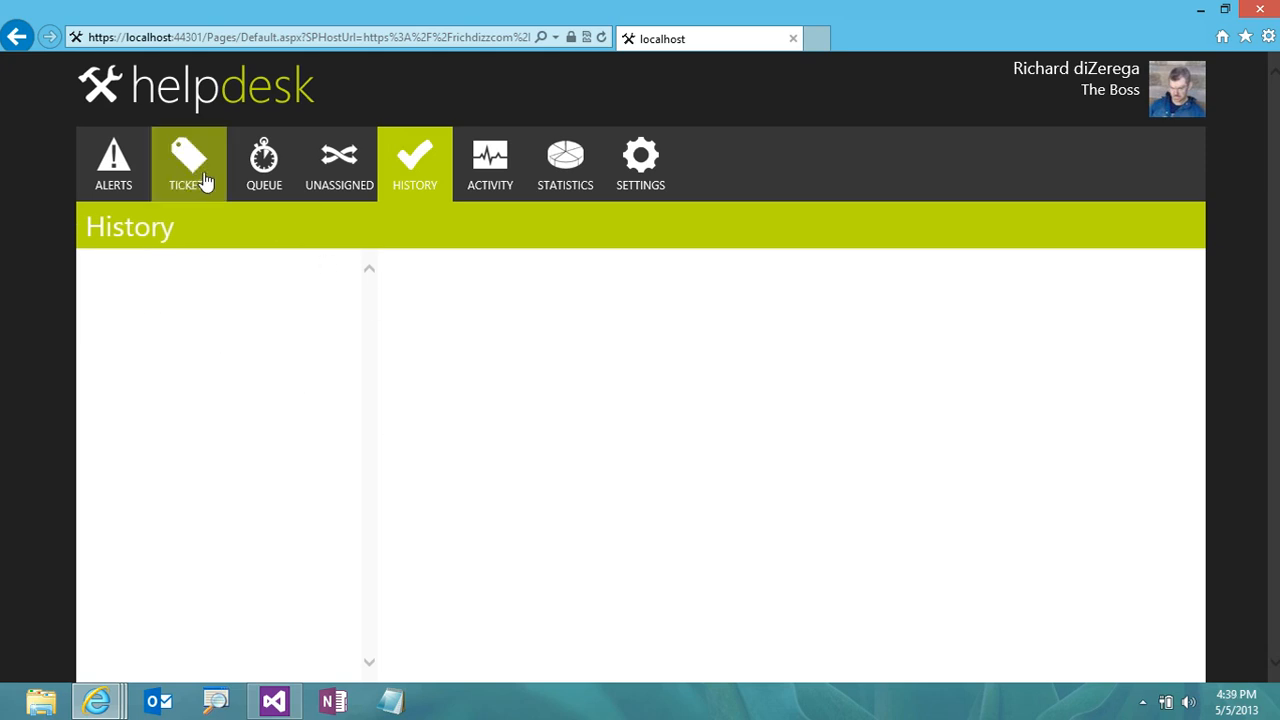
pyautogui.click(189, 164)
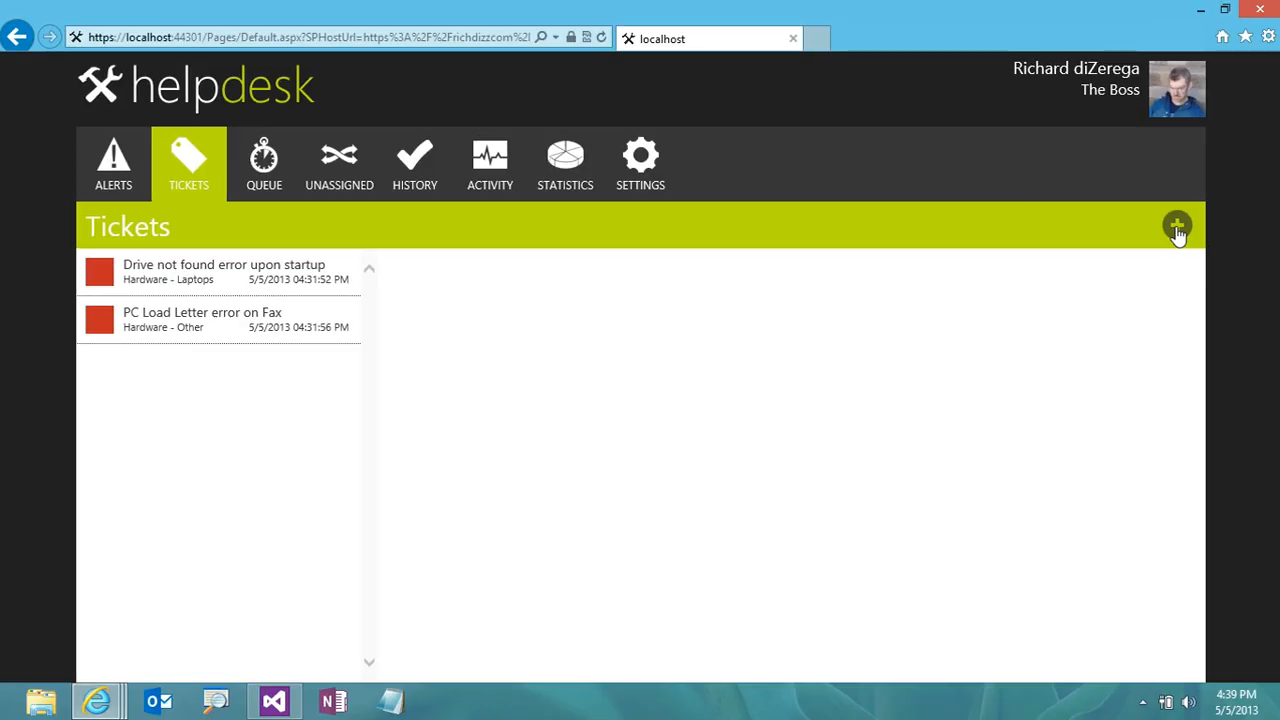
pyautogui.click(1177, 225)
pyautogui.write('My l')
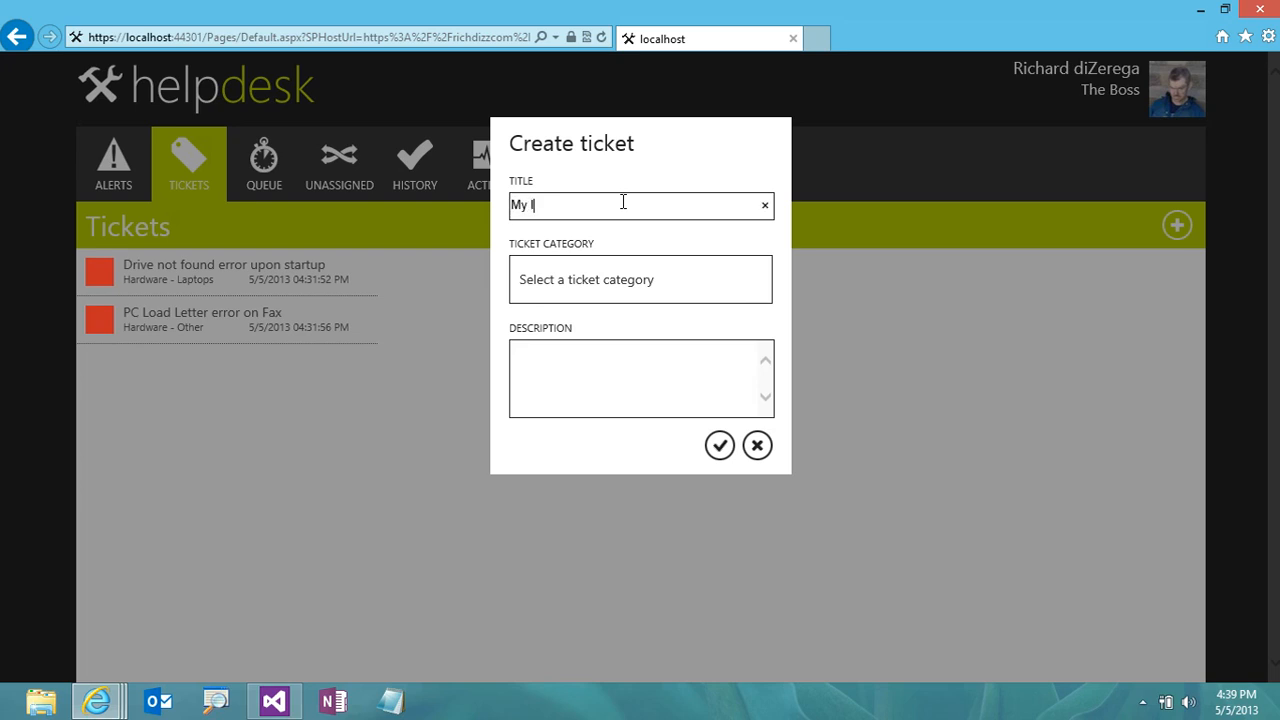
# Title the ticket 'My laptop is smoking' and file it under Hardware - Laptops
pyautogui.write('aptop is smoking')
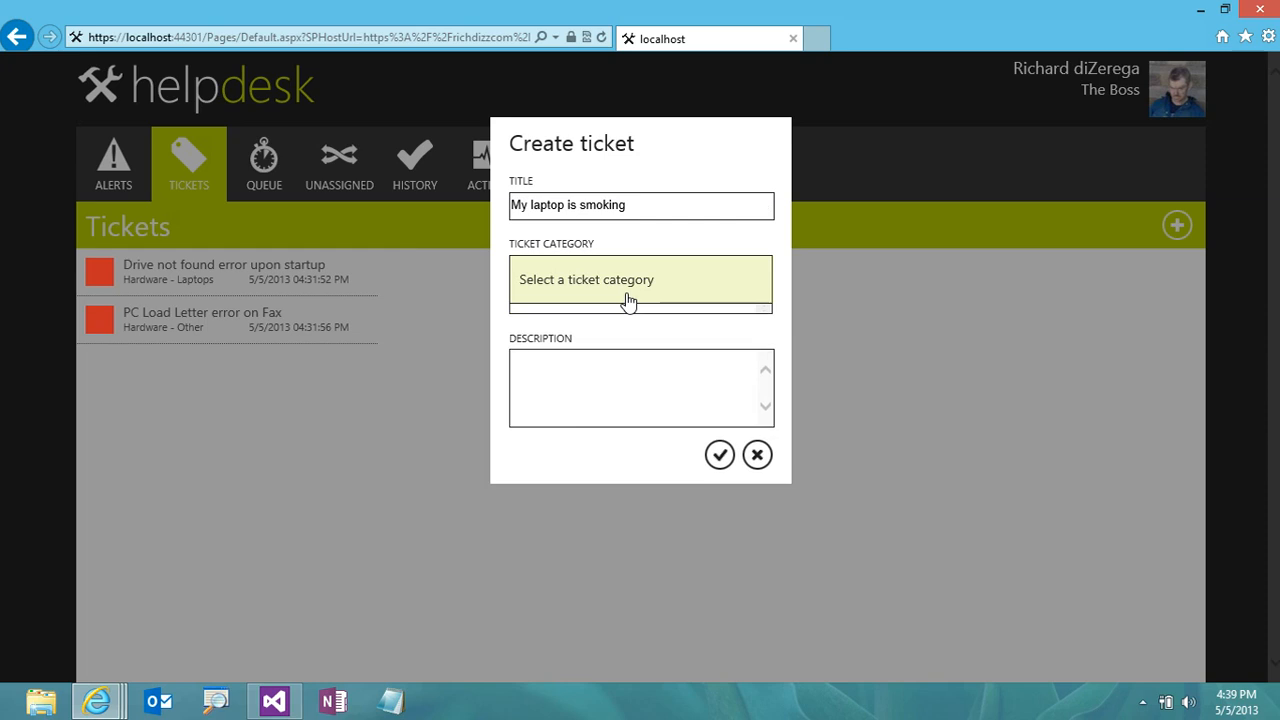
pyautogui.click(640, 279)
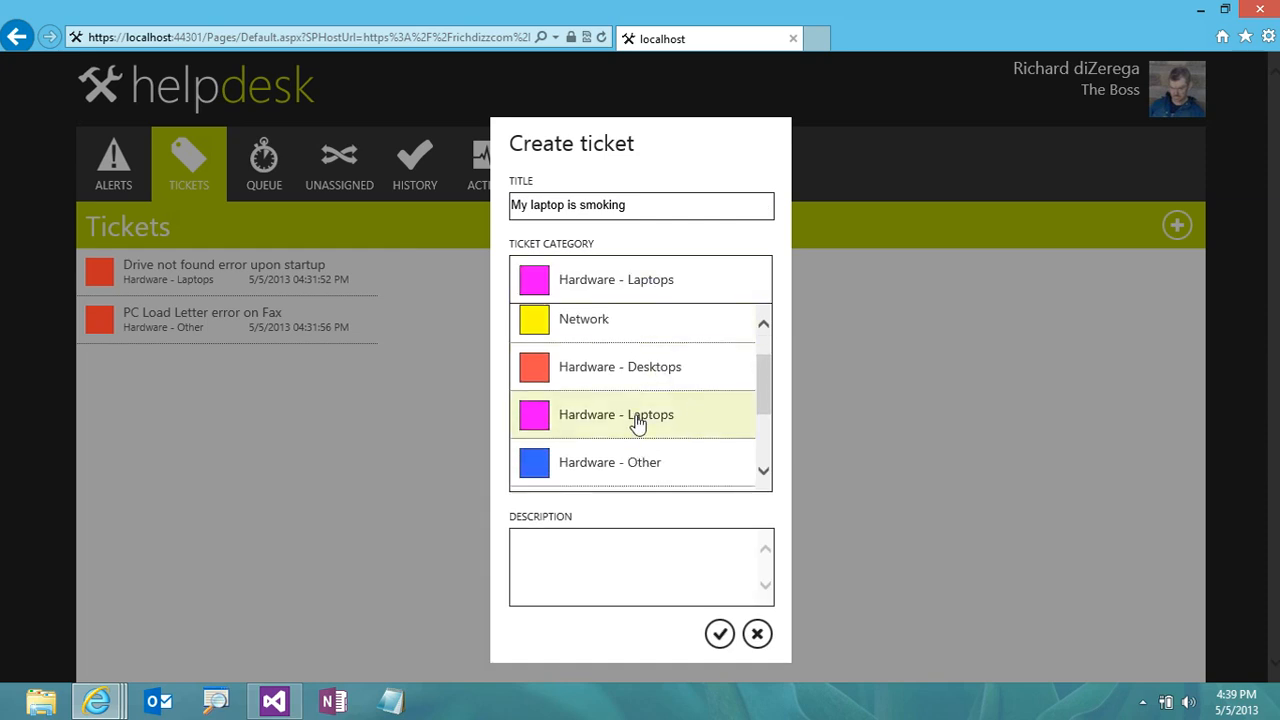
pyautogui.click(616, 414)
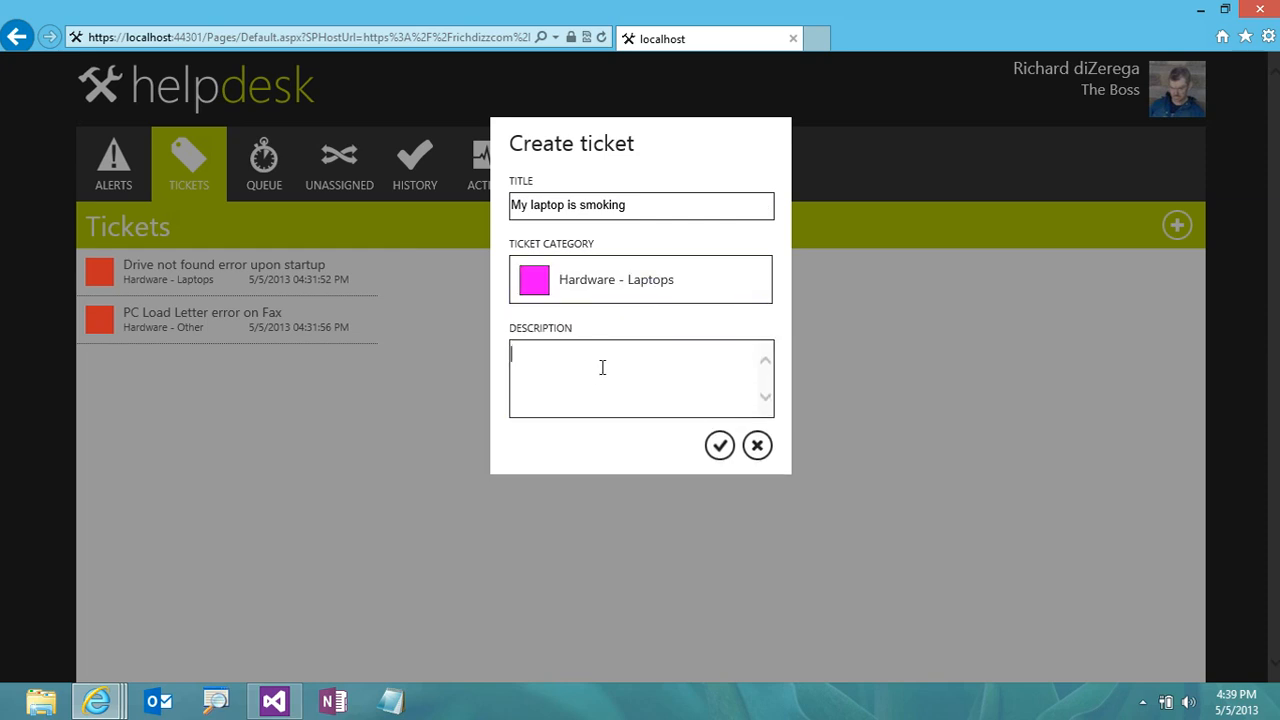
# Describe the probably bad battery, save the ticket, and check the Unassigned list
pyautogui.write('My laptop is smoki')
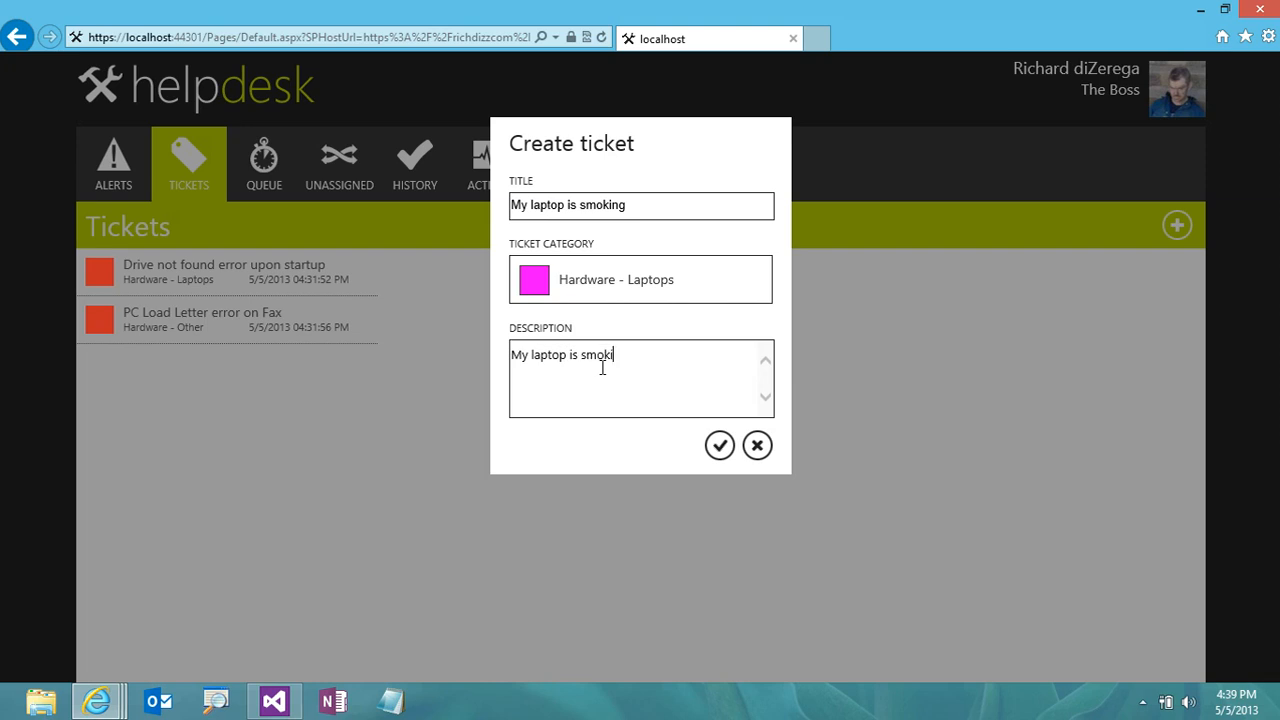
pyautogui.write('ng...I thj')
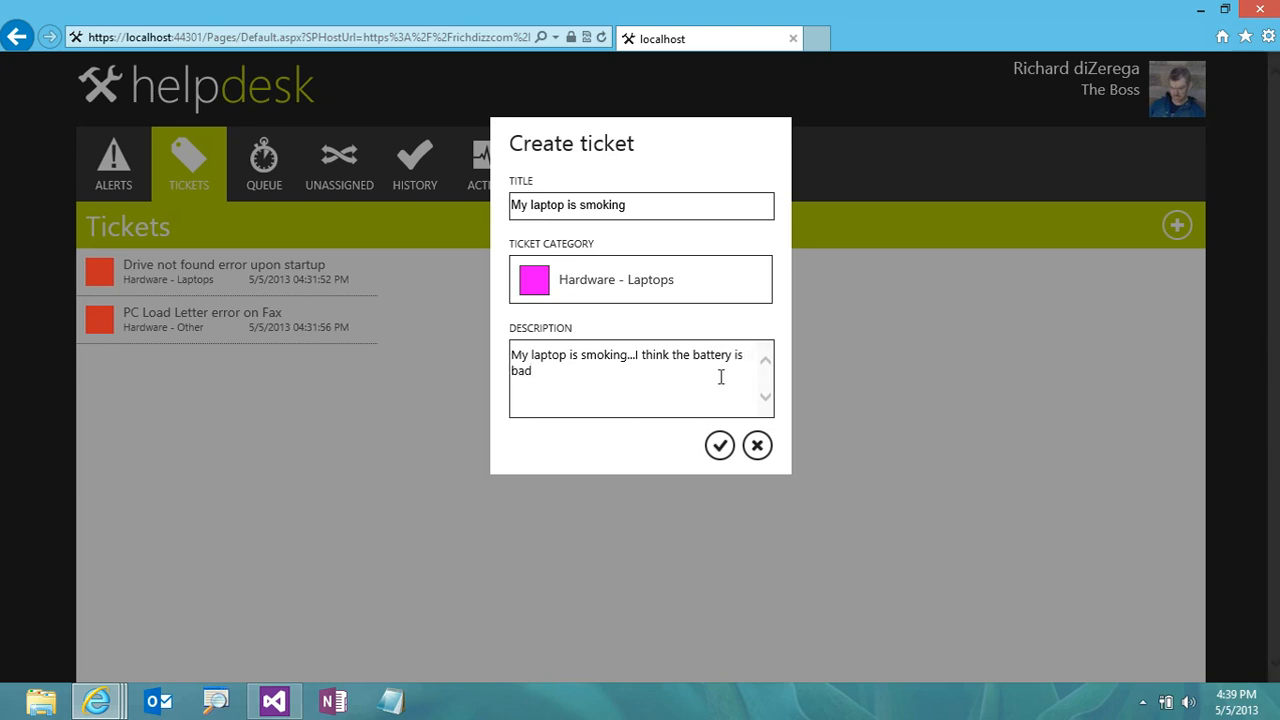
pyautogui.click(719, 445)
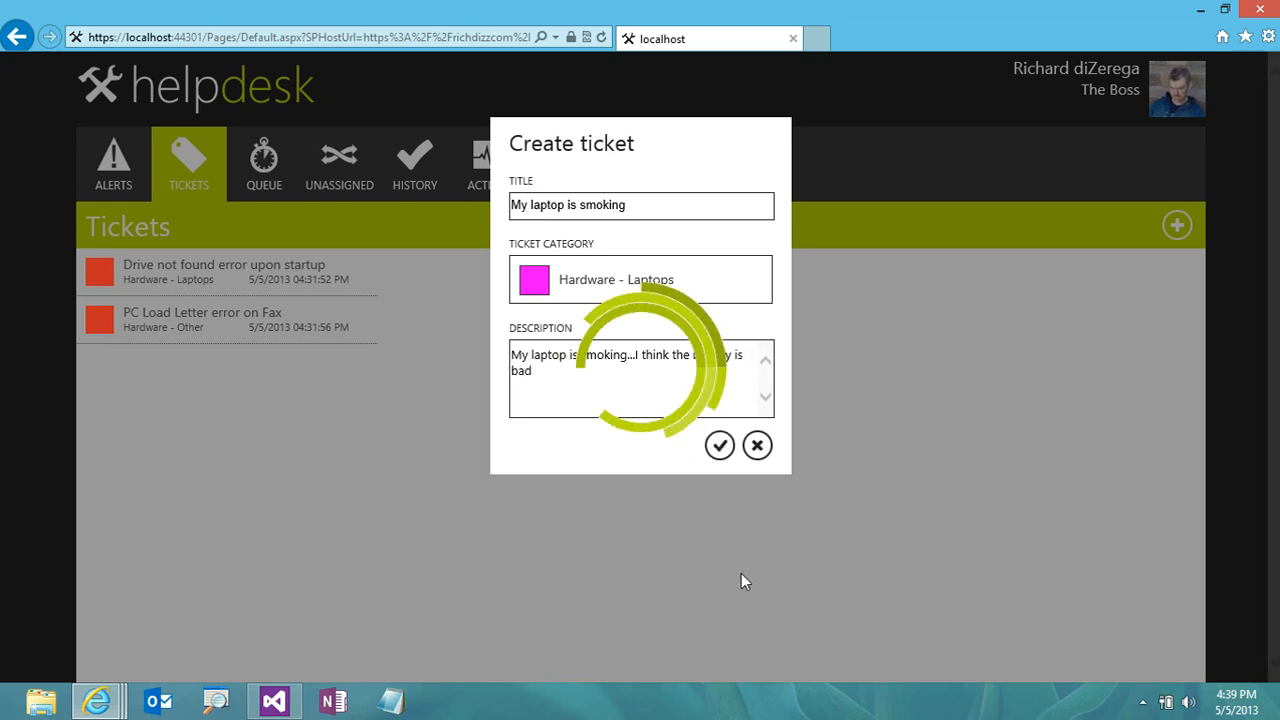
pyautogui.click(719, 445)
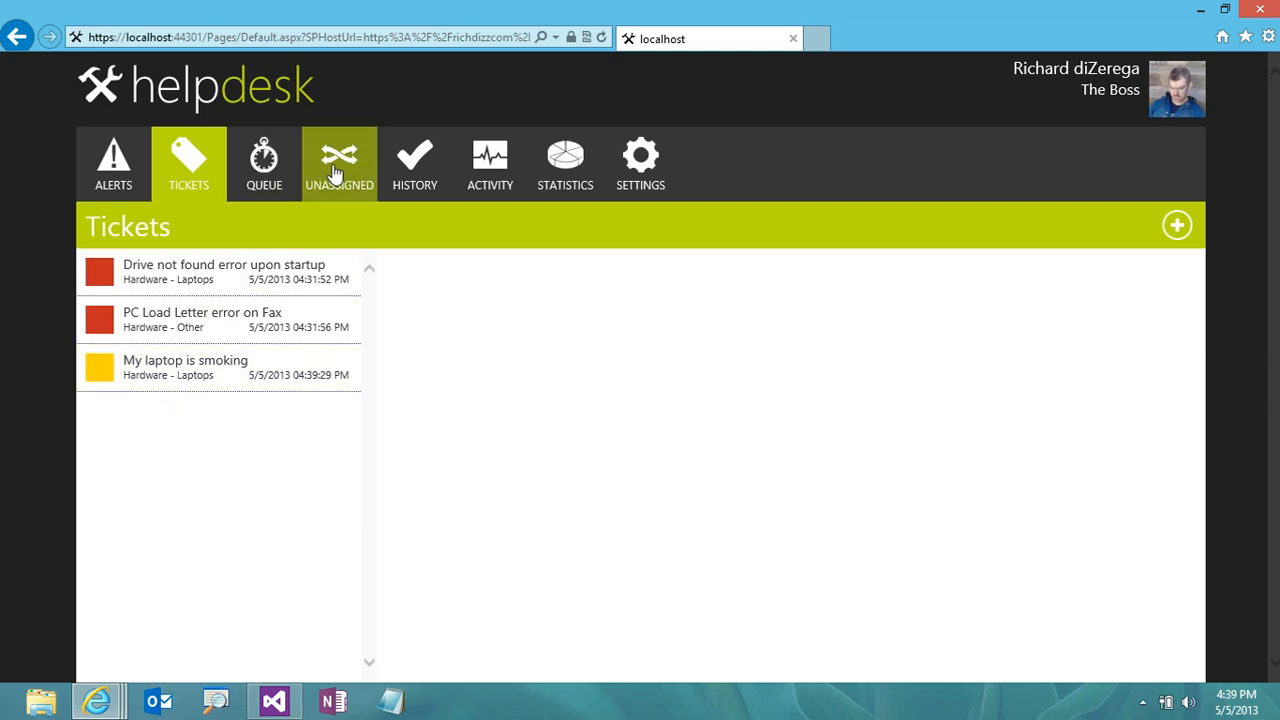
pyautogui.click(339, 163)
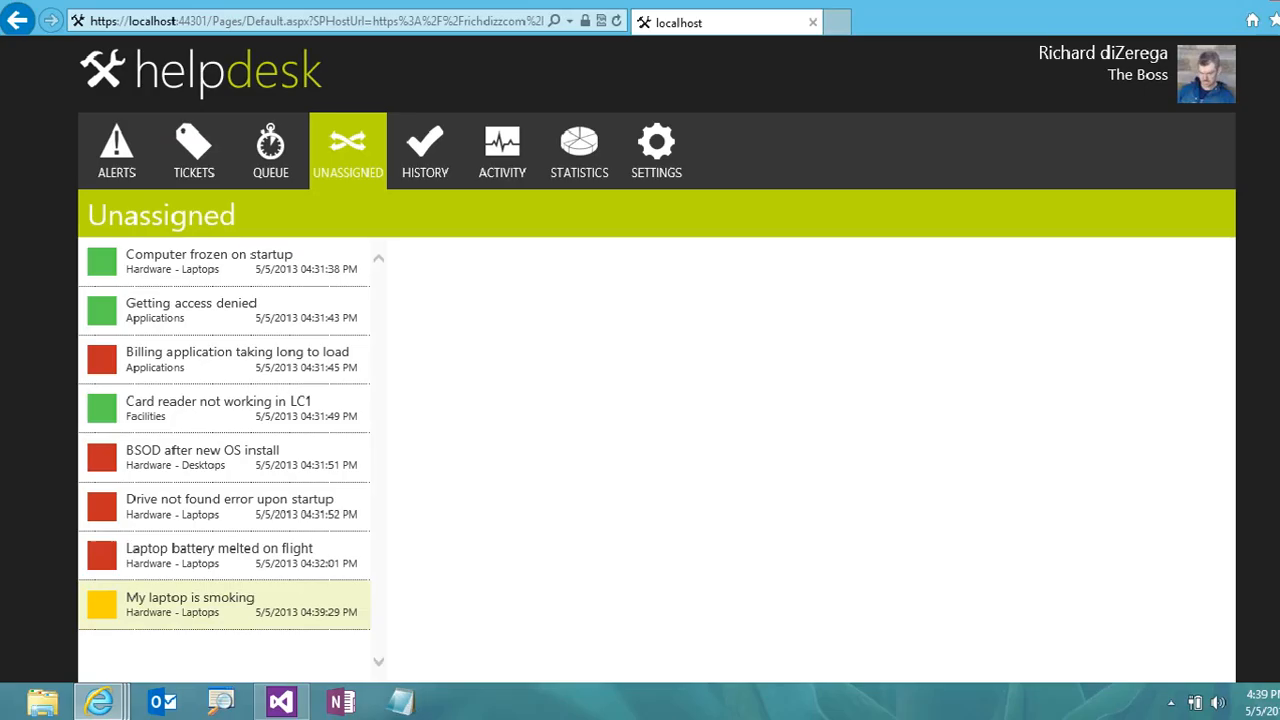
# Open 'My laptop is smoking' from Unassigned and post the comment 'It is still smoking'
pyautogui.click(190, 604)
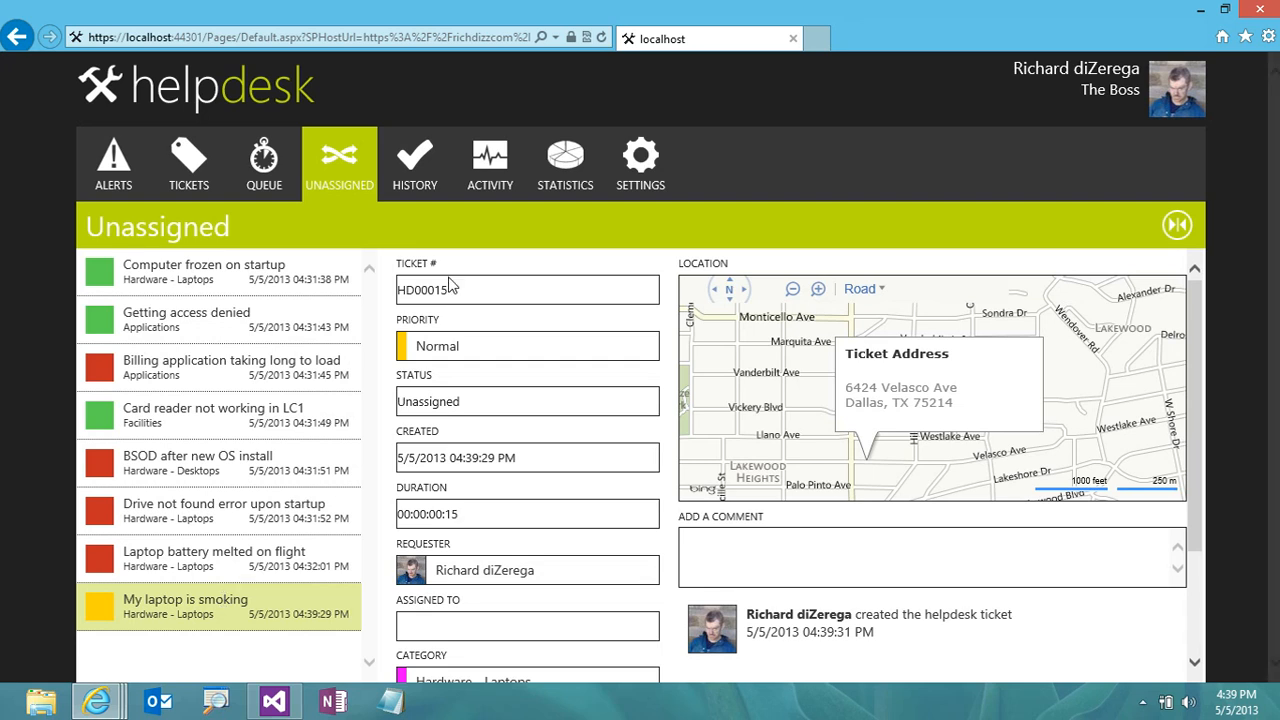
pyautogui.moveTo(533, 497)
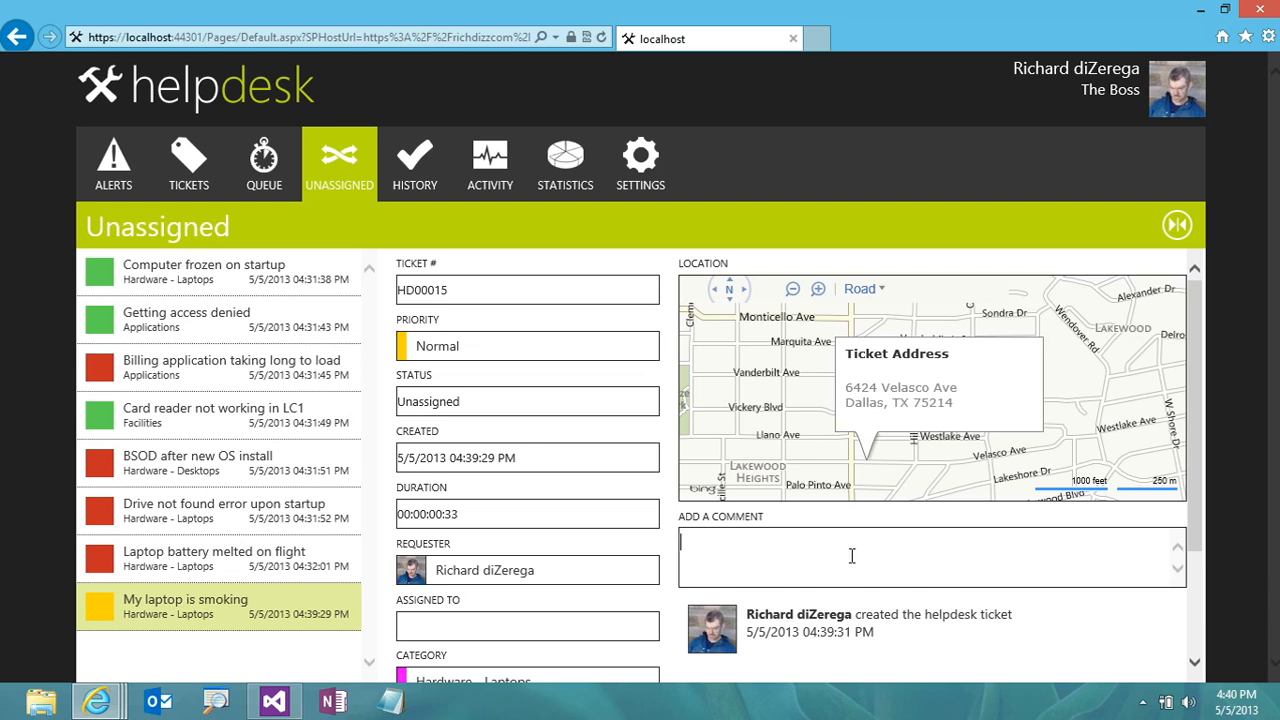
pyautogui.scroll(-3)
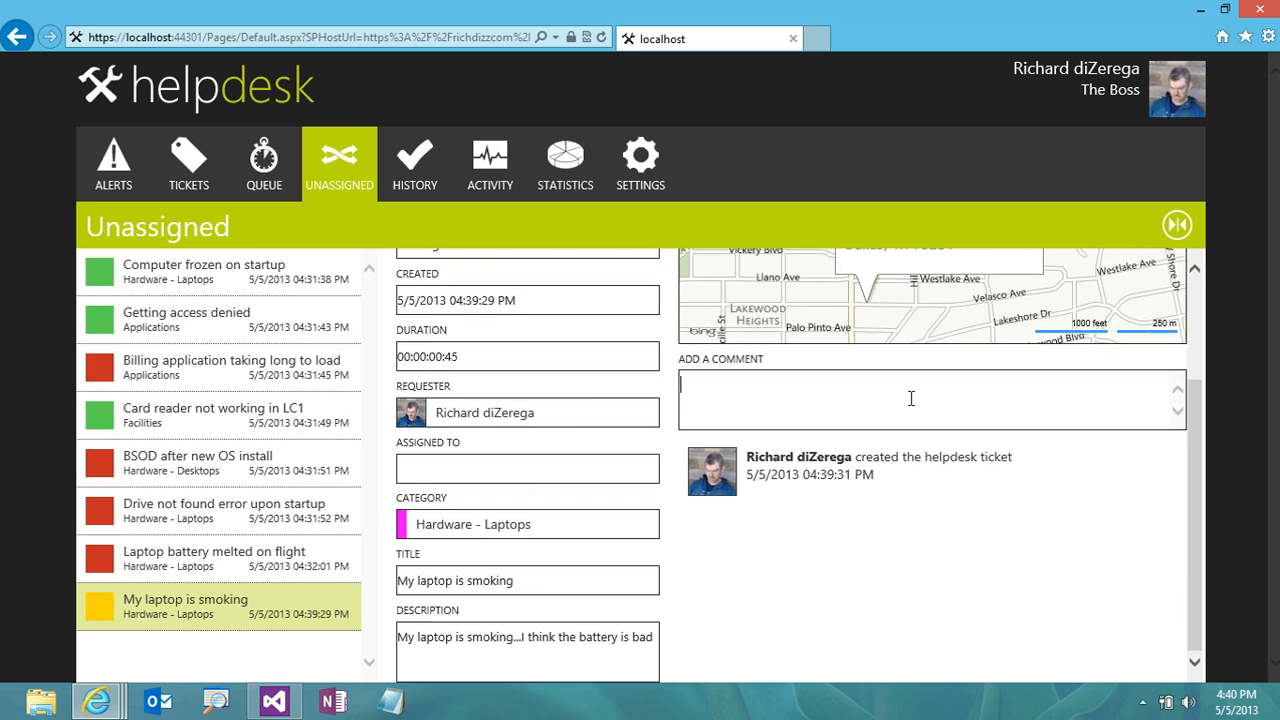
pyautogui.write('It is still smoking')
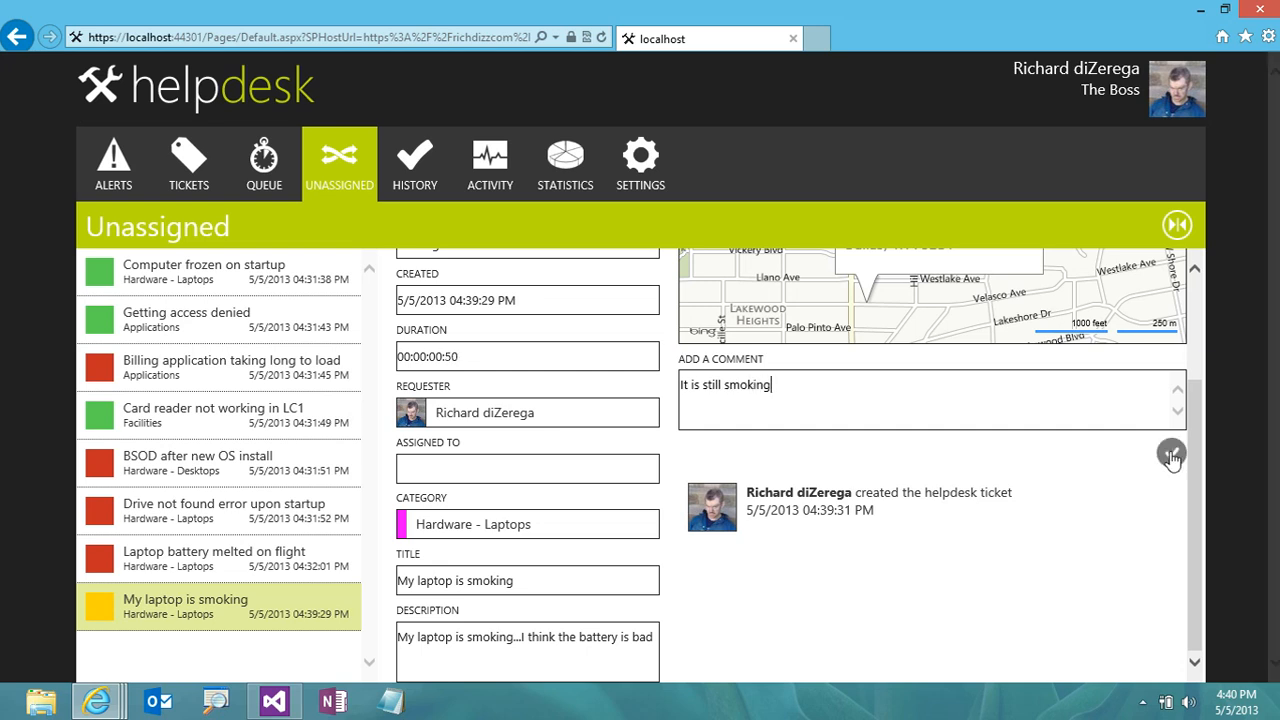
pyautogui.click(1171, 454)
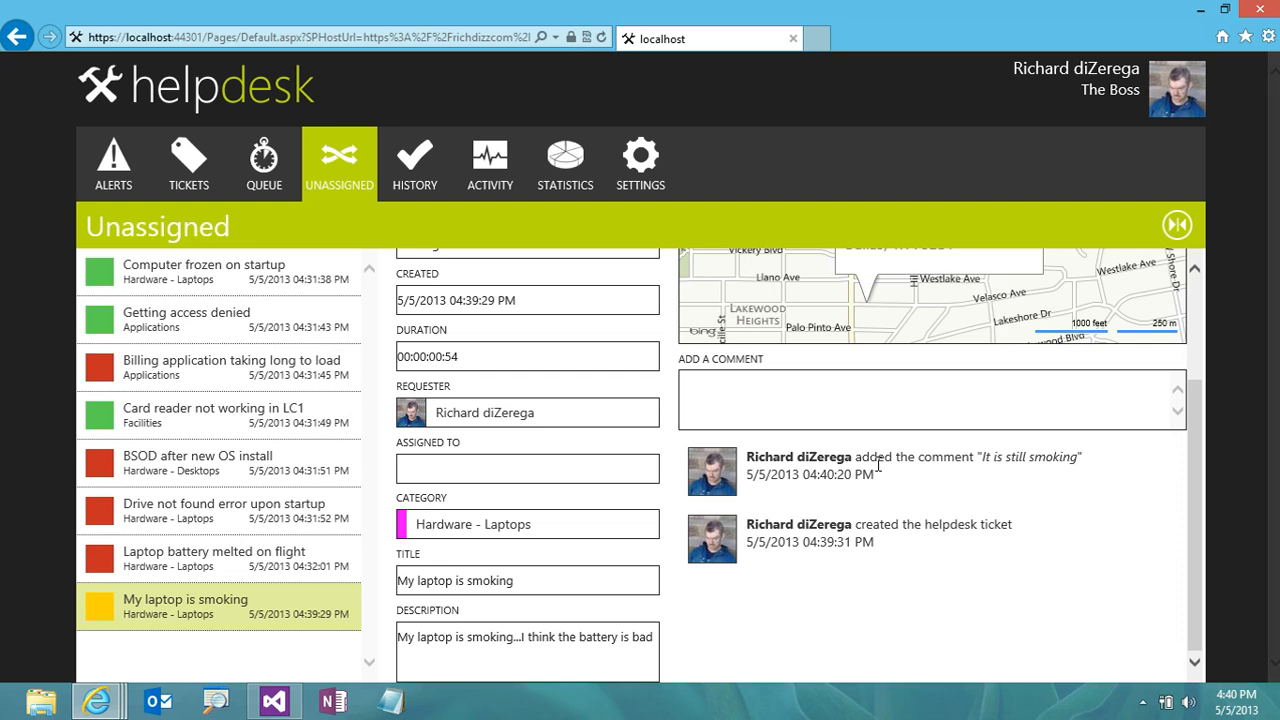
pyautogui.moveTo(1208, 490)
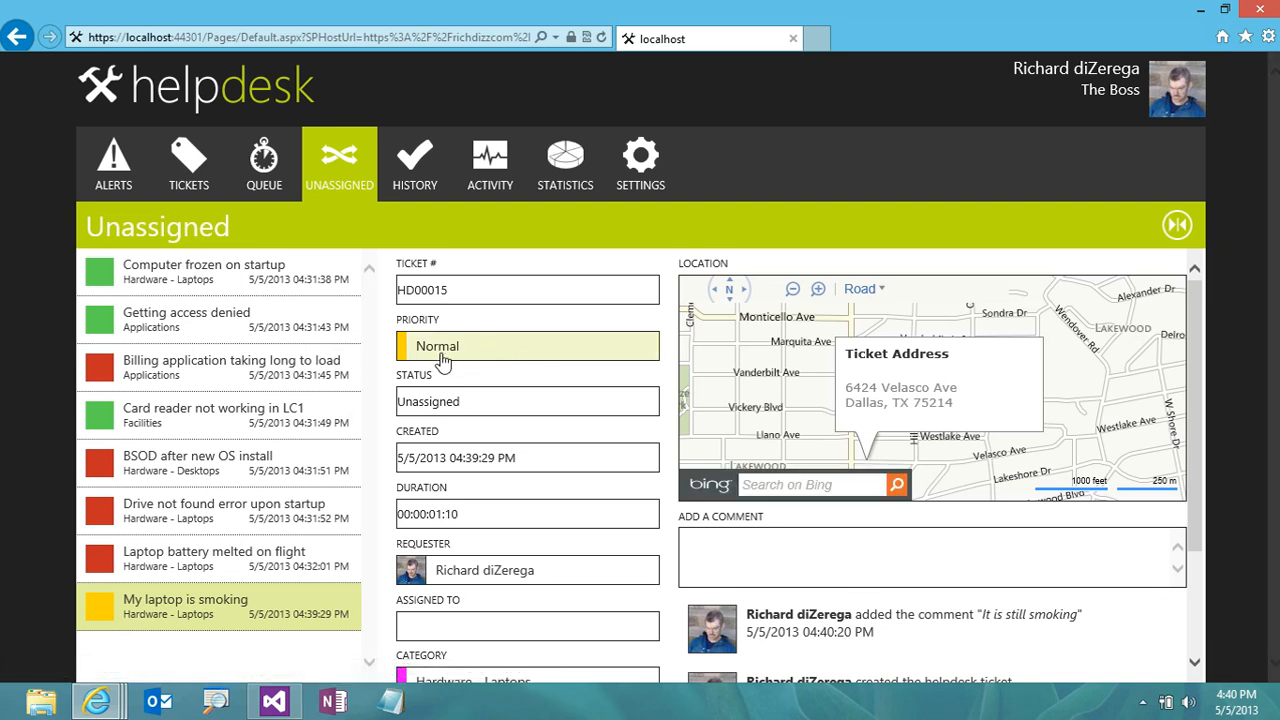
pyautogui.click(527, 346)
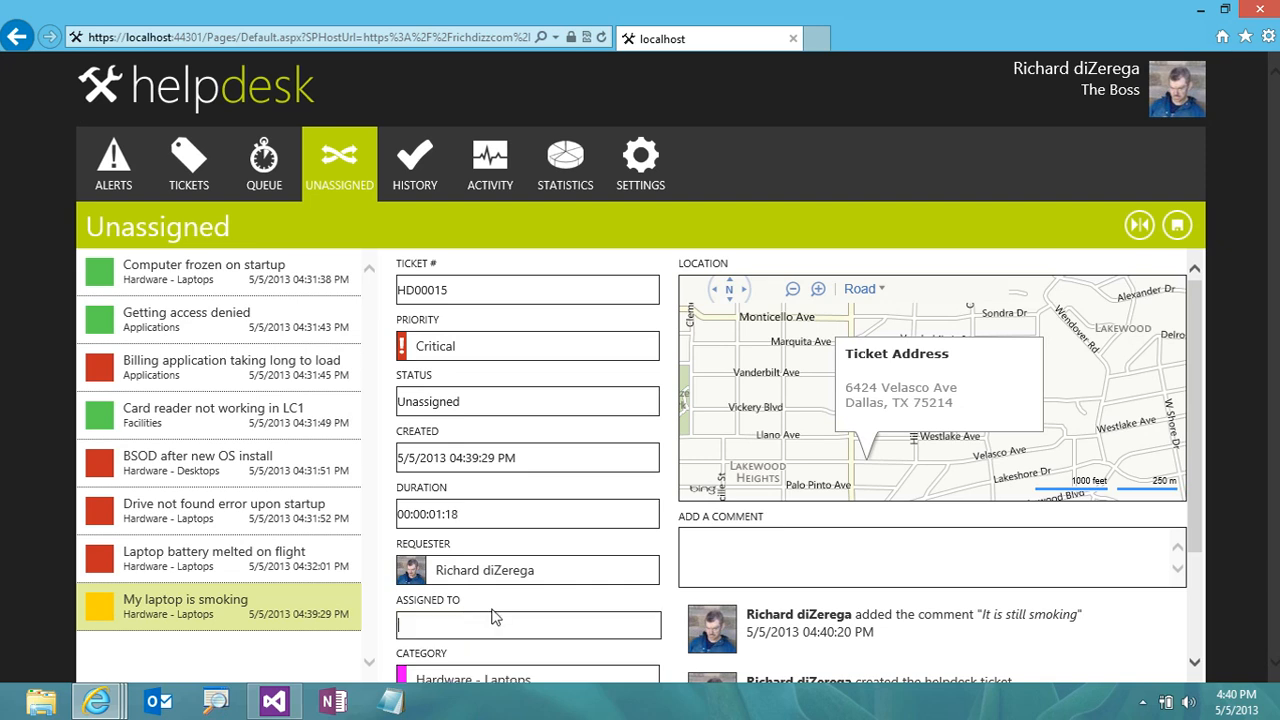
pyautogui.write('Richard')
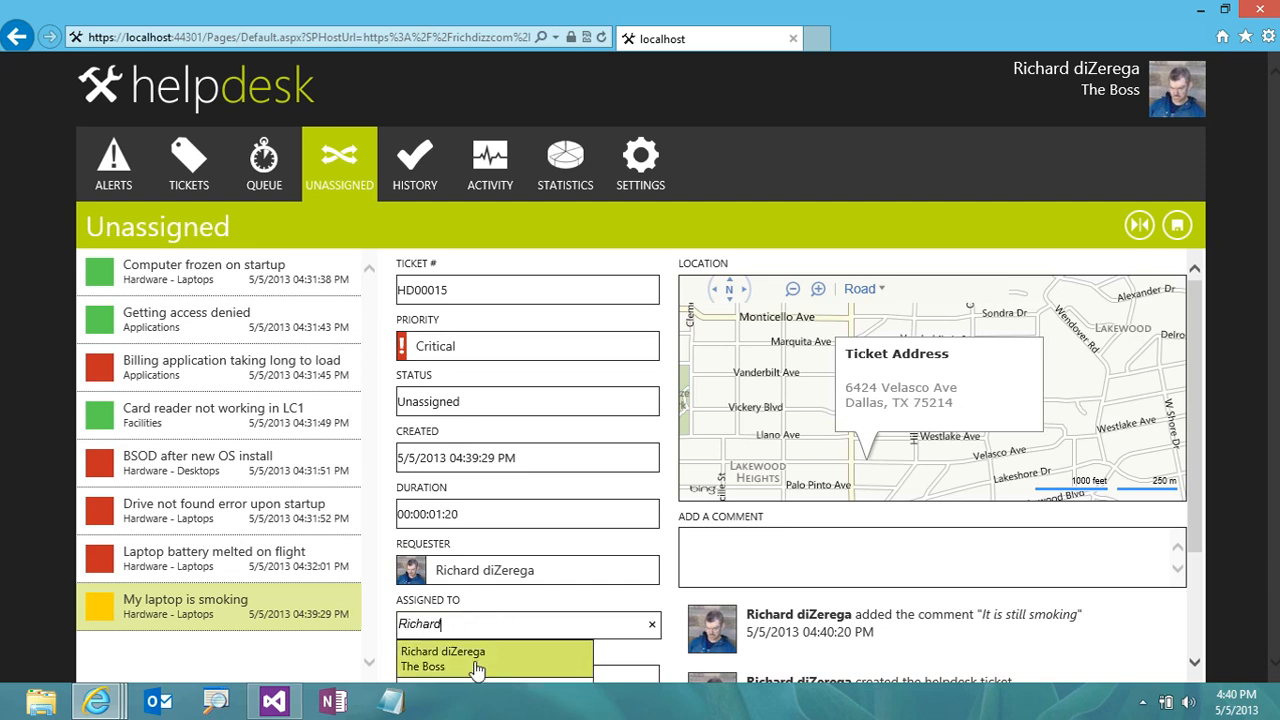
pyautogui.press('Backspace')
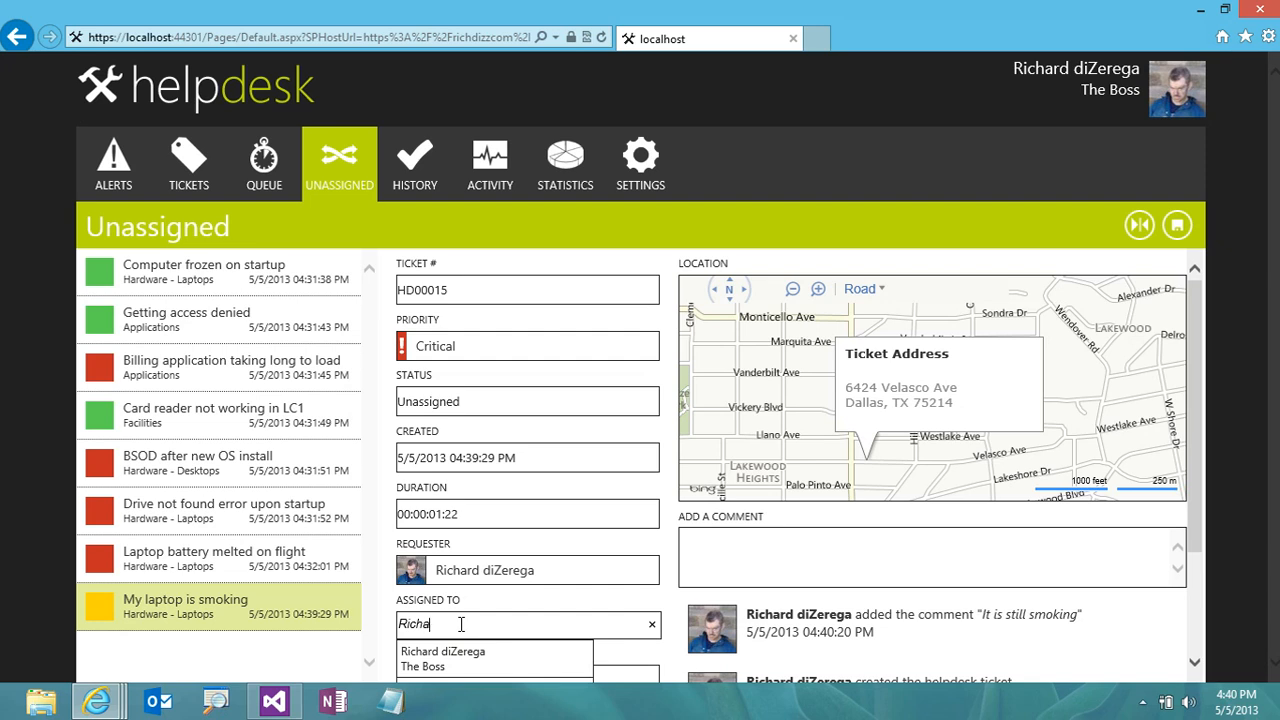
pyautogui.write('alex')
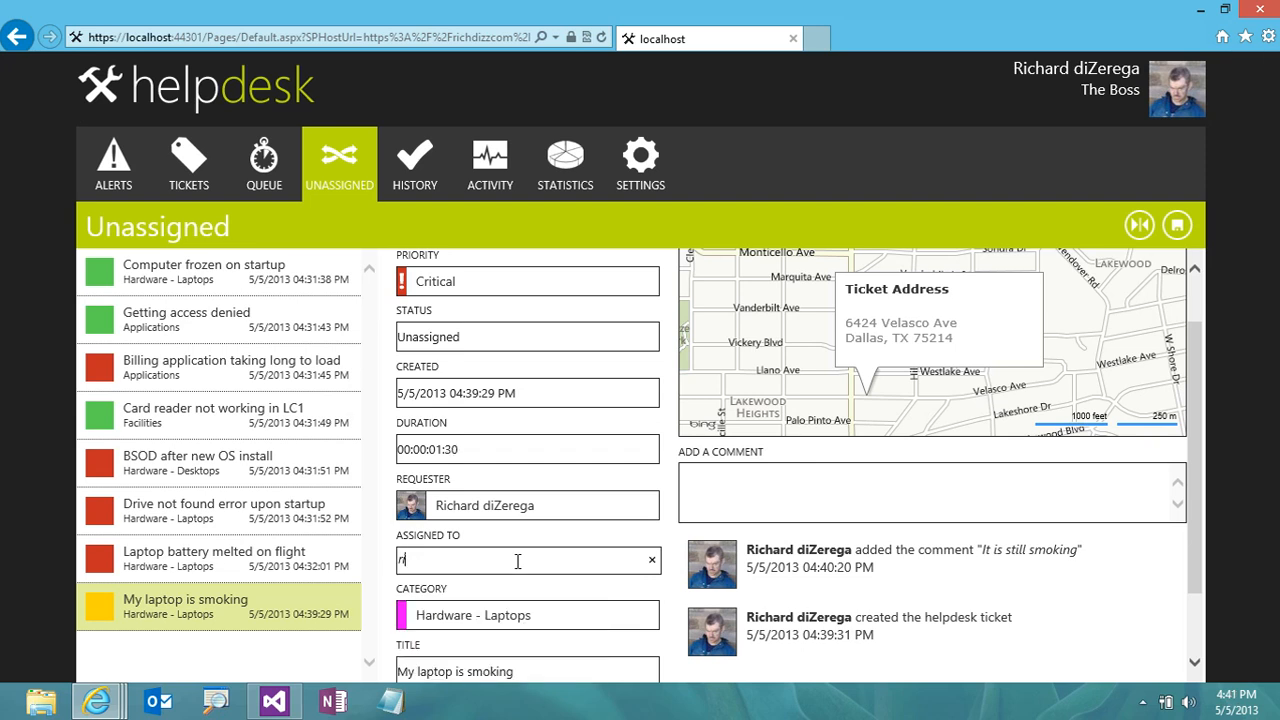
pyautogui.click(527, 561)
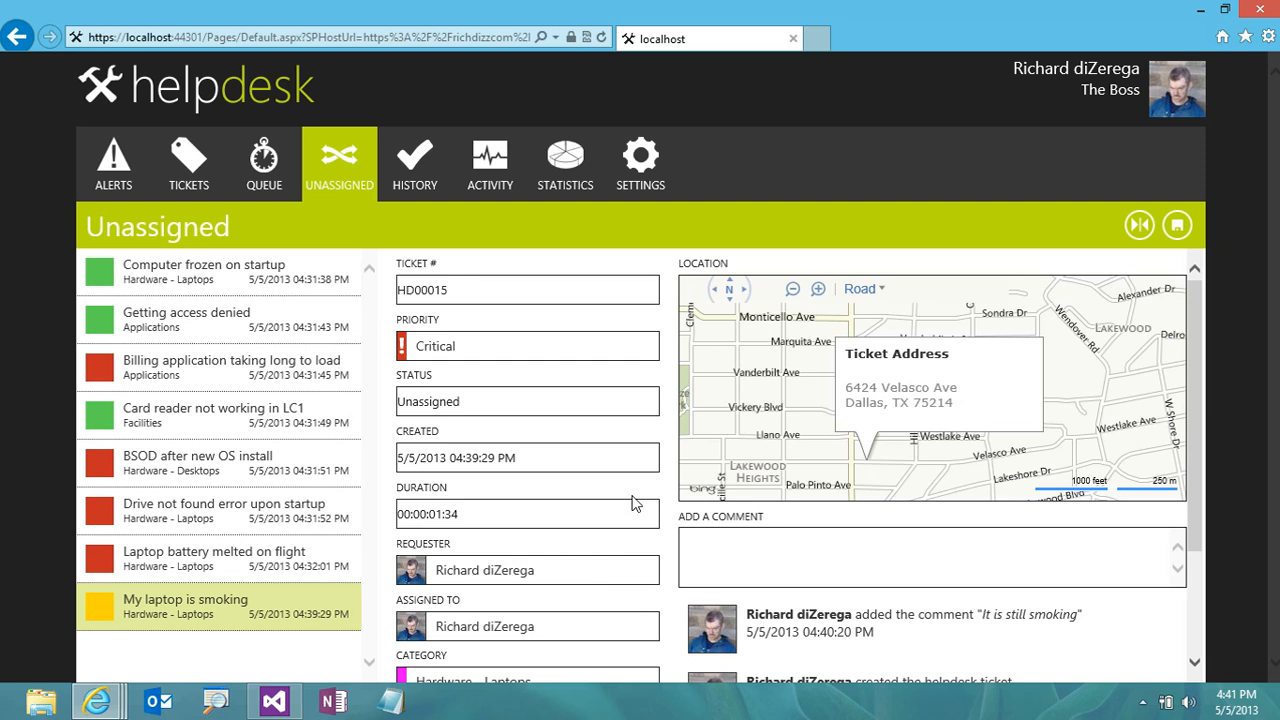
pyautogui.moveTo(414, 165)
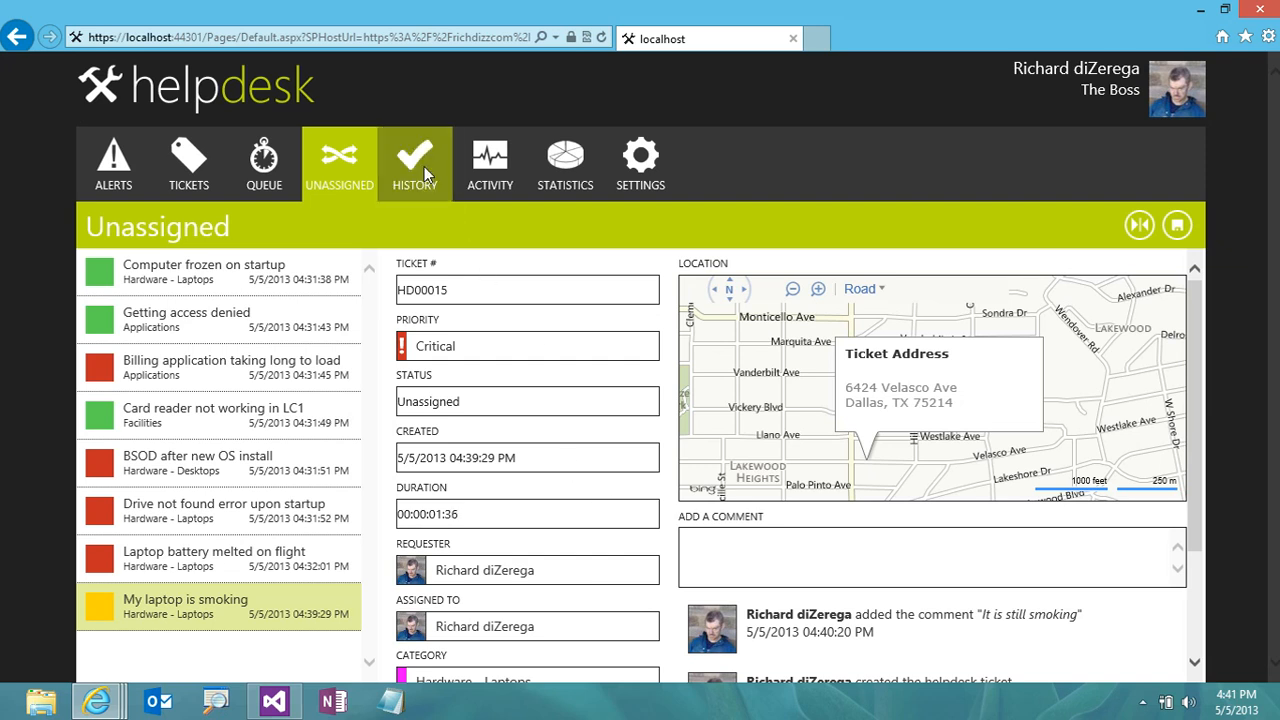
# Keep the unsaved changes at the discard prompt and save the ticket
pyautogui.click(414, 160)
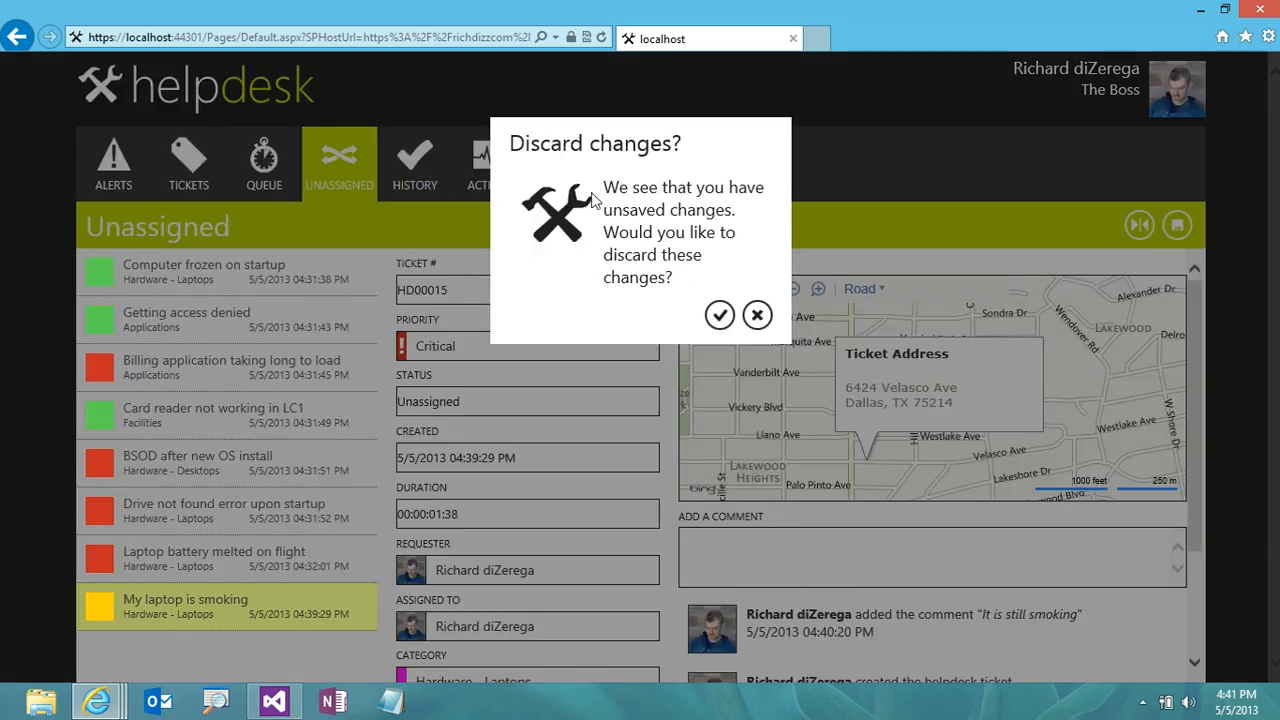
pyautogui.click(719, 315)
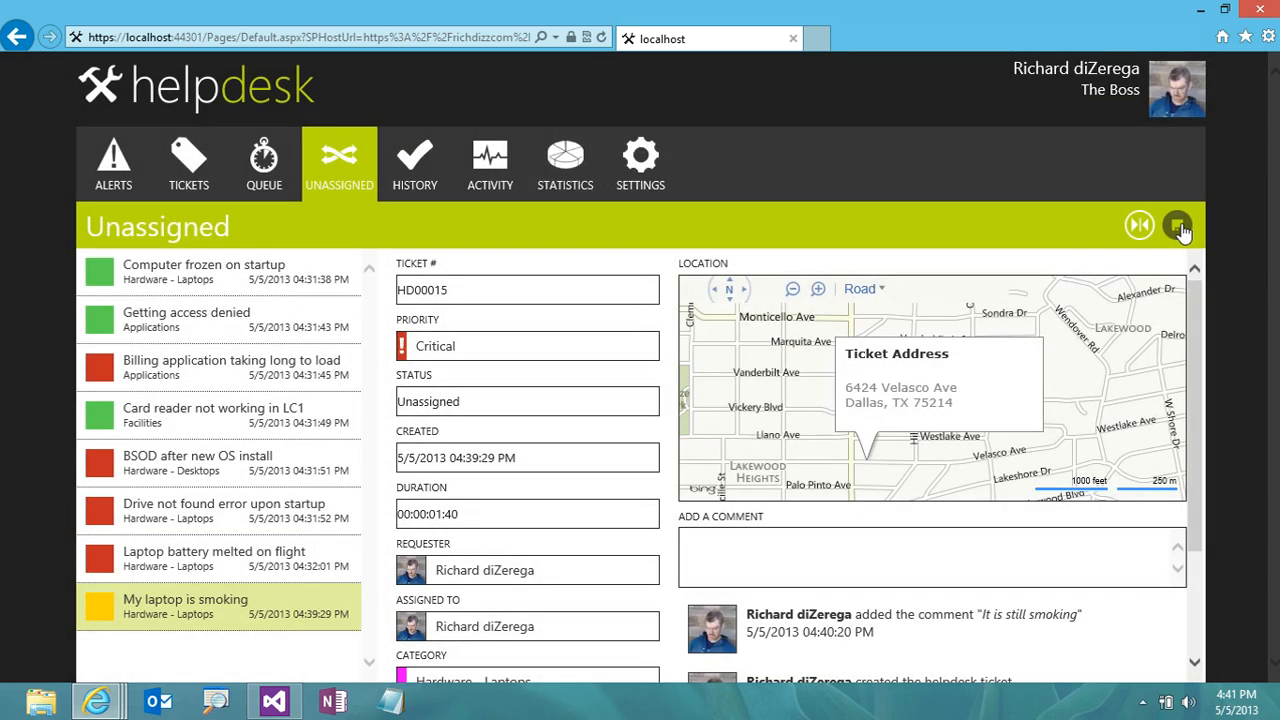
pyautogui.click(1177, 225)
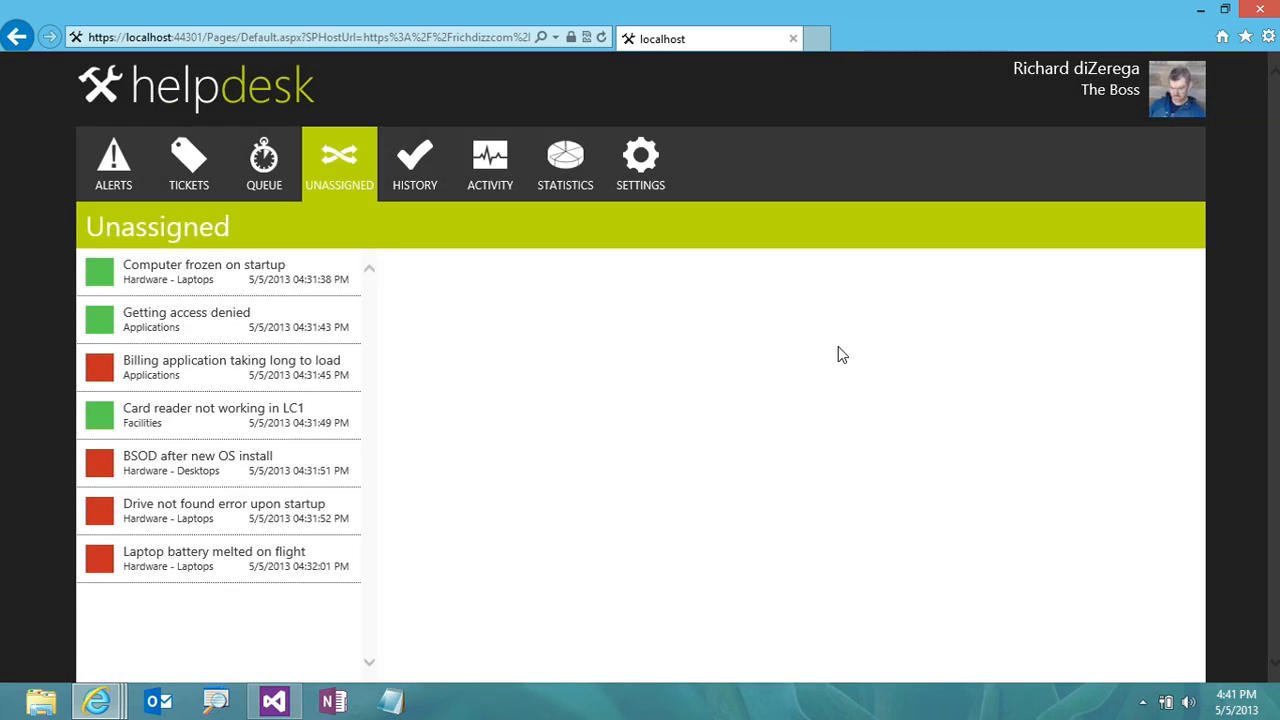
pyautogui.moveTo(238, 634)
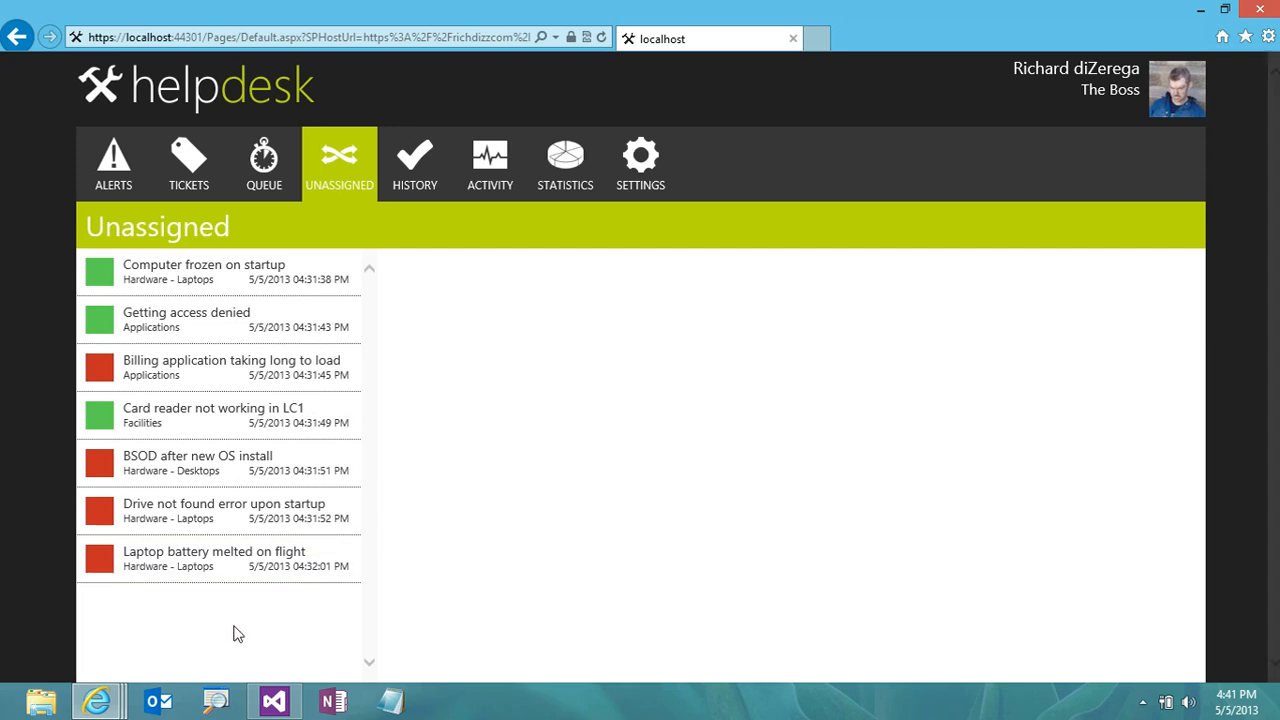
pyautogui.moveTo(235, 640)
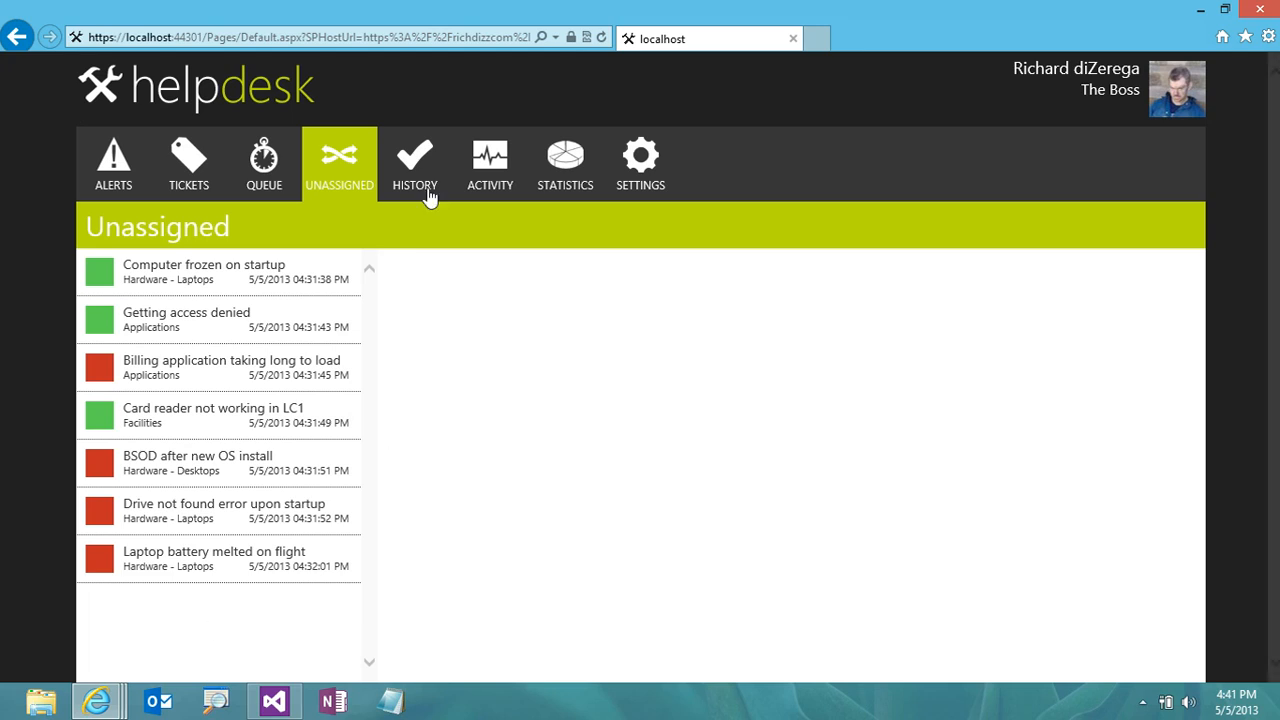
# Load 'My laptop is smoking' from the Queue, showing Critical priority, Assigned status and Dallas map
pyautogui.click(188, 164)
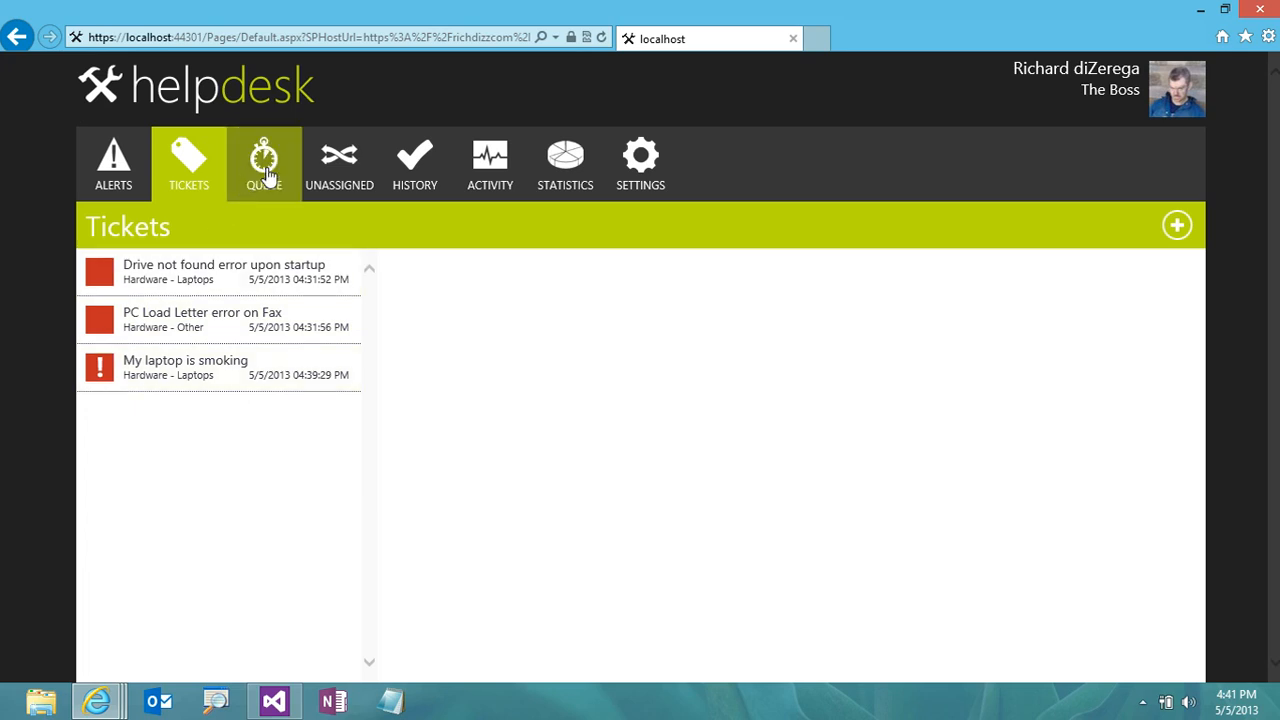
pyautogui.click(263, 163)
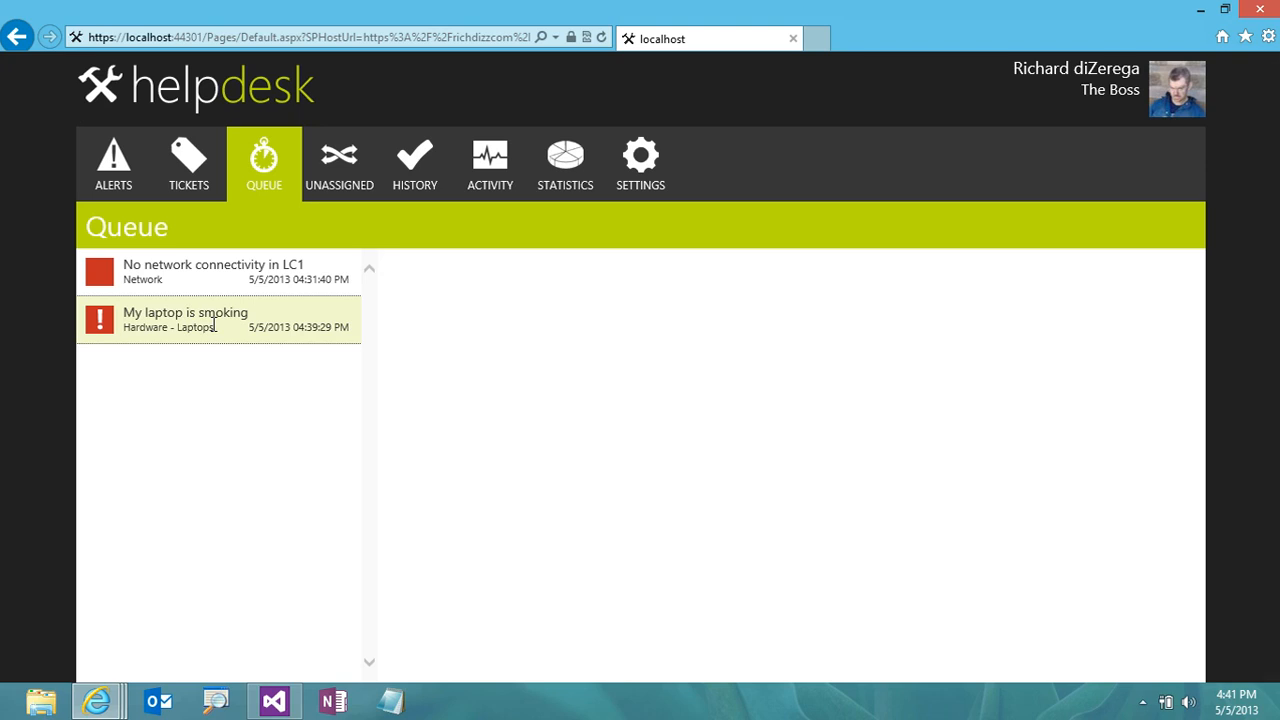
pyautogui.click(185, 319)
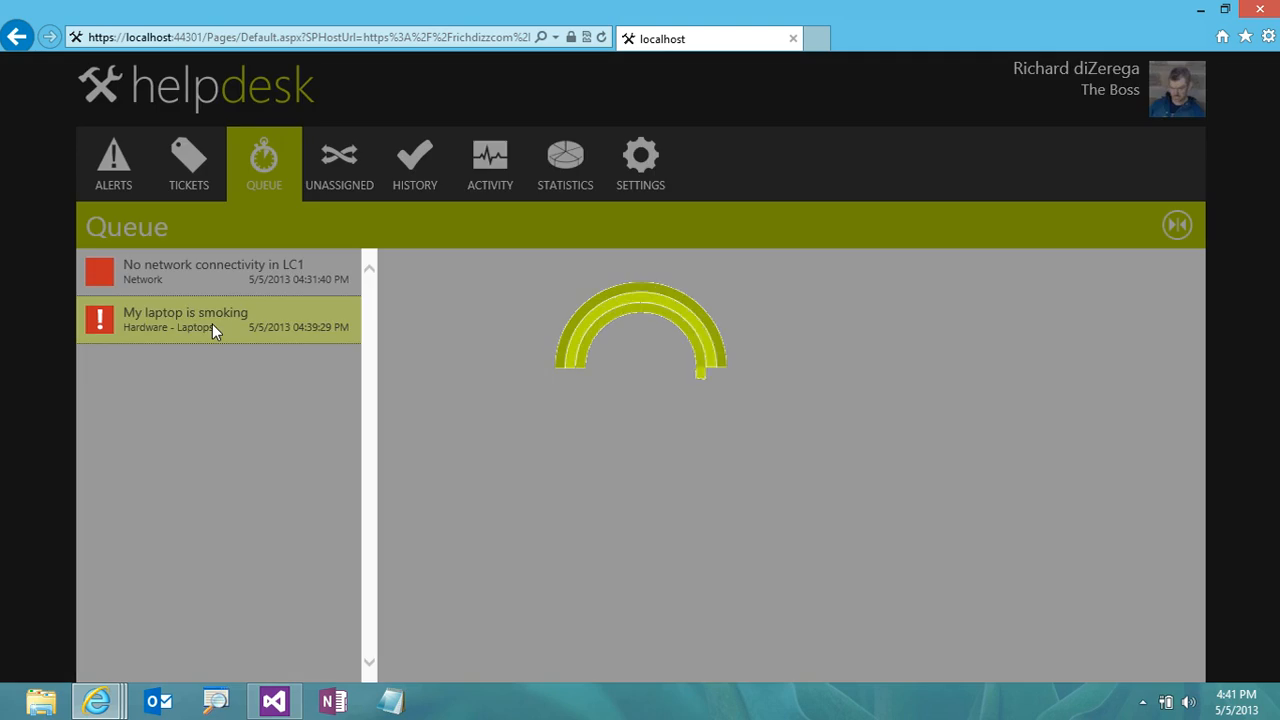
pyautogui.click(185, 319)
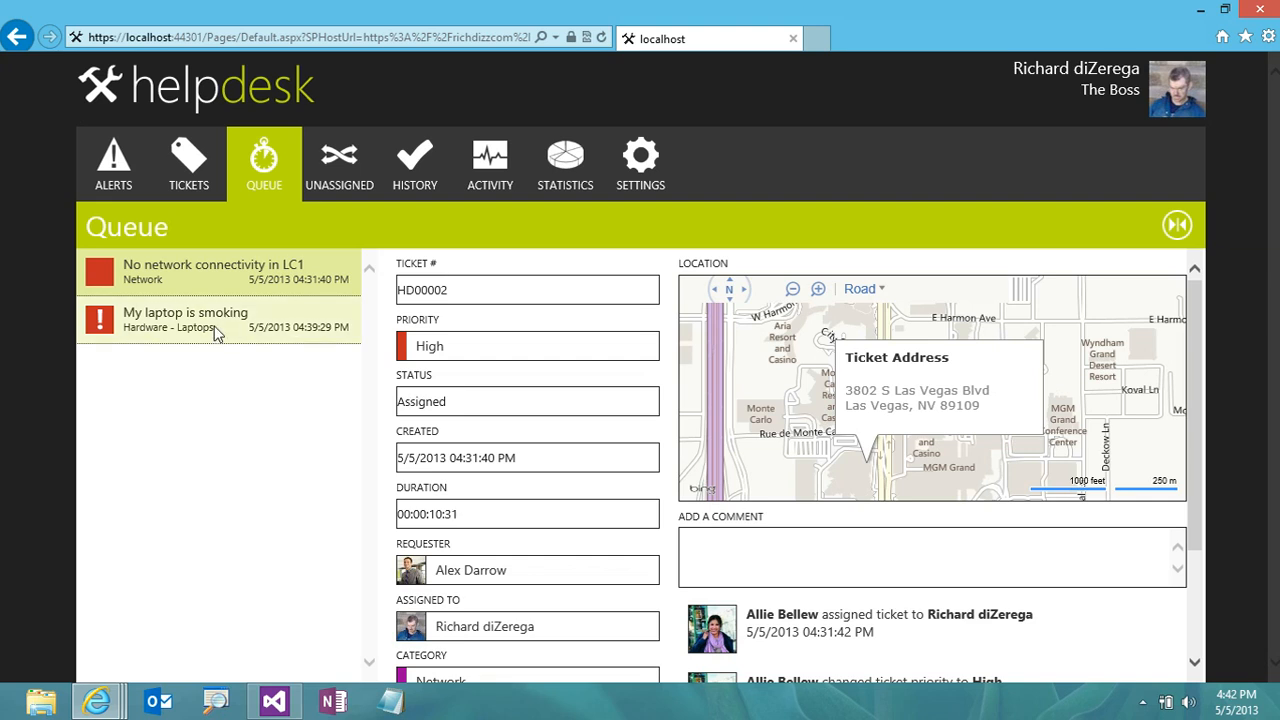
pyautogui.click(185, 319)
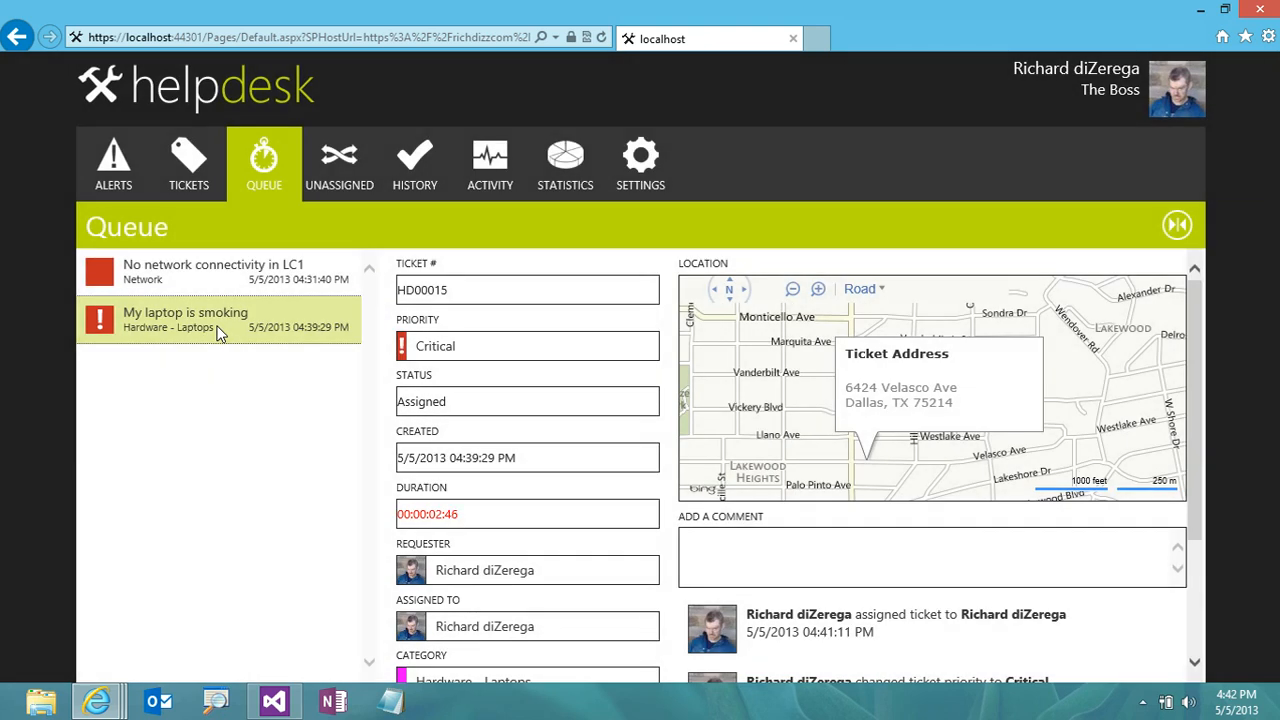
pyautogui.click(864, 289)
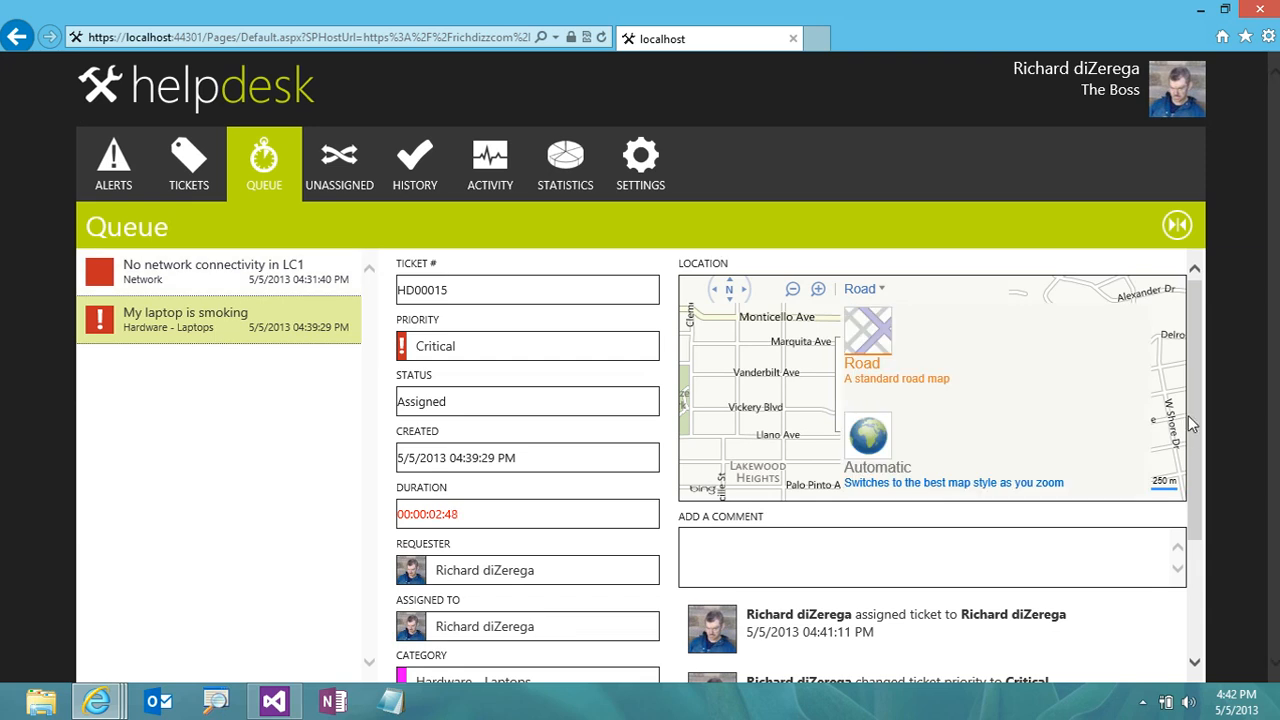
pyautogui.scroll(-3)
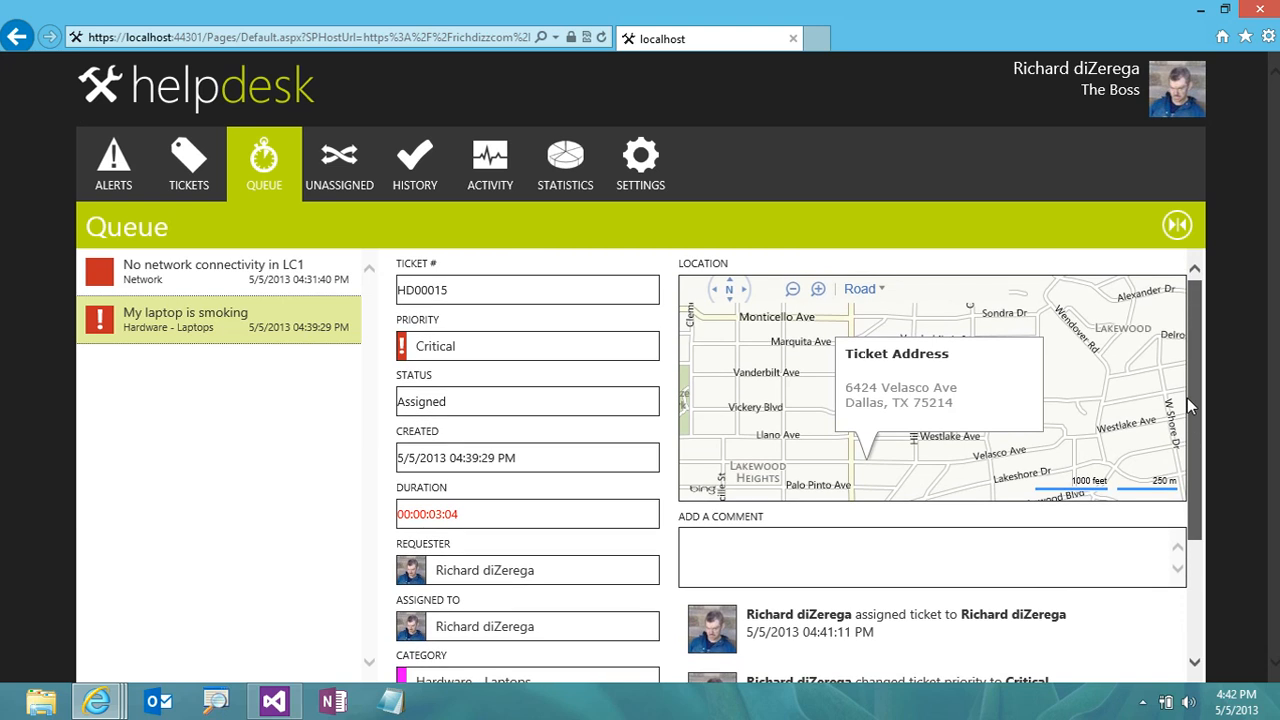
pyautogui.moveTo(730, 465)
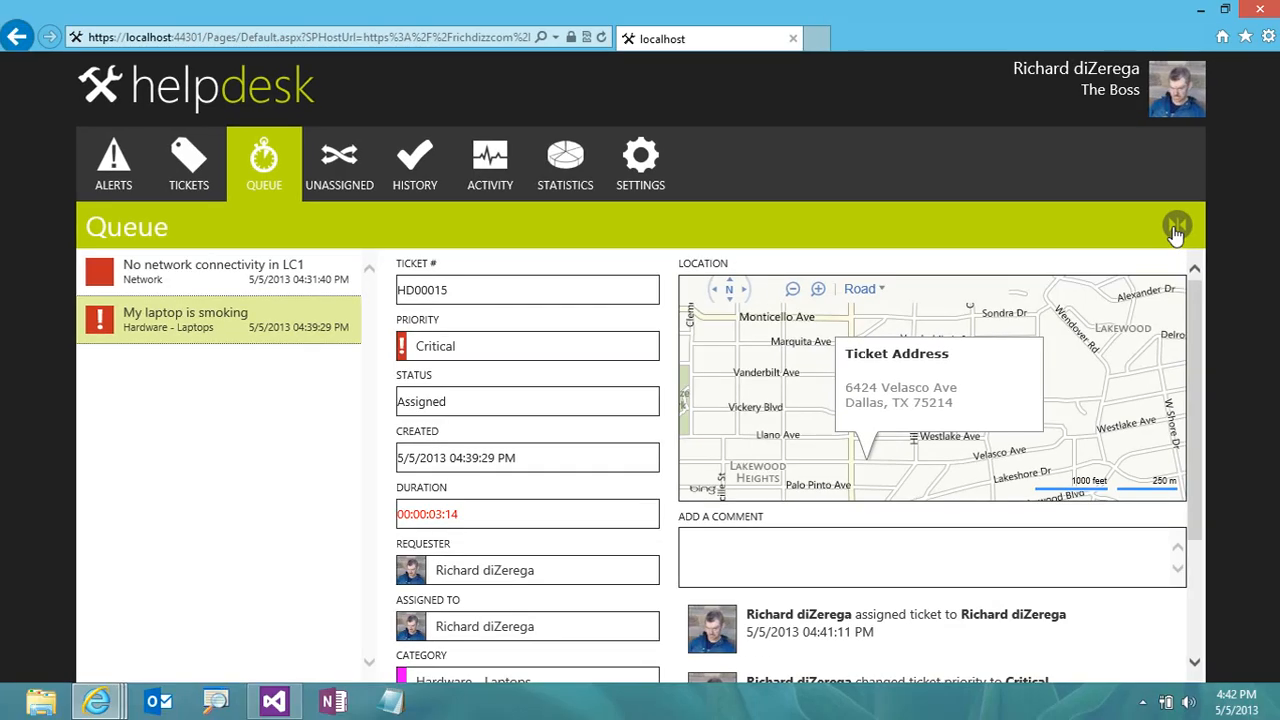
# Close the laptop ticket with the comment 'It stopped smoking, but melted away'
pyautogui.click(1177, 225)
pyautogui.write('It s')
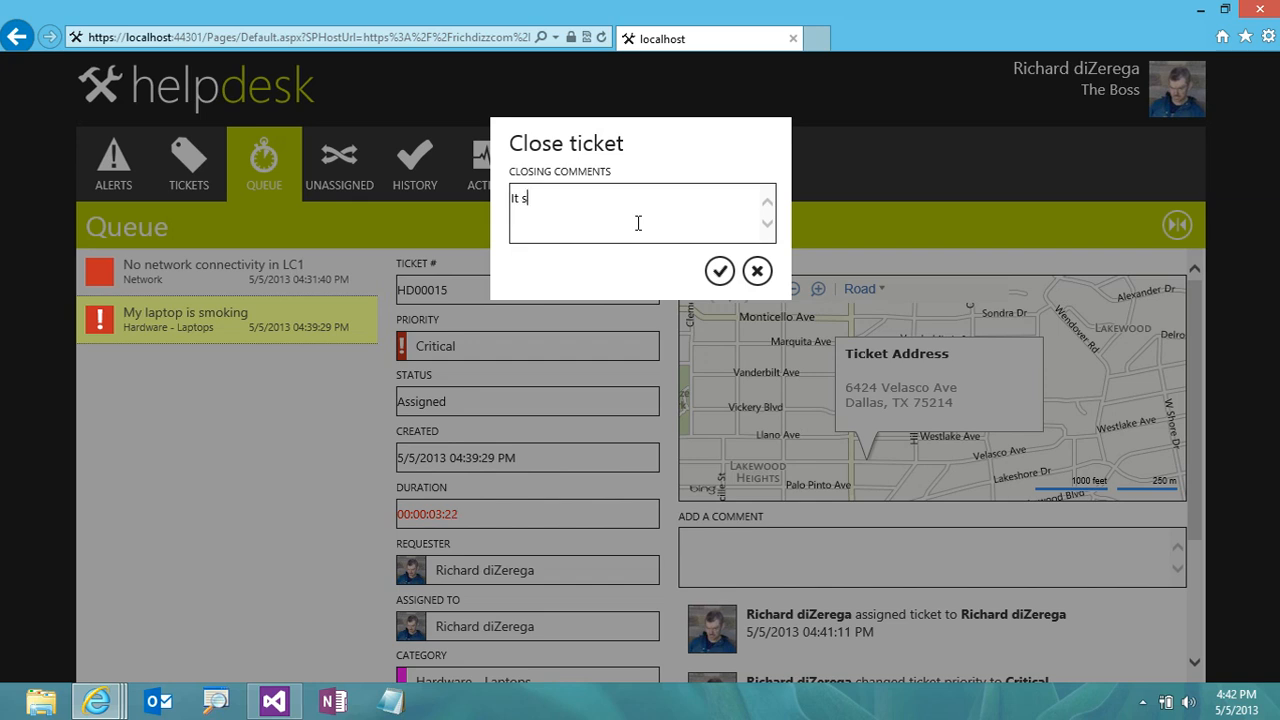
pyautogui.write('topped smok')
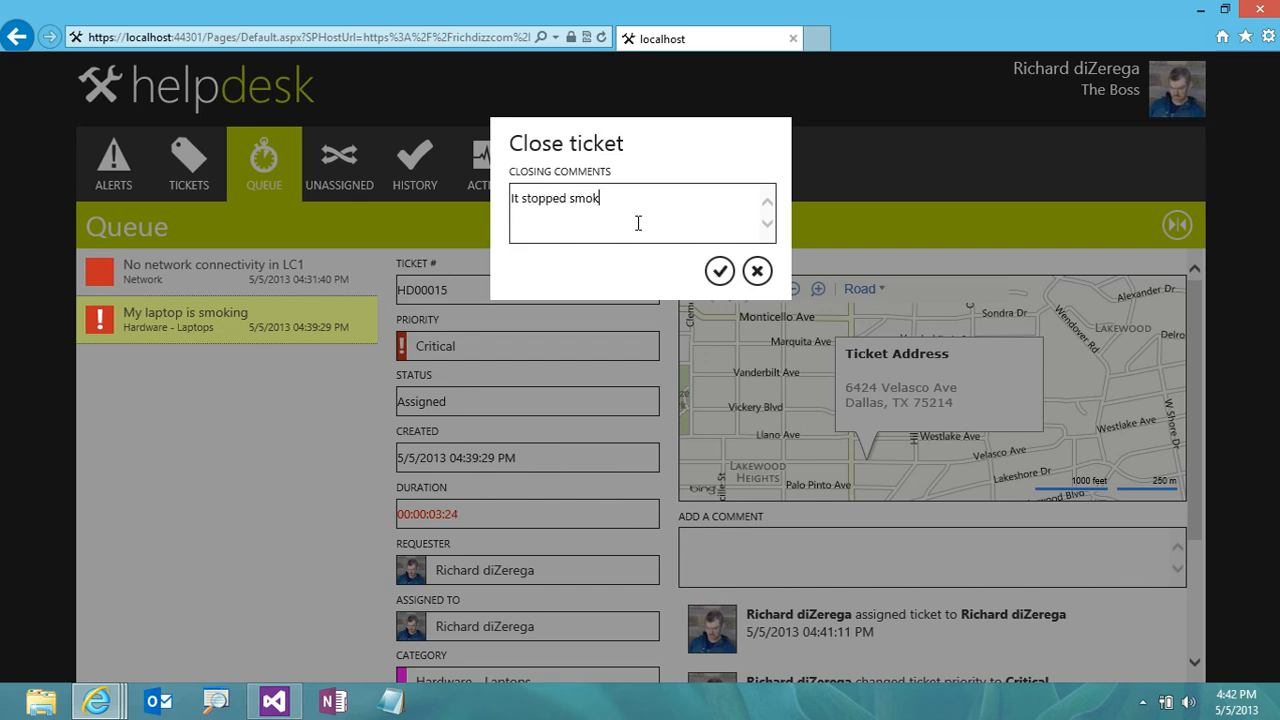
pyautogui.write('ing, but melted away')
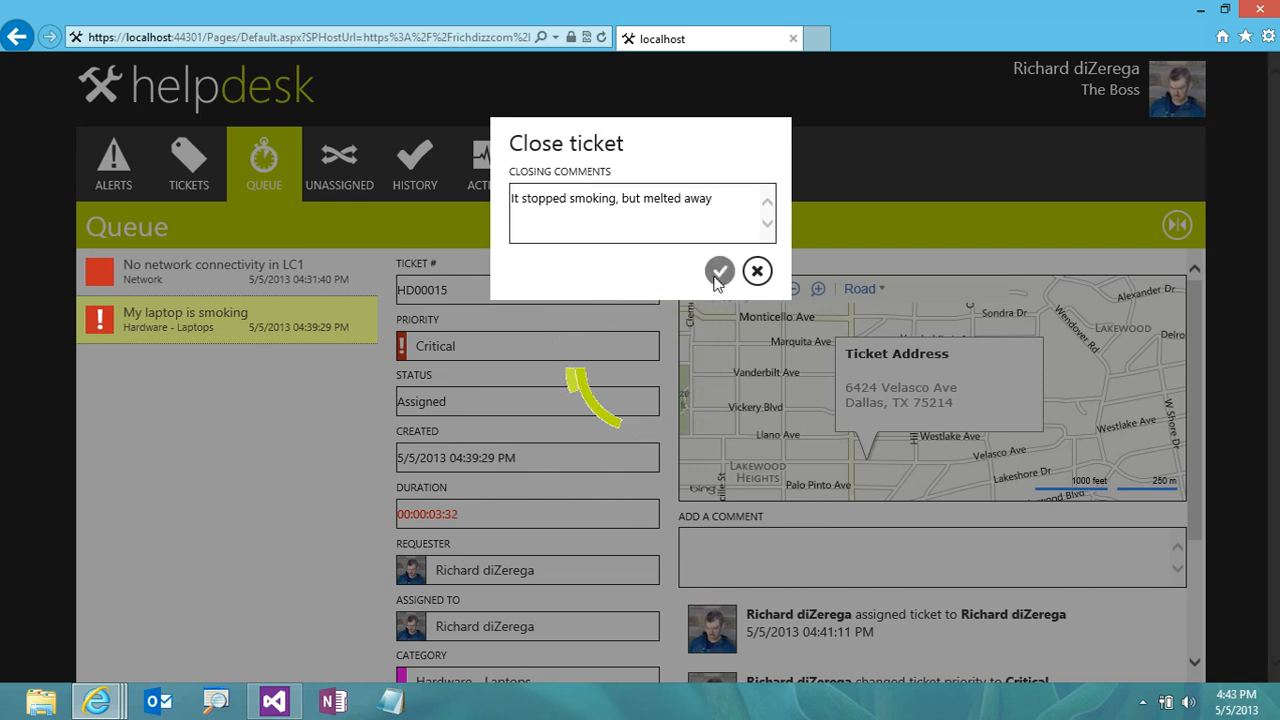
pyautogui.click(720, 271)
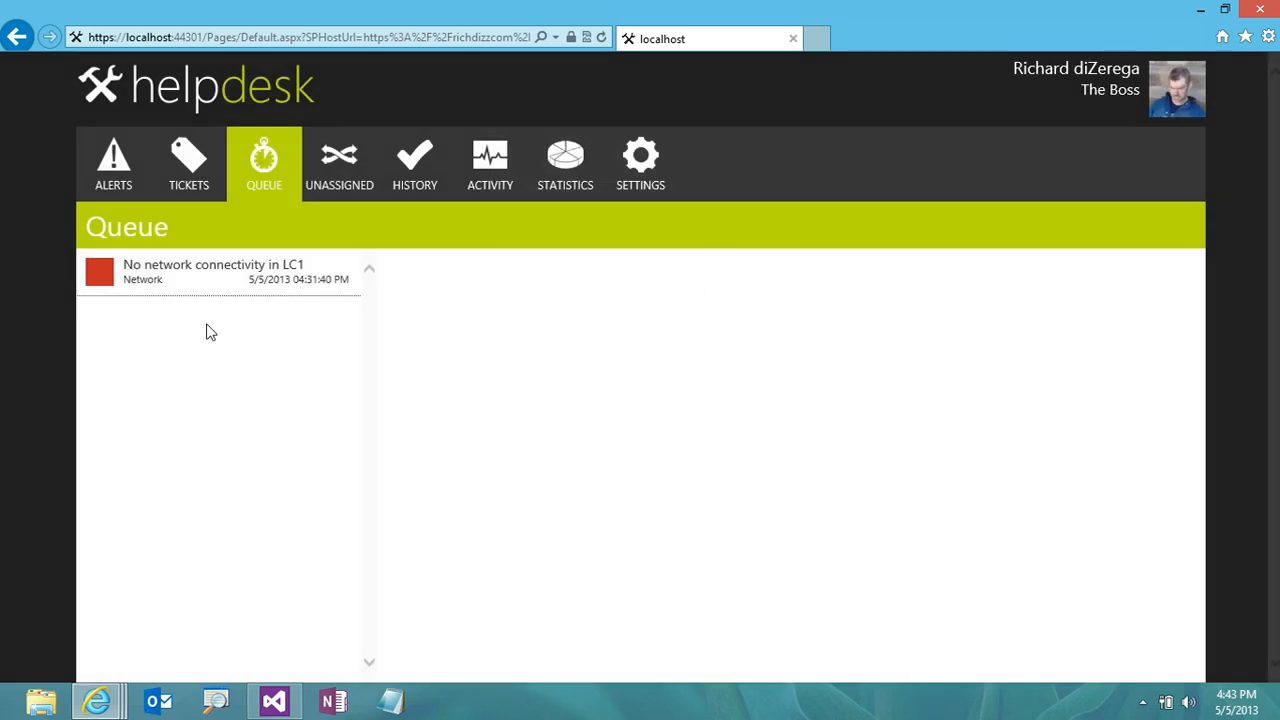
# Review the closed laptop ticket's entries in History, then show the Activity mentions feed
pyautogui.click(414, 163)
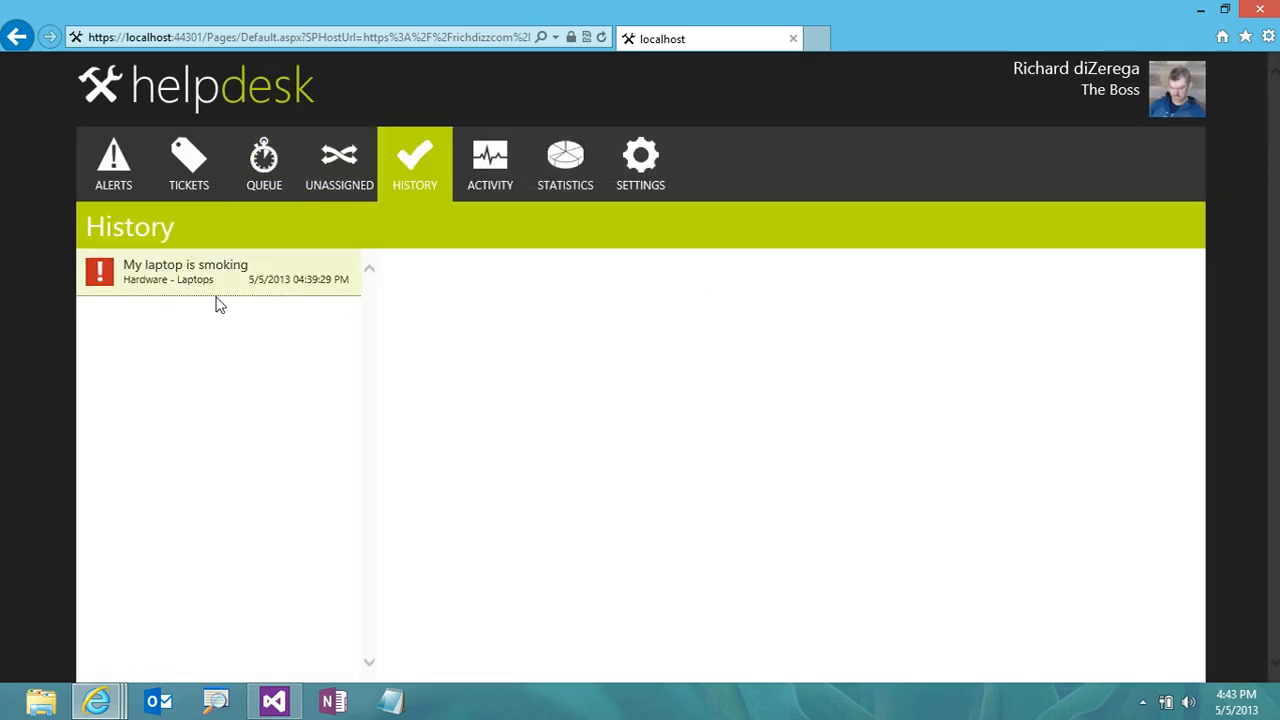
pyautogui.moveTo(288, 389)
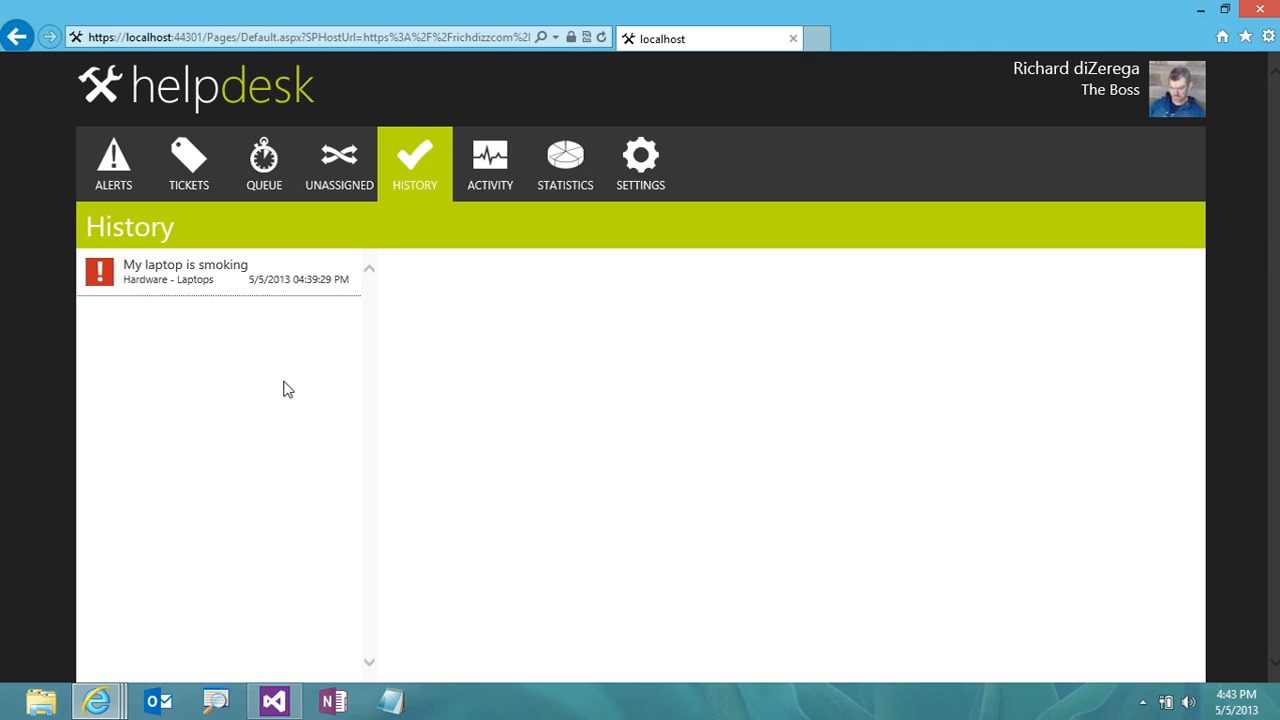
pyautogui.click(185, 271)
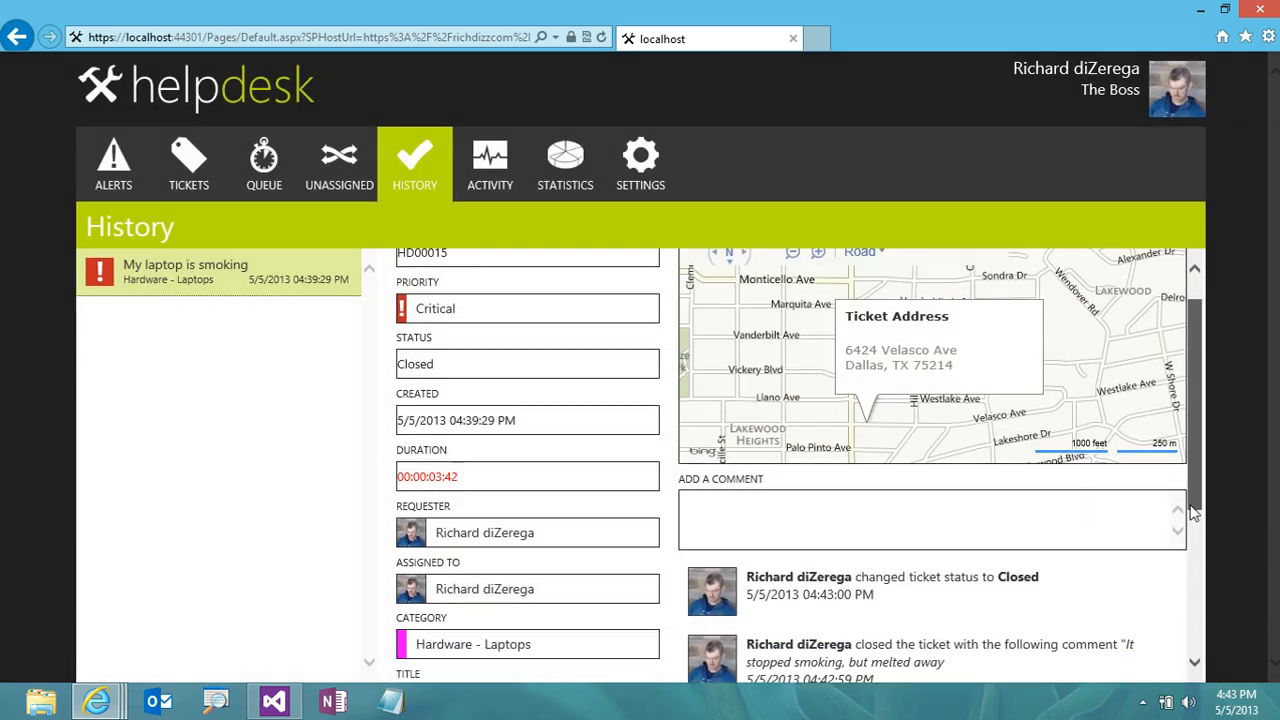
pyautogui.scroll(-3)
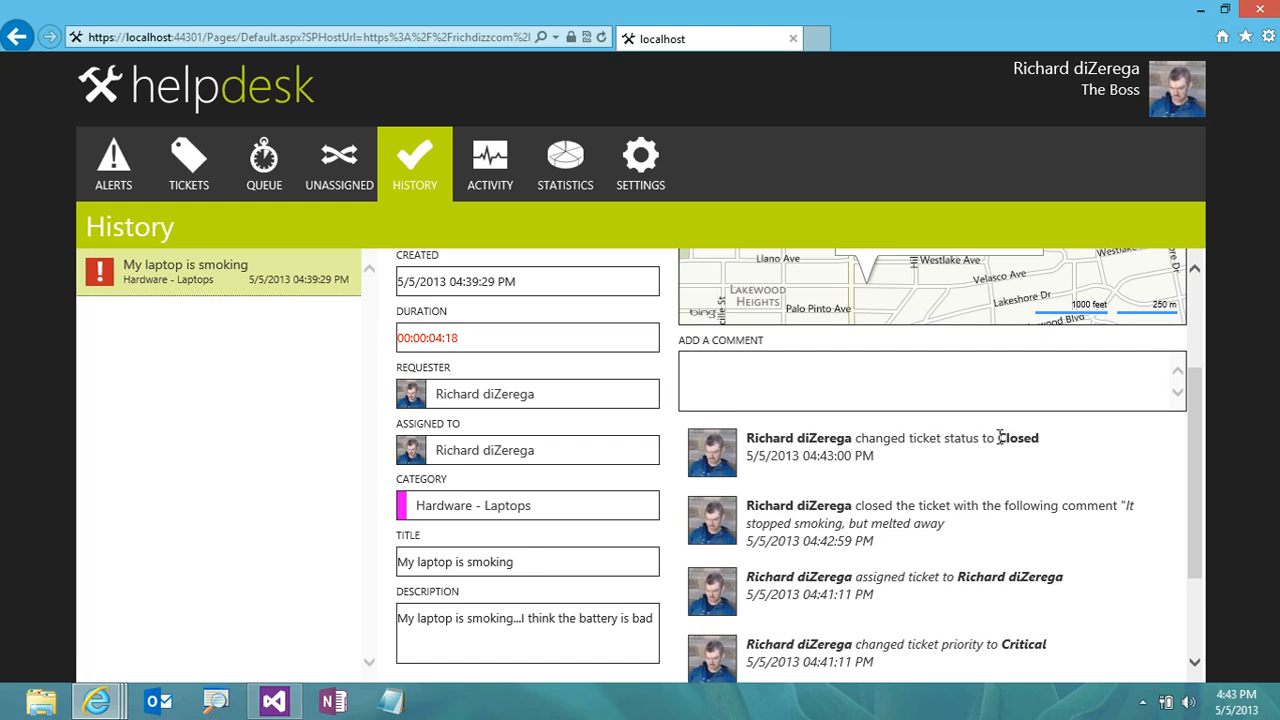
pyautogui.moveTo(463, 158)
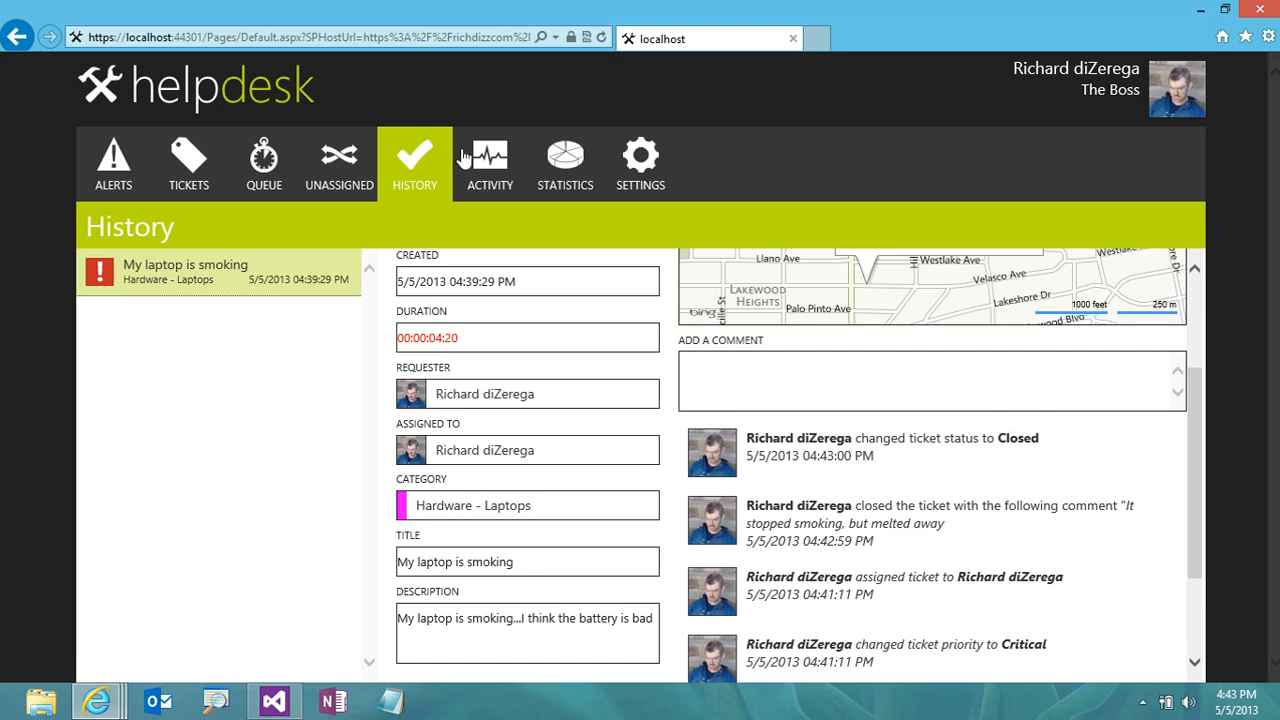
pyautogui.click(489, 163)
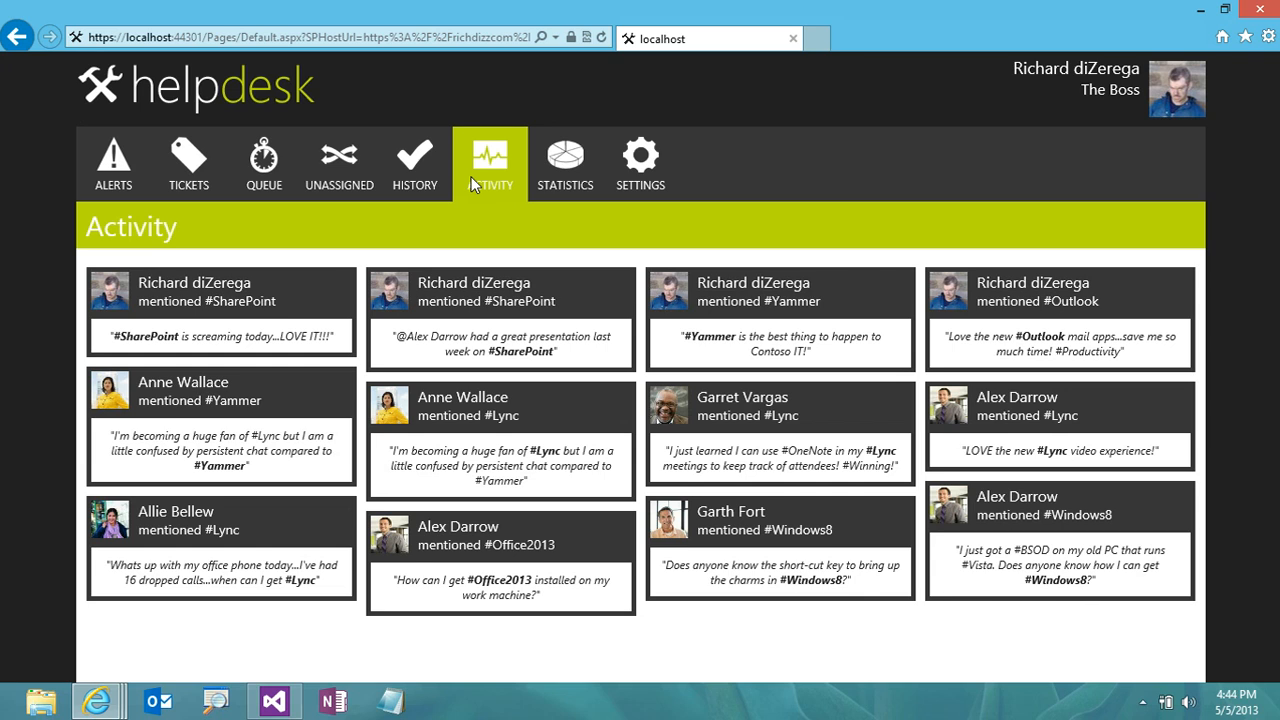
pyautogui.moveTo(615, 65)
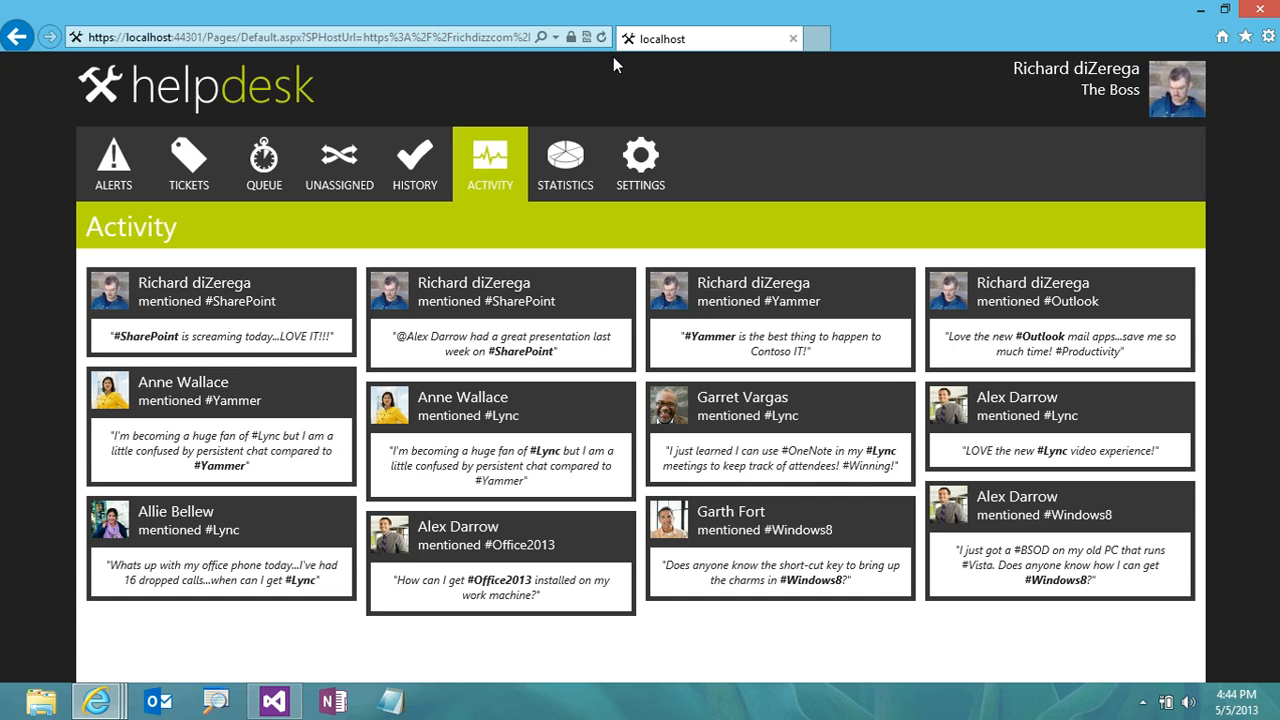
pyautogui.moveTo(620, 60)
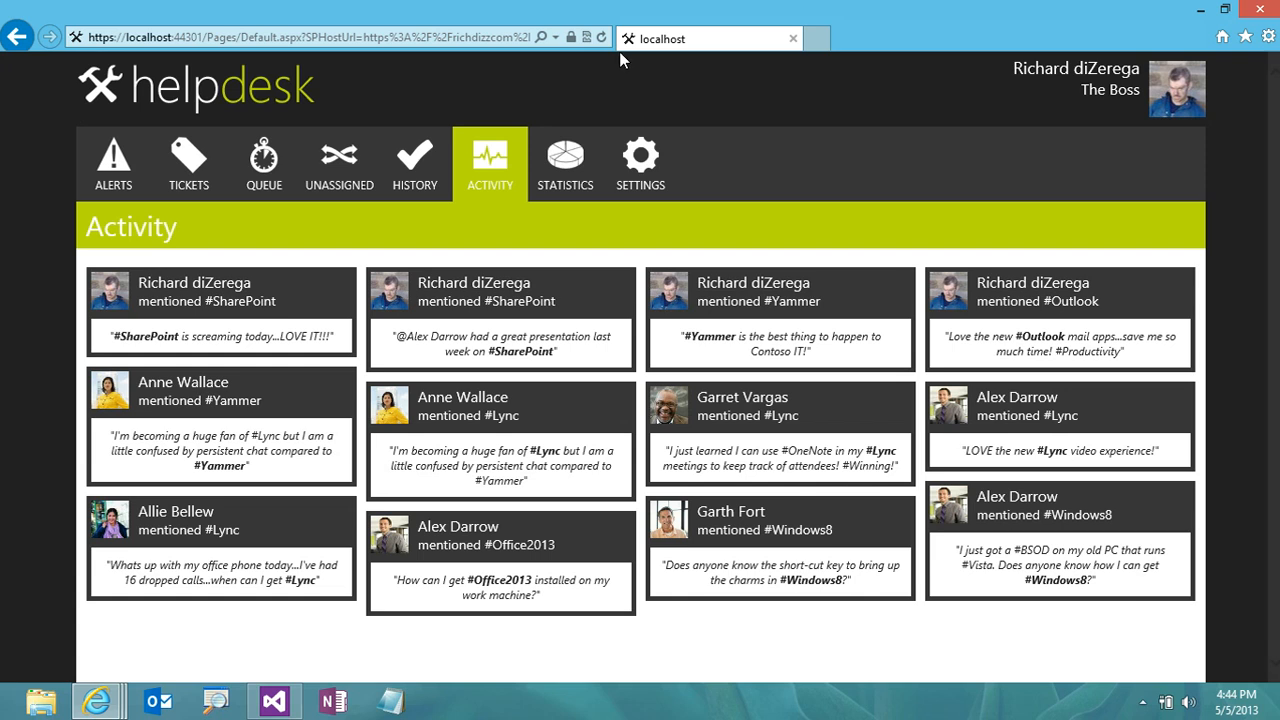
pyautogui.moveTo(189, 164)
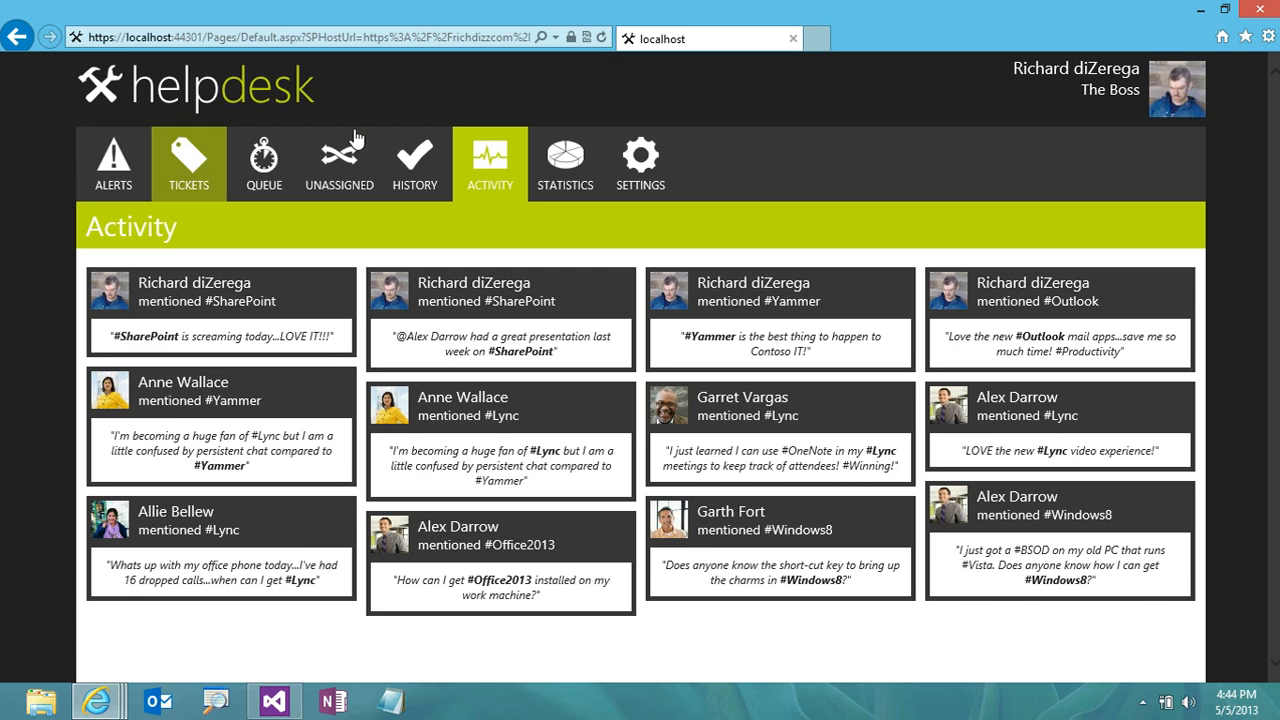
pyautogui.moveTo(815, 168)
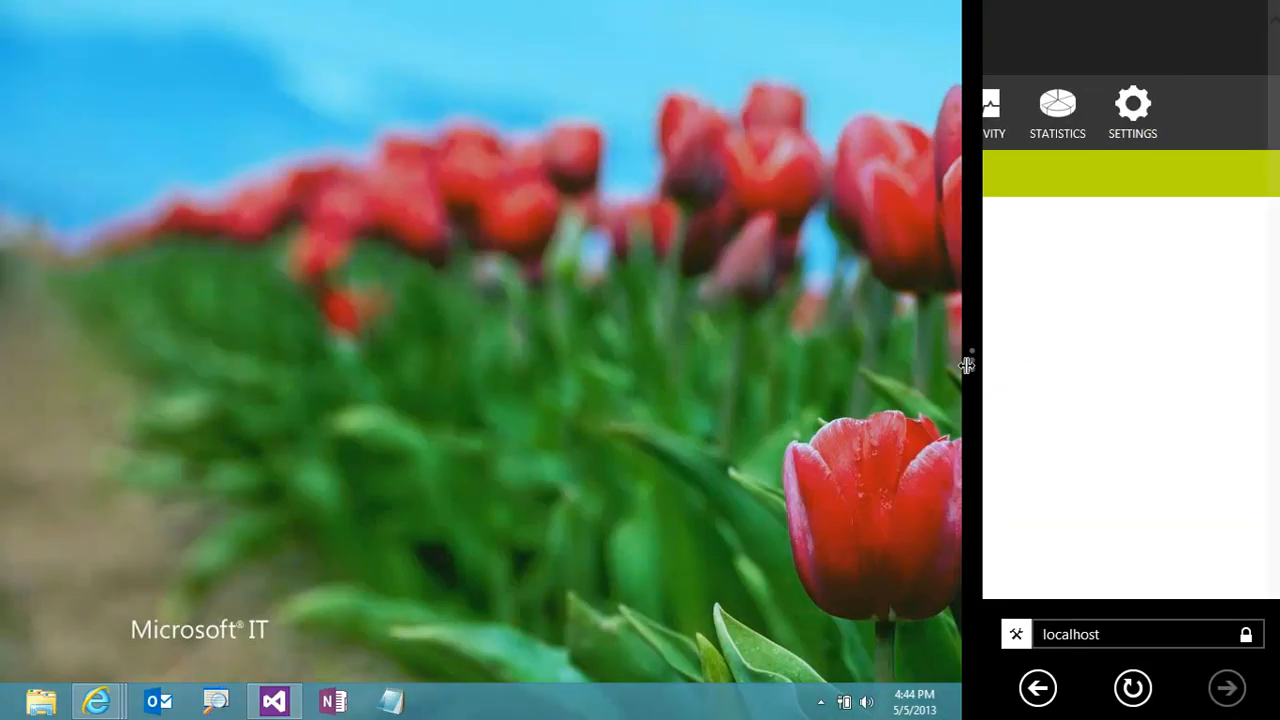
pyautogui.moveTo(972, 377)
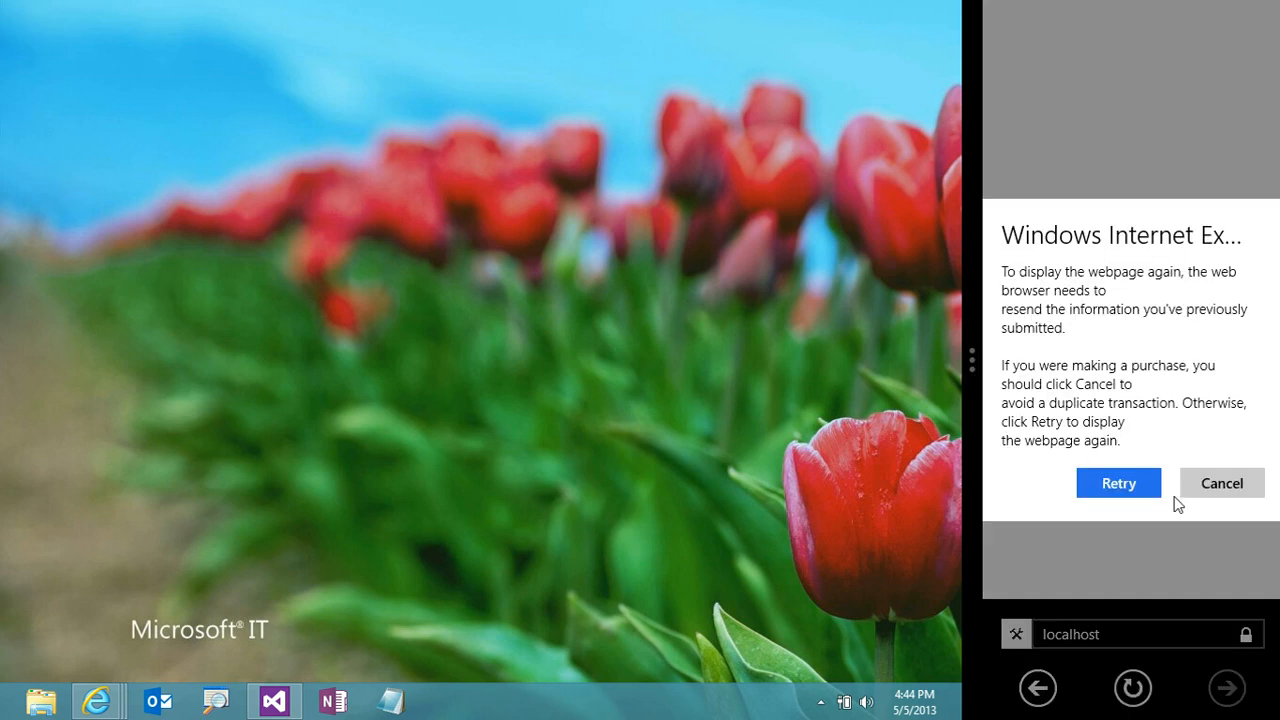
# Retry resending the form data to reload Helpdesk in the snapped panel
pyautogui.click(1221, 483)
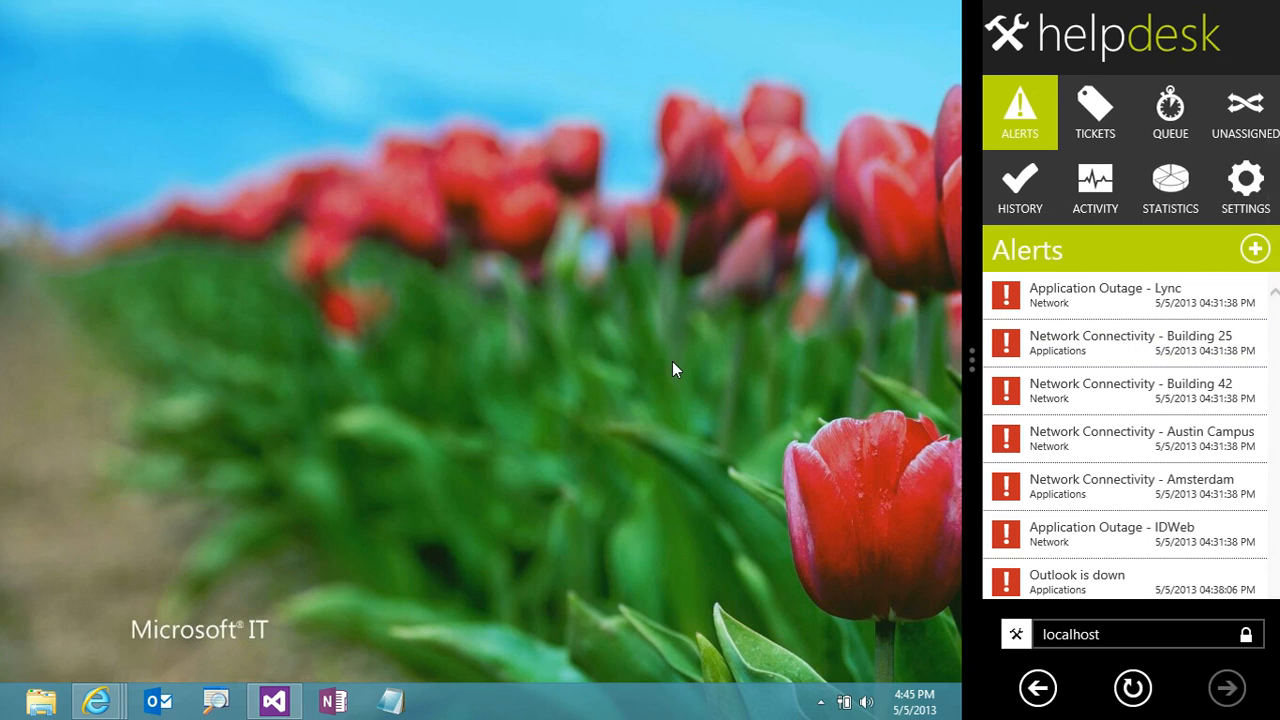
pyautogui.moveTo(975, 368)
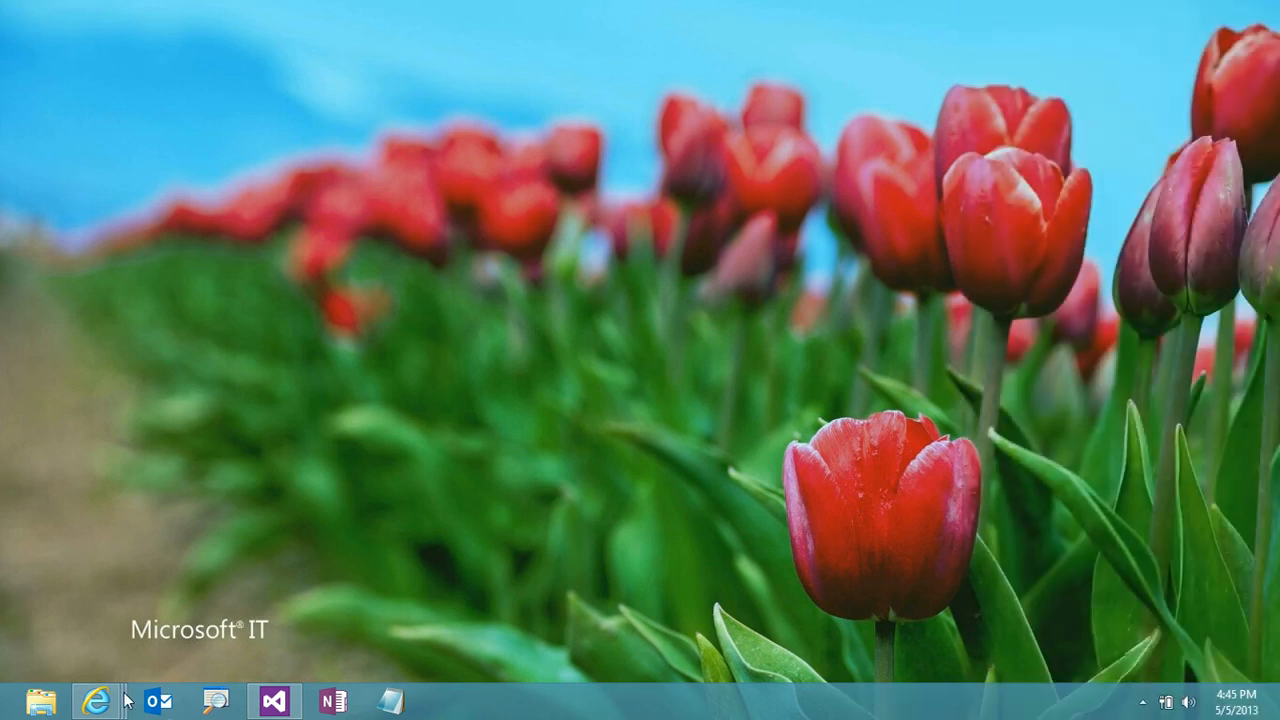
pyautogui.moveTo(247, 490)
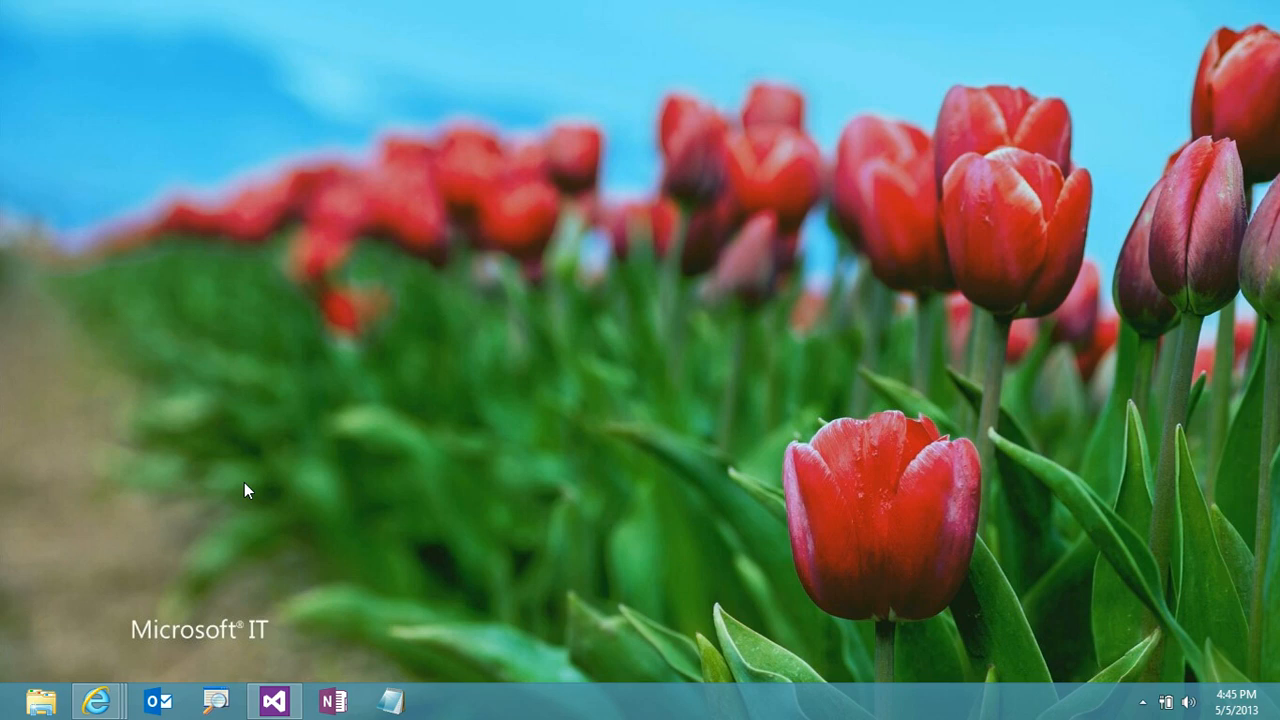
pyautogui.moveTo(120, 550)
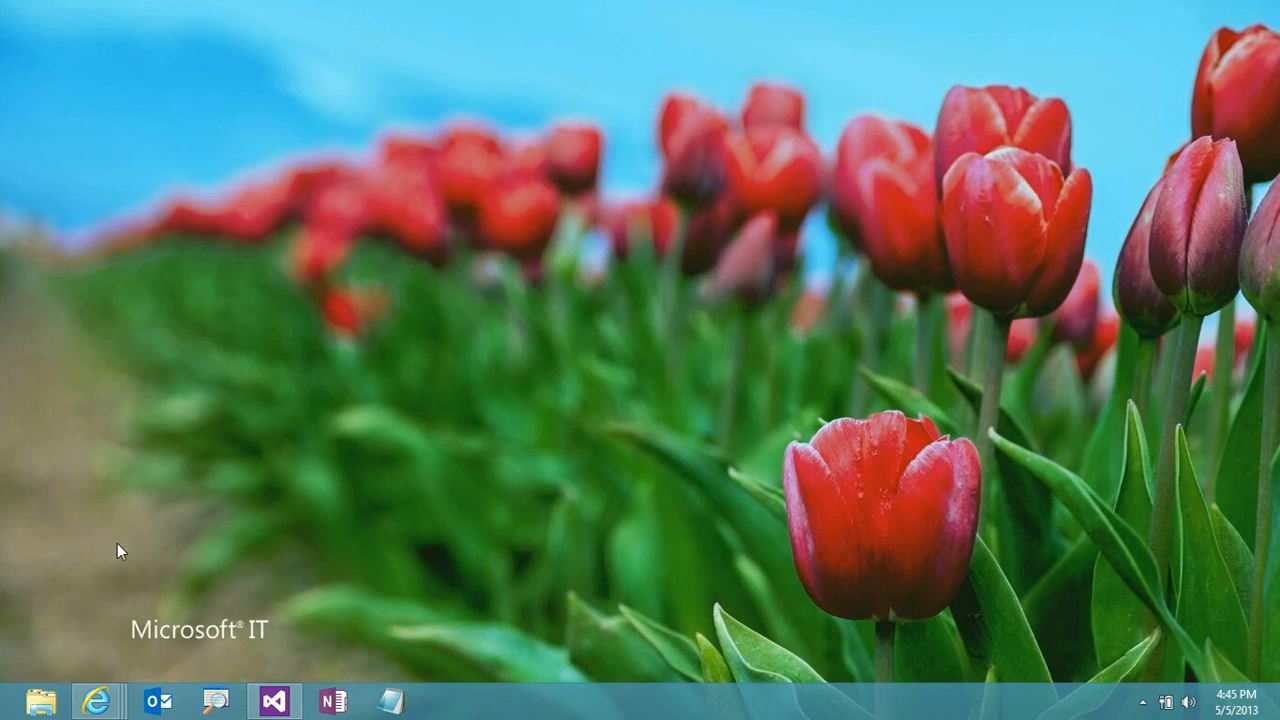
pyautogui.moveTo(98, 700)
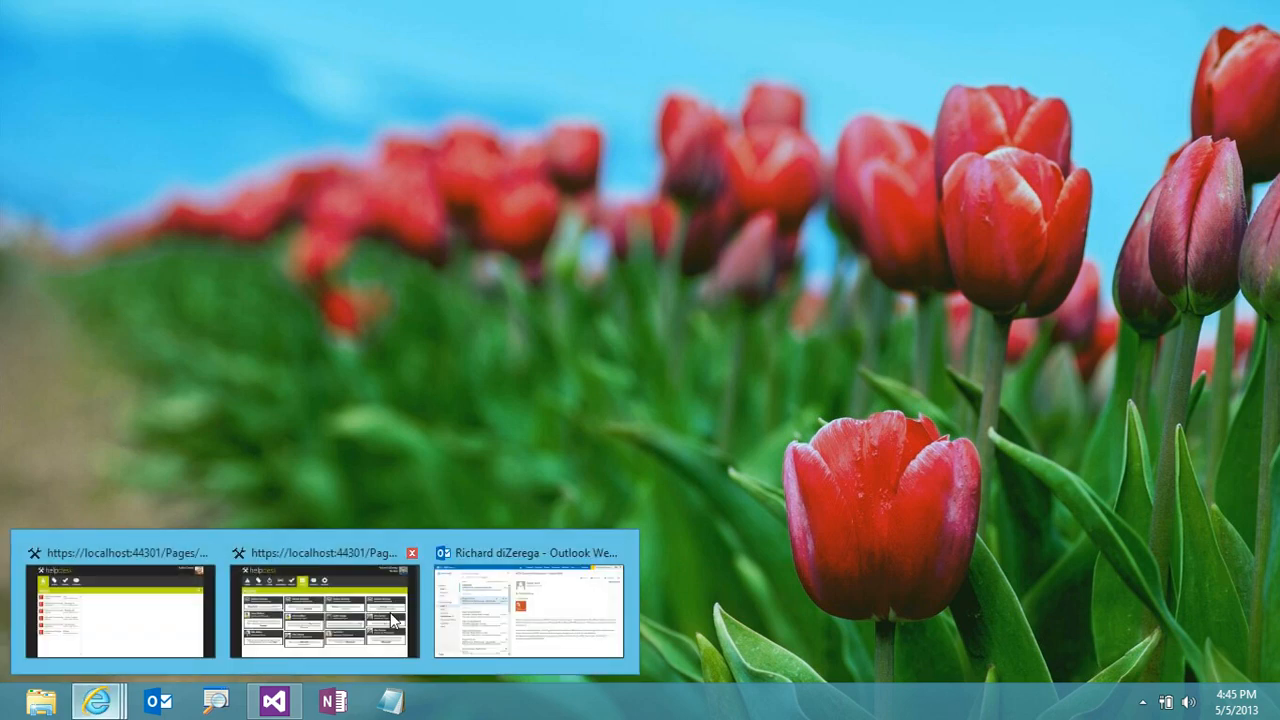
# Switch to the Outlook Web App window
pyautogui.click(528, 612)
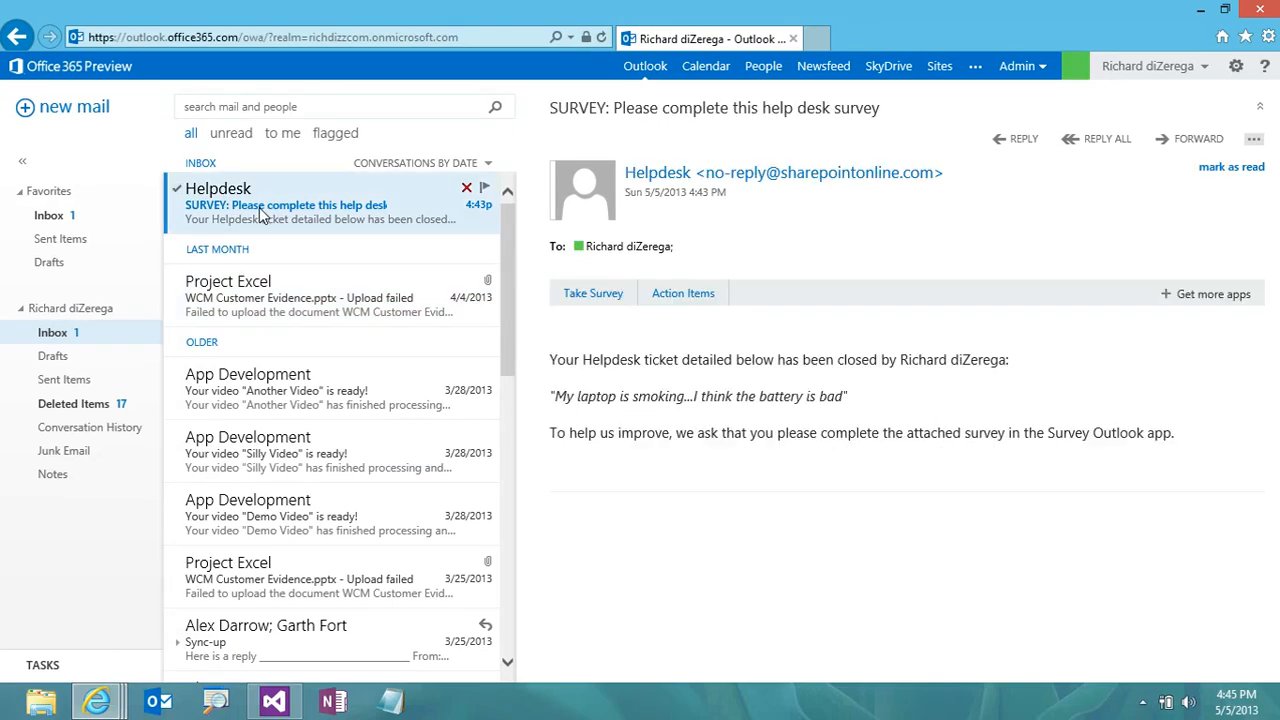
pyautogui.moveTo(665, 400)
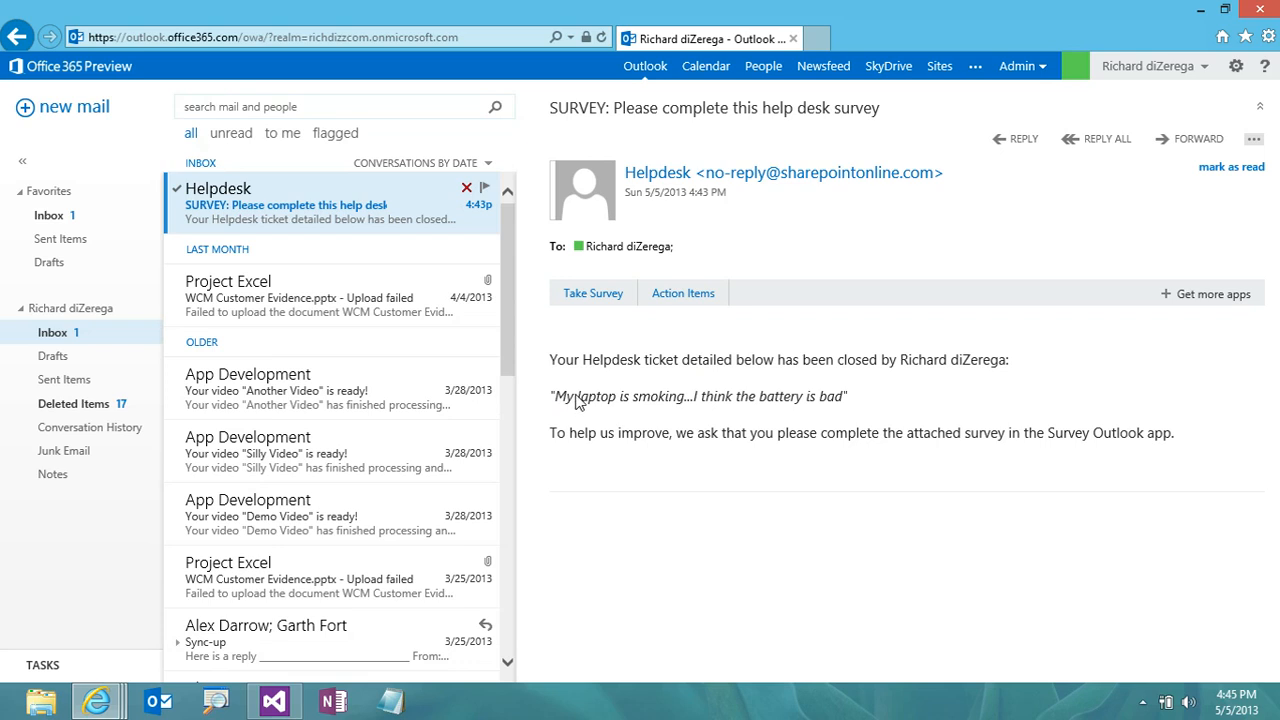
pyautogui.moveTo(752, 413)
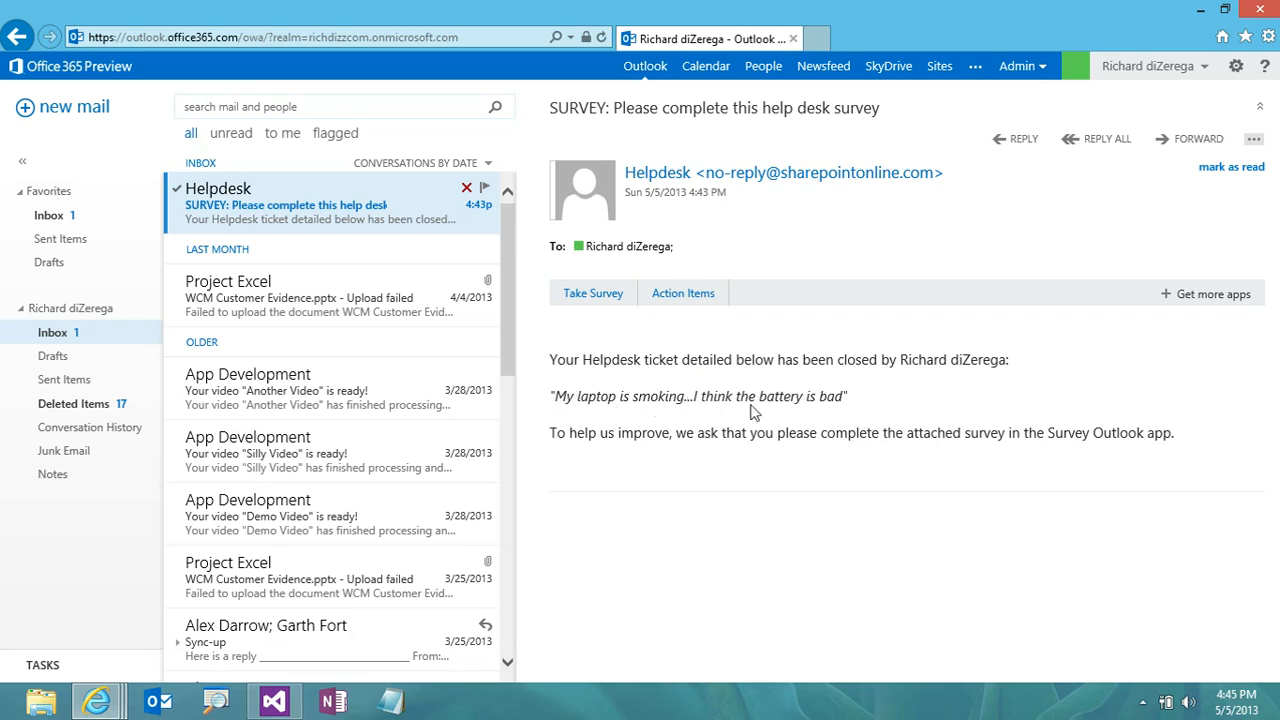
pyautogui.moveTo(757, 418)
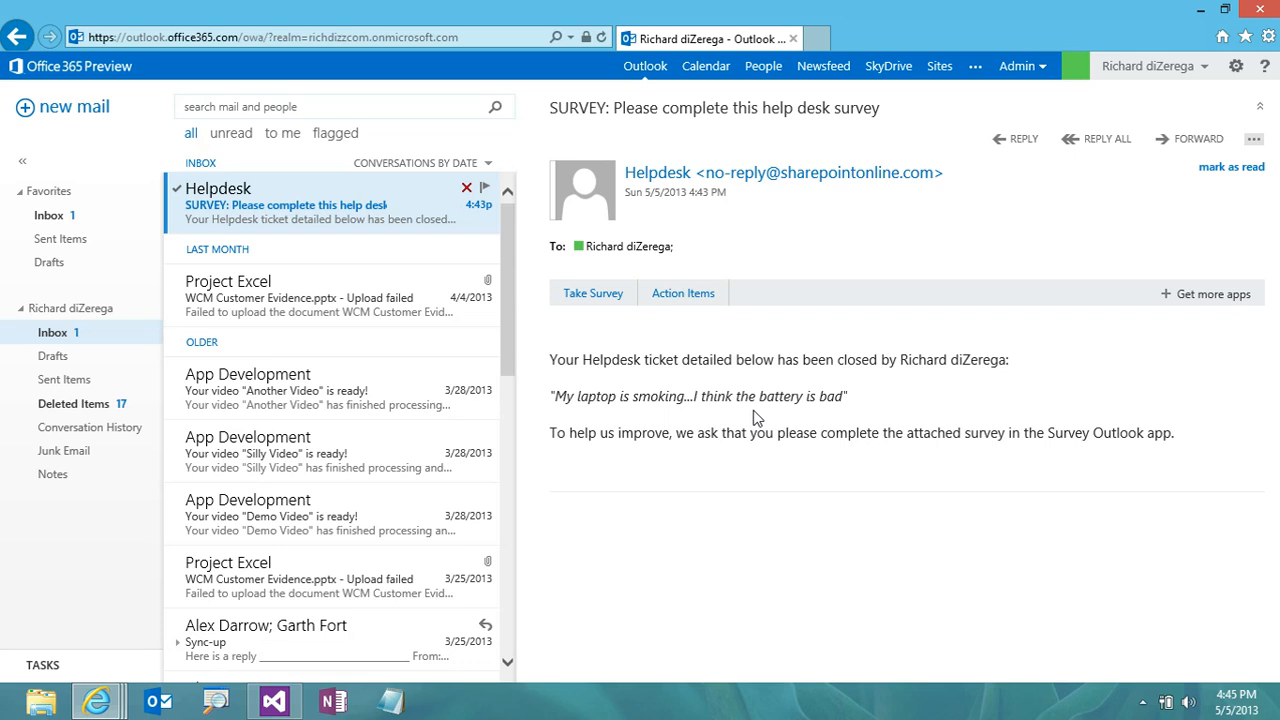
pyautogui.moveTo(612, 308)
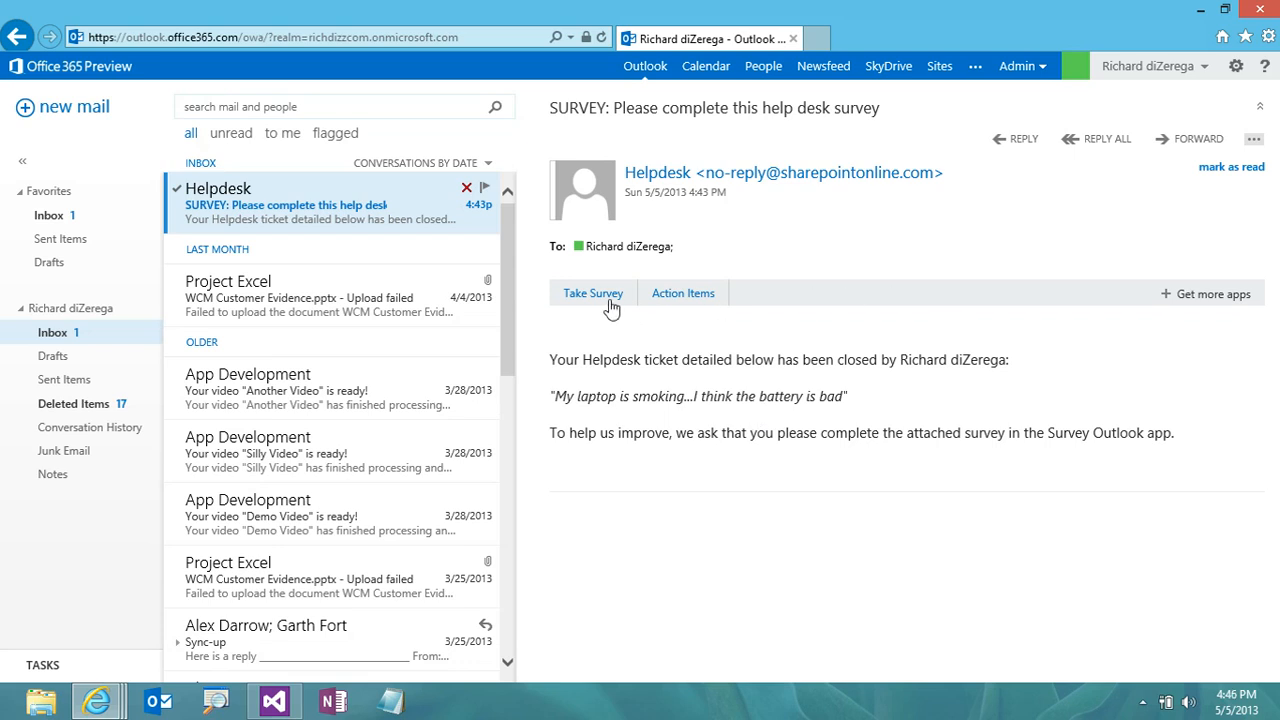
pyautogui.moveTo(606, 305)
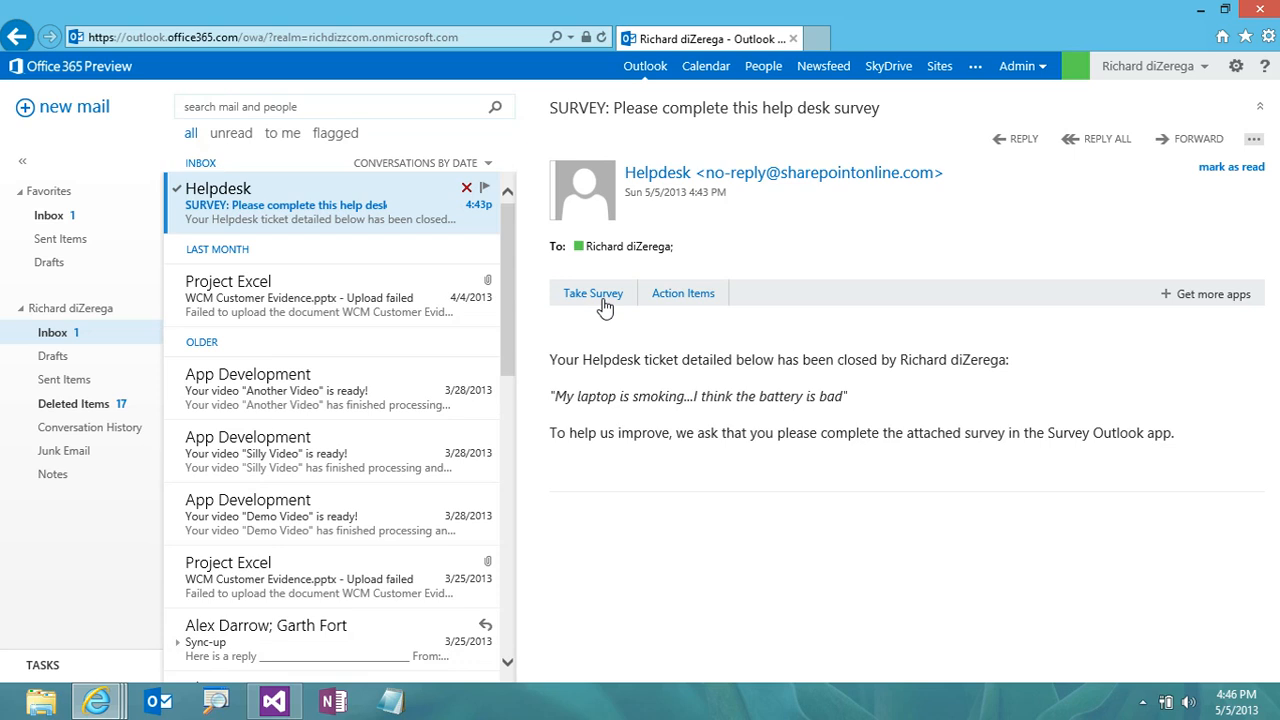
pyautogui.moveTo(585, 301)
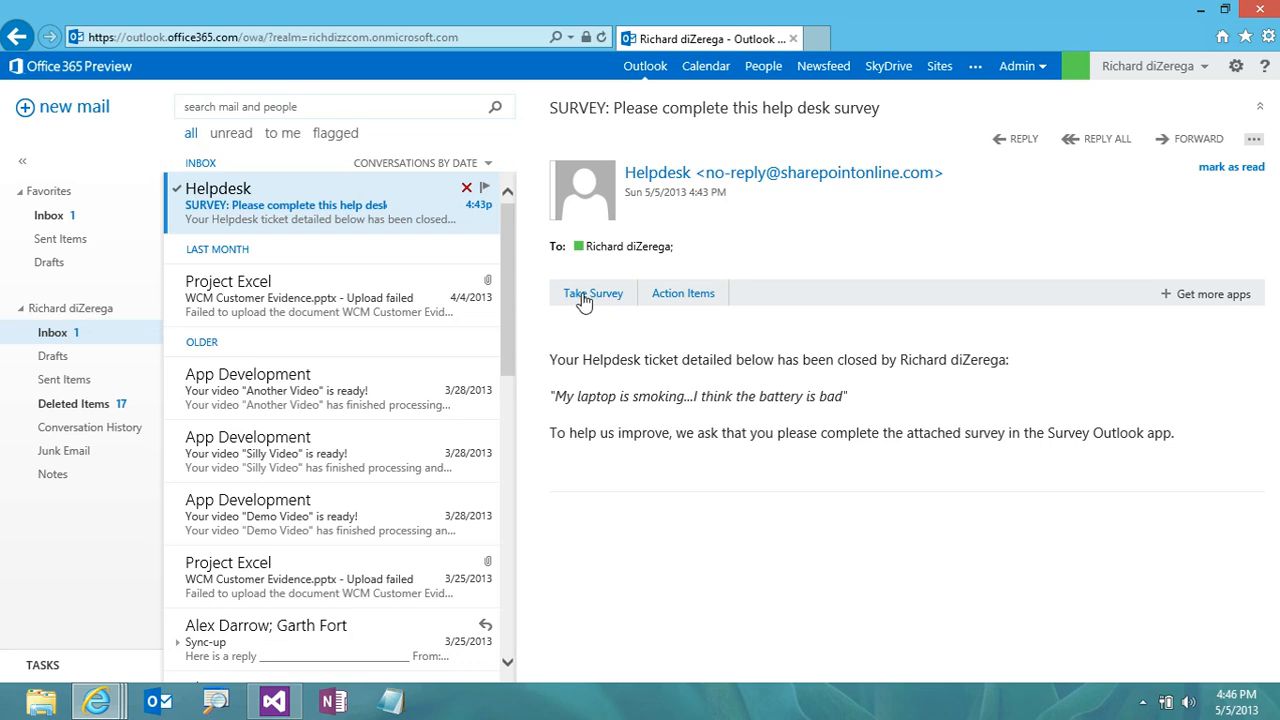
# Start the survey, answering yes to satisfaction and that the website opened the ticket
pyautogui.click(593, 293)
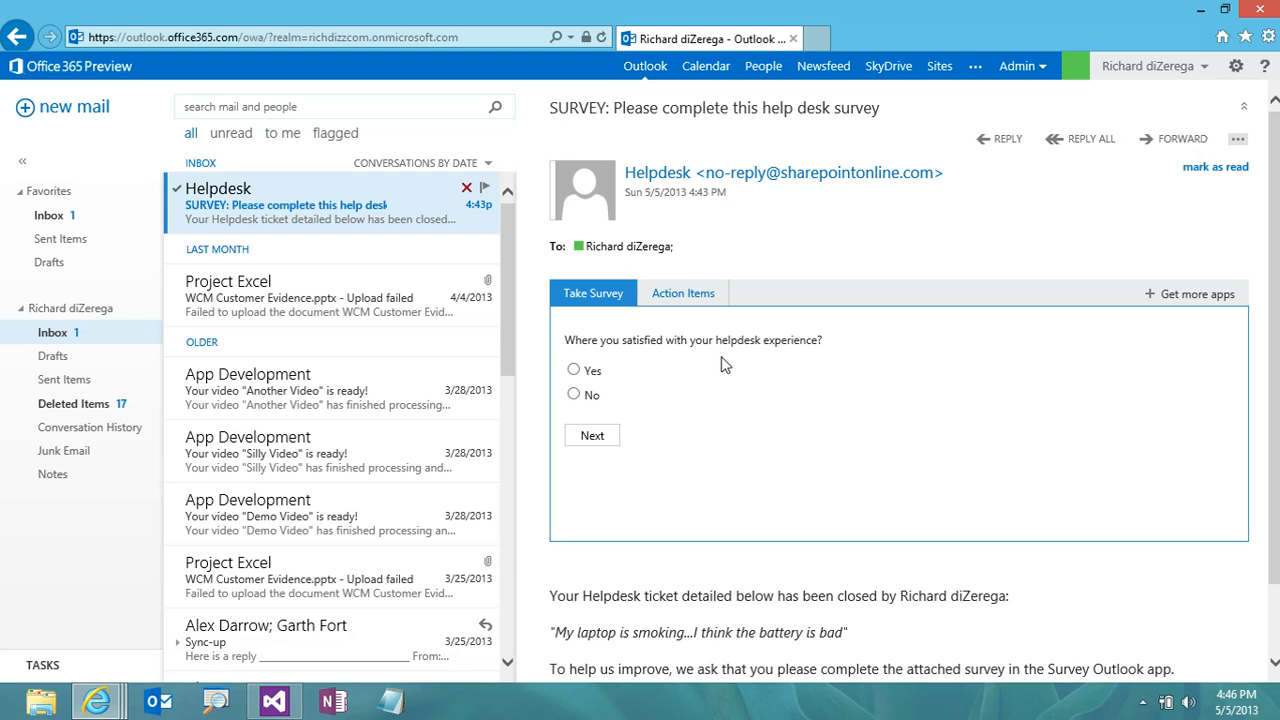
pyautogui.click(573, 370)
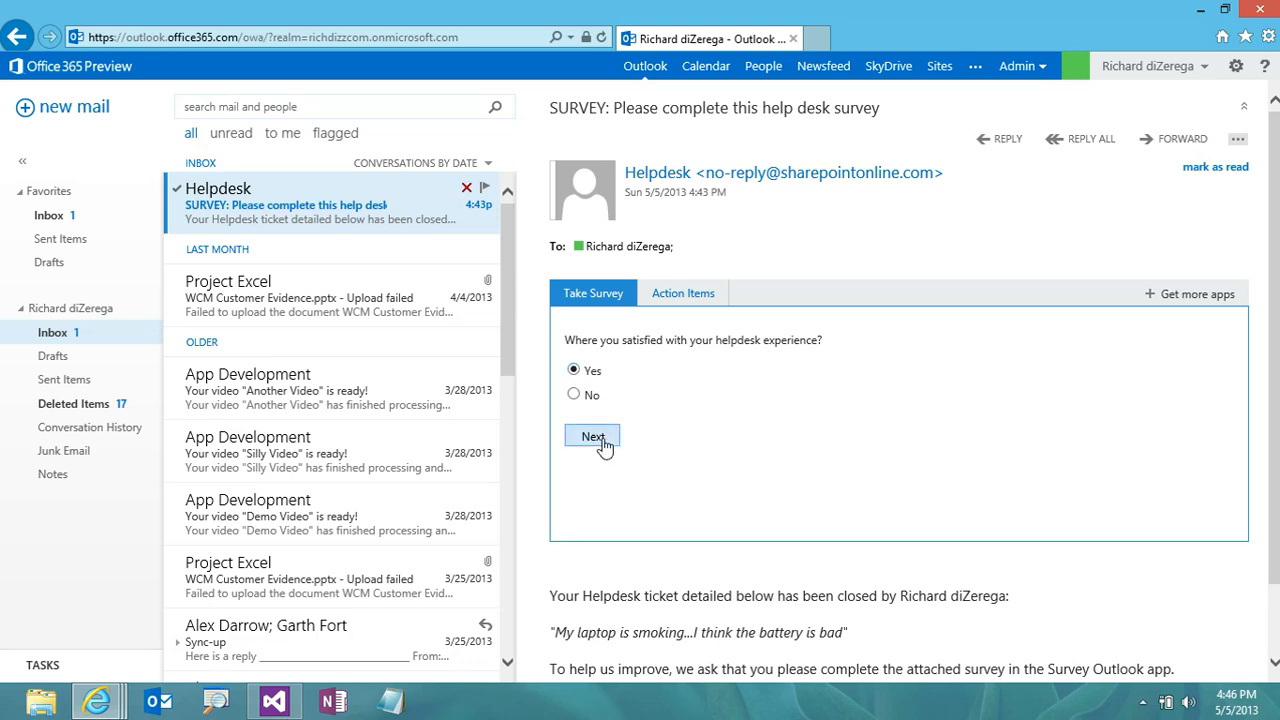
pyautogui.click(592, 436)
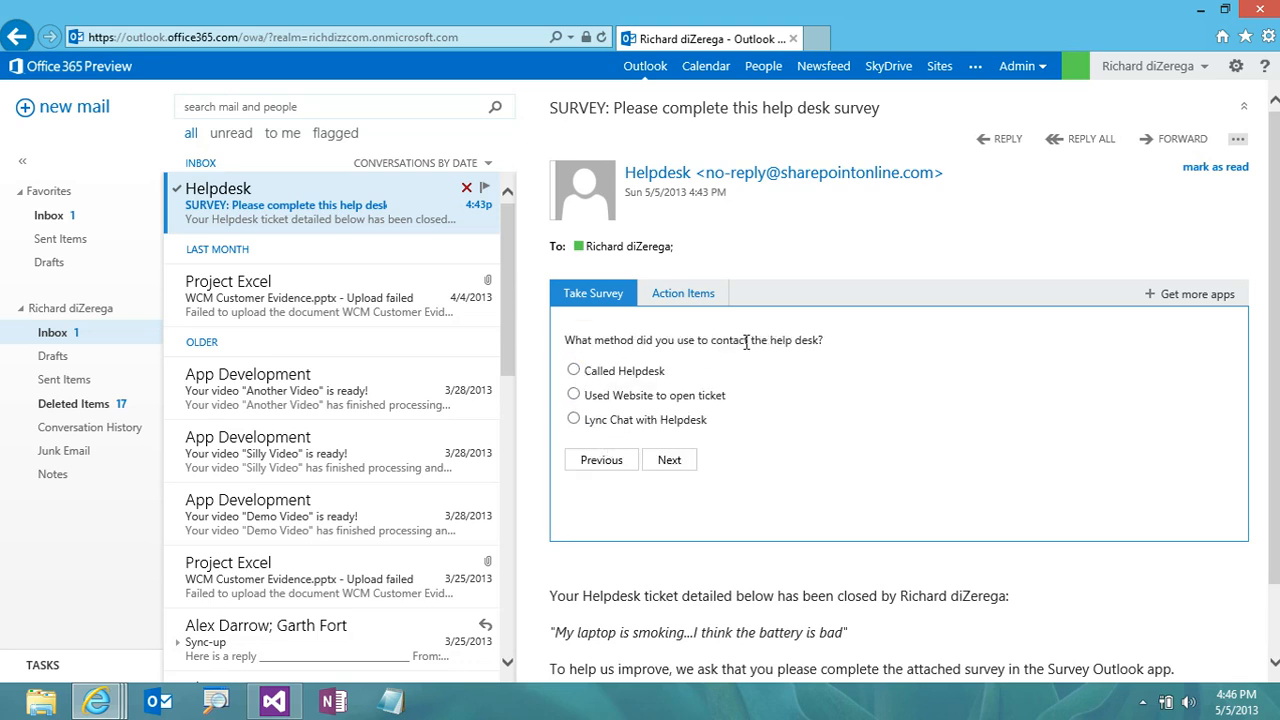
pyautogui.moveTo(595, 393)
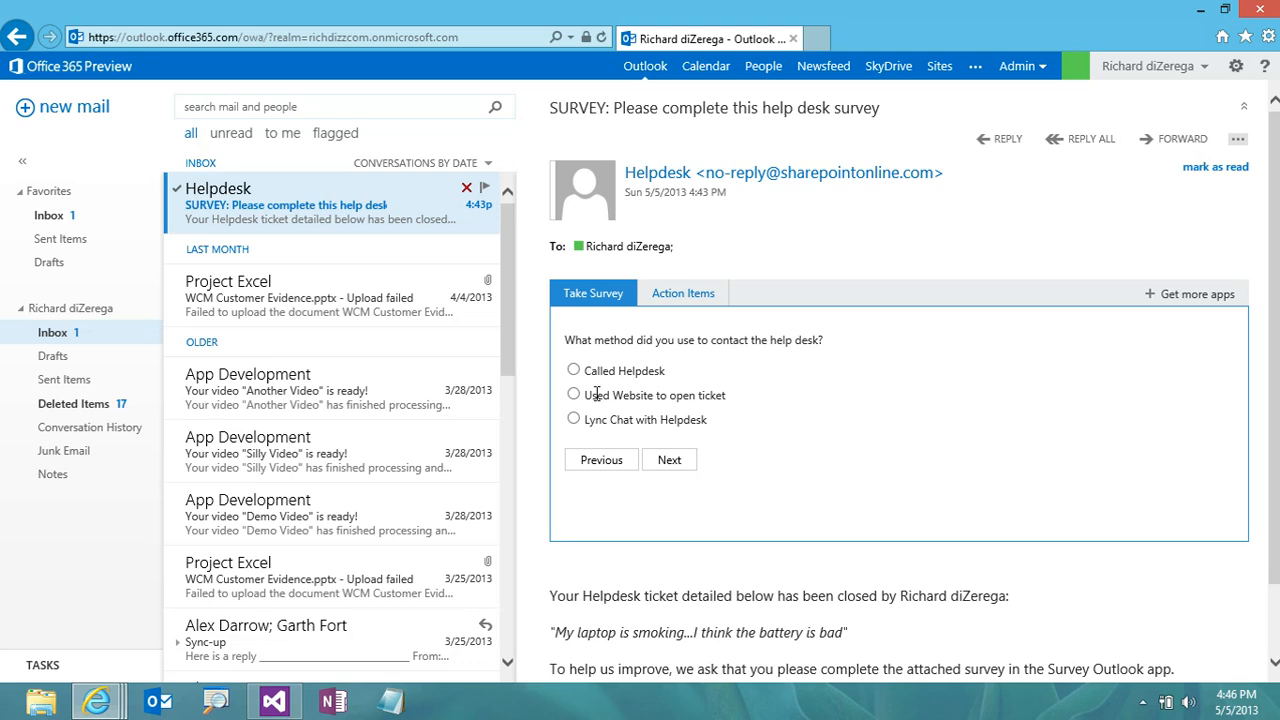
pyautogui.click(573, 394)
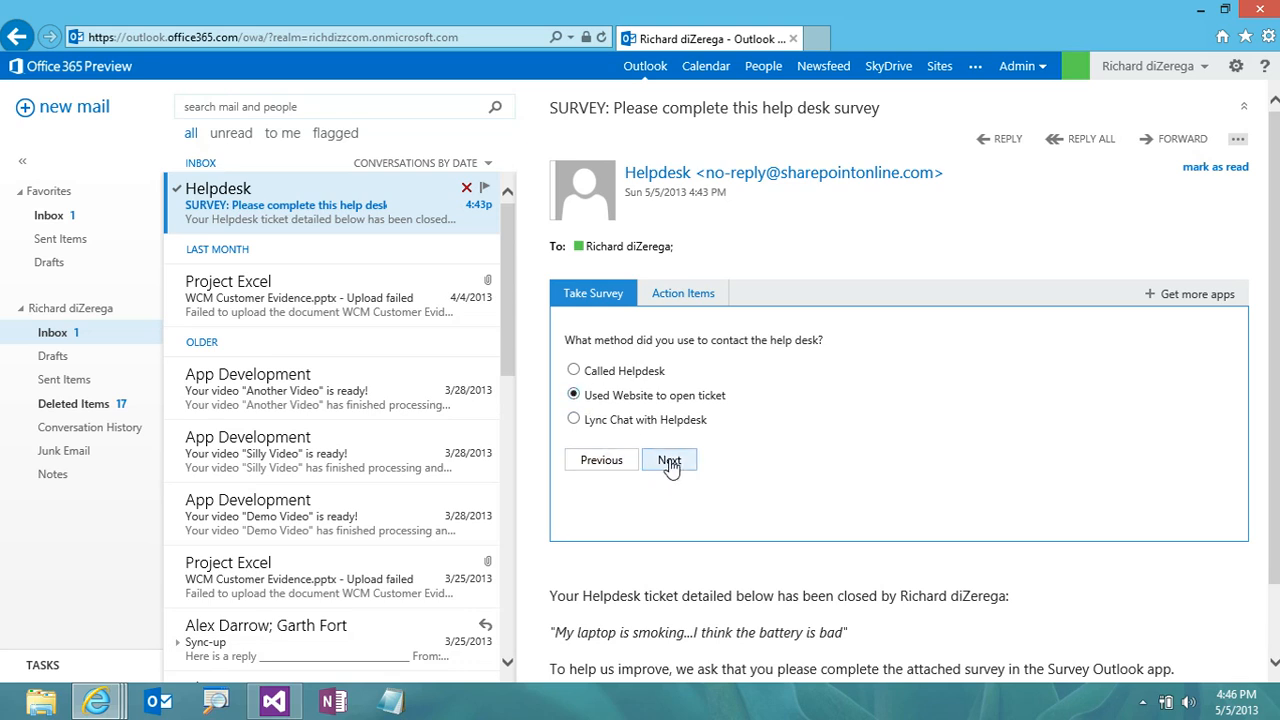
pyautogui.click(668, 459)
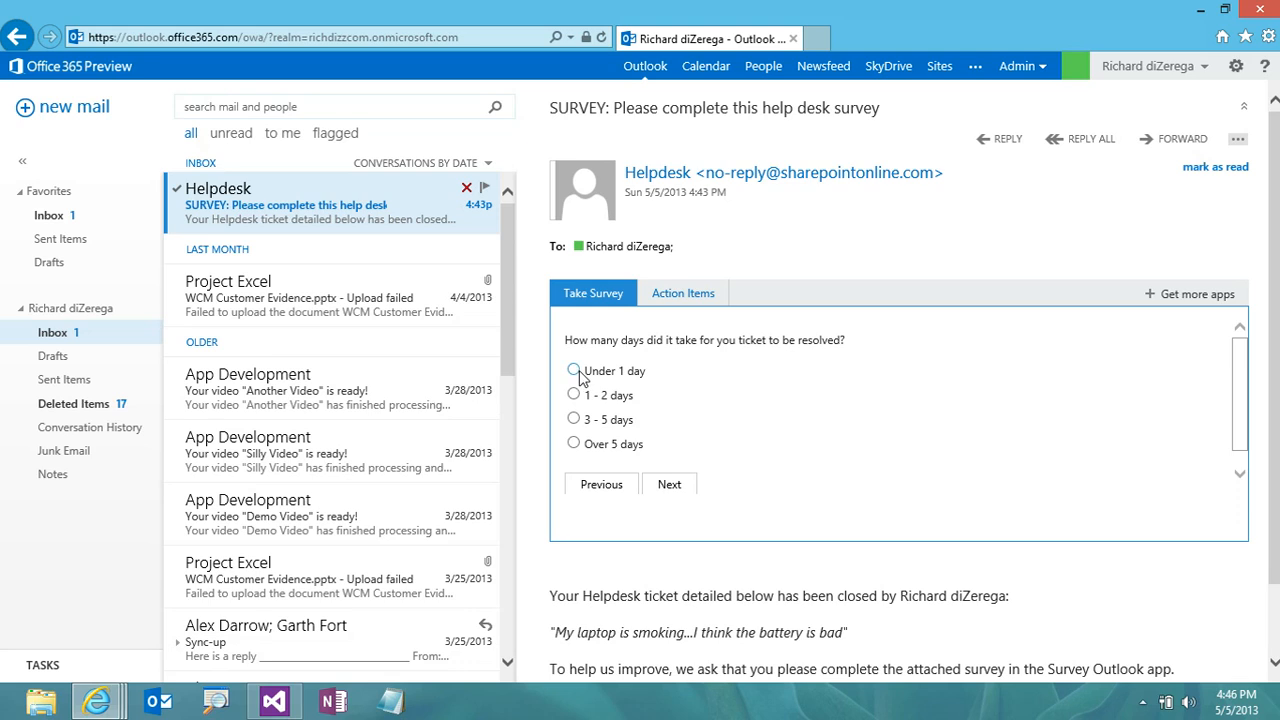
# Answer resolution time and overall rating, comment 'You guy rock', and submit
pyautogui.click(669, 484)
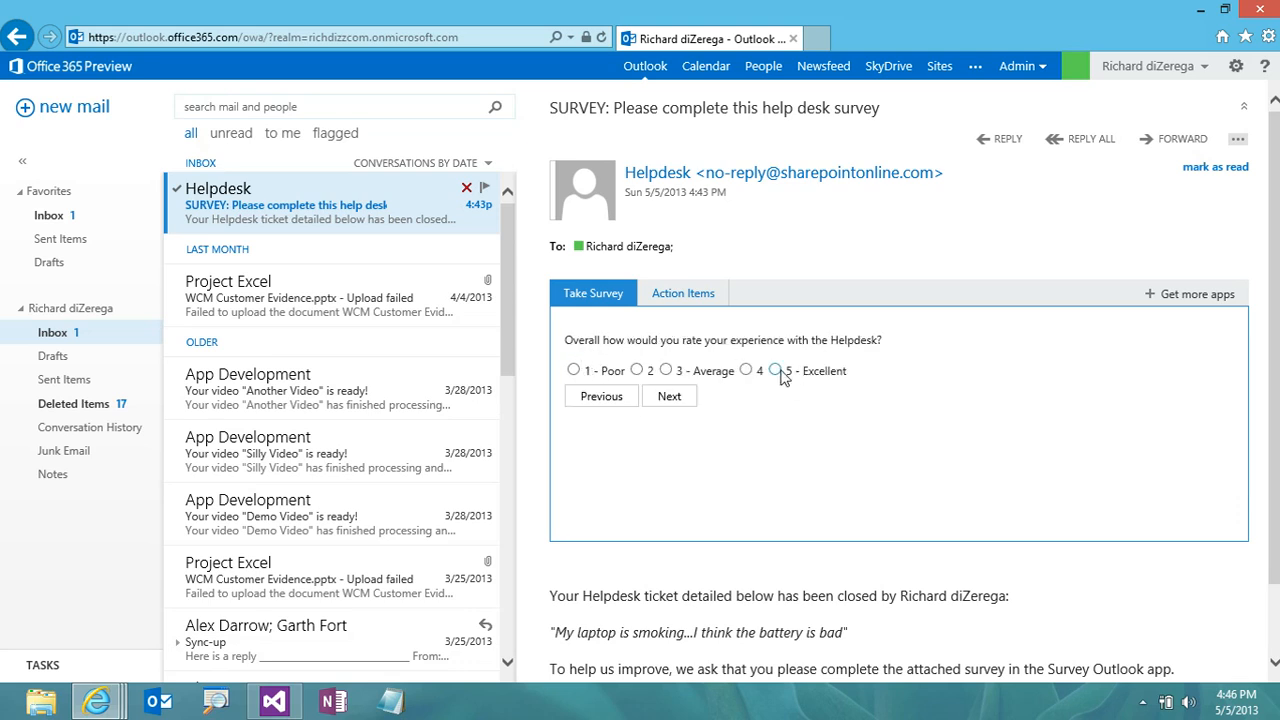
pyautogui.click(669, 396)
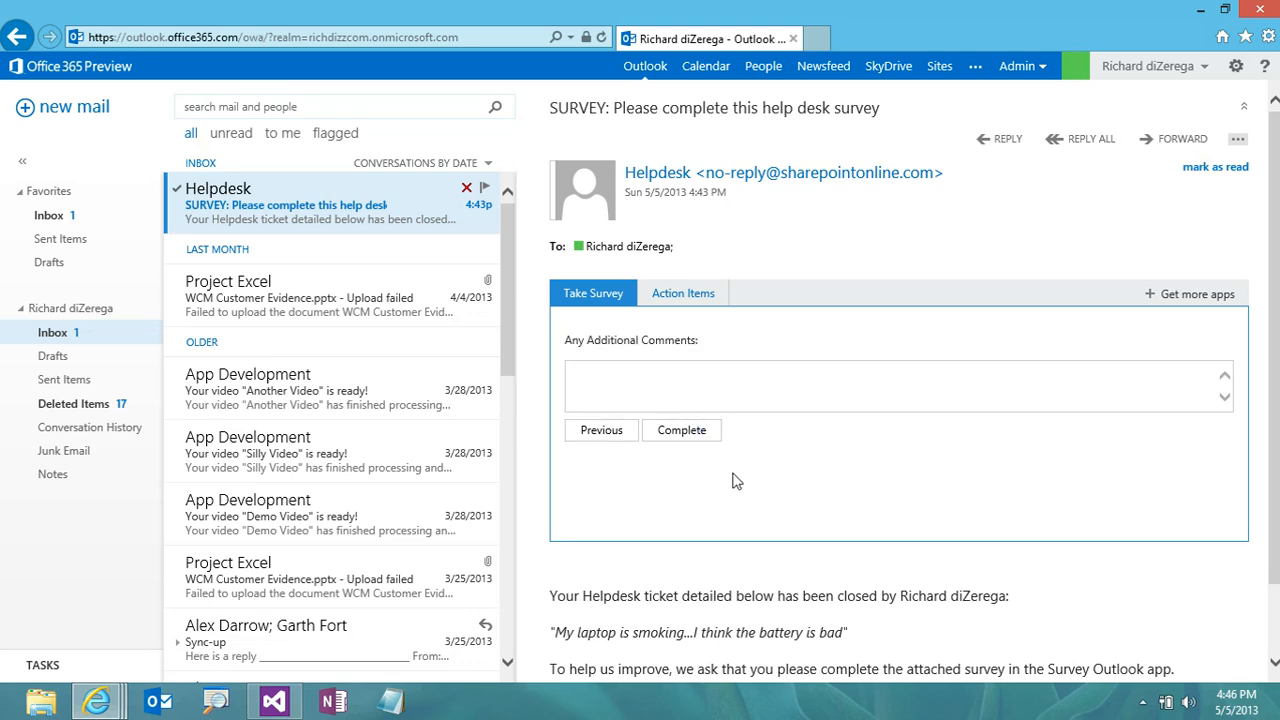
pyautogui.write('You')
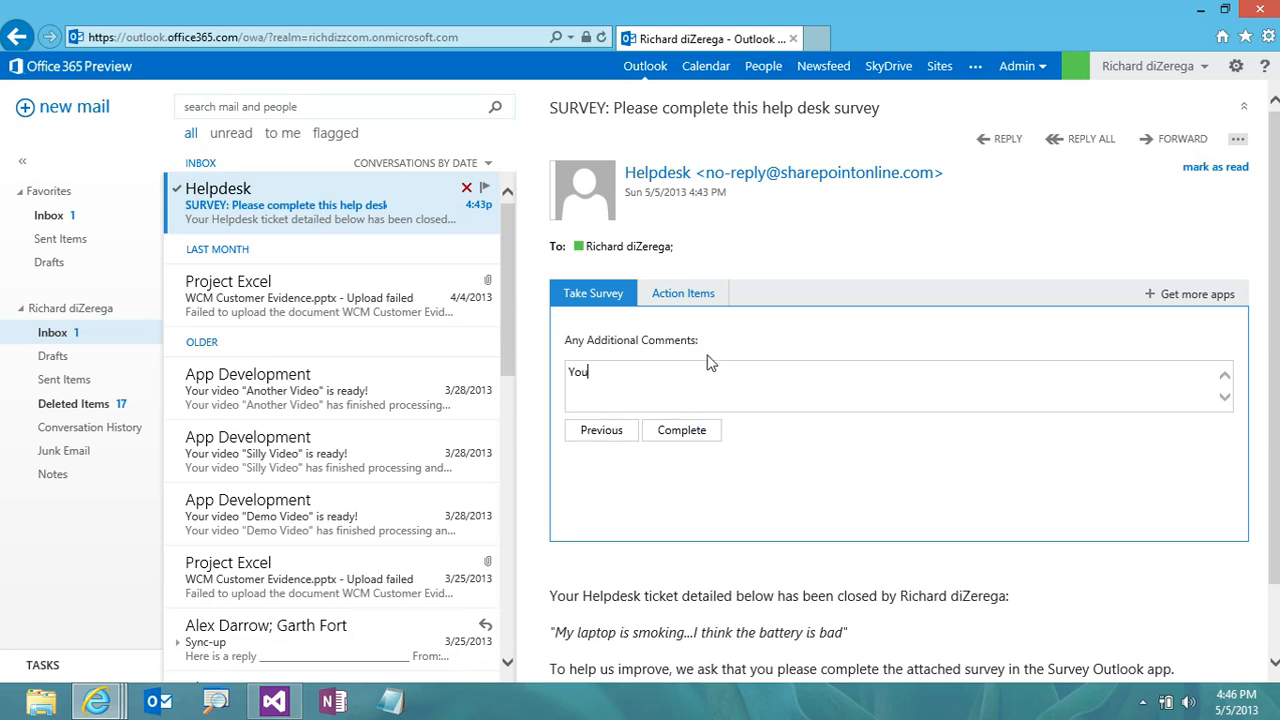
pyautogui.write('guy rock')
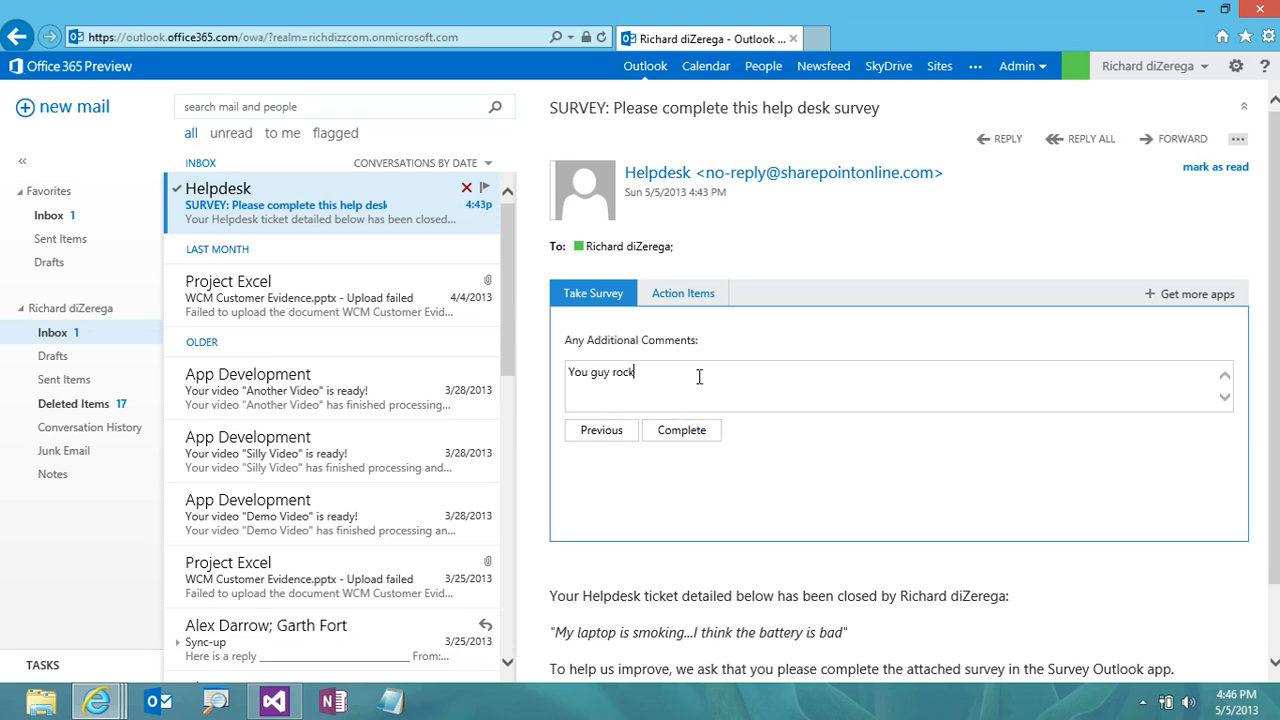
pyautogui.click(681, 430)
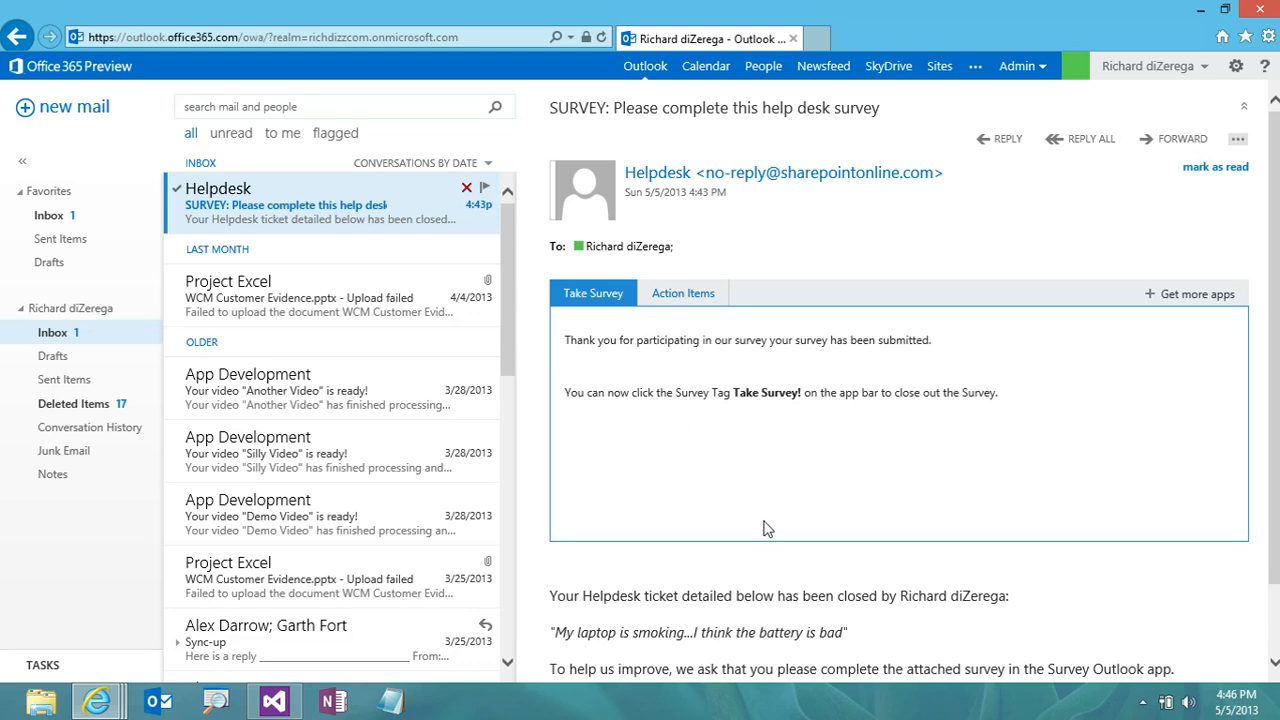
pyautogui.moveTo(582, 323)
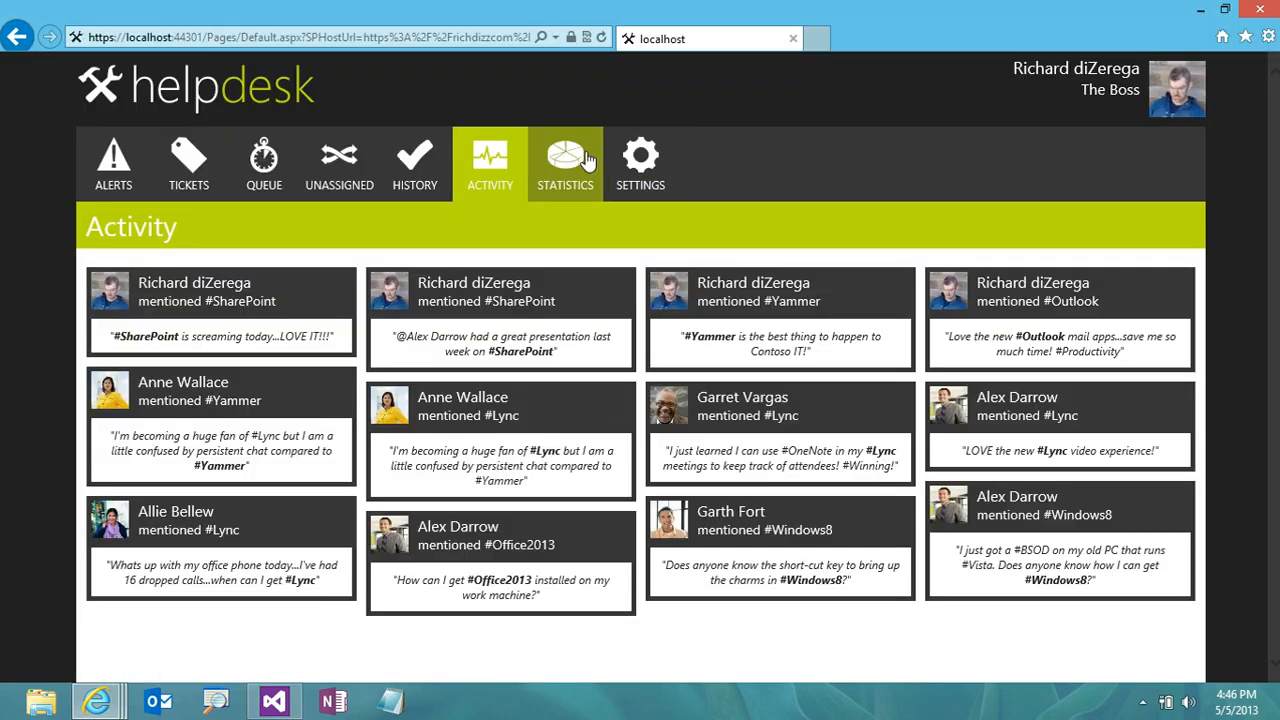
# Open Statistics to show tickets per day and per weekday charts
pyautogui.click(565, 163)
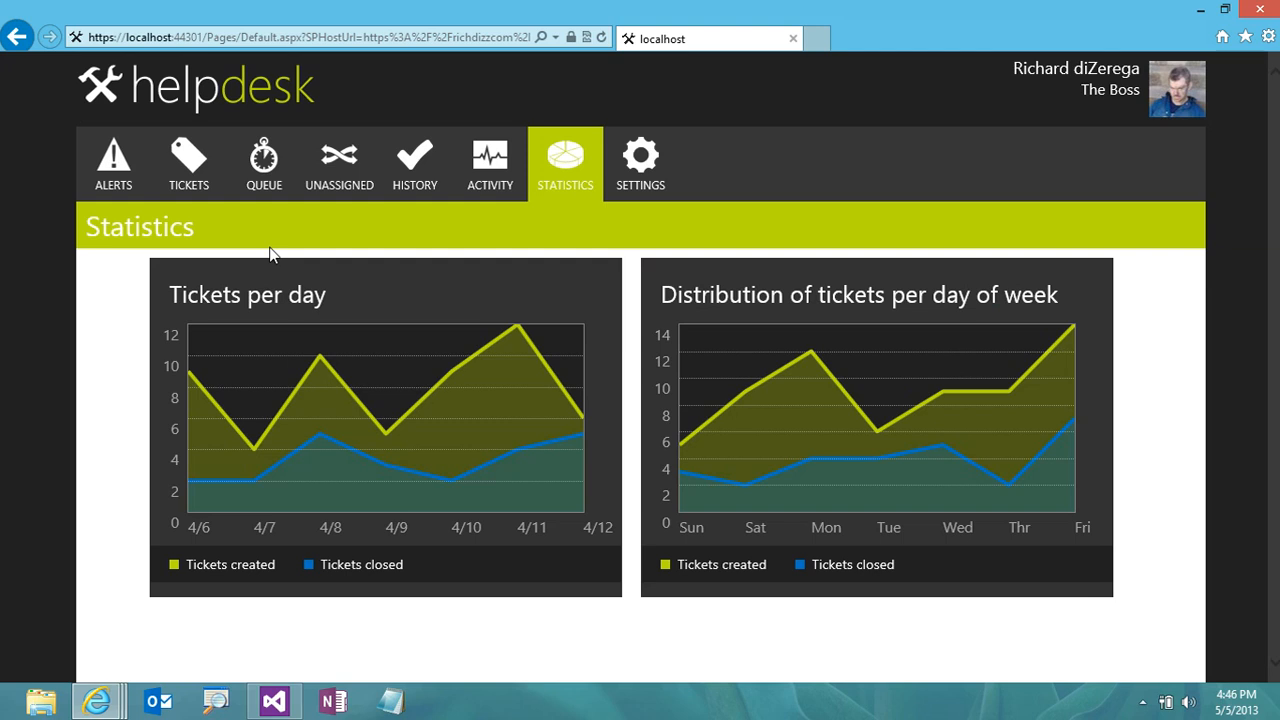